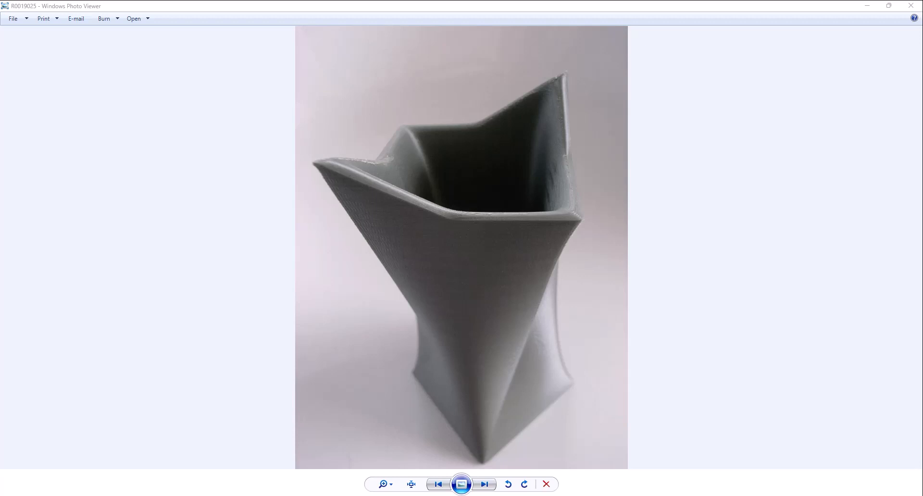
mouse_move(698, 320)
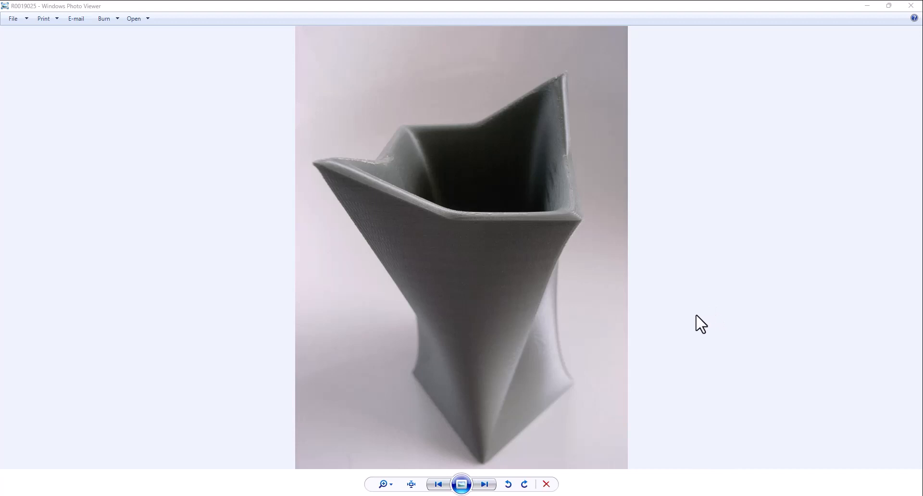
mouse_move(599, 374)
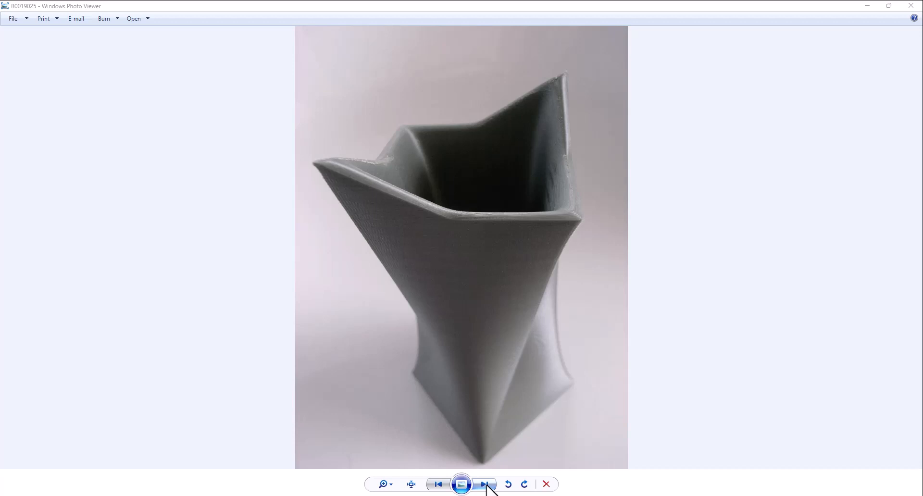
Advance from photo R0019025 through to R0019030, the close-up of the twisted vase's base
click(485, 484)
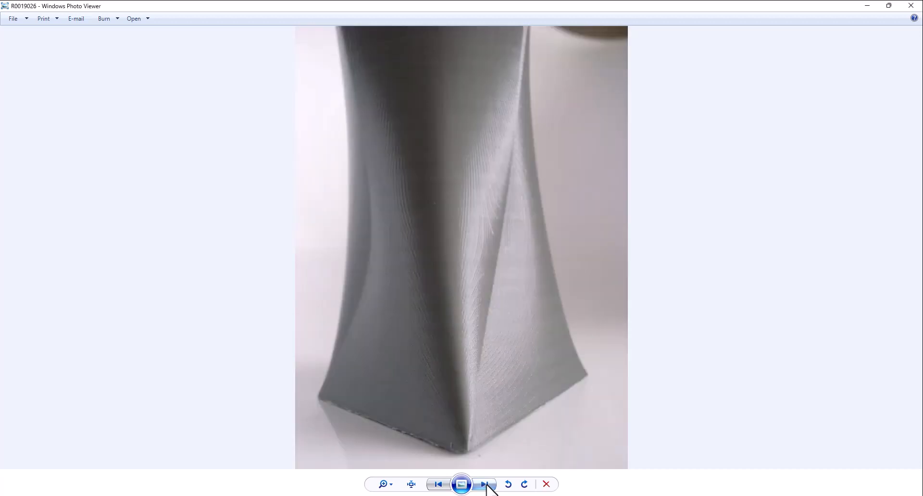
click(485, 484)
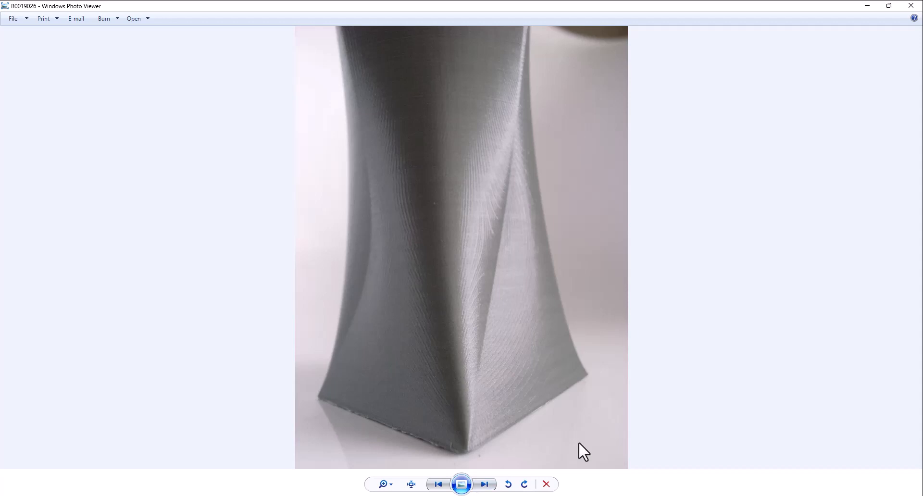
mouse_move(492, 484)
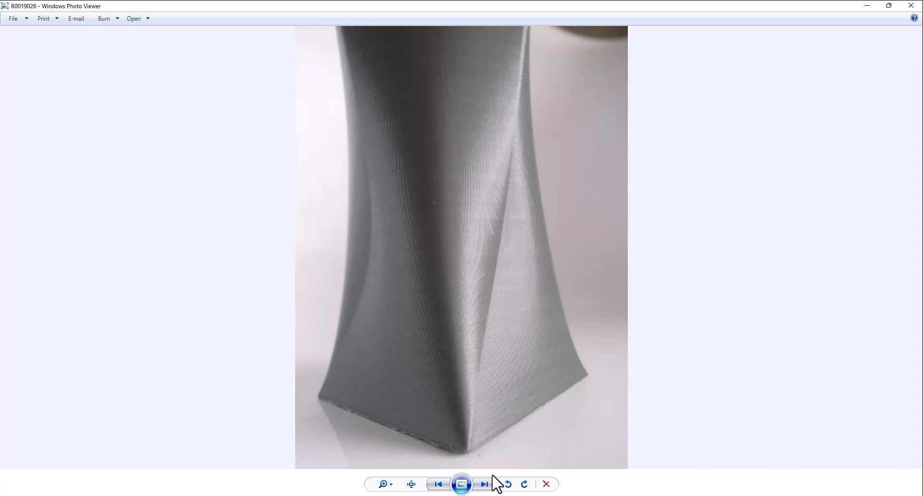
mouse_move(485, 484)
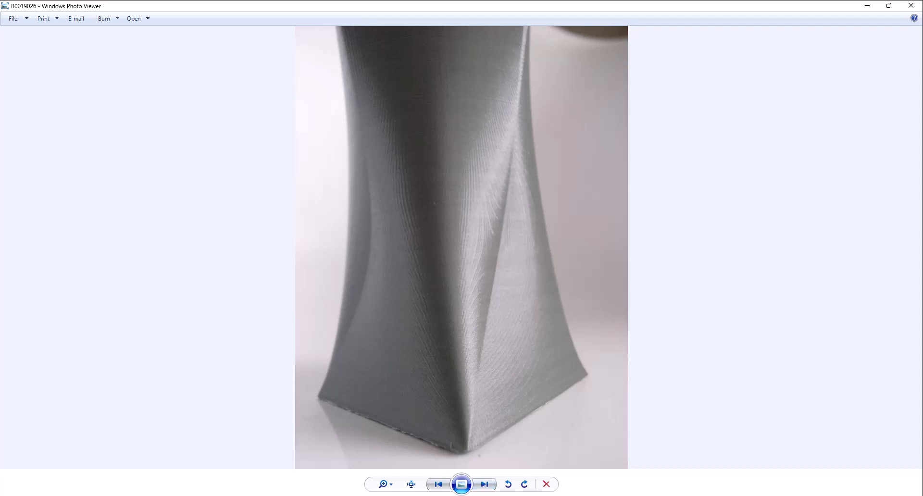
click(485, 484)
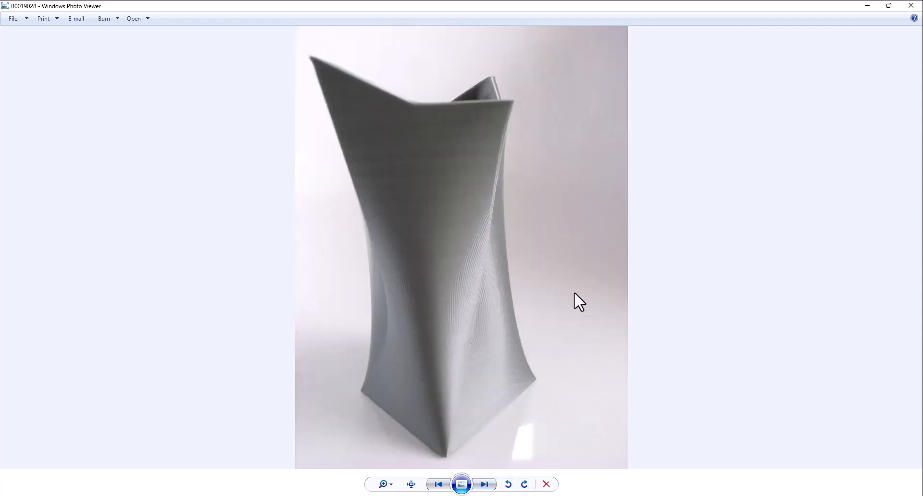
mouse_move(454, 245)
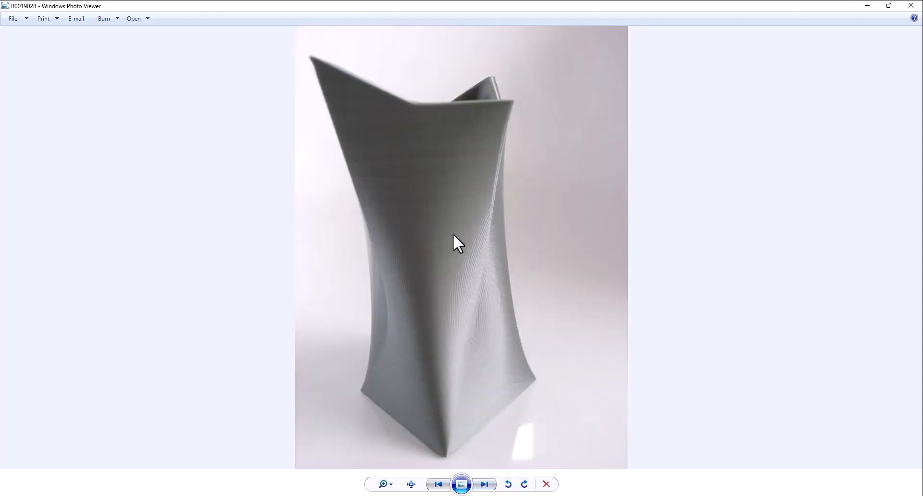
click(487, 485)
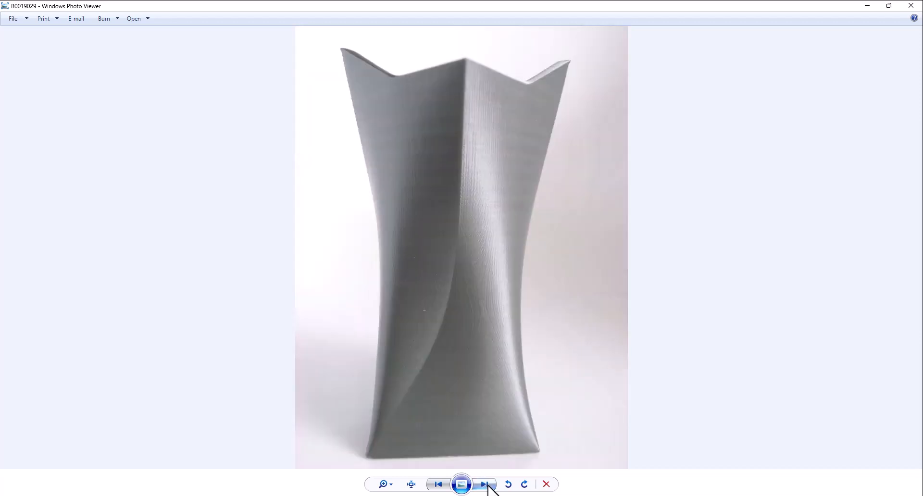
mouse_move(482, 492)
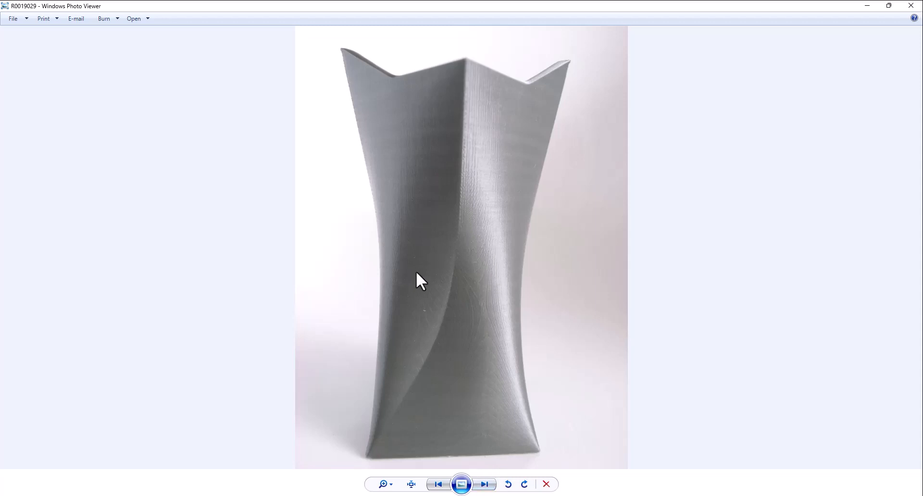
click(486, 484)
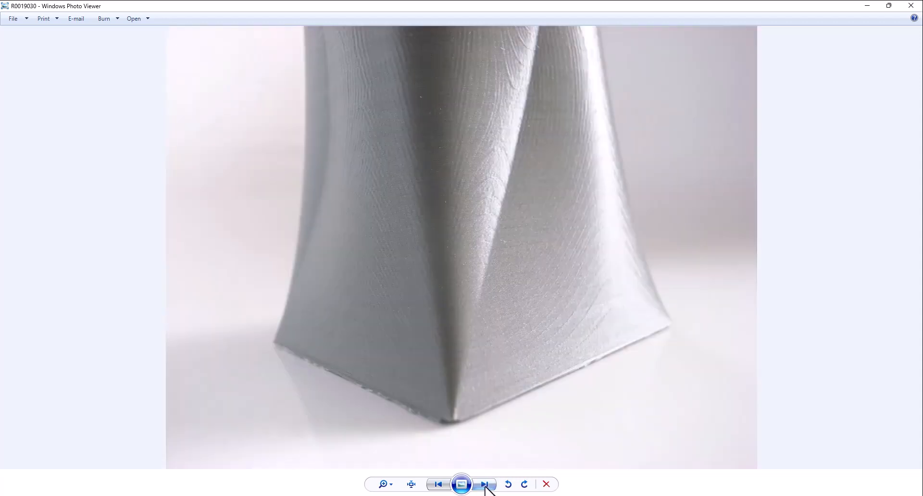
Show photo R0019031 of the vase holding pens, pan the enlarged view over its rim, then fit it back
click(485, 484)
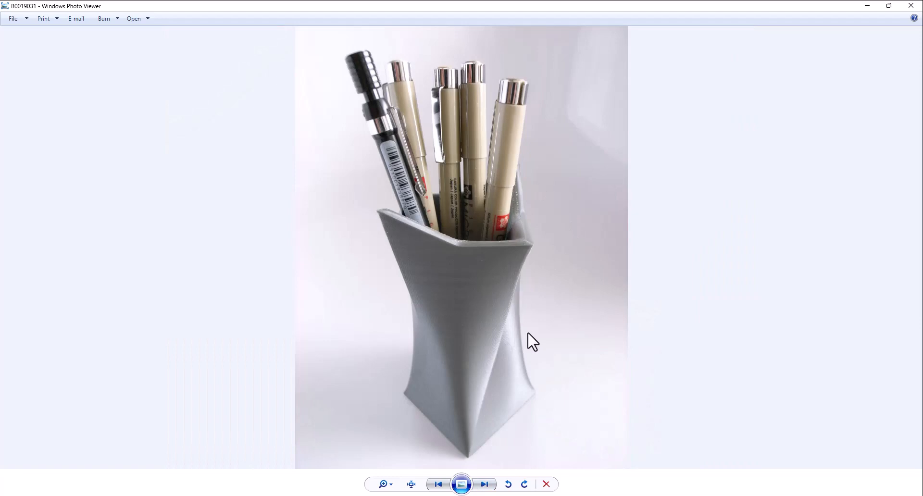
mouse_move(481, 257)
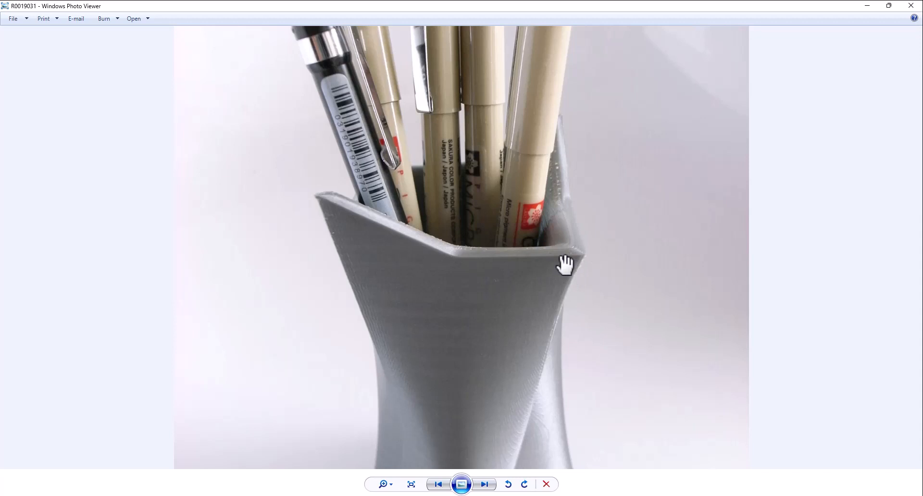
mouse_move(531, 412)
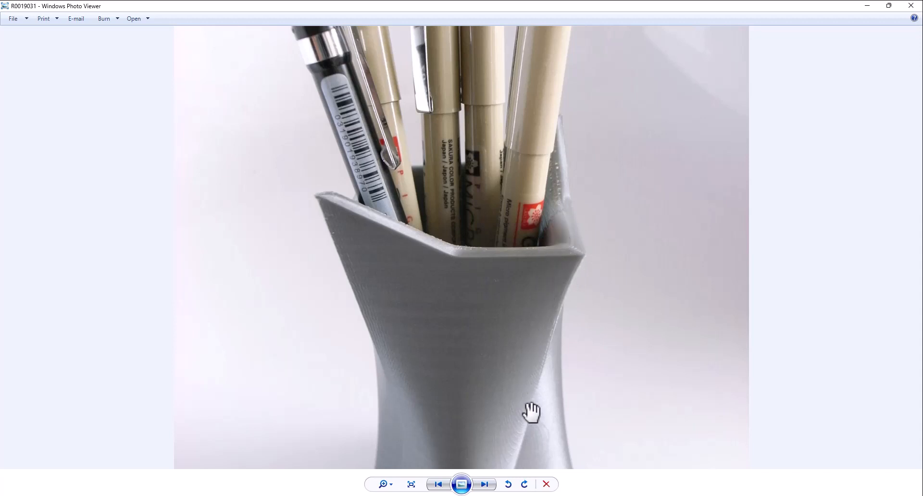
mouse_move(549, 288)
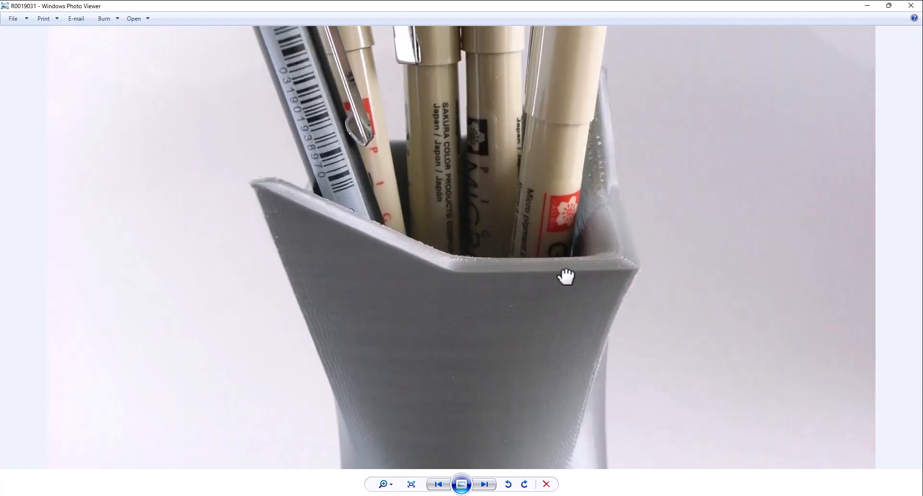
drag(566, 276, 625, 311)
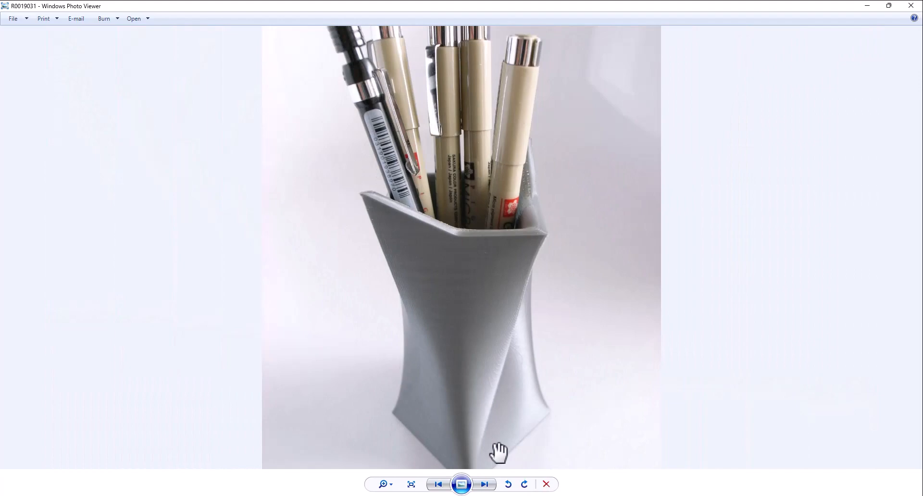
click(487, 484)
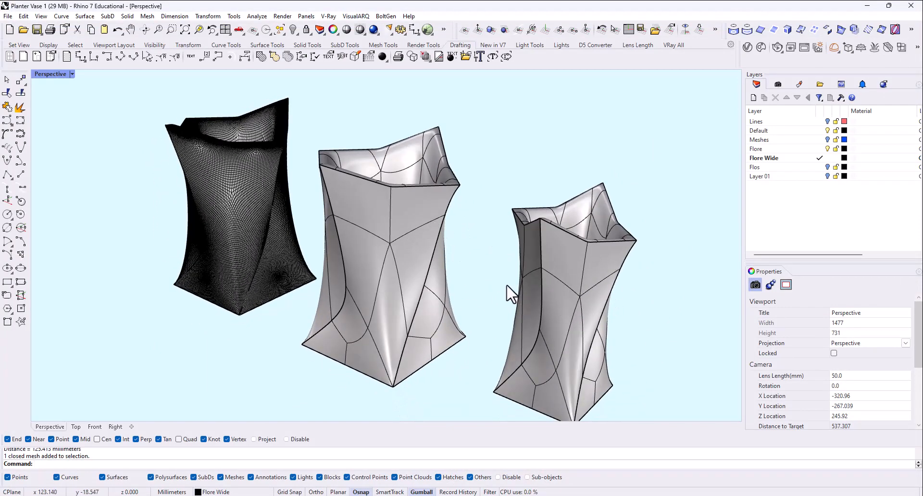
mouse_move(541, 313)
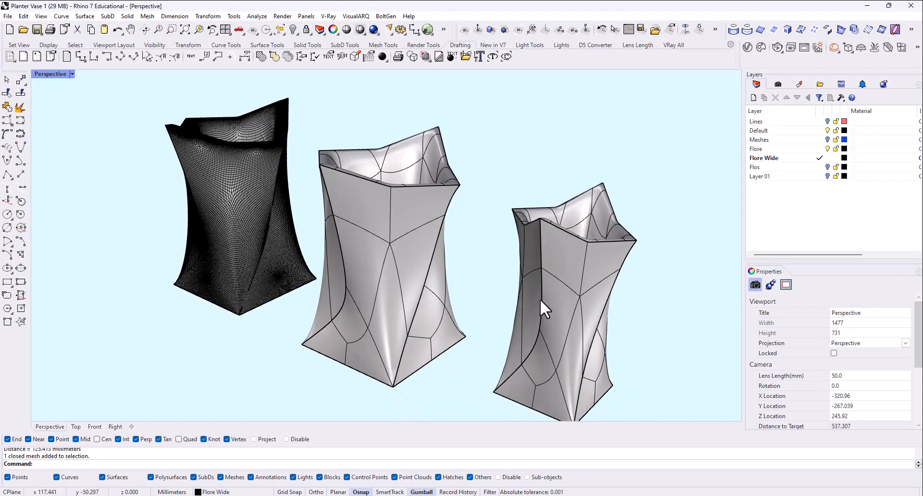
mouse_move(514, 282)
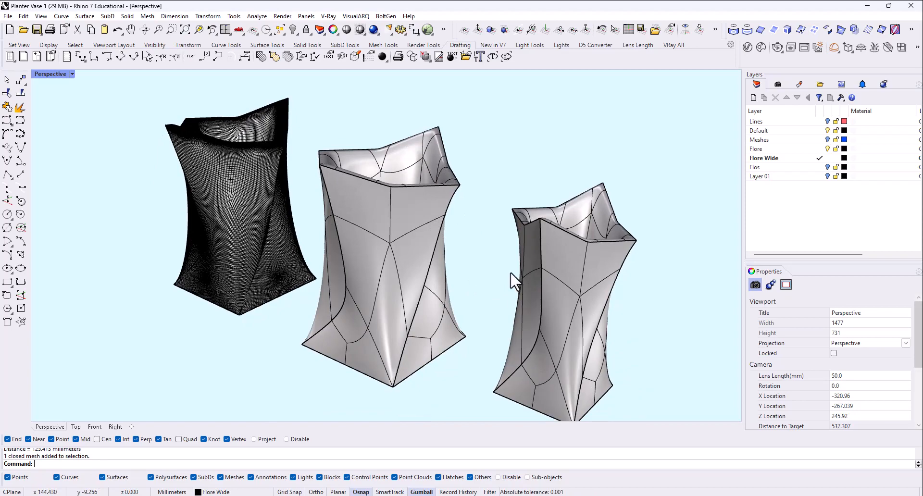
Orbit the Perspective viewport to look down into the three vases' hollow openings
drag(515, 280, 438, 359)
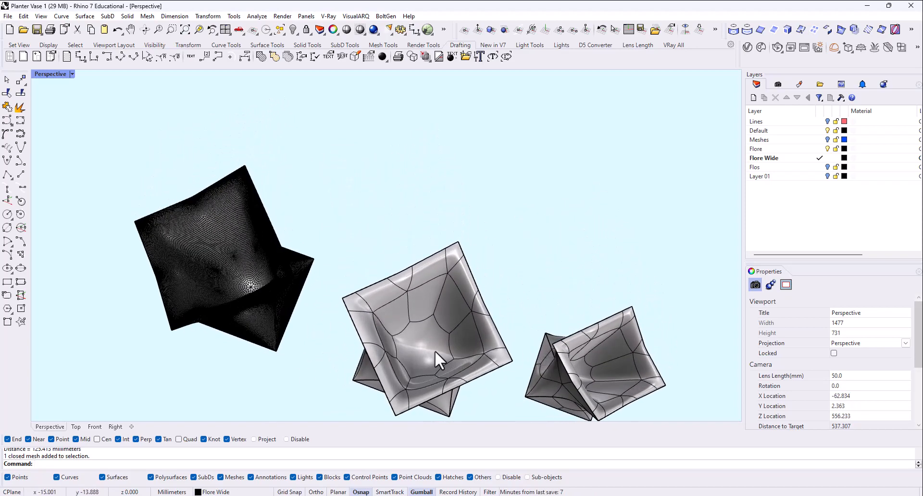
mouse_move(479, 370)
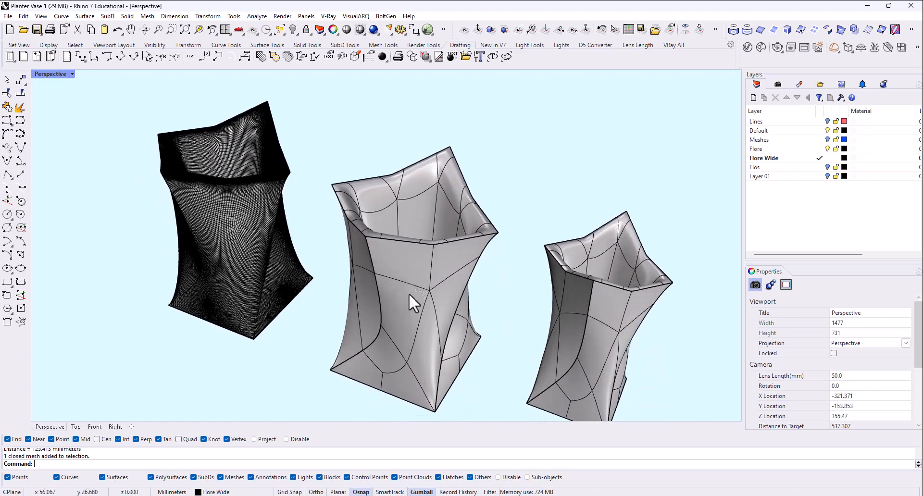
mouse_move(510, 326)
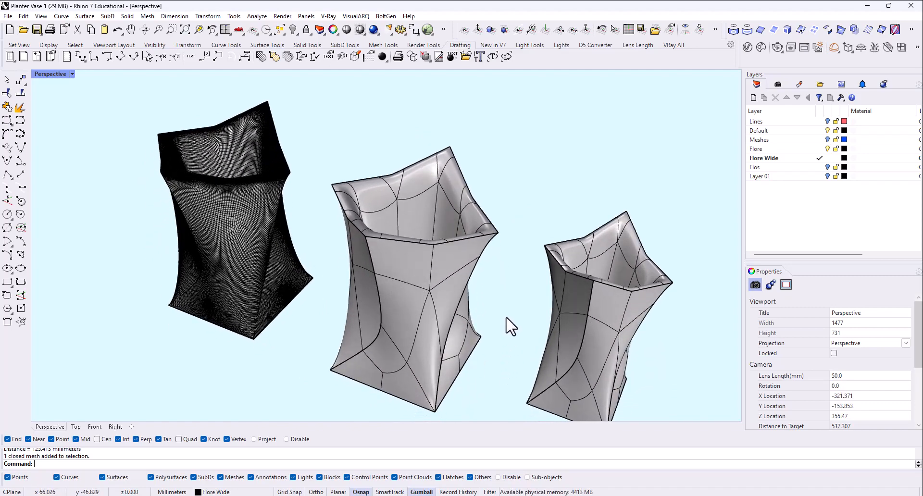
drag(506, 324, 472, 247)
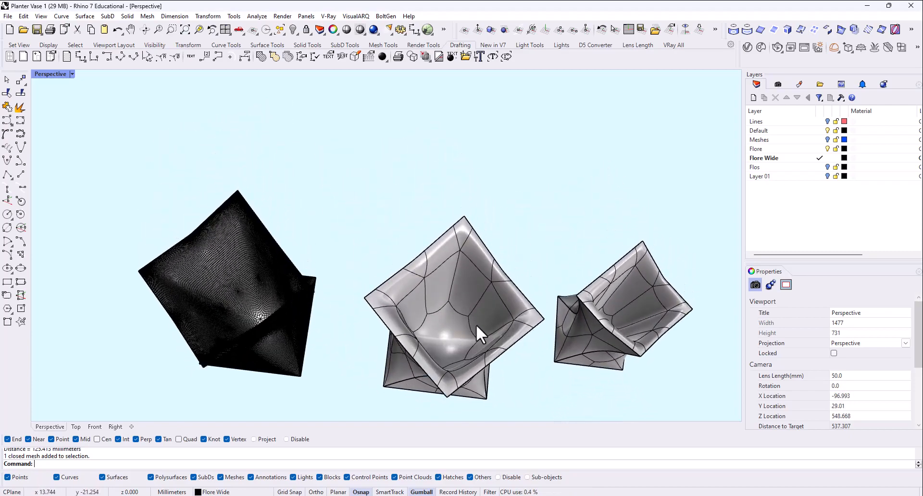
mouse_move(551, 103)
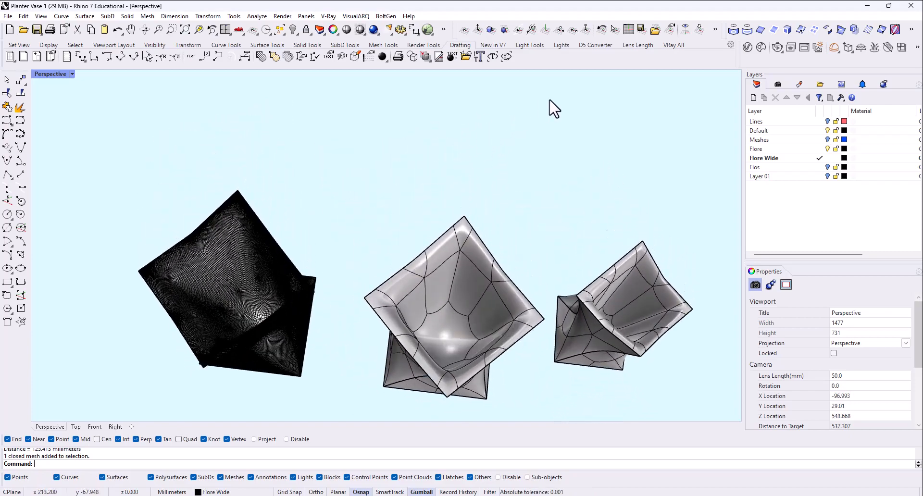
mouse_move(345, 57)
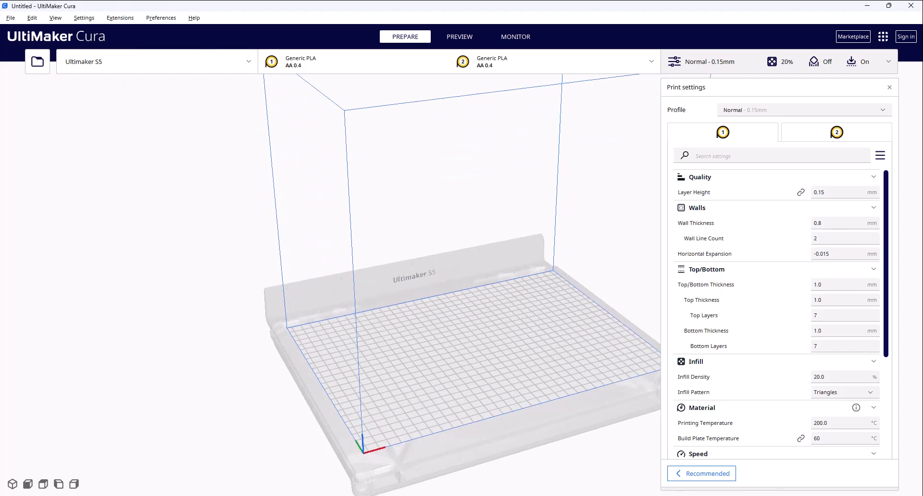
mouse_move(417, 291)
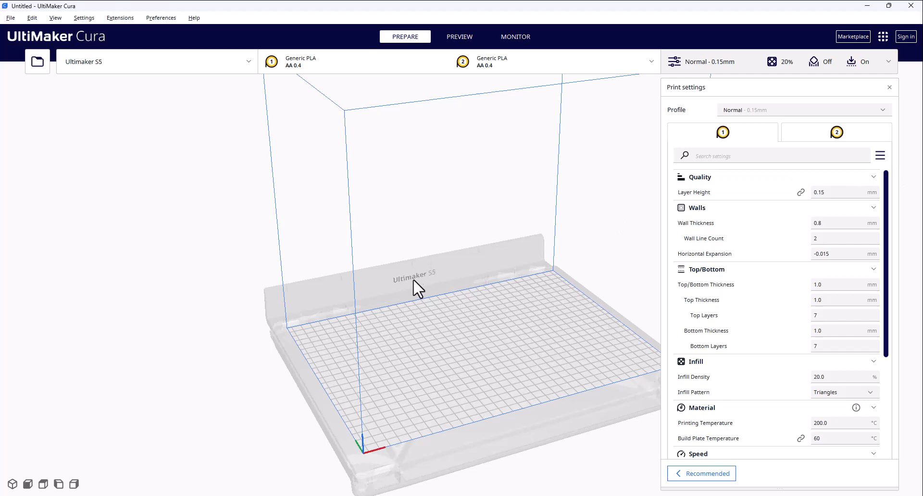
mouse_move(458, 313)
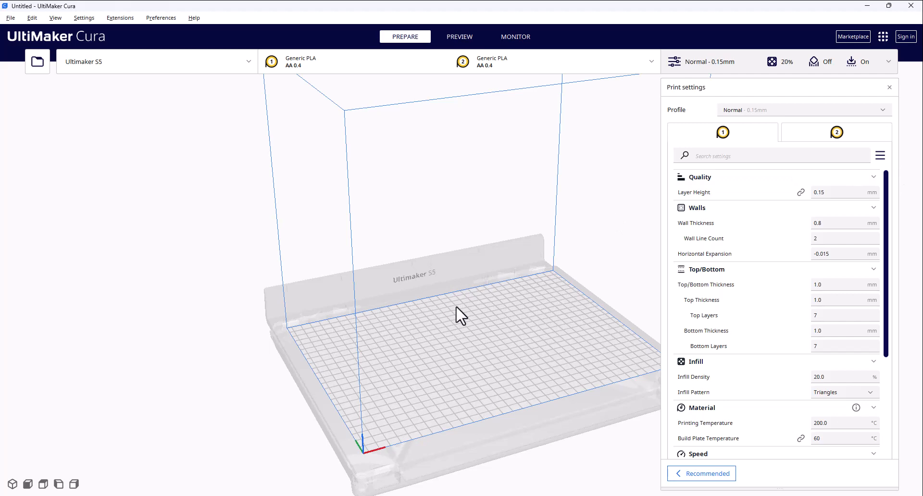
mouse_move(439, 320)
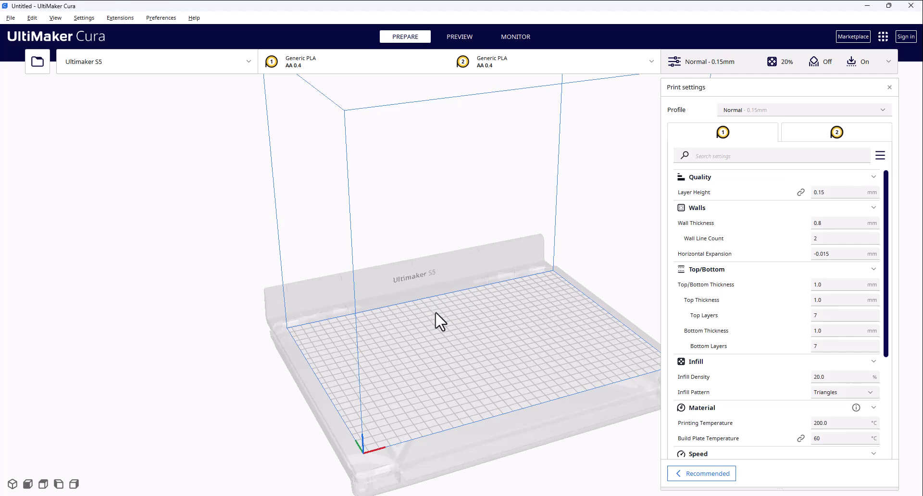
drag(438, 321, 400, 357)
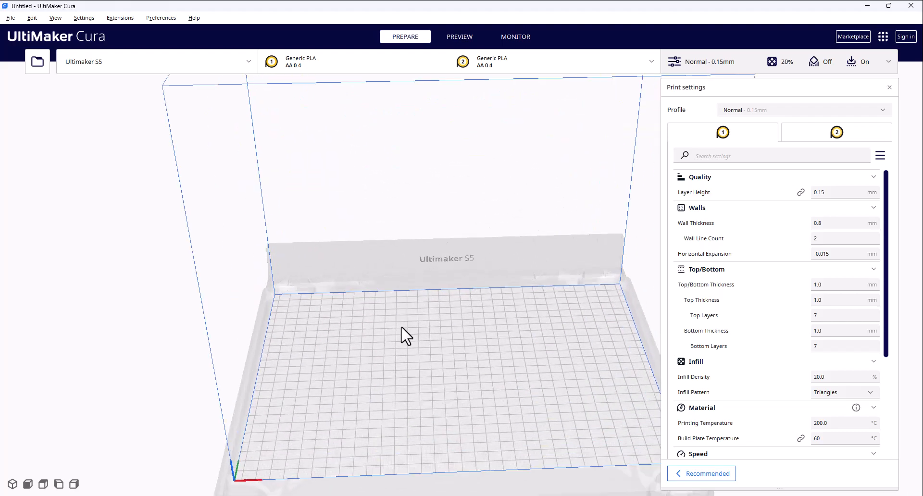
drag(407, 335, 479, 365)
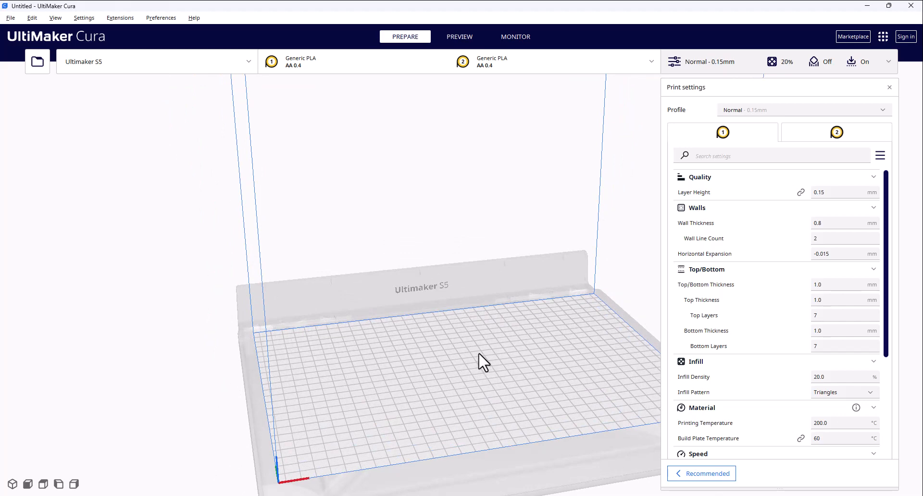
mouse_move(475, 352)
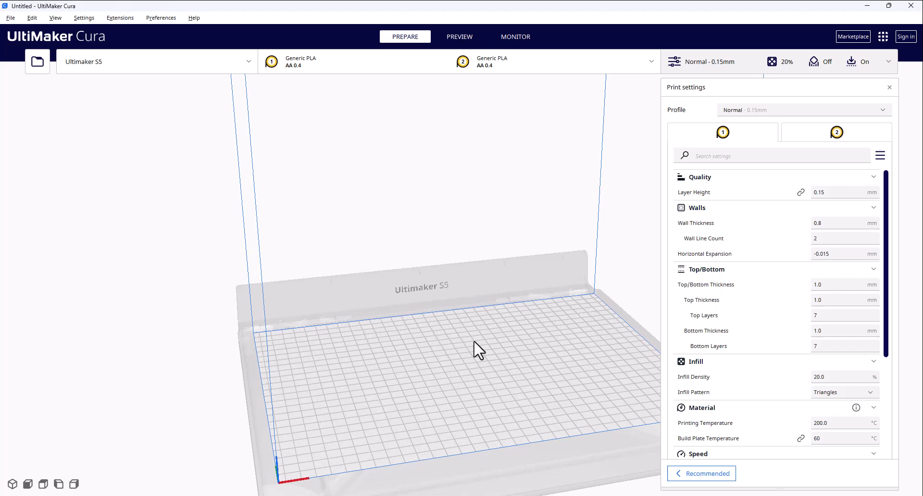
drag(477, 349, 465, 354)
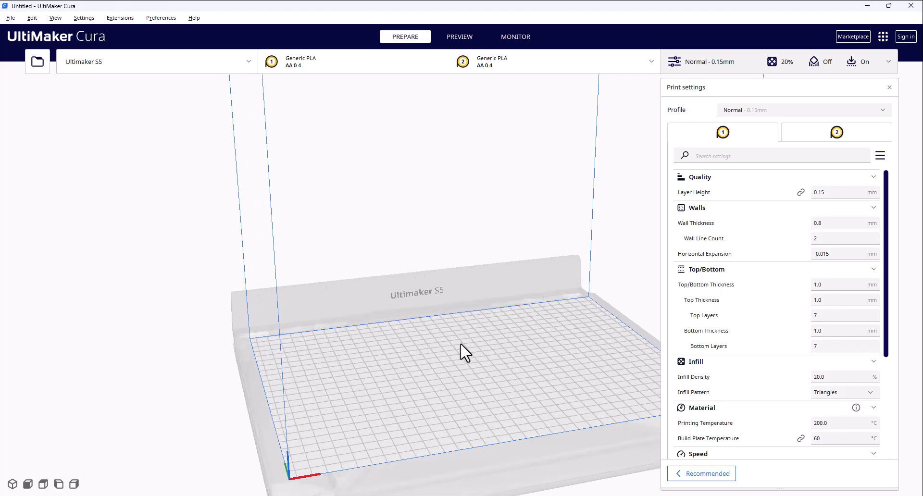
drag(465, 353, 442, 362)
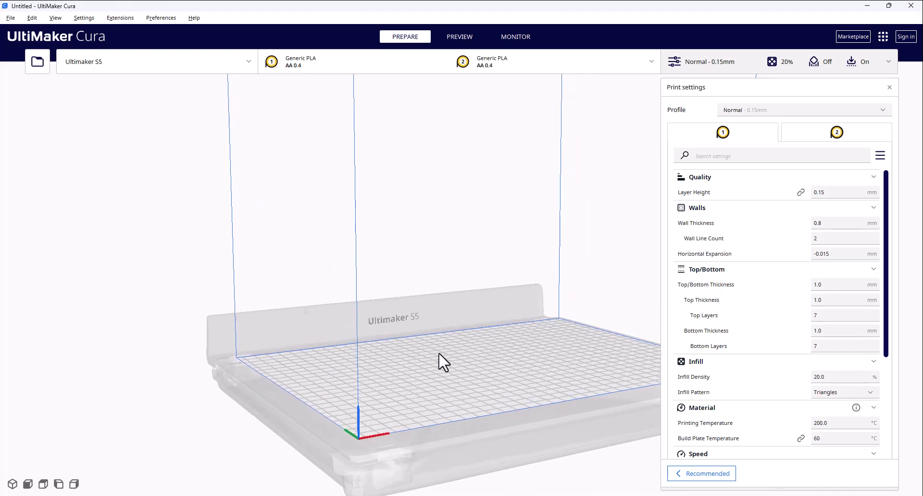
drag(441, 362, 492, 373)
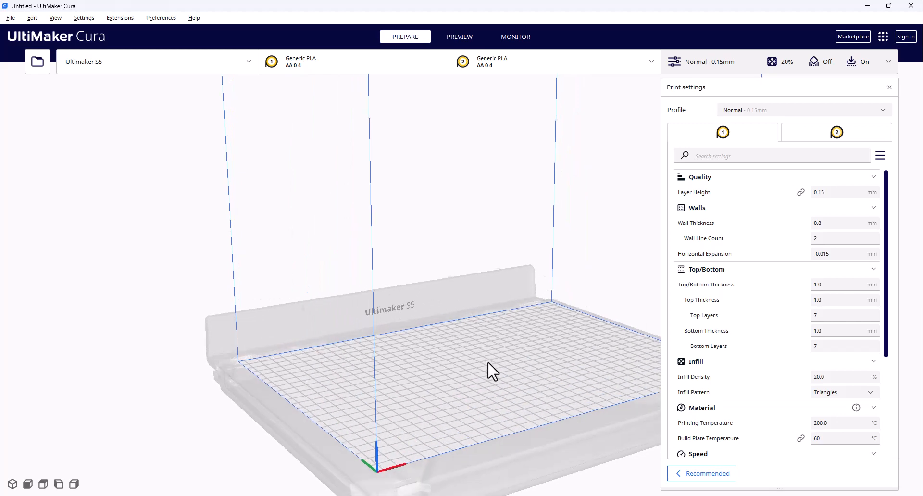
drag(491, 371, 507, 347)
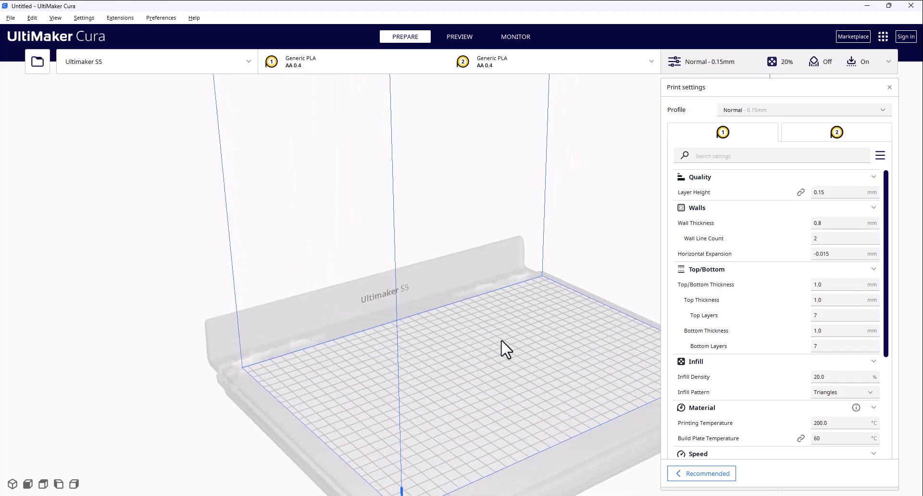
drag(506, 347, 385, 432)
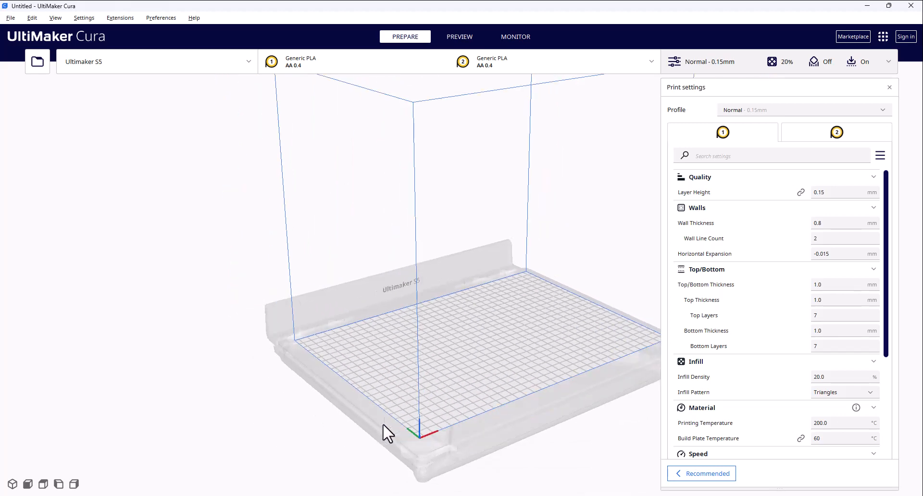
drag(388, 434, 509, 334)
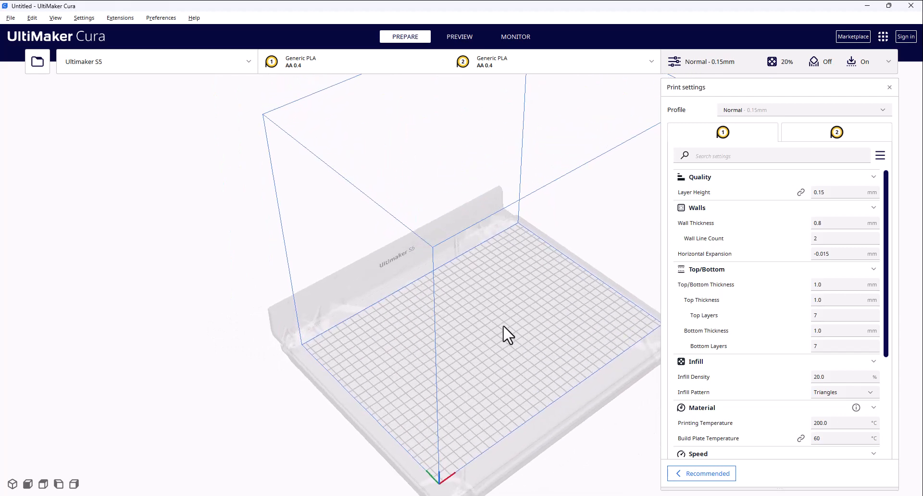
mouse_move(484, 274)
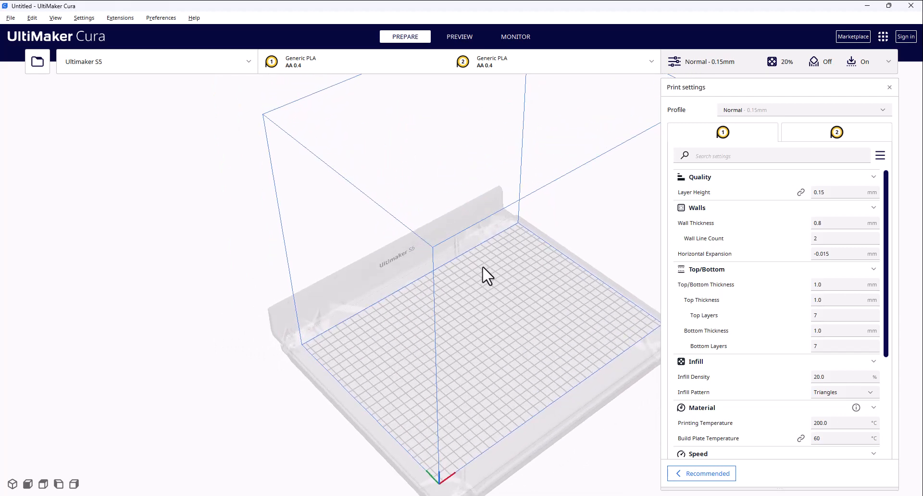
mouse_move(435, 353)
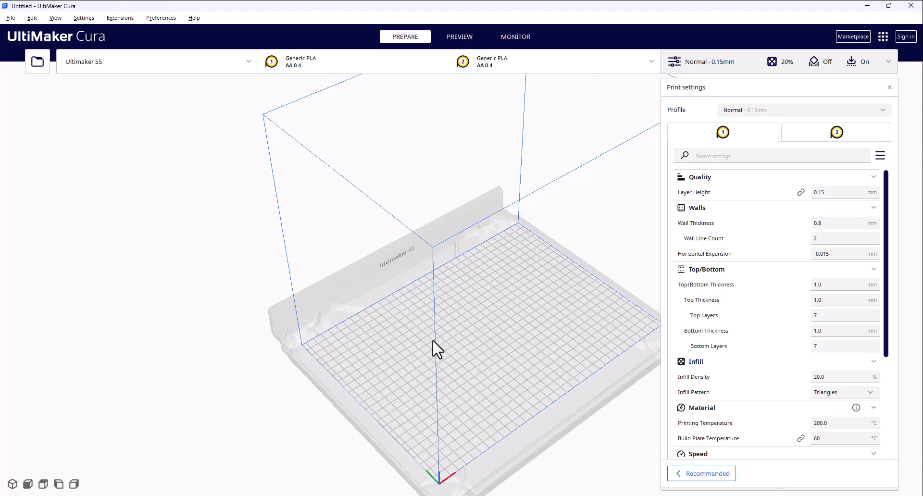
drag(435, 347, 327, 312)
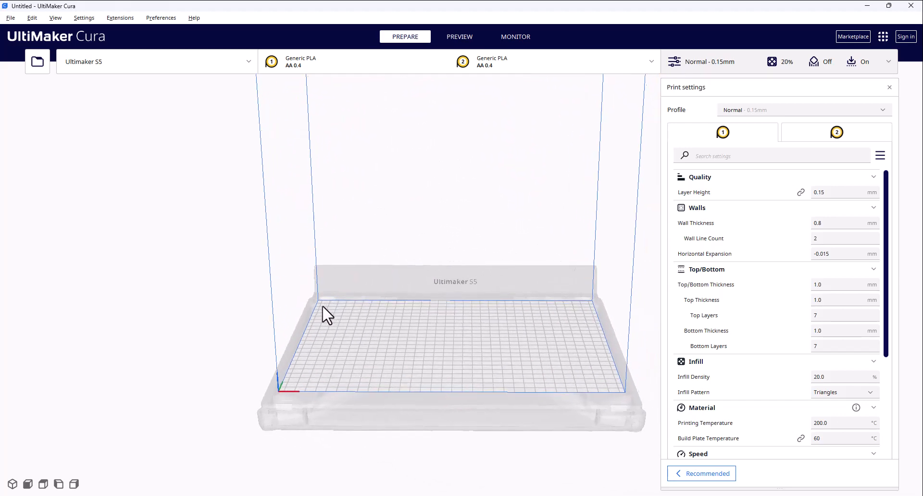
drag(327, 315, 558, 385)
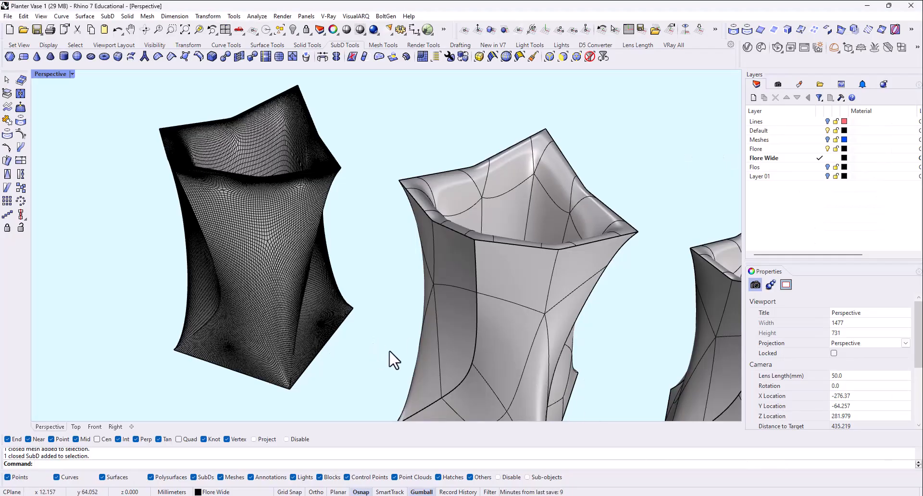
scroll(down, 3)
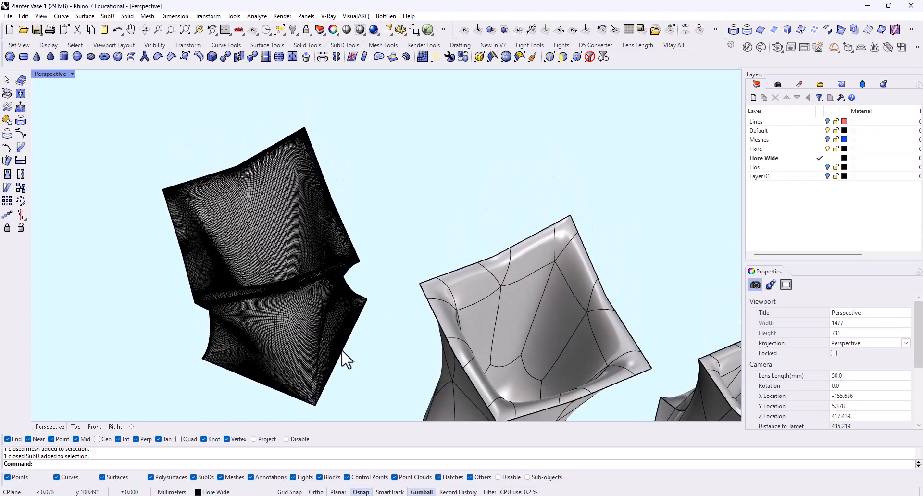
mouse_move(313, 314)
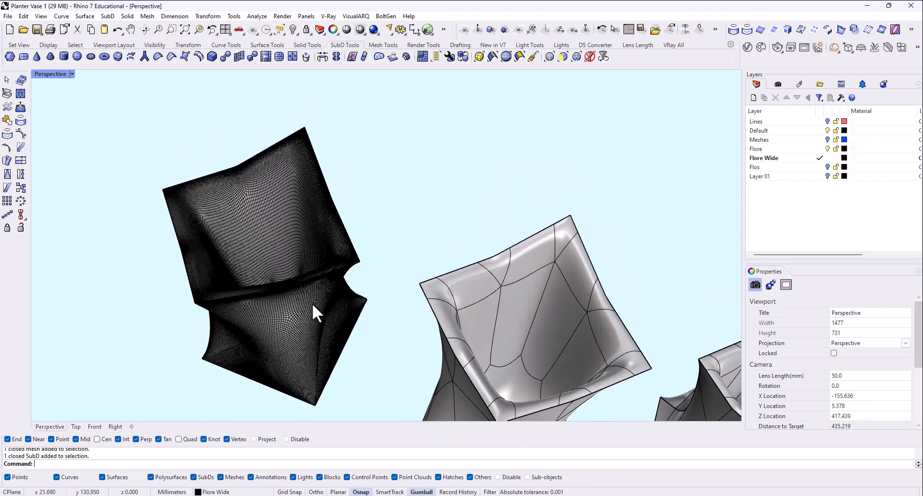
drag(312, 312, 304, 342)
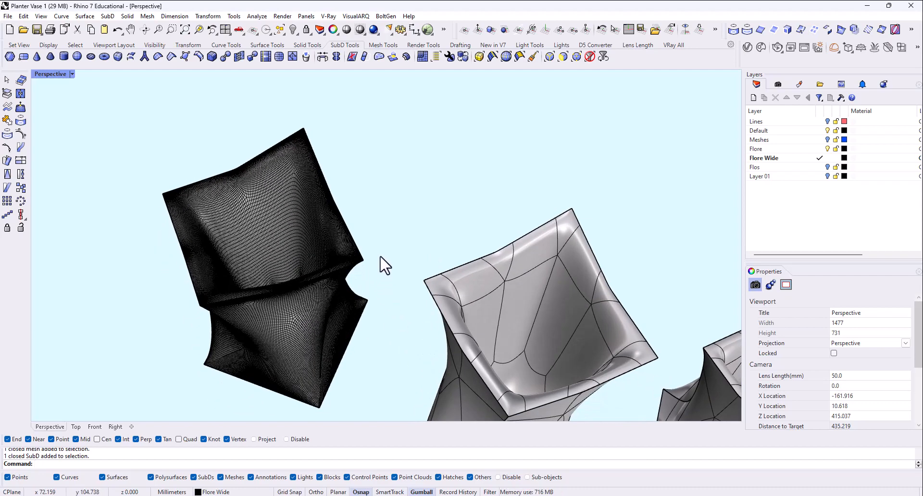
mouse_move(349, 304)
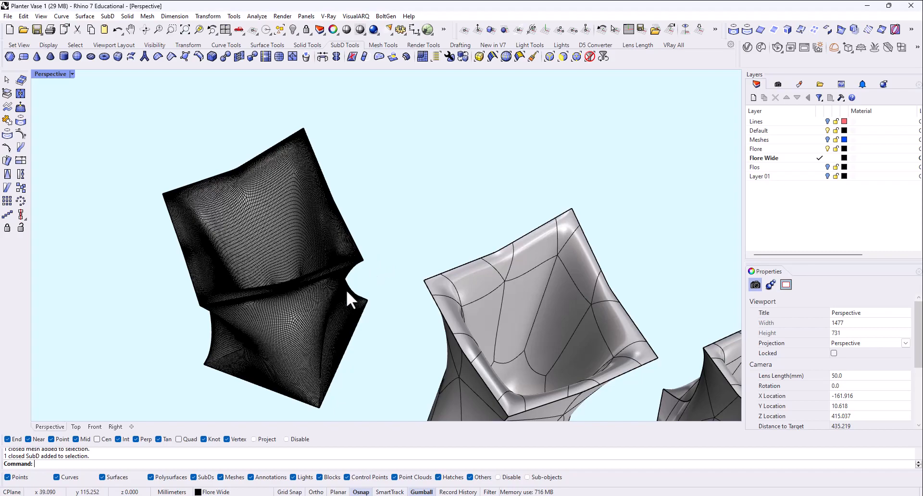
drag(350, 300, 288, 292)
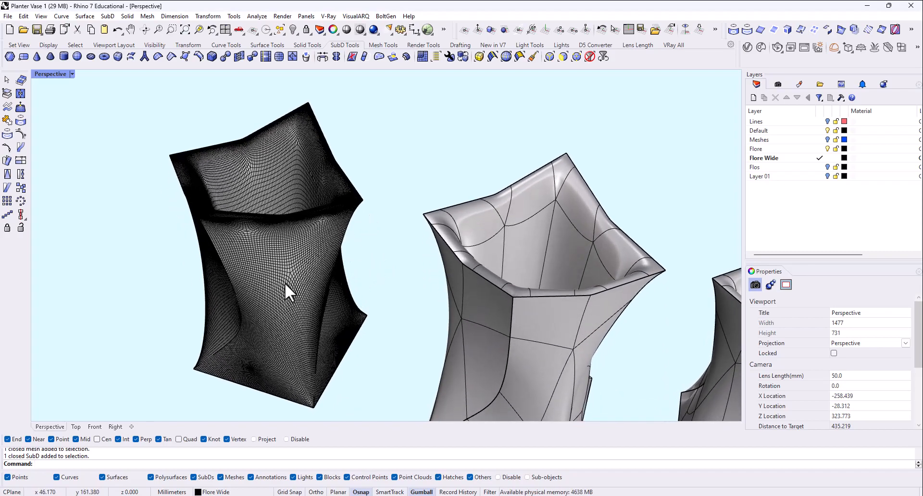
drag(288, 292, 354, 322)
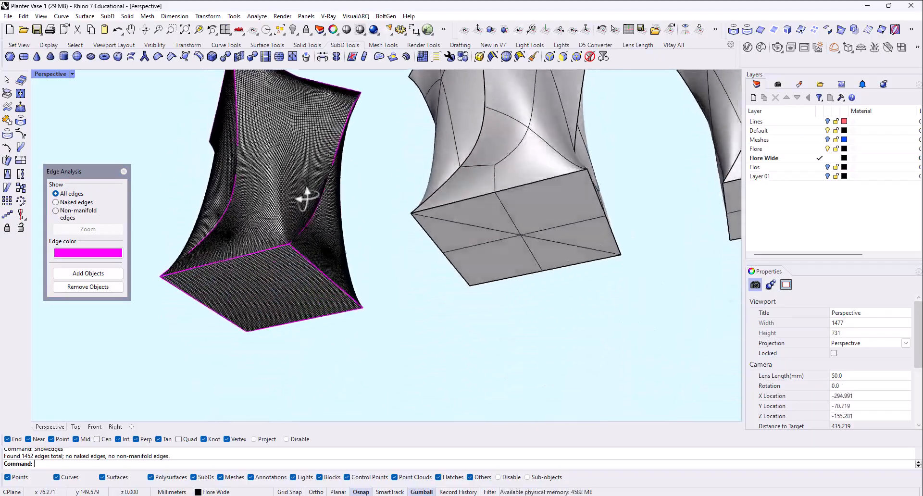
Orbit the mesh vase to inspect its underside edges and look into its opening
drag(307, 200, 453, 295)
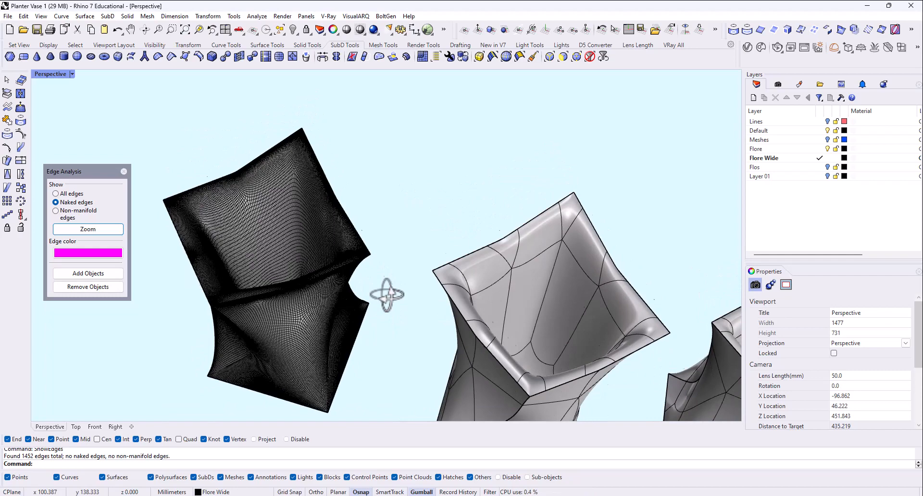
drag(389, 294, 289, 197)
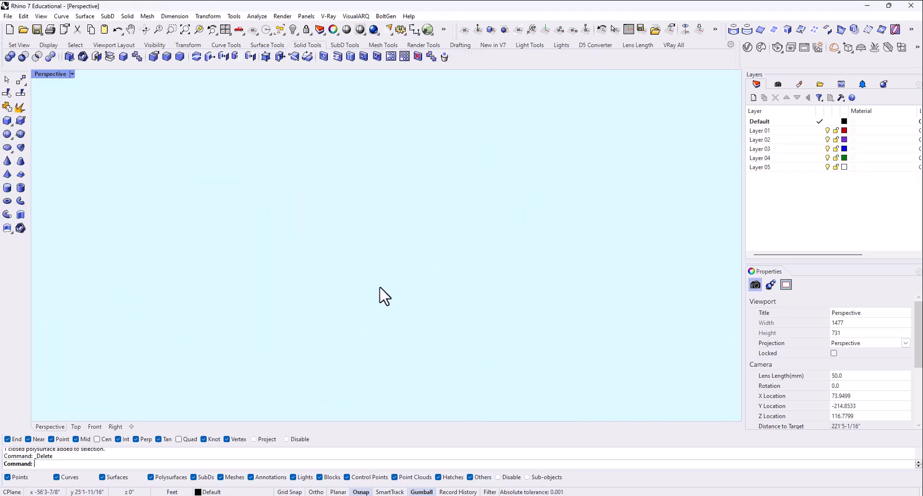
mouse_move(220, 349)
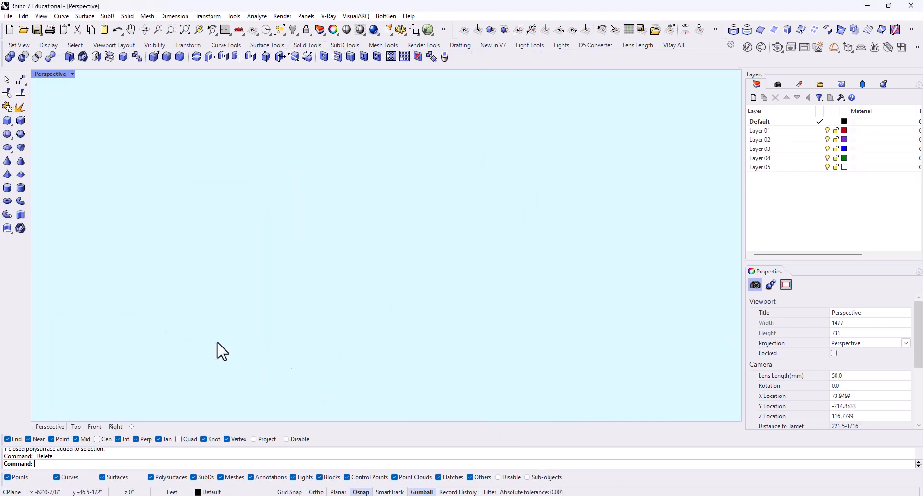
mouse_move(20, 175)
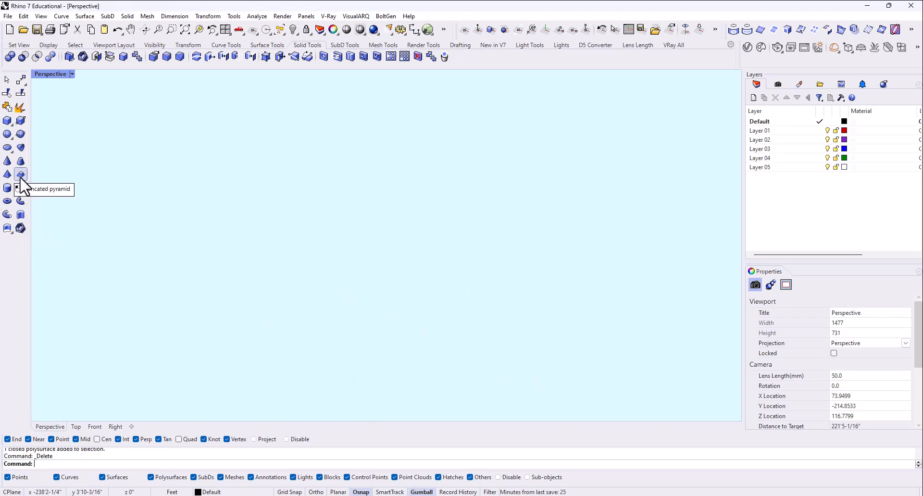
Create a truncated pyramid solid, select it and pick a base point to resize it
click(20, 174)
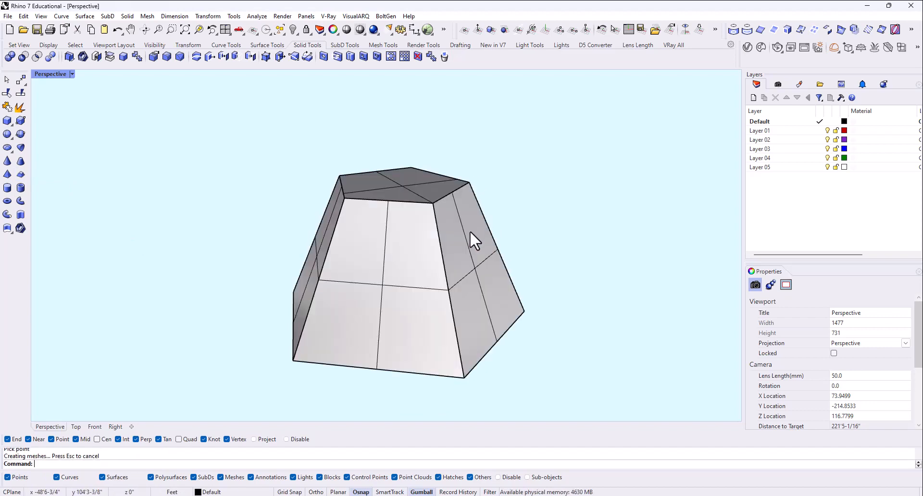
drag(471, 242, 394, 350)
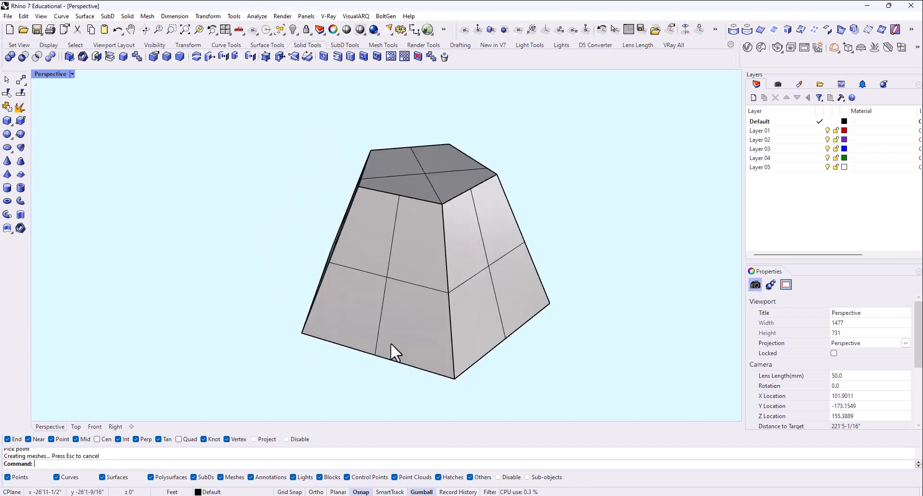
click(395, 350)
text(Scale)
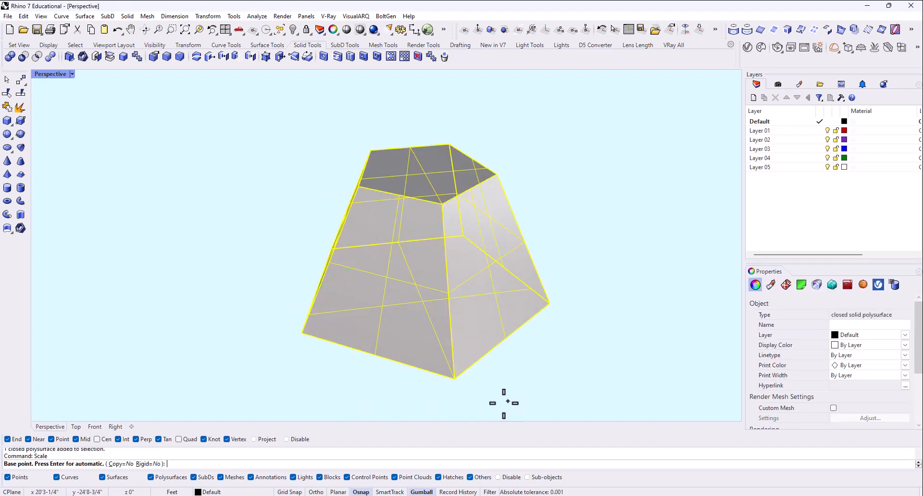
click(441, 204)
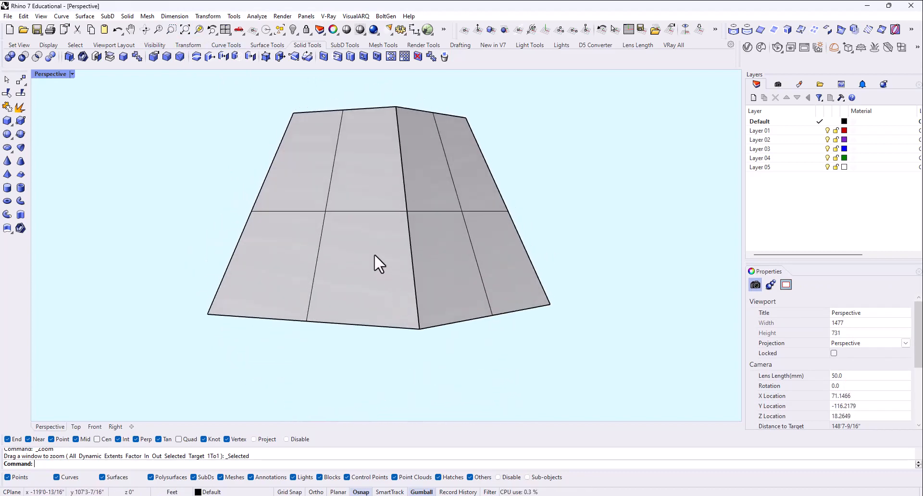
Select the truncated pyramid and orbit around it to view its top face and sides
click(377, 265)
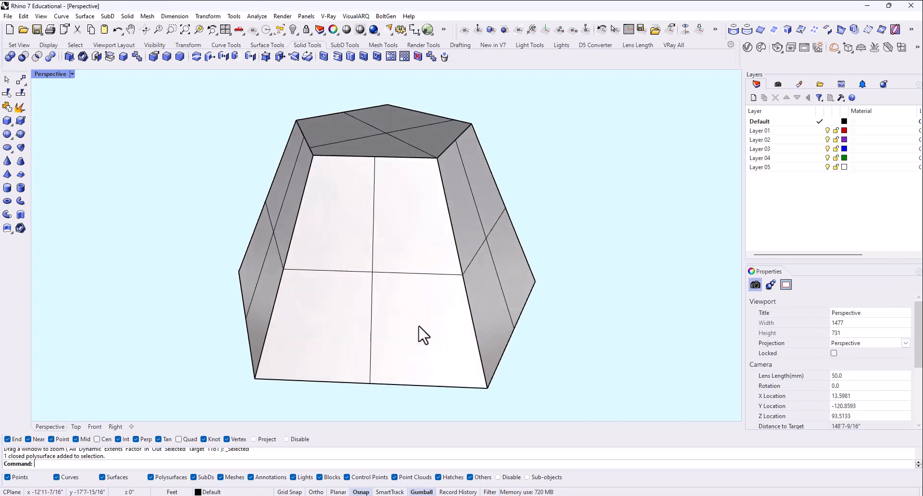
drag(424, 336, 465, 165)
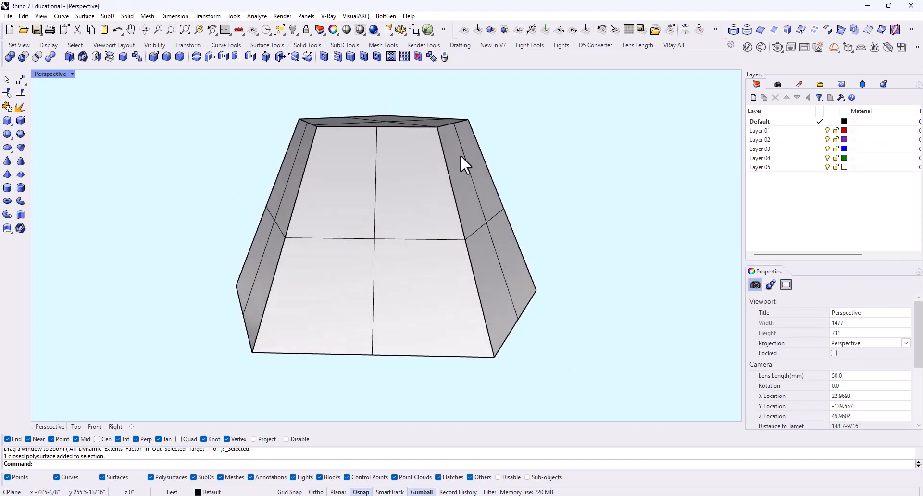
drag(465, 165, 370, 220)
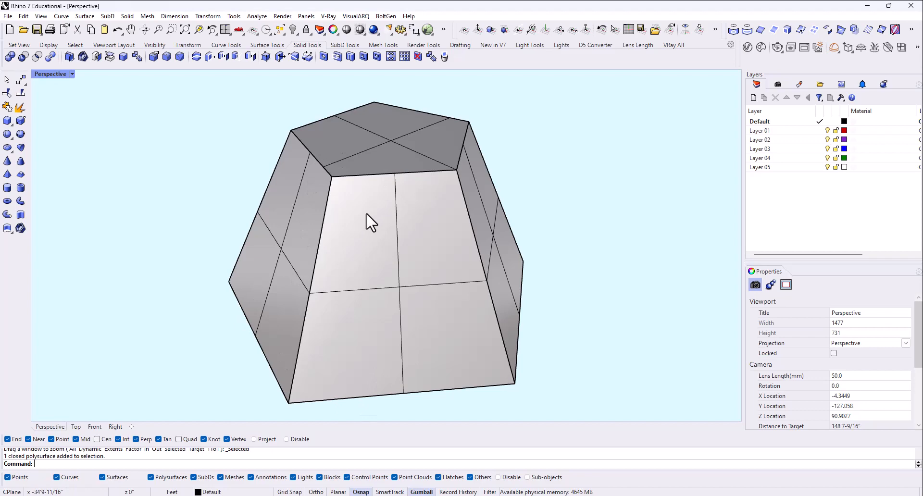
mouse_move(434, 309)
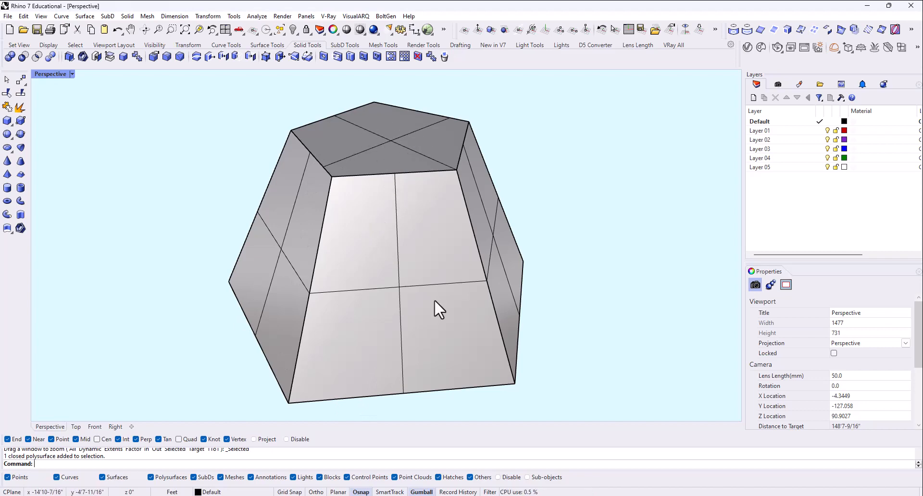
drag(439, 309, 497, 320)
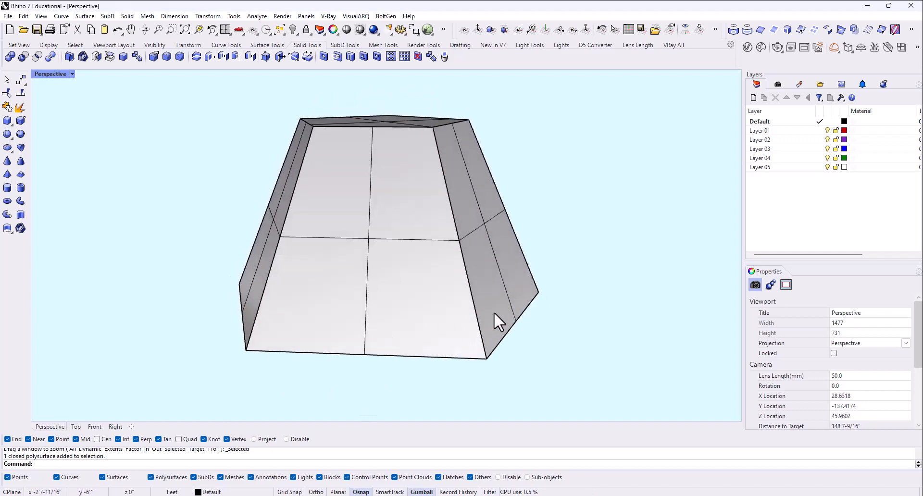
mouse_move(337, 318)
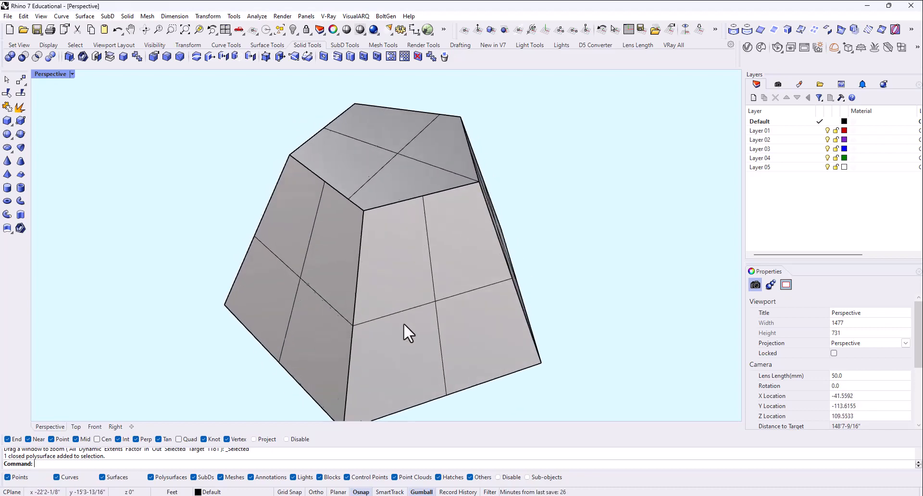
drag(409, 329, 459, 371)
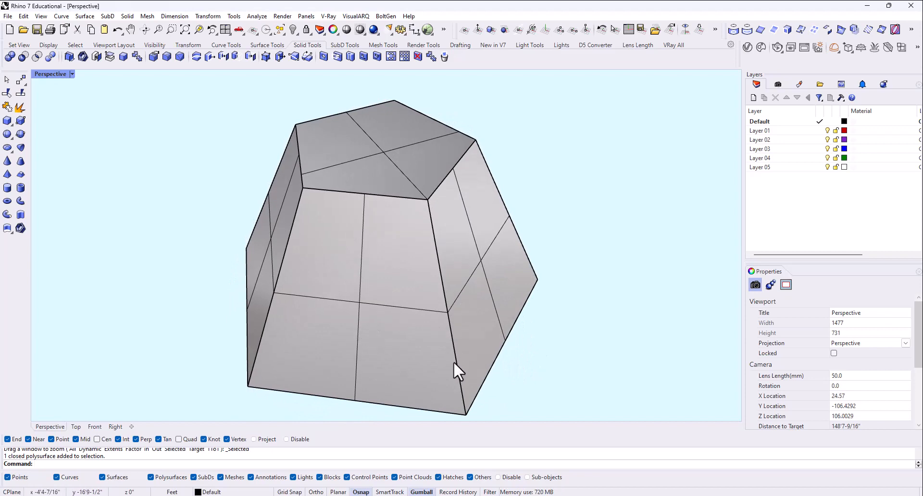
mouse_move(386, 305)
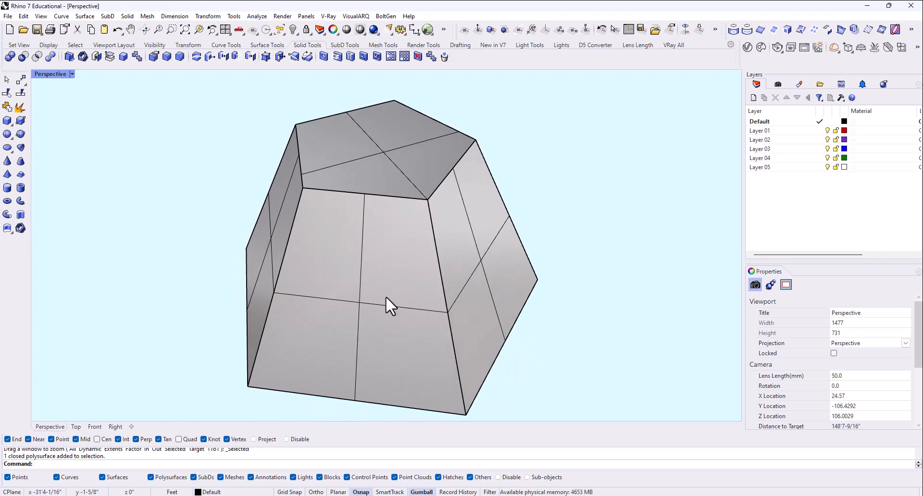
drag(391, 306, 489, 318)
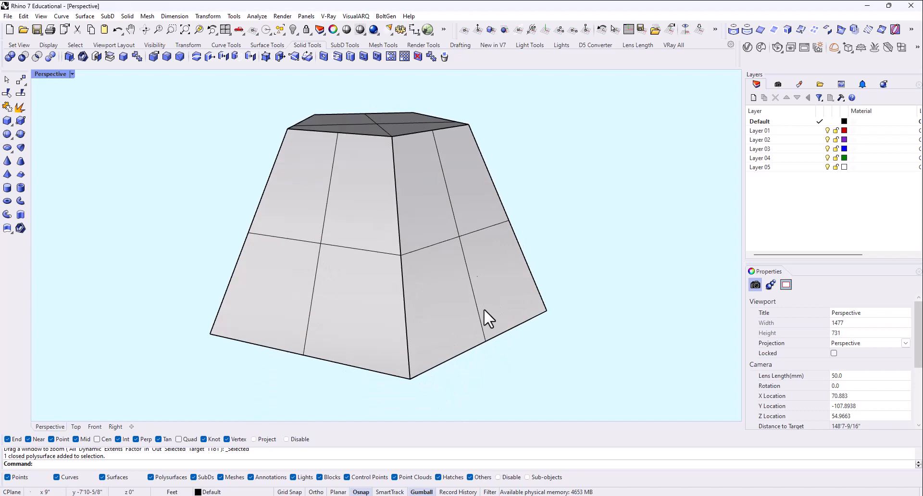
mouse_move(391, 258)
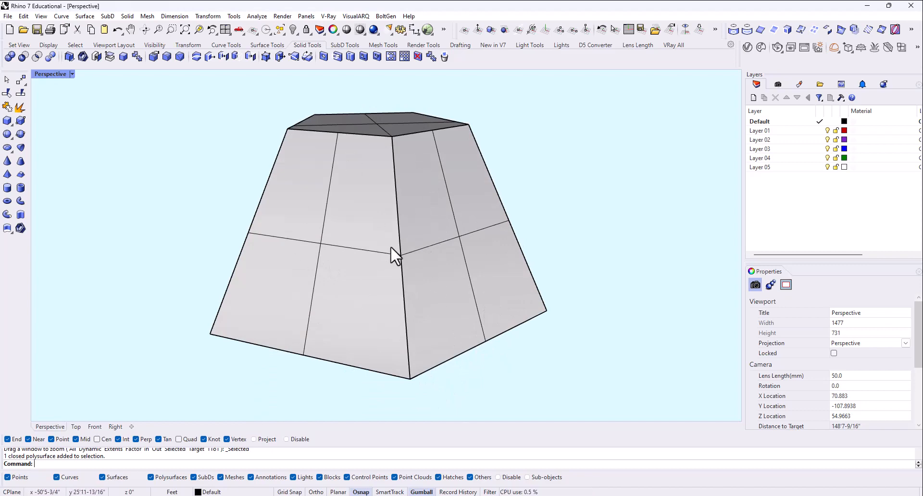
mouse_move(529, 320)
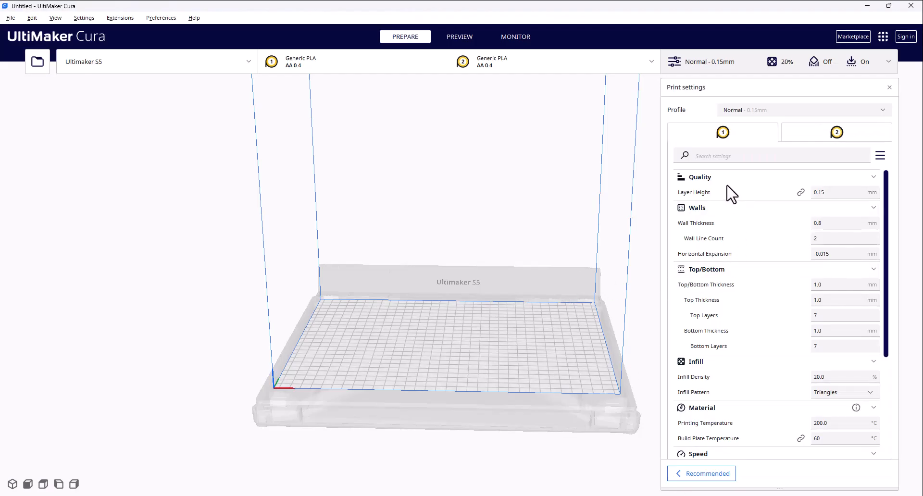
mouse_move(701, 241)
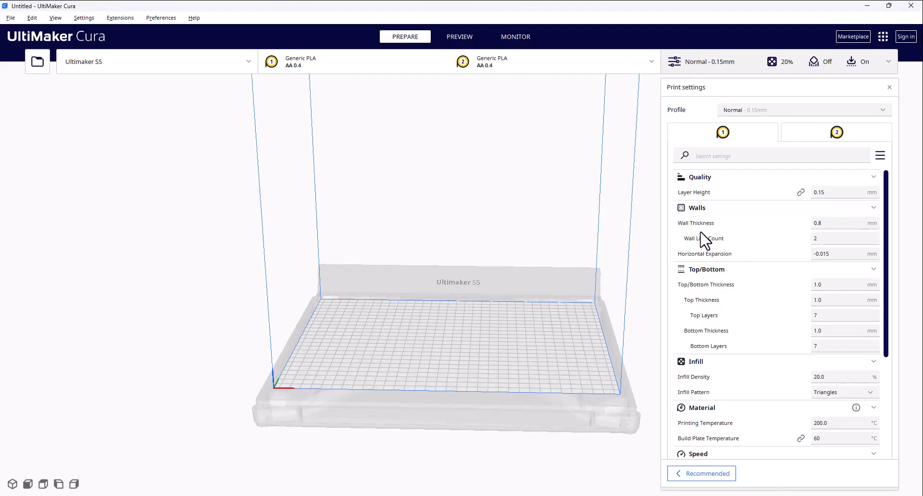
mouse_move(519, 493)
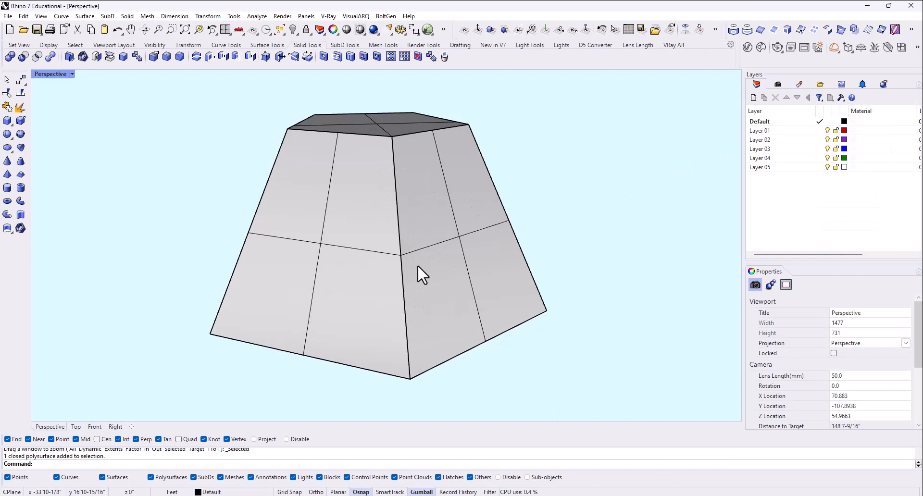
Orbit the Perspective viewport to look down on the truncated pyramid
drag(421, 274, 450, 310)
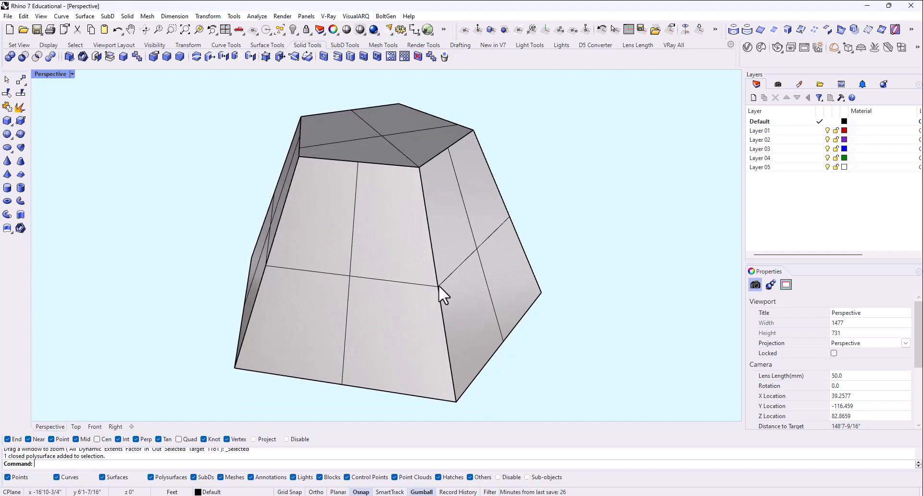
mouse_move(447, 313)
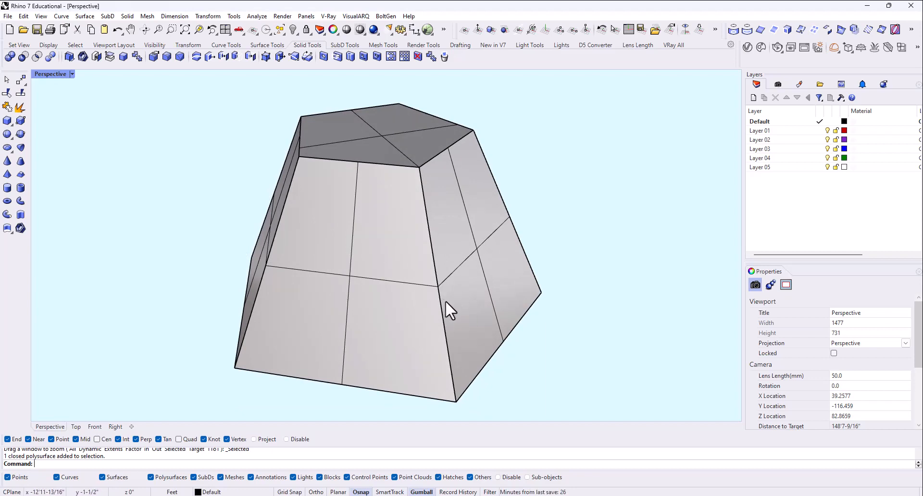
mouse_move(443, 287)
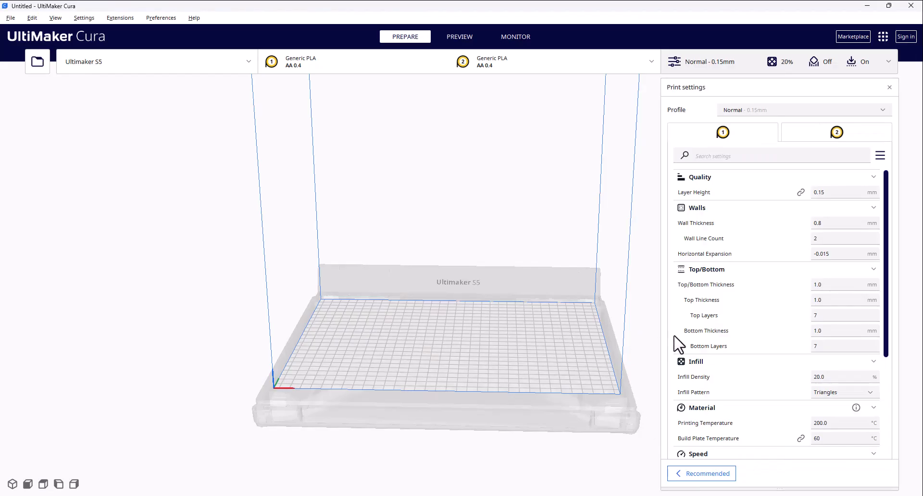
mouse_move(776, 250)
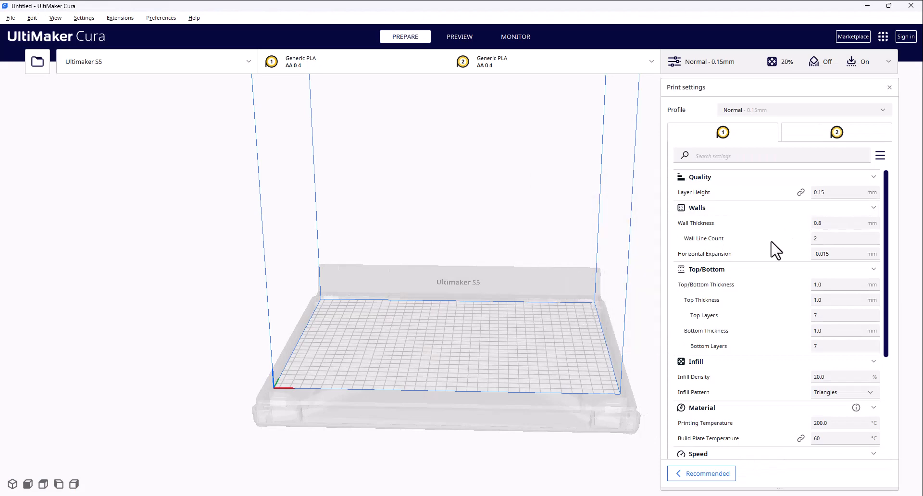
mouse_move(743, 231)
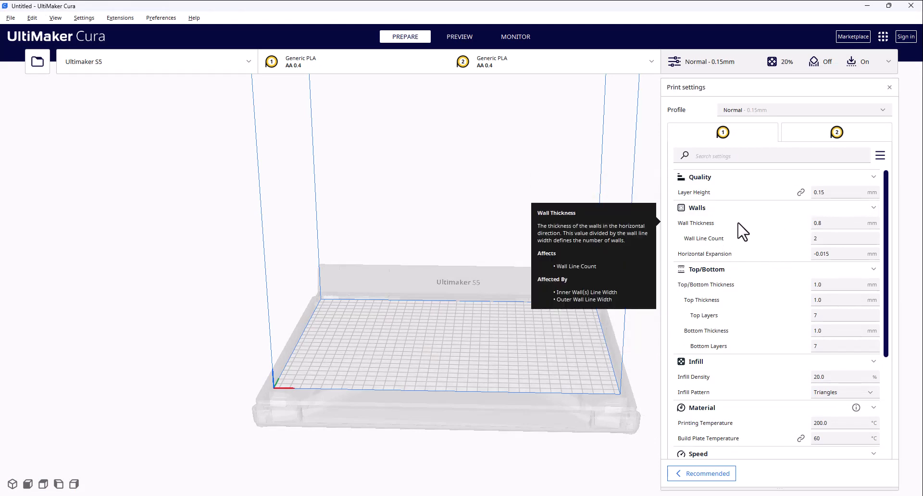
mouse_move(781, 250)
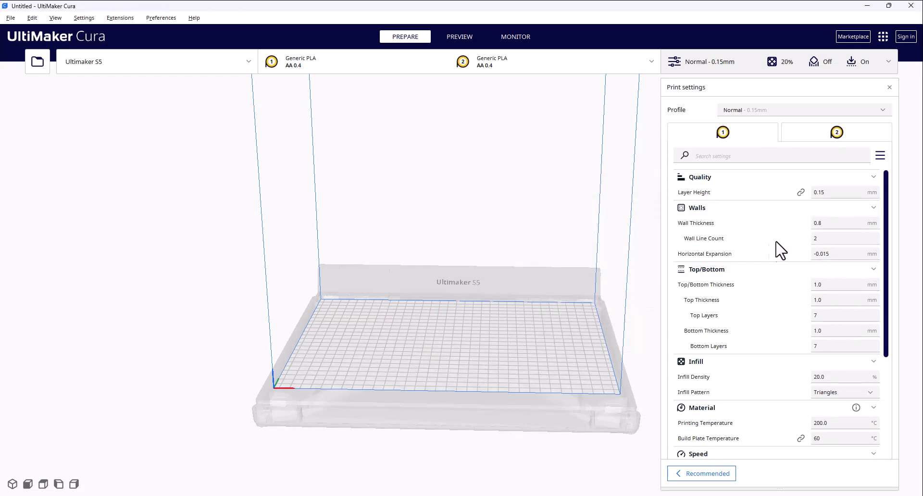
mouse_move(836, 195)
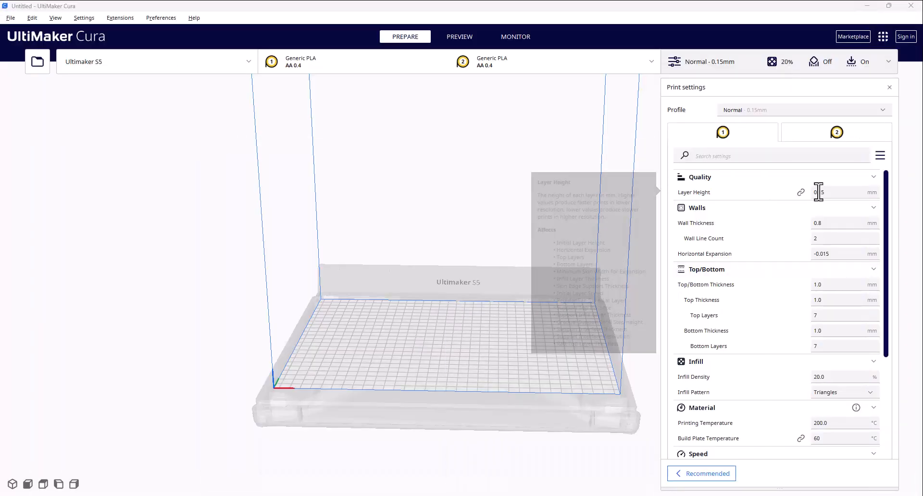
mouse_move(829, 197)
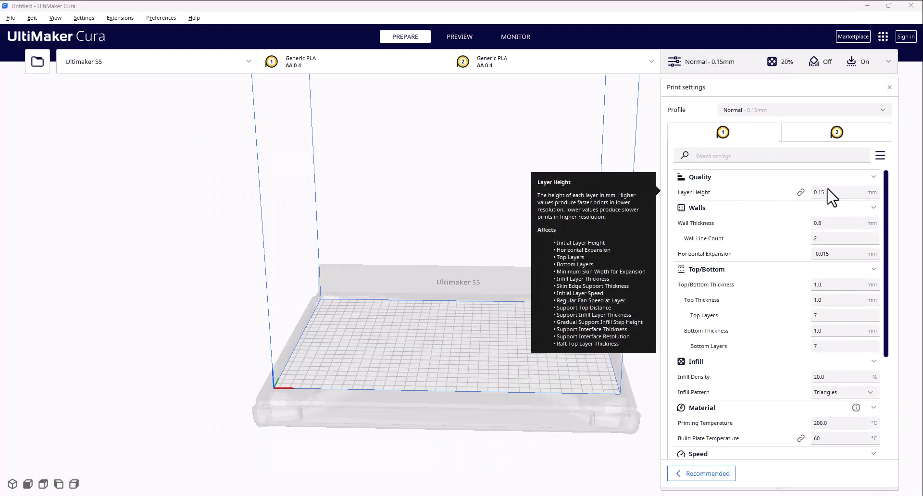
mouse_move(708, 208)
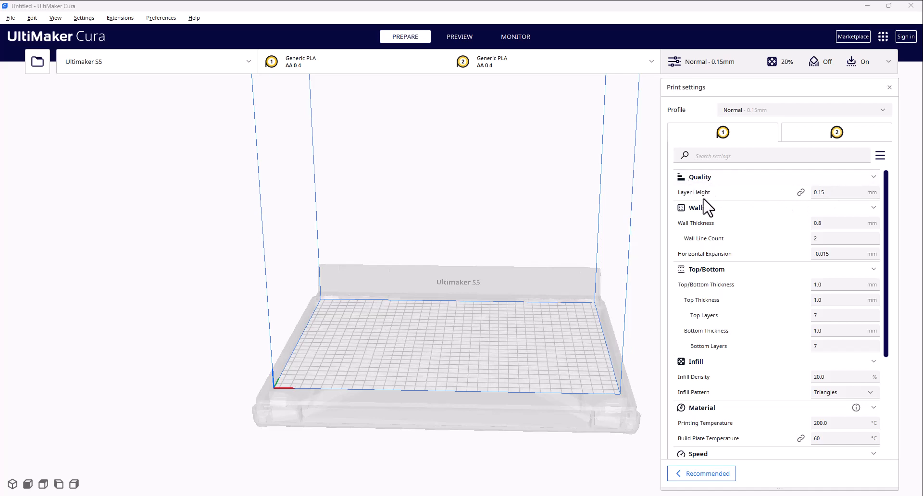
mouse_move(830, 223)
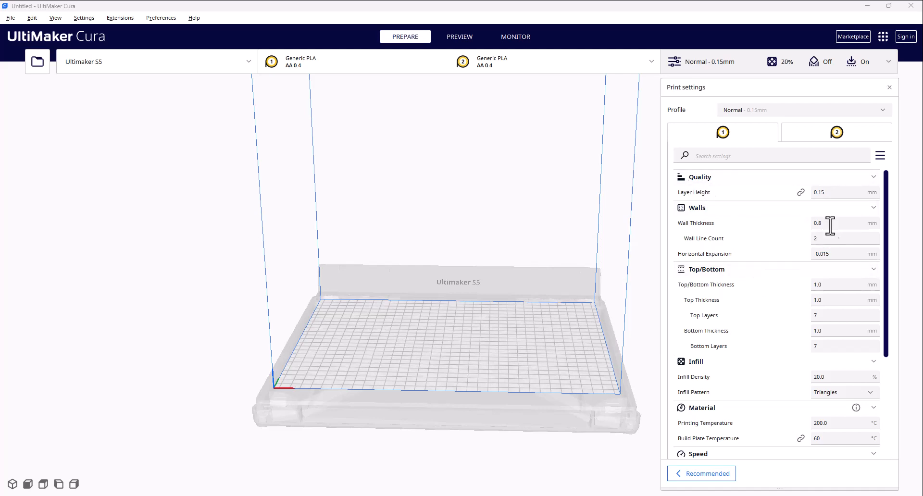
mouse_move(805, 242)
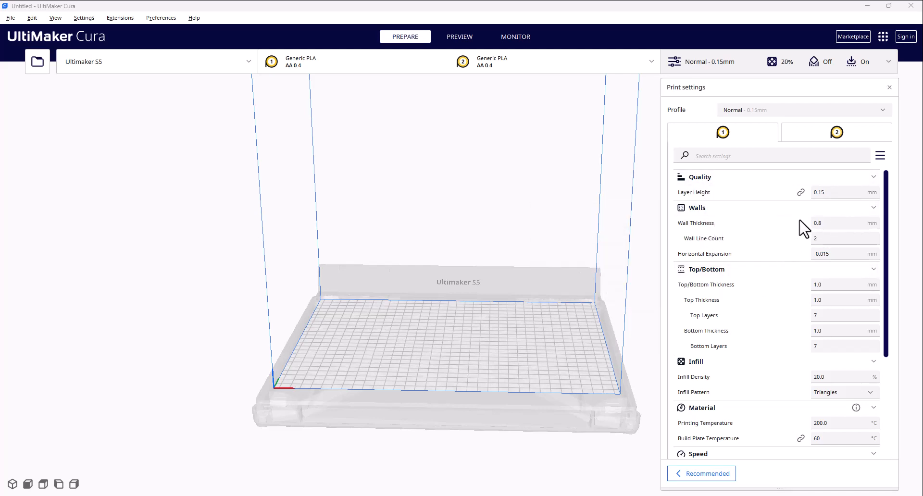
mouse_move(833, 241)
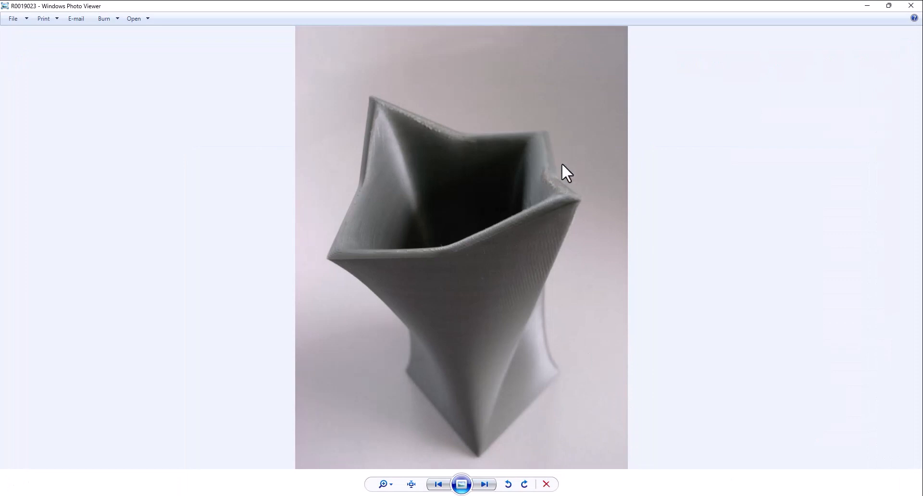
mouse_move(453, 444)
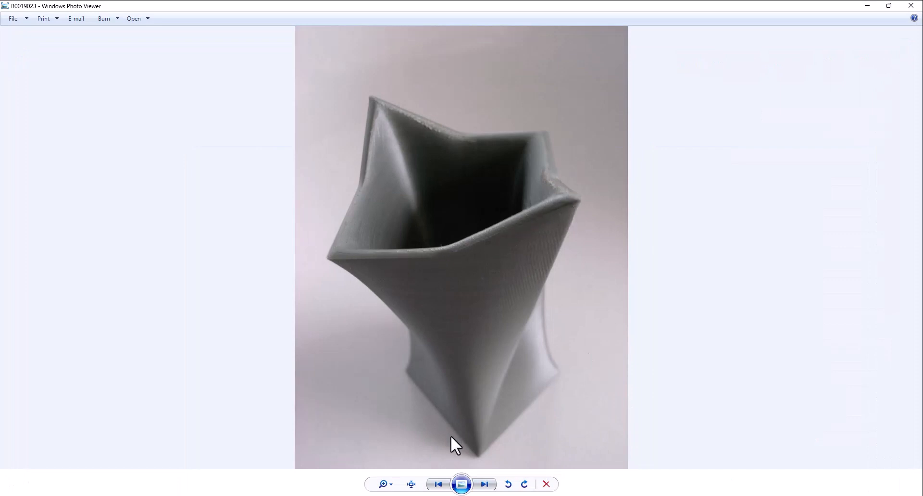
mouse_move(860, 12)
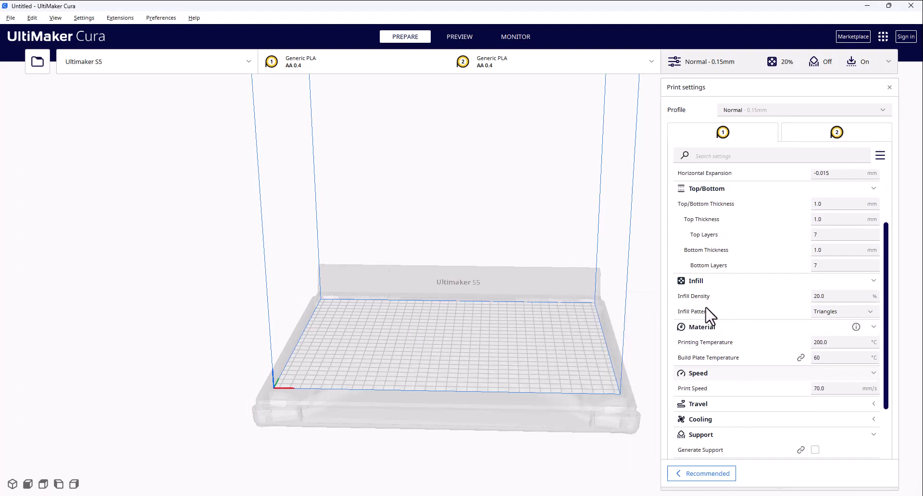
mouse_move(682, 489)
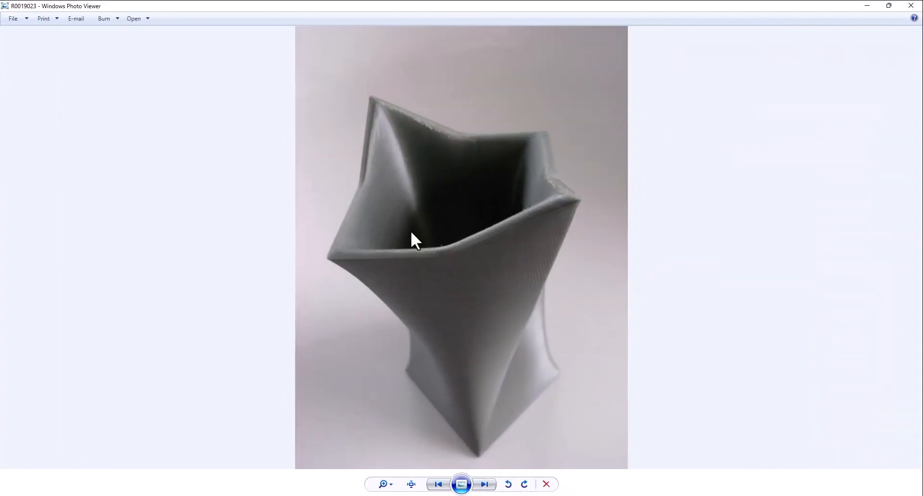
mouse_move(407, 276)
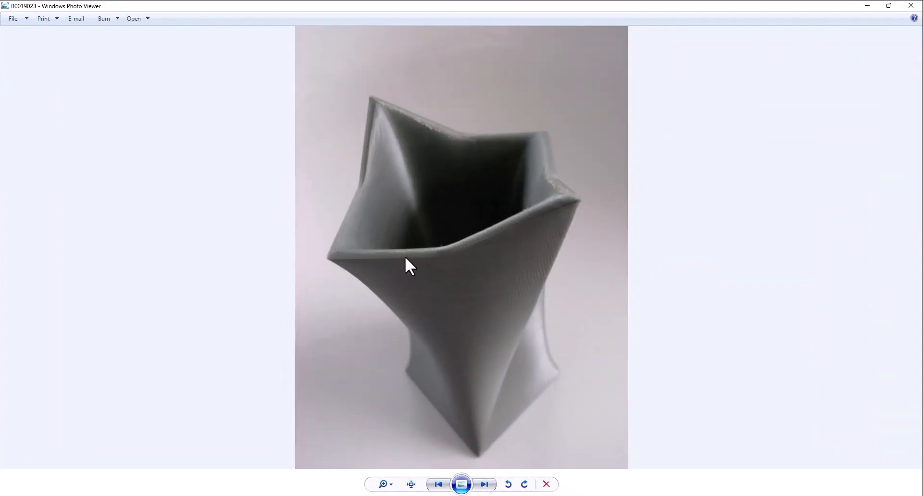
mouse_move(428, 308)
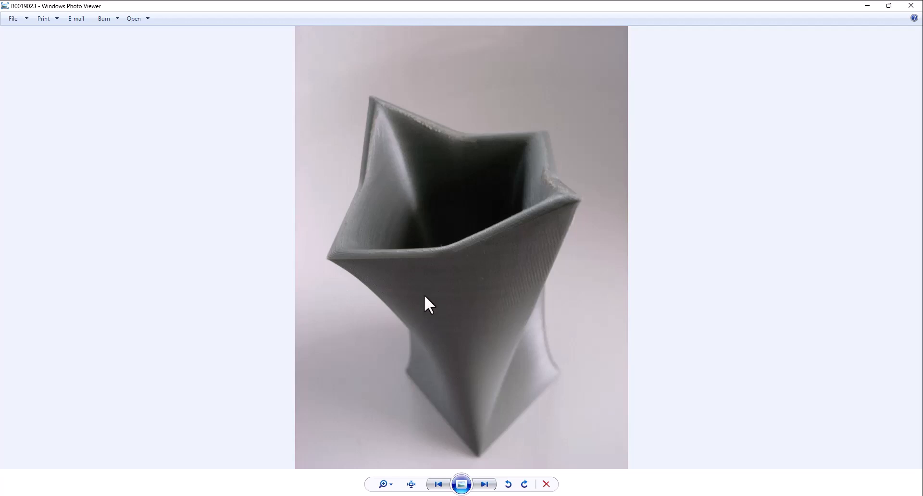
mouse_move(453, 392)
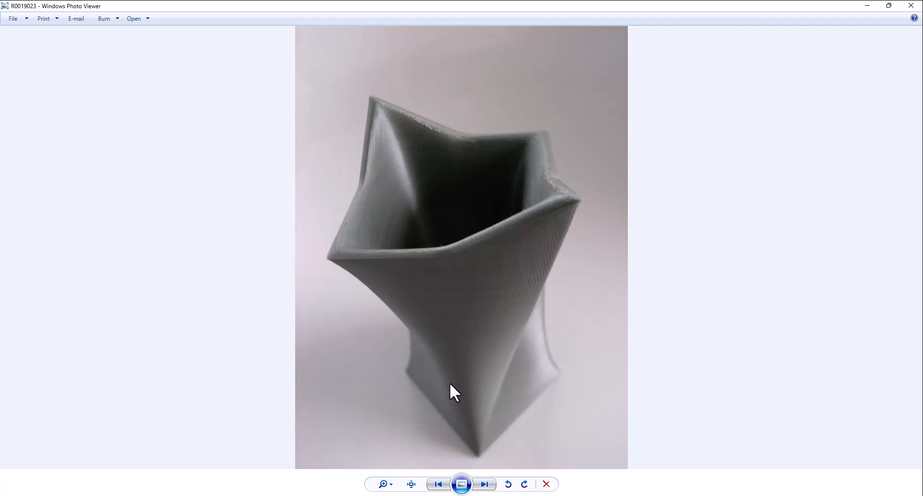
mouse_move(369, 303)
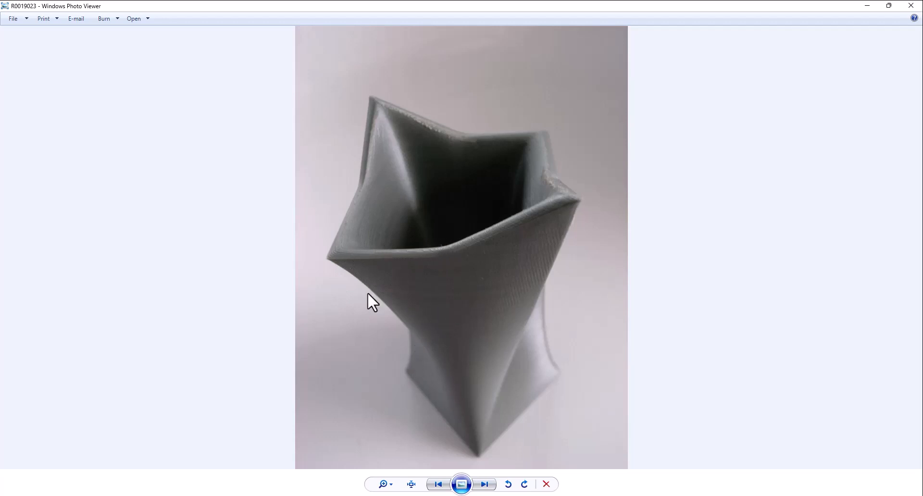
mouse_move(434, 296)
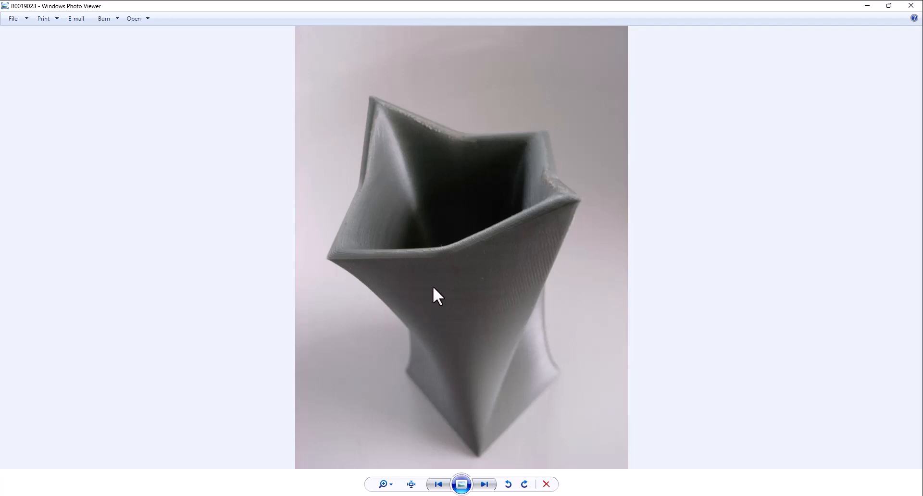
mouse_move(397, 271)
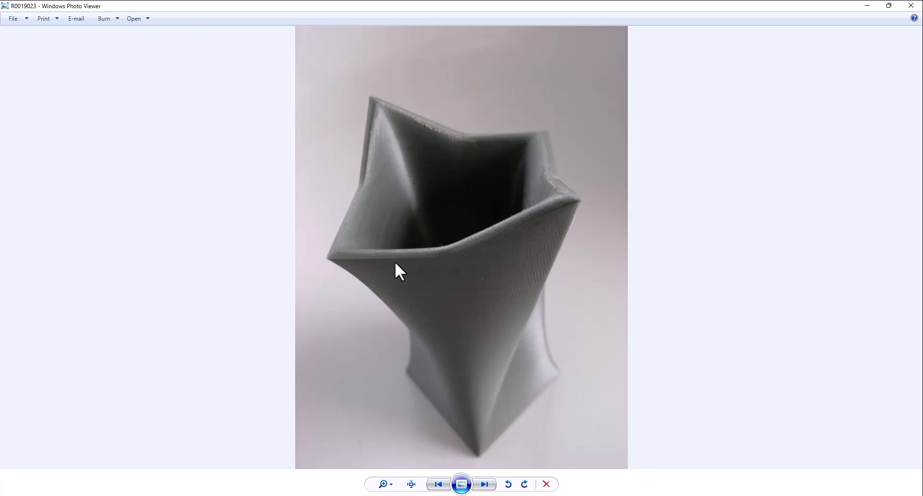
mouse_move(423, 279)
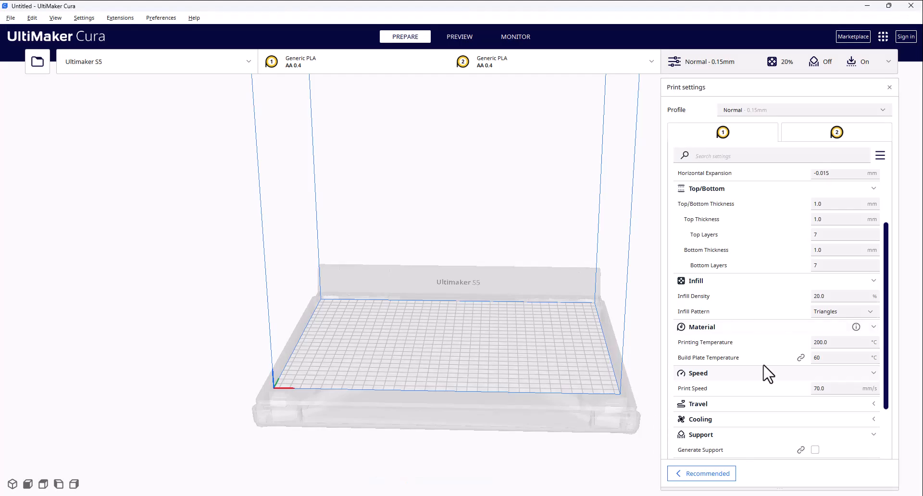
scroll(down, 3)
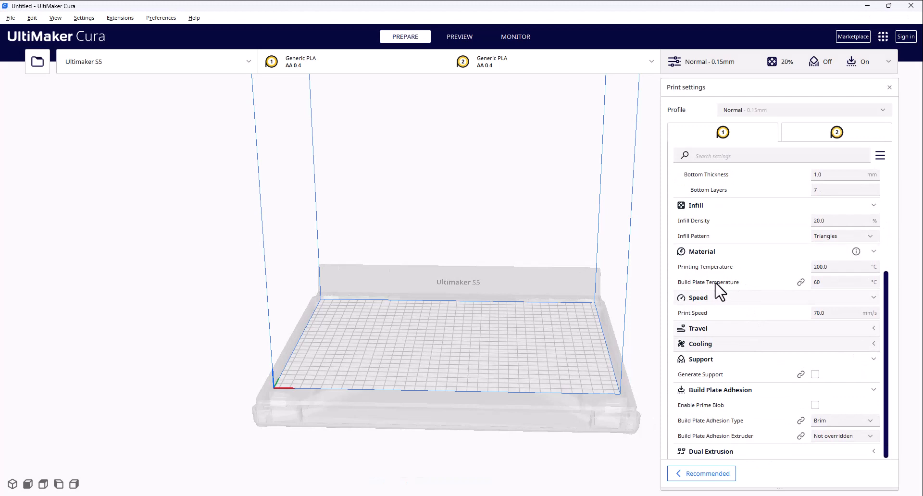
mouse_move(729, 287)
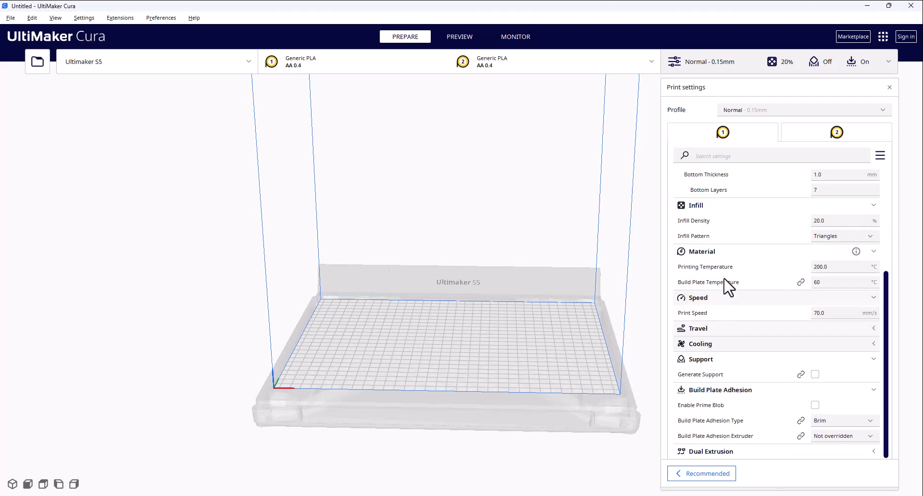
mouse_move(757, 314)
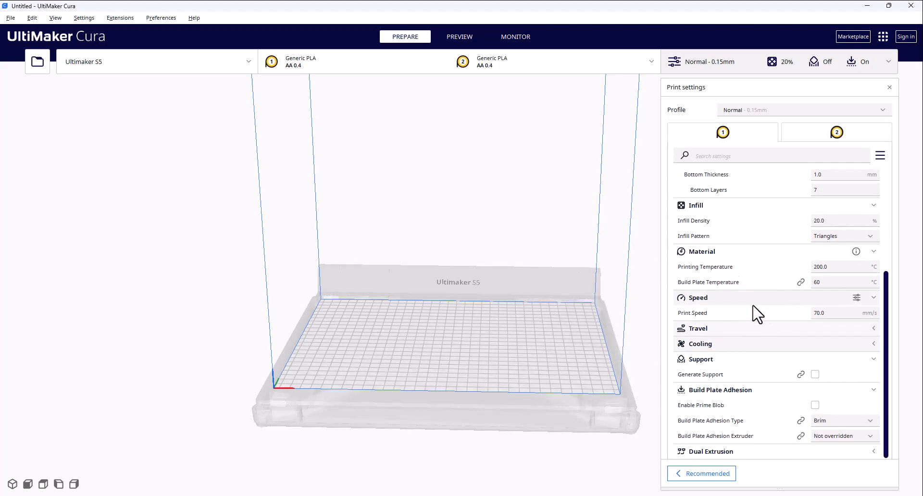
mouse_move(727, 291)
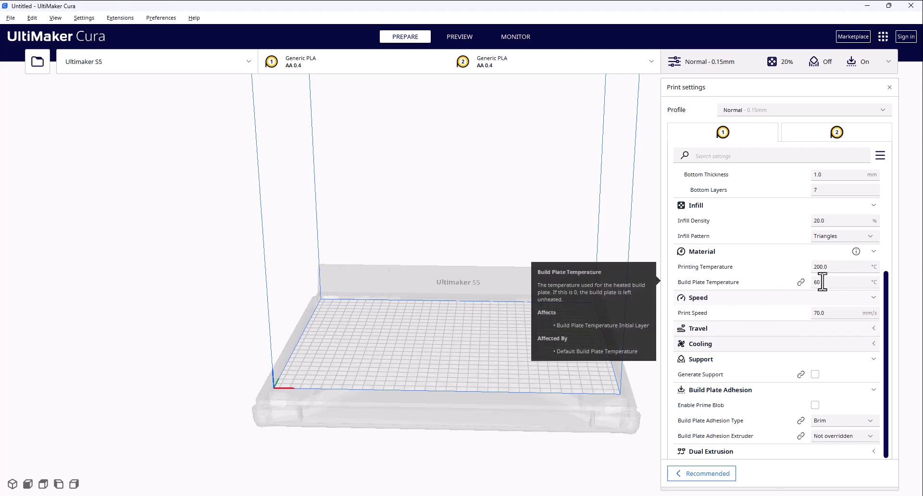
mouse_move(765, 366)
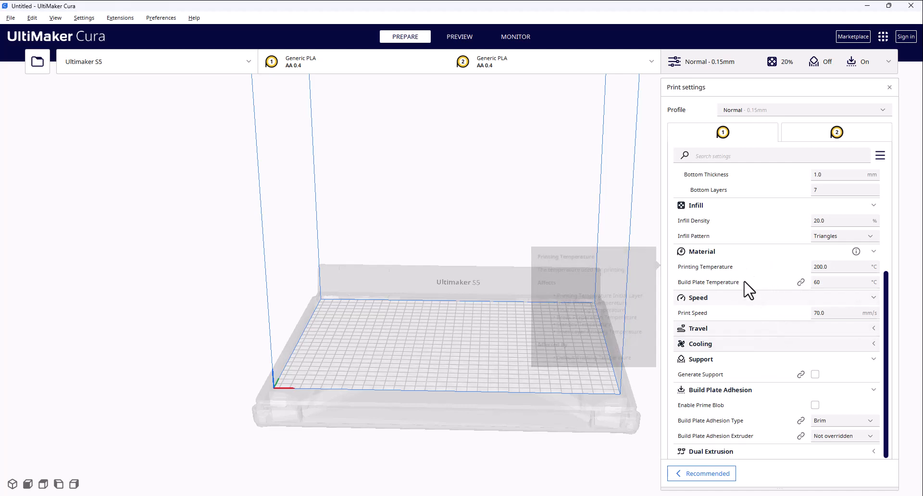
mouse_move(691, 265)
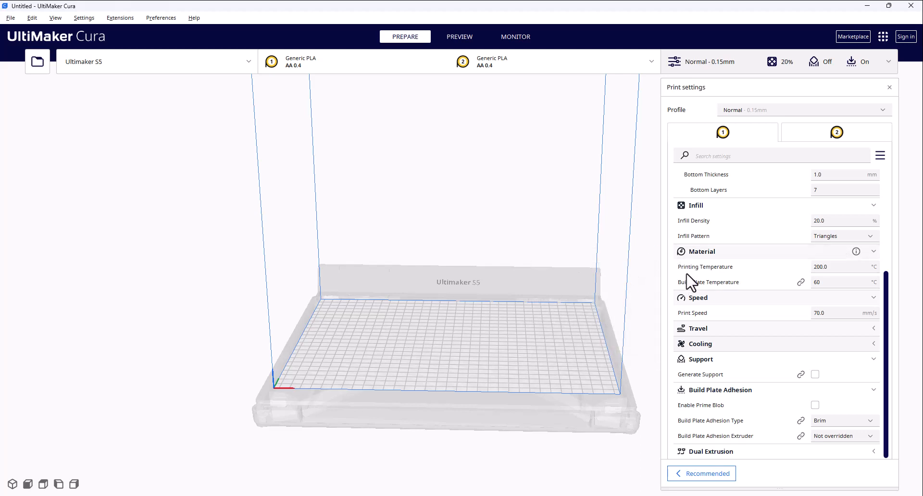
mouse_move(722, 281)
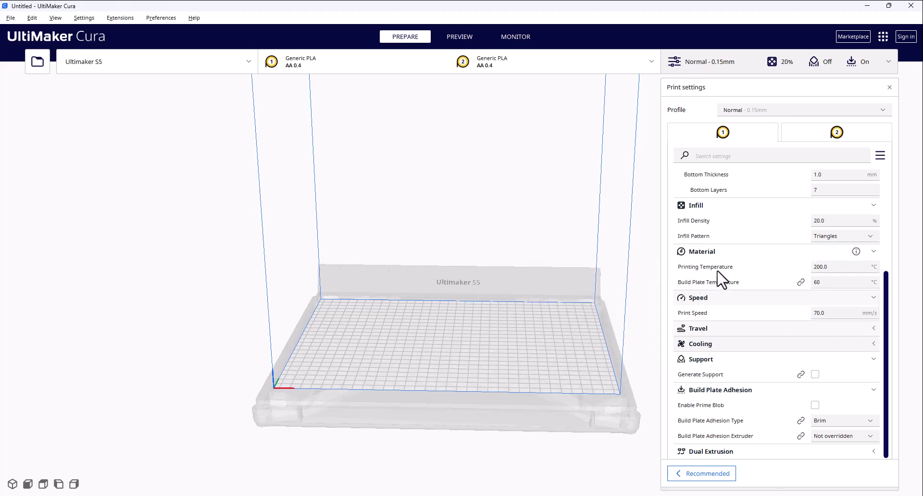
mouse_move(752, 290)
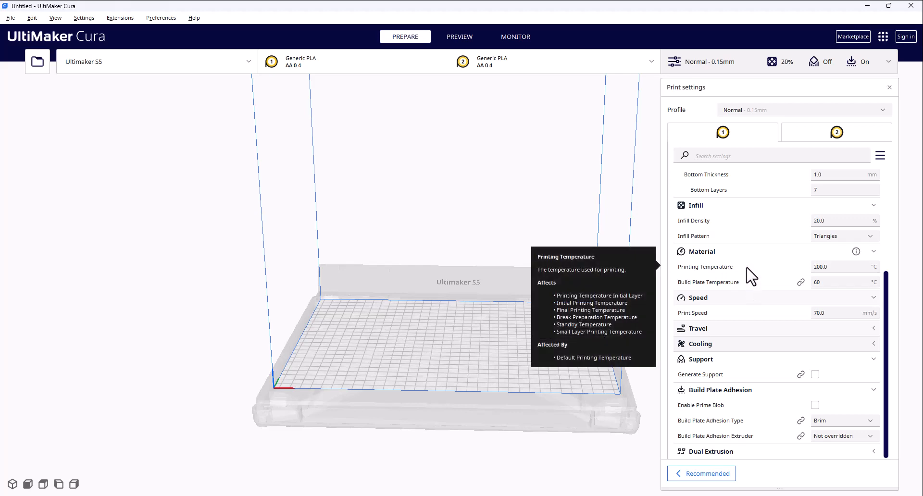
mouse_move(745, 286)
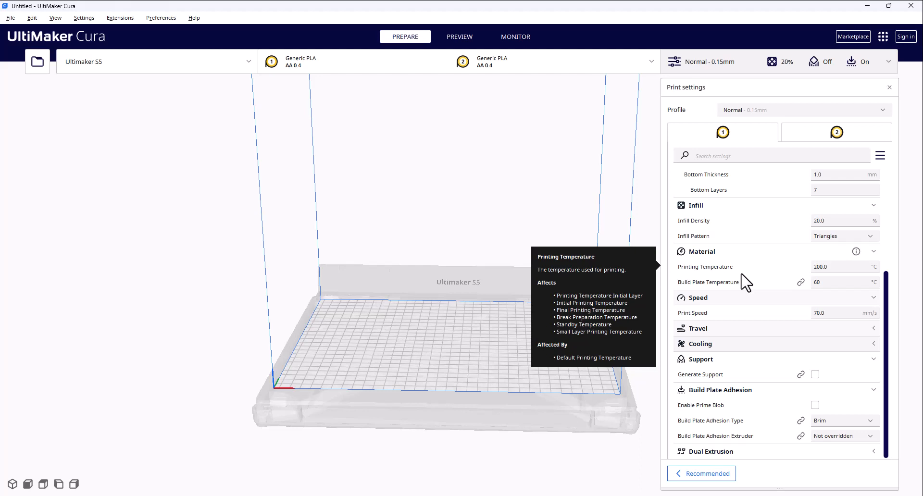
mouse_move(734, 330)
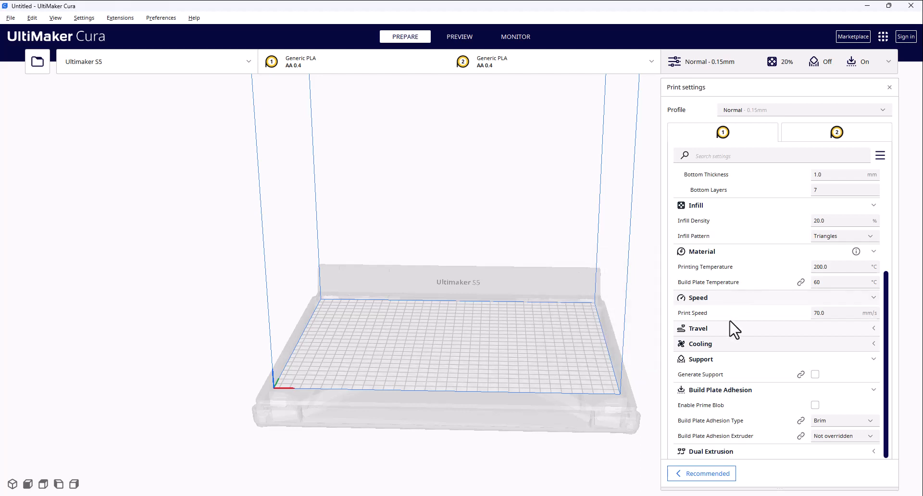
mouse_move(696, 318)
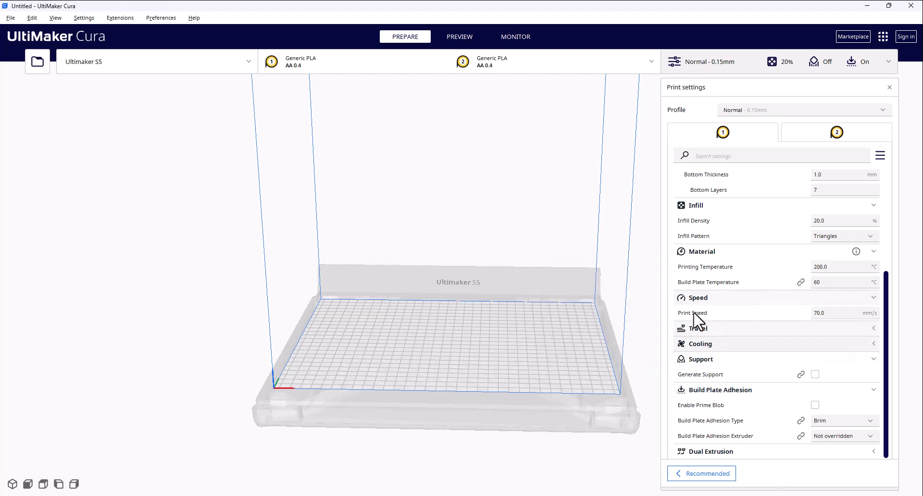
mouse_move(717, 327)
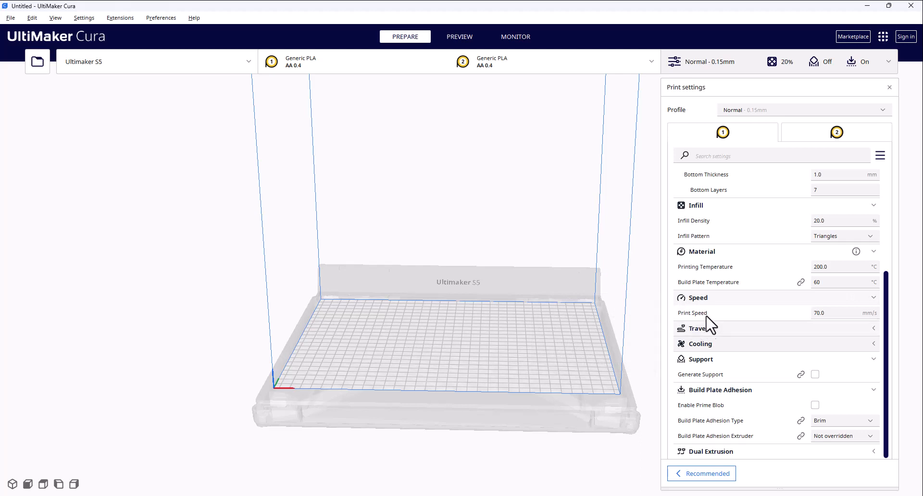
mouse_move(737, 347)
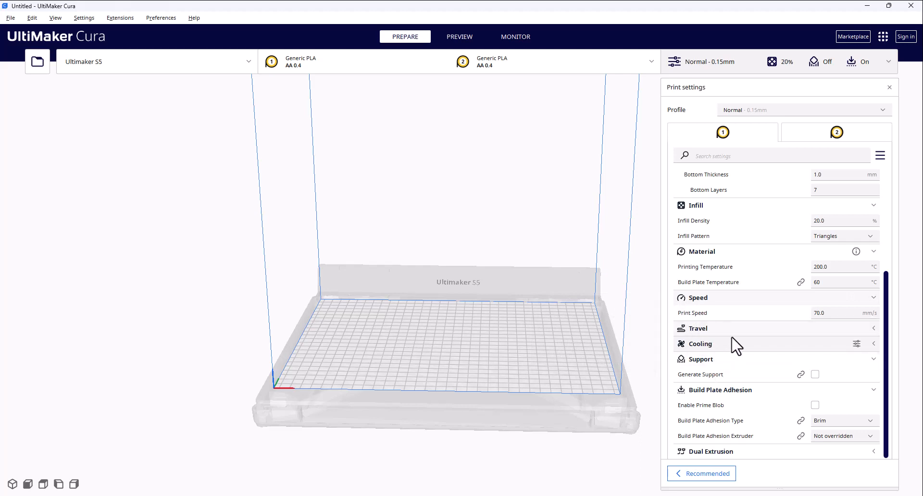
mouse_move(742, 365)
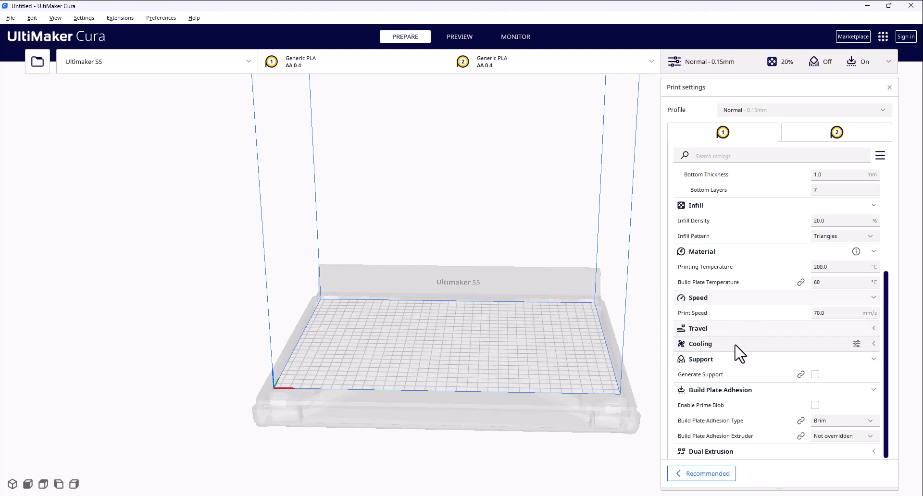
Expand the Travel group so the retraction and Z hop settings are visible
click(701, 328)
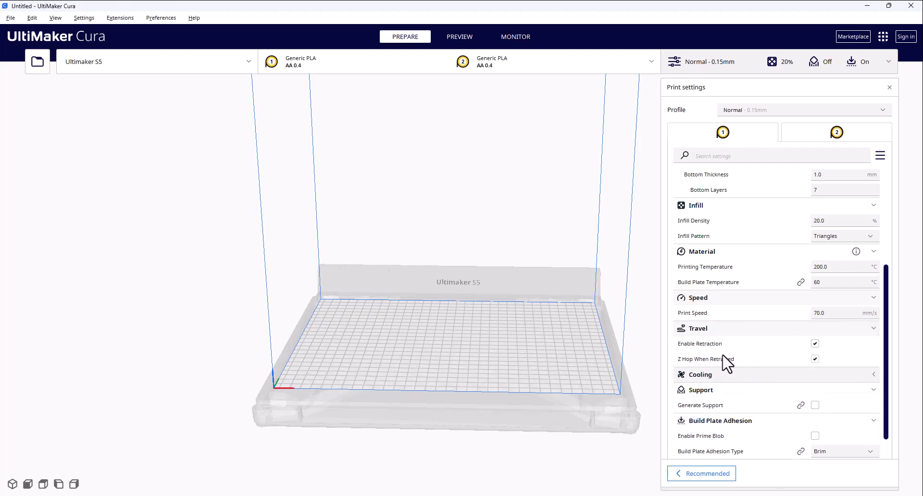
mouse_move(574, 326)
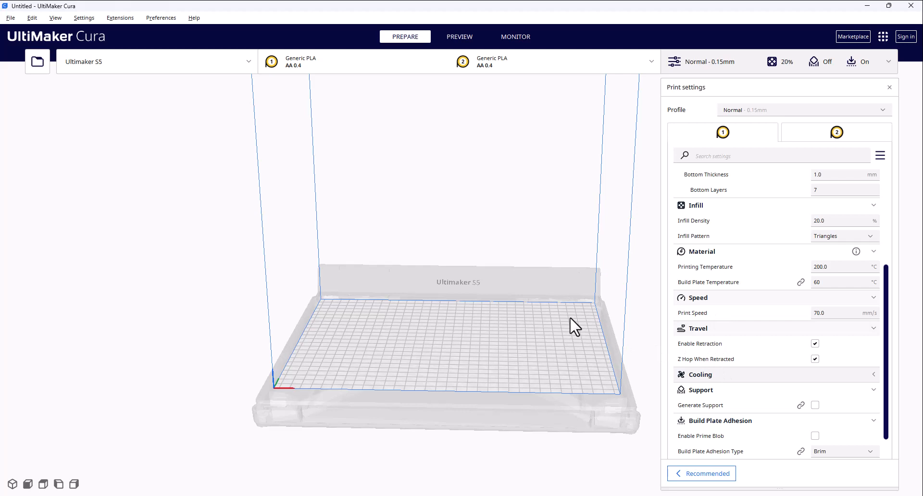
mouse_move(508, 274)
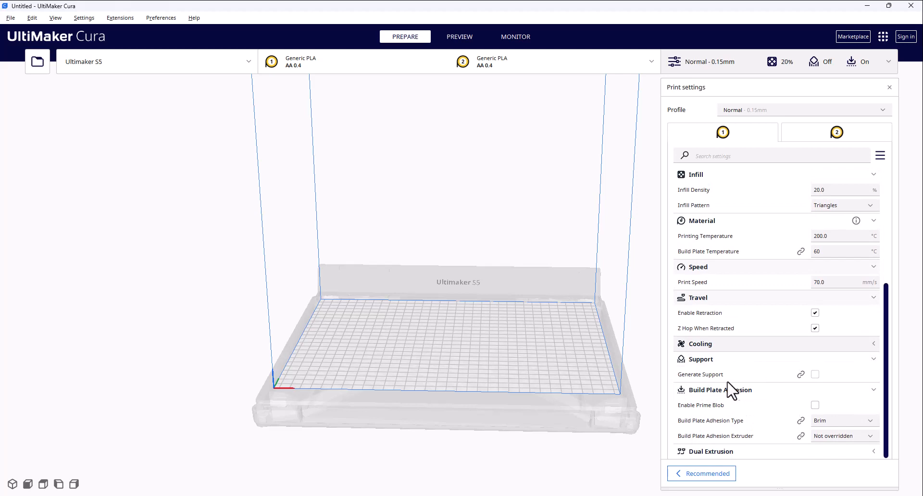
mouse_move(820, 383)
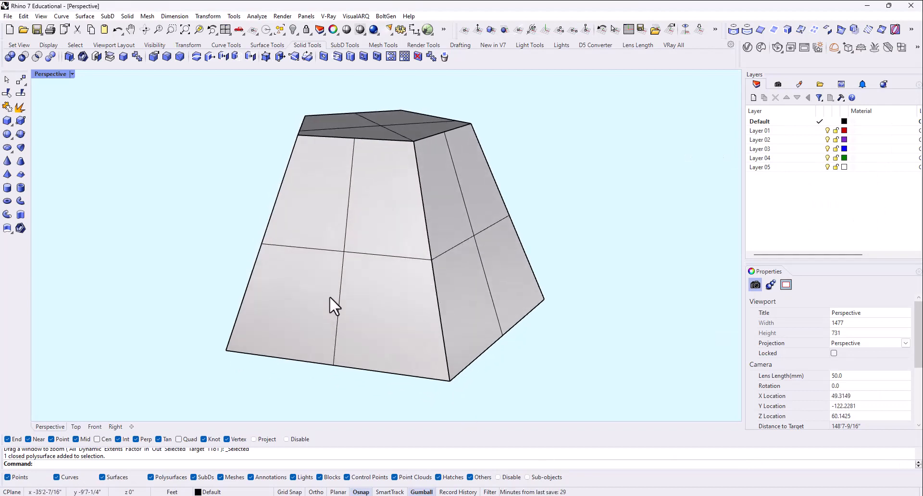
Enter BooleanDifference, place the thin slab beside the pyramid and orbit to view its top
text(BooleanDifference)
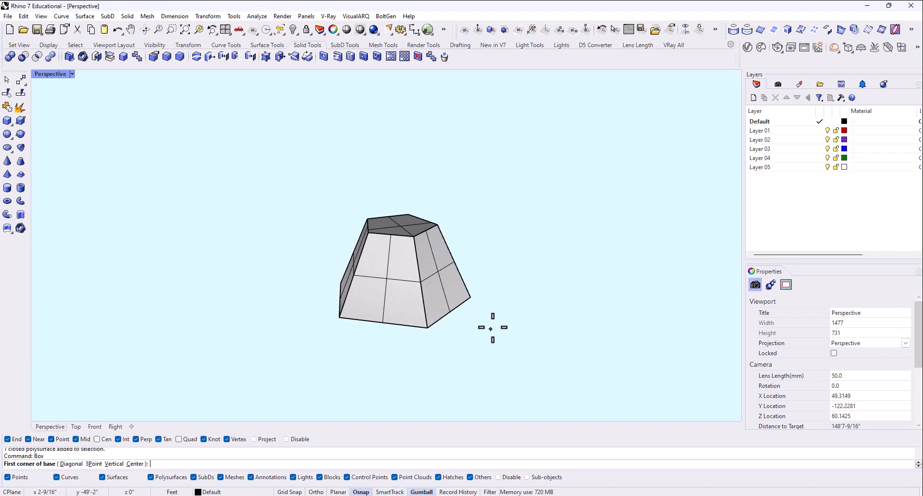
drag(493, 328, 509, 278)
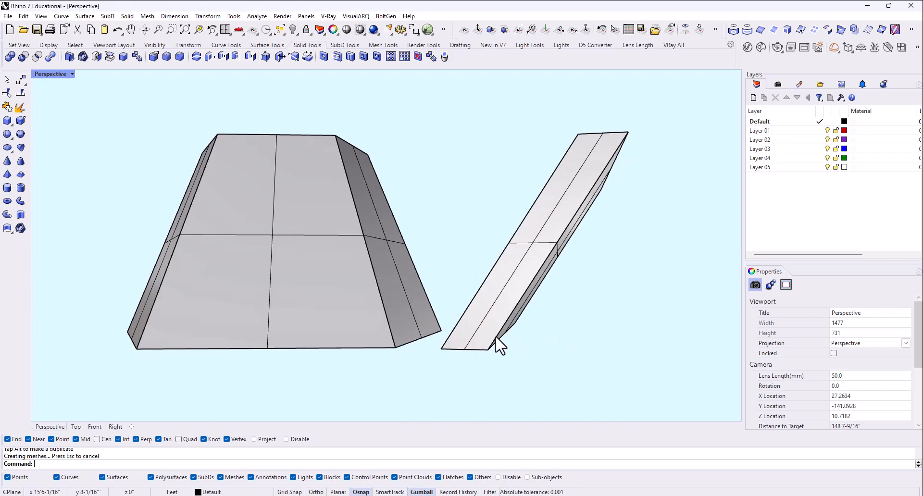
drag(501, 347, 524, 356)
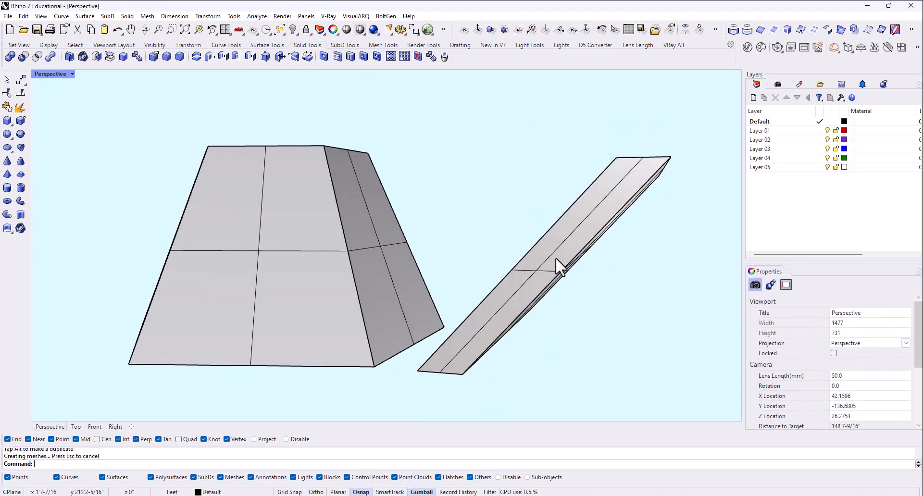
mouse_move(481, 296)
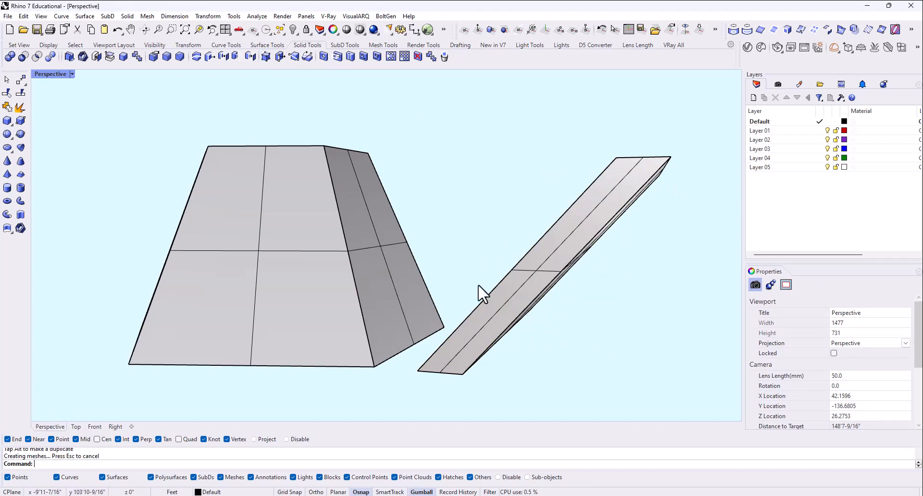
drag(483, 294, 554, 296)
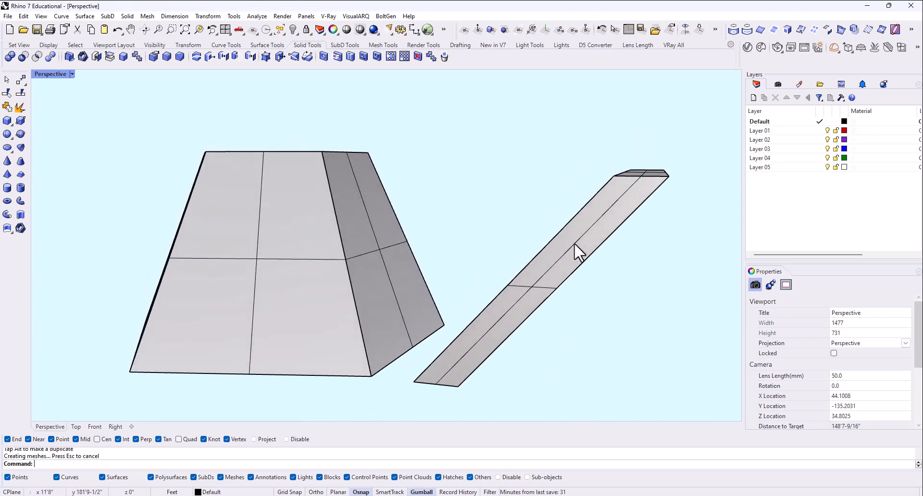
mouse_move(525, 323)
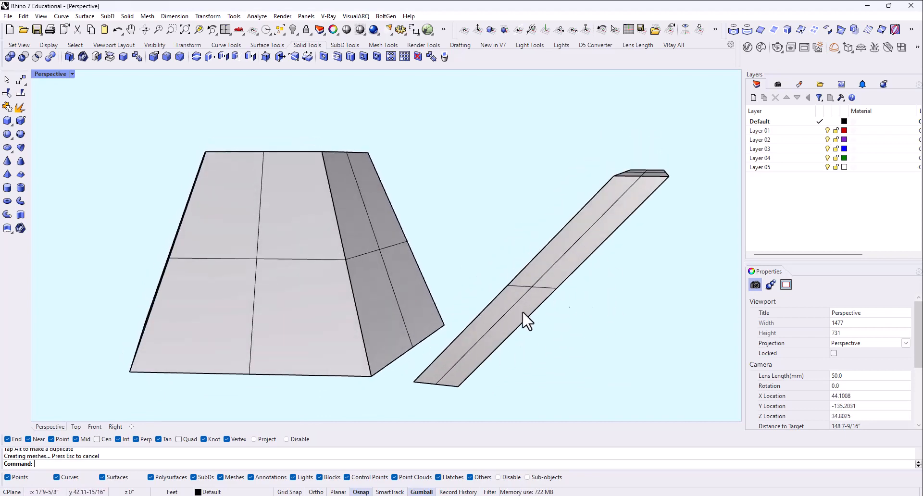
mouse_move(585, 329)
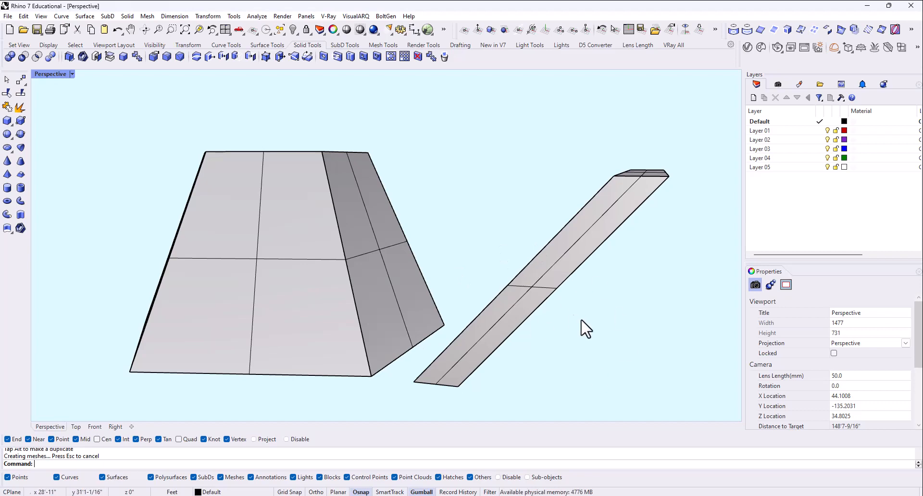
mouse_move(522, 289)
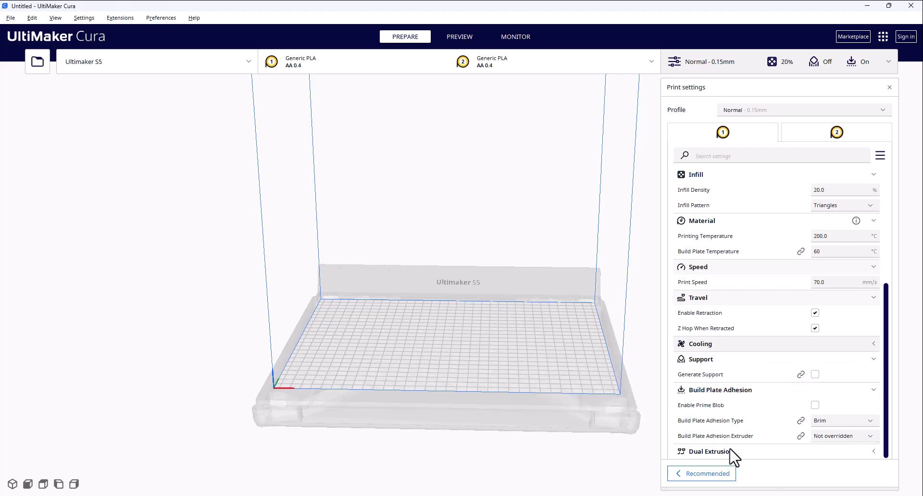
mouse_move(747, 426)
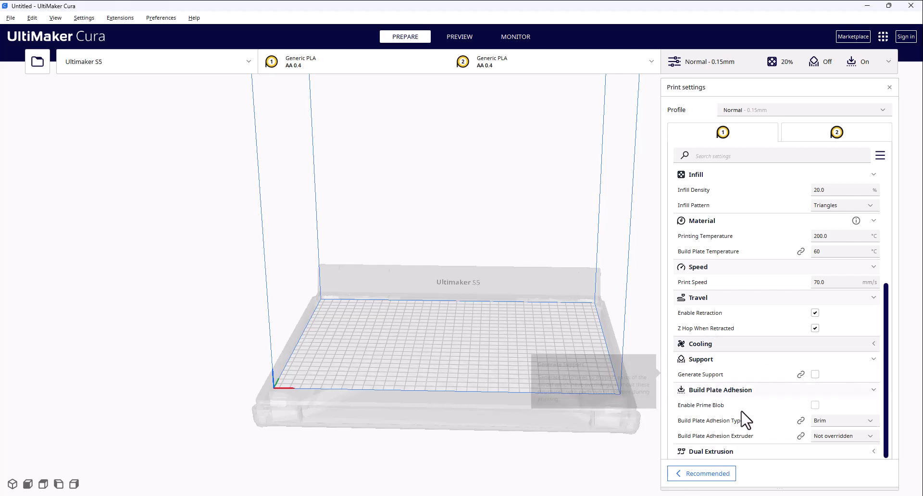
mouse_move(883, 425)
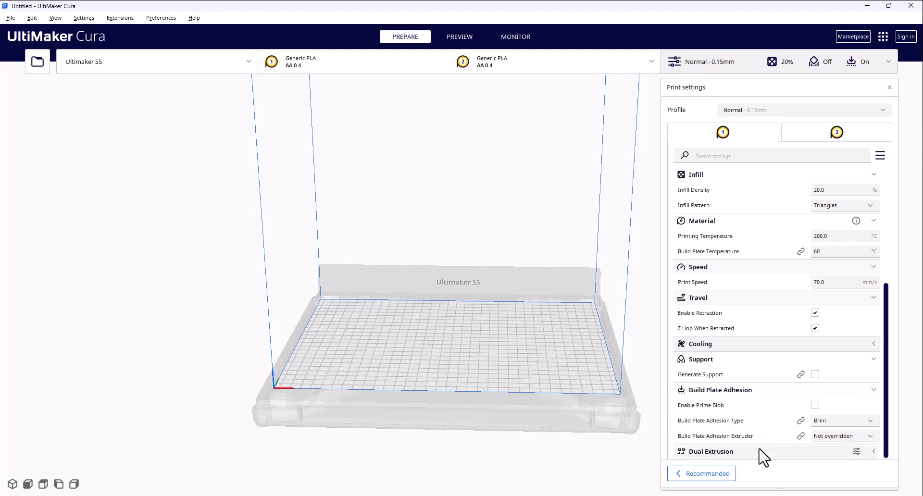
List the build plate adhesion type choices: skirt, brim, raft and none
click(844, 421)
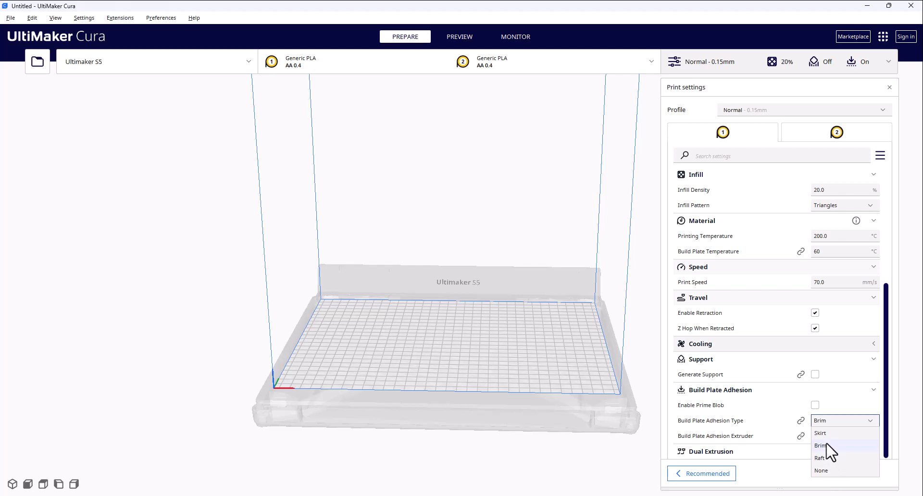
mouse_move(835, 440)
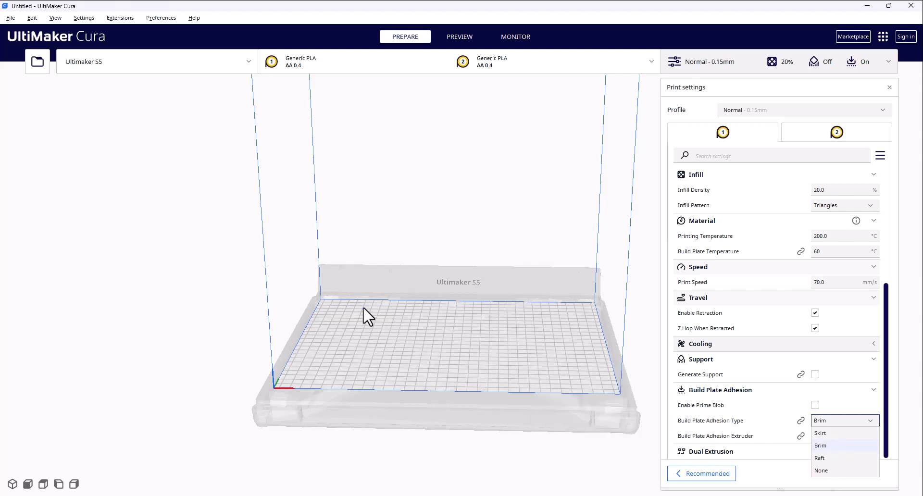
mouse_move(495, 331)
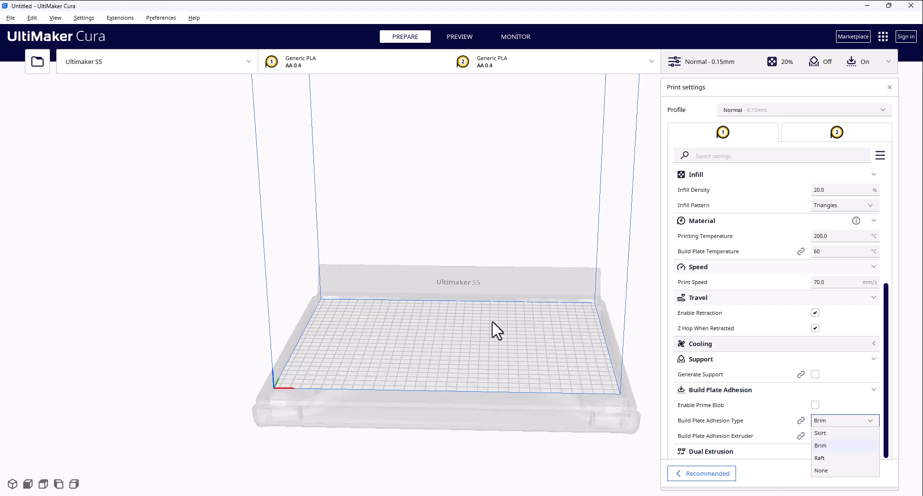
mouse_move(501, 356)
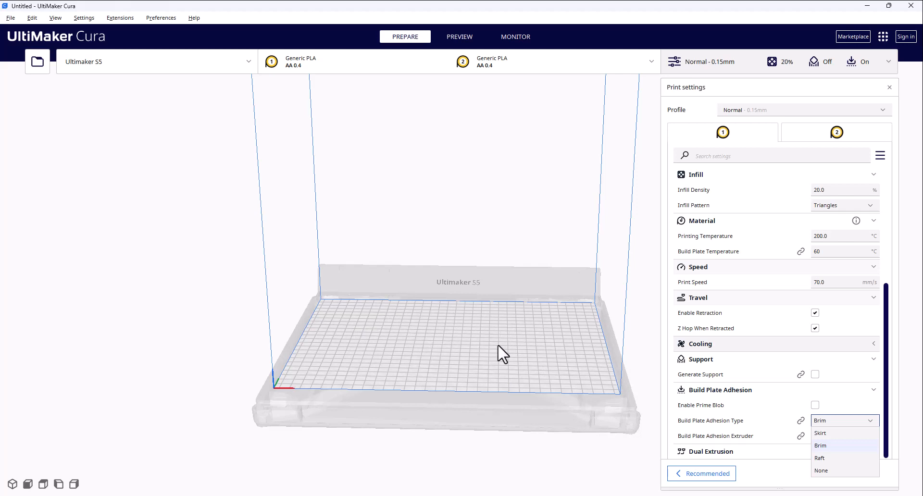
mouse_move(758, 443)
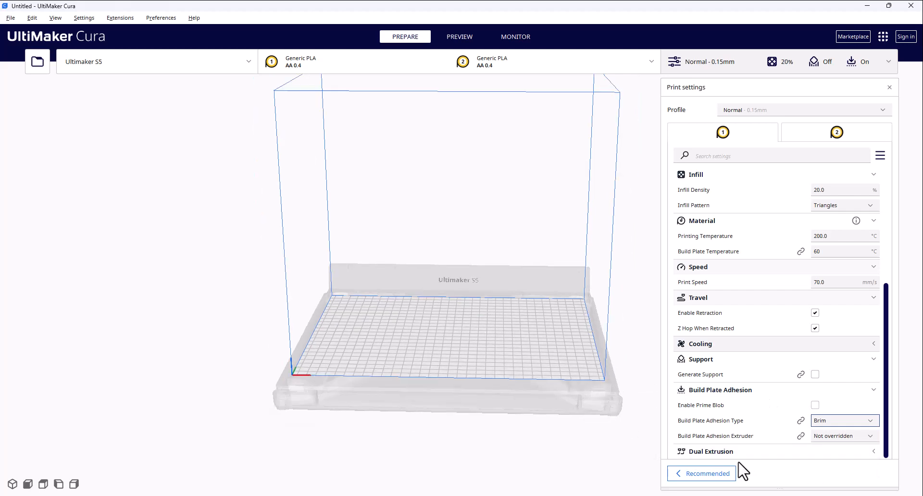
mouse_move(862, 484)
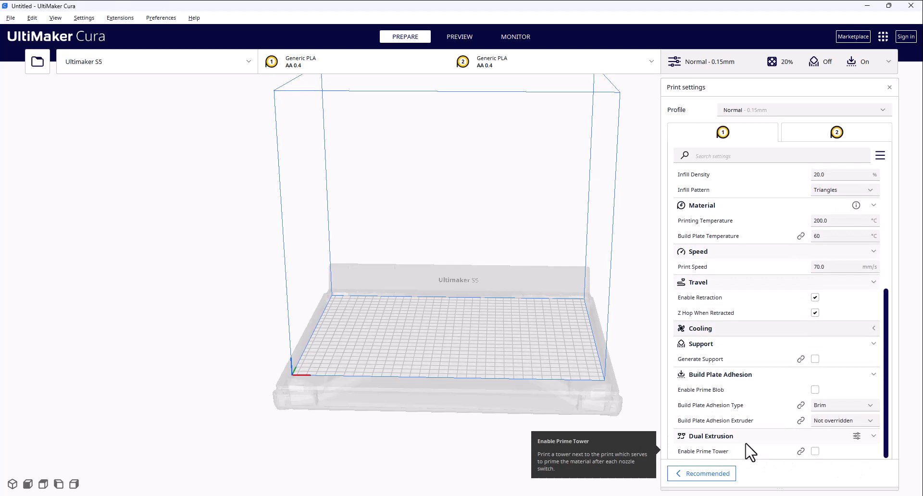
mouse_move(526, 59)
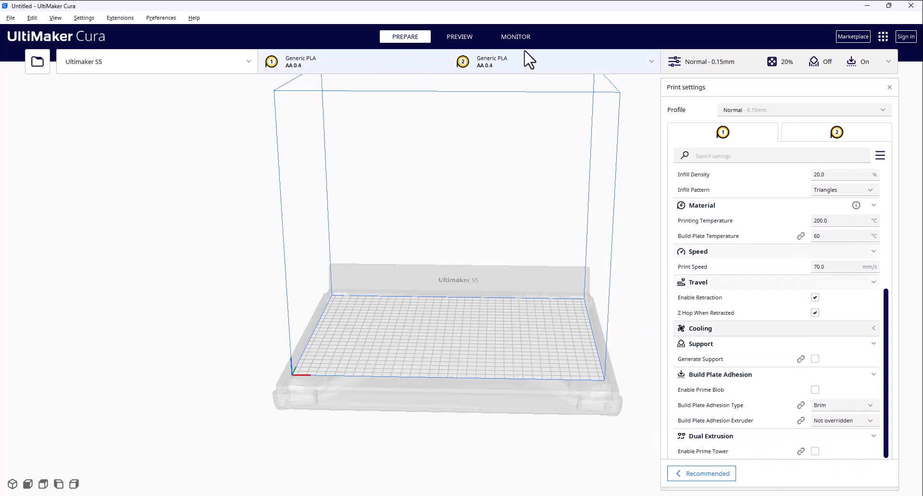
mouse_move(558, 162)
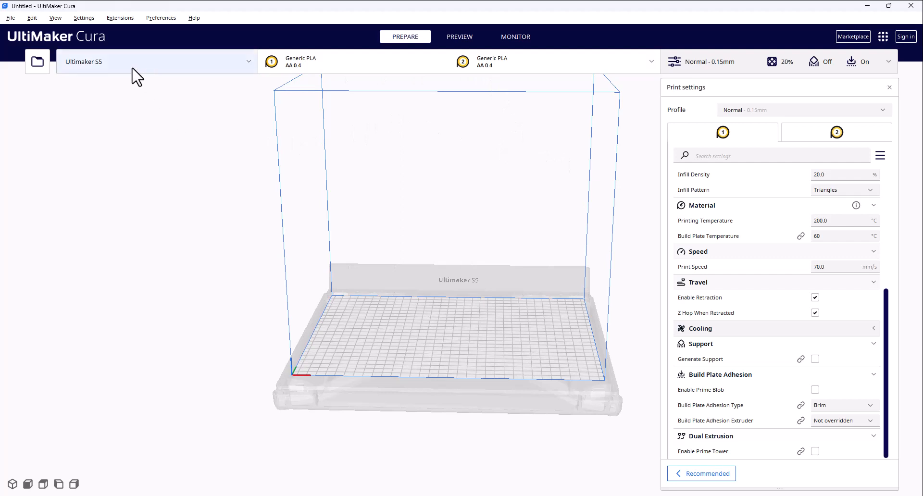
mouse_move(108, 77)
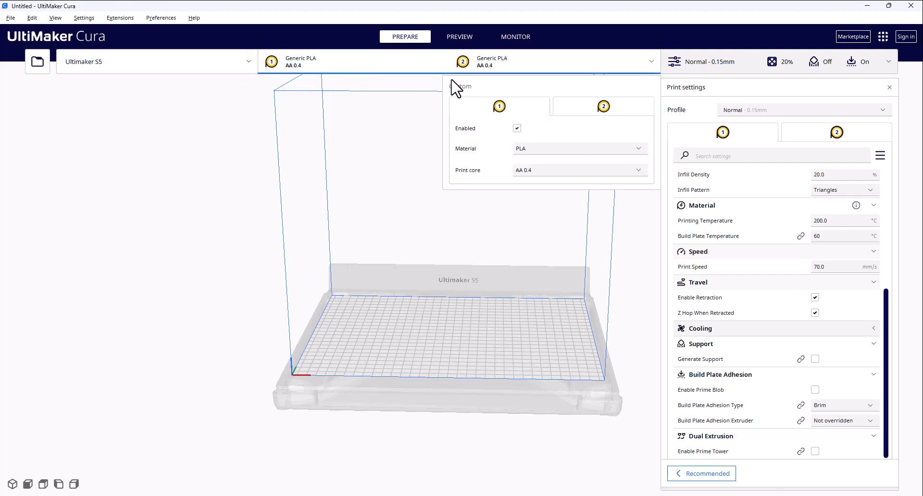
Review PLA and AA 0.4 on extruders 1 and 2, then dismiss the configuration panel
click(517, 128)
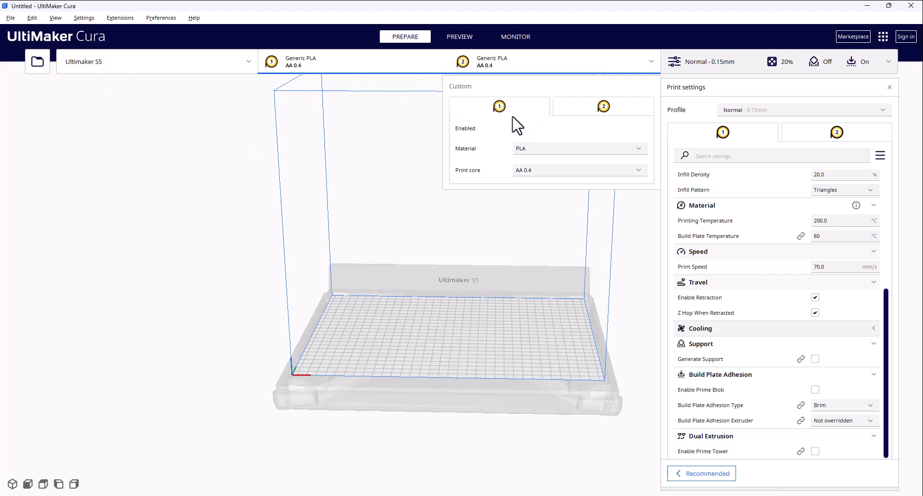
click(517, 128)
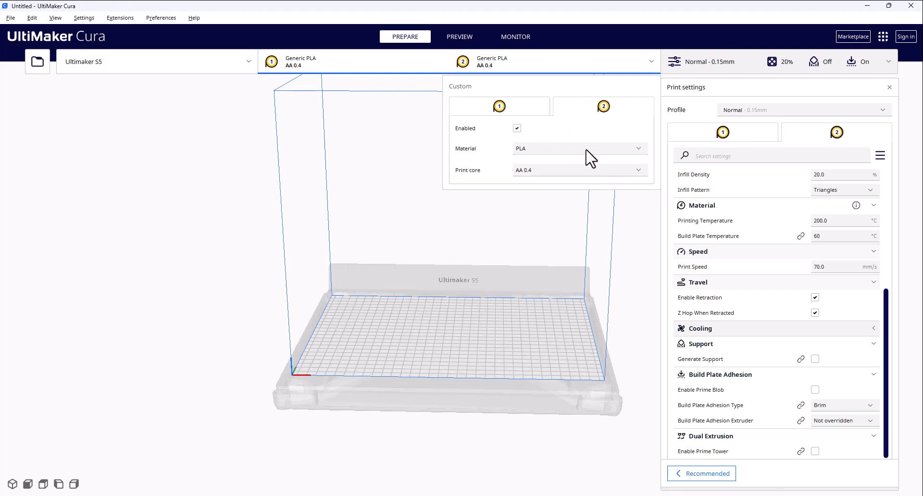
mouse_move(572, 218)
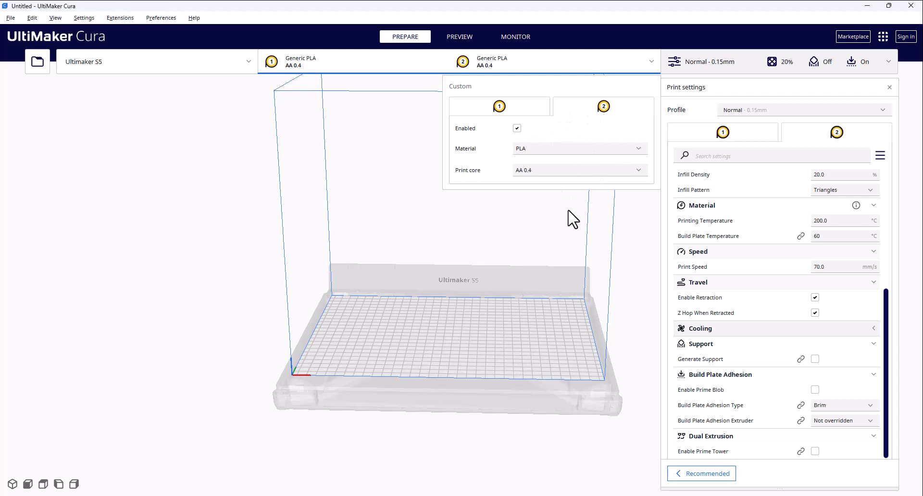
mouse_move(546, 325)
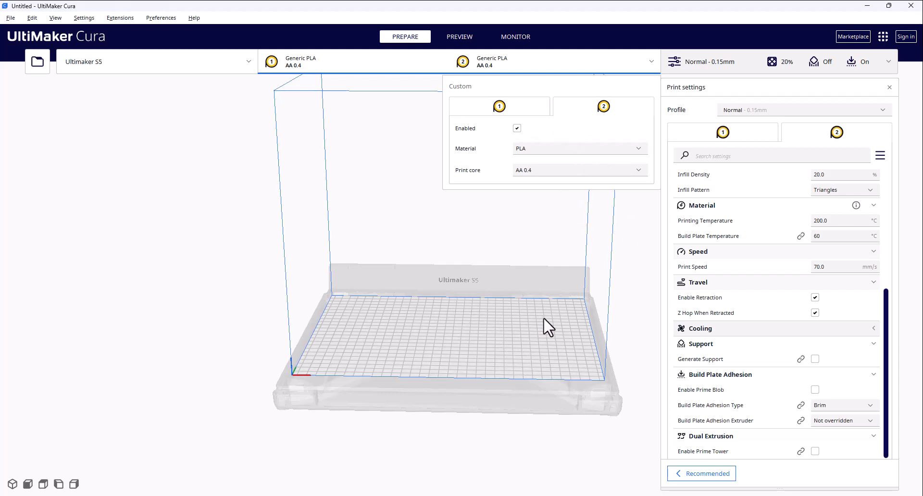
mouse_move(600, 134)
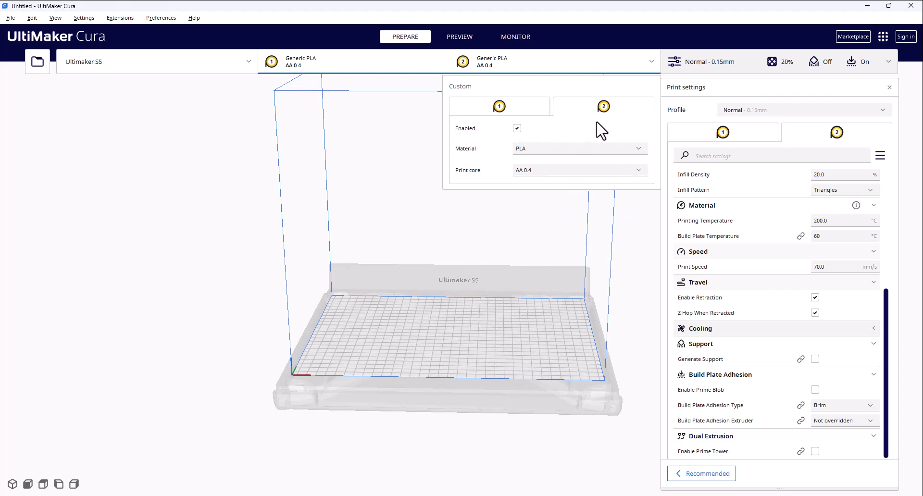
mouse_move(579, 111)
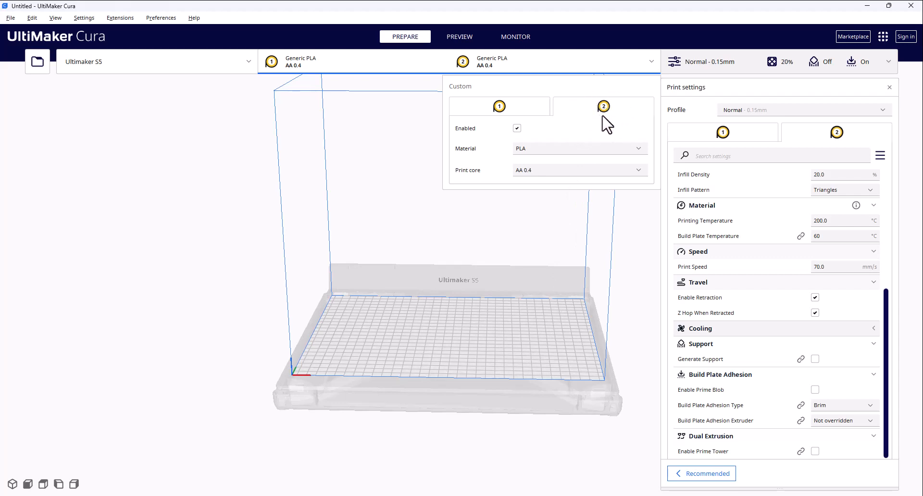
click(584, 268)
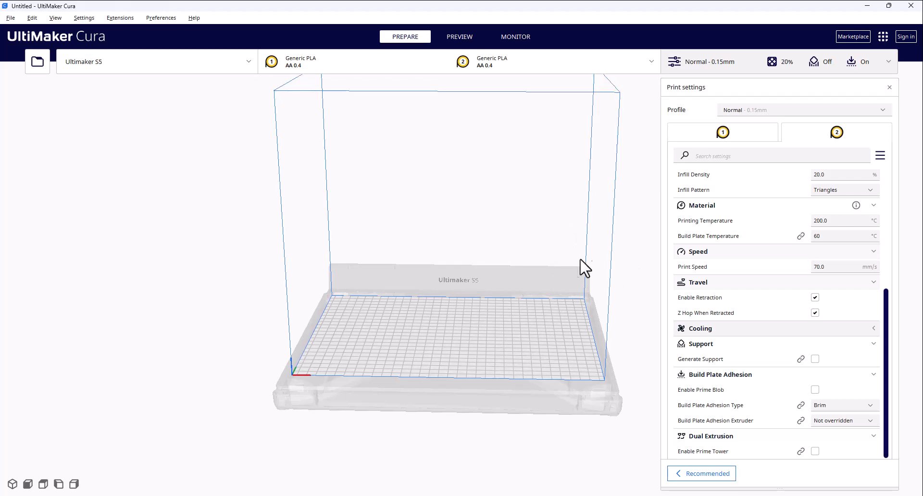
mouse_move(713, 381)
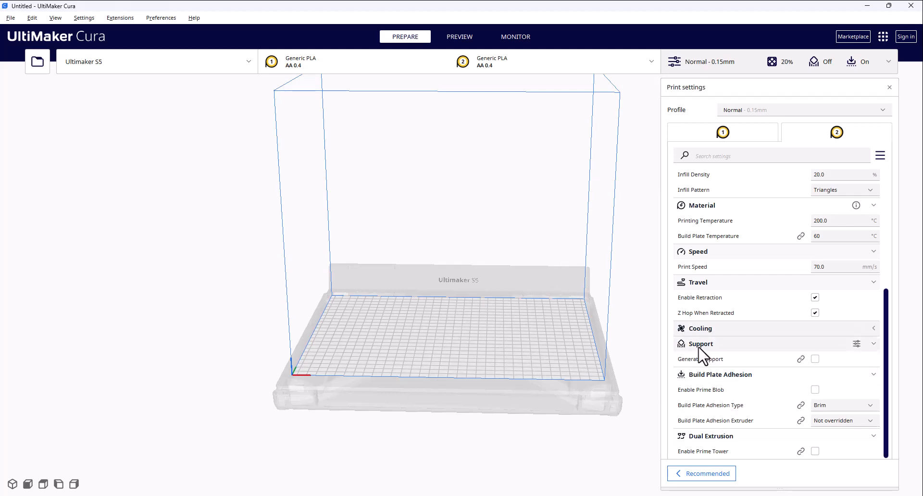
mouse_move(550, 314)
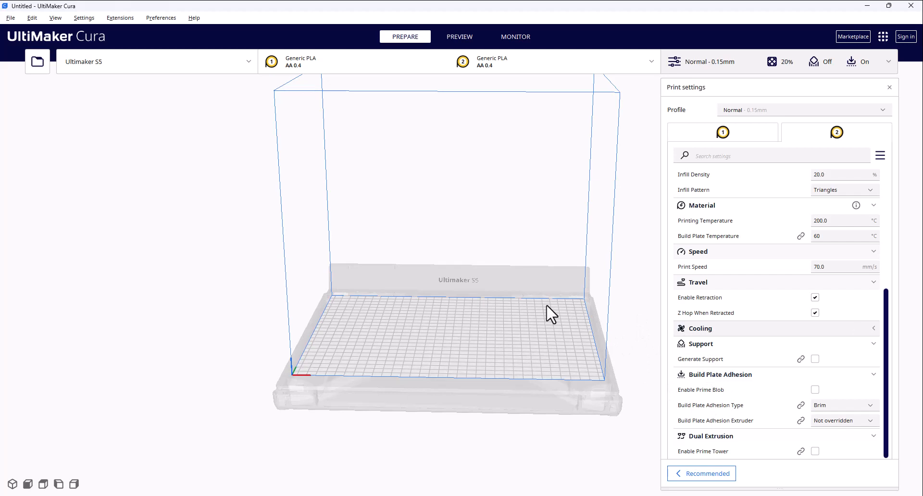
mouse_move(531, 310)
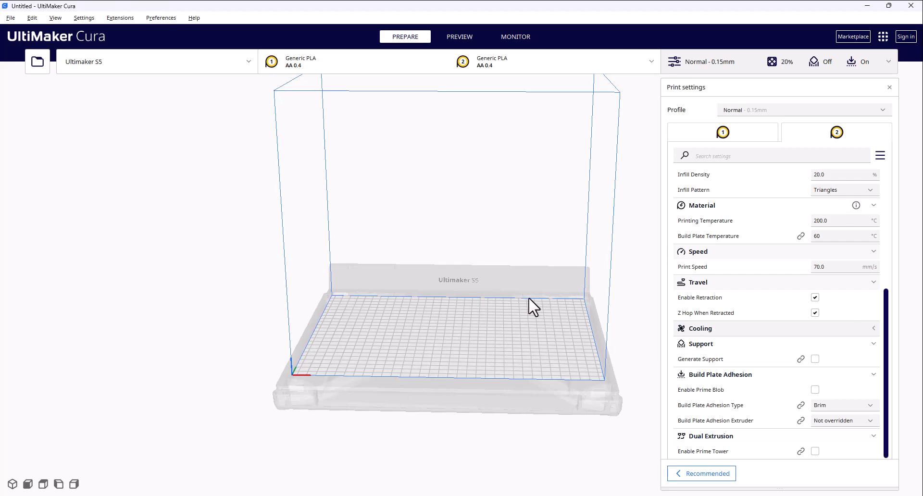
mouse_move(535, 317)
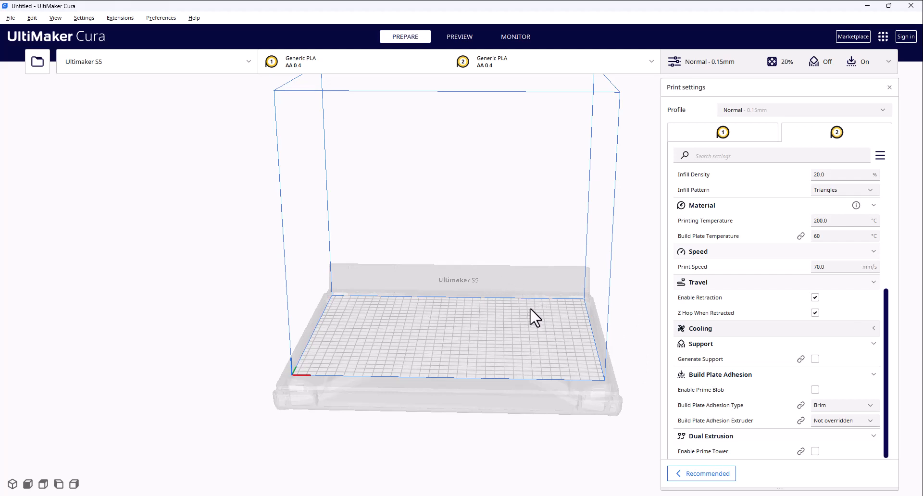
mouse_move(547, 316)
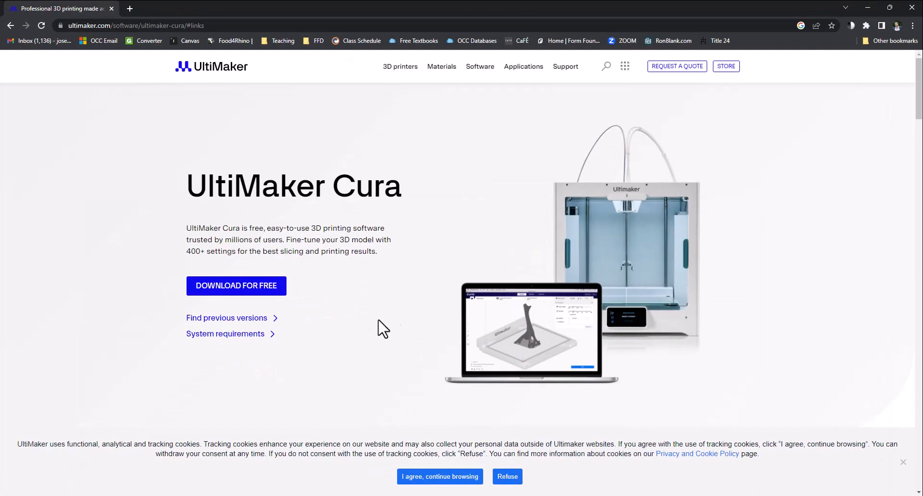
mouse_move(461, 245)
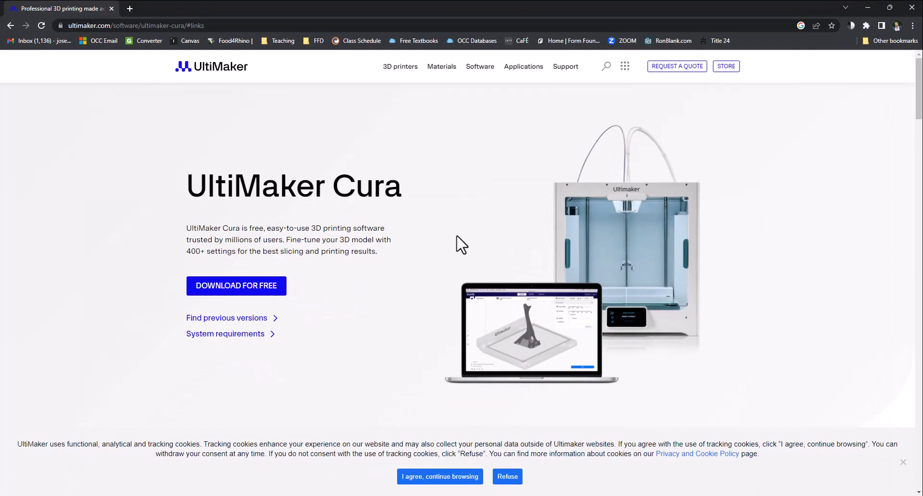
mouse_move(434, 202)
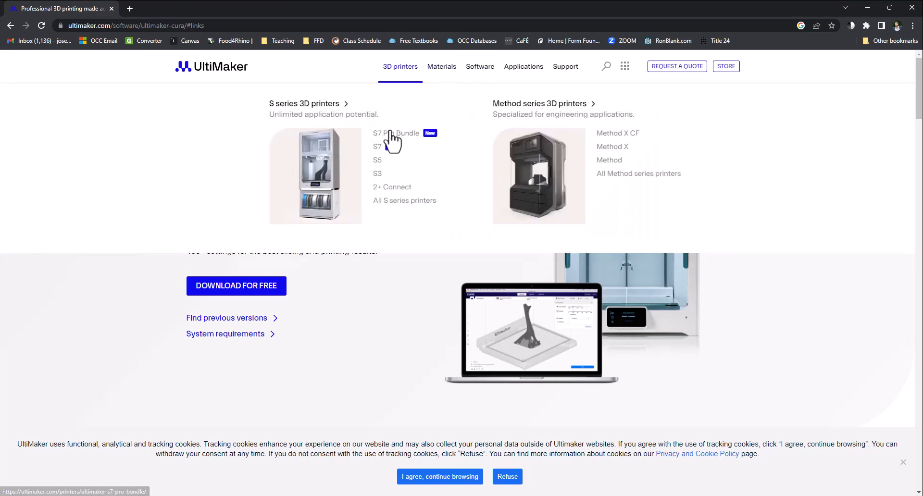
Go to the UltiMaker S5 printer page and browse down through its features
click(376, 160)
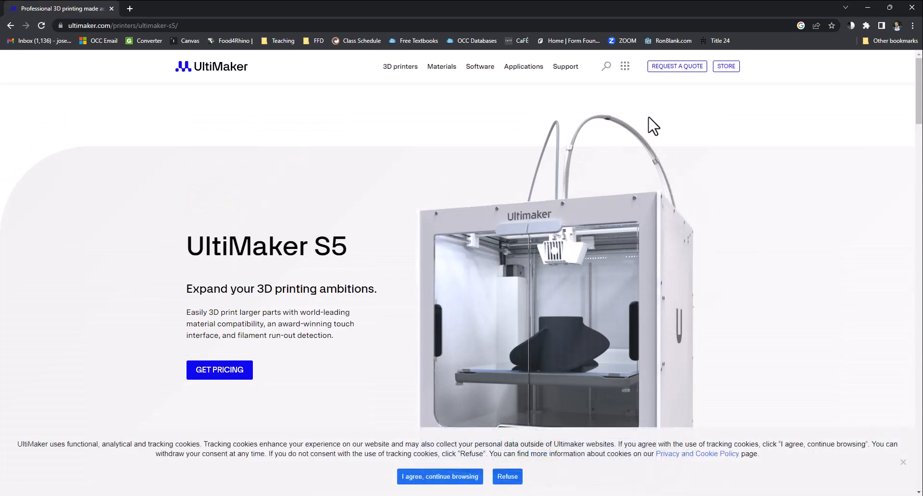
mouse_move(548, 284)
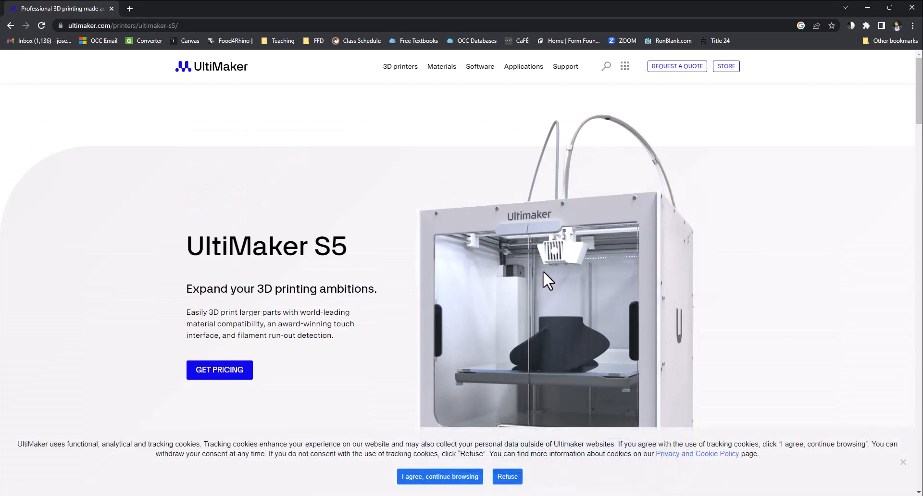
scroll(down, 3)
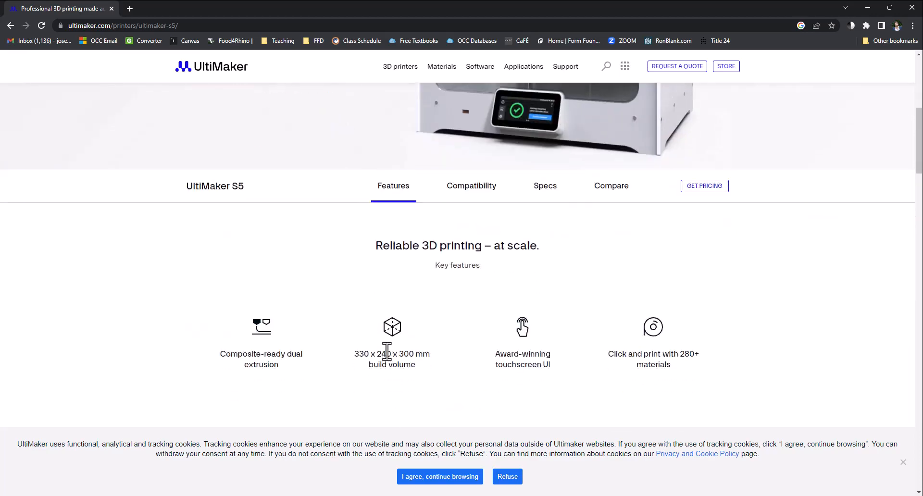
scroll(down, 3)
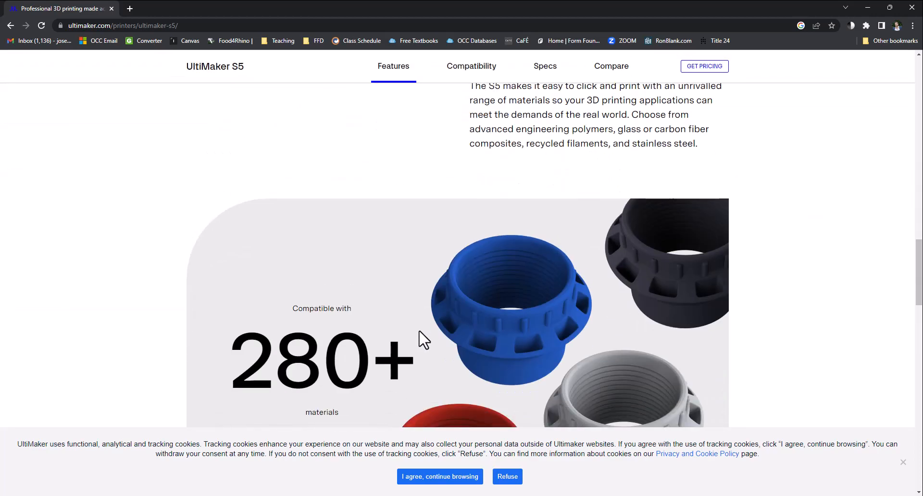
scroll(down, 3)
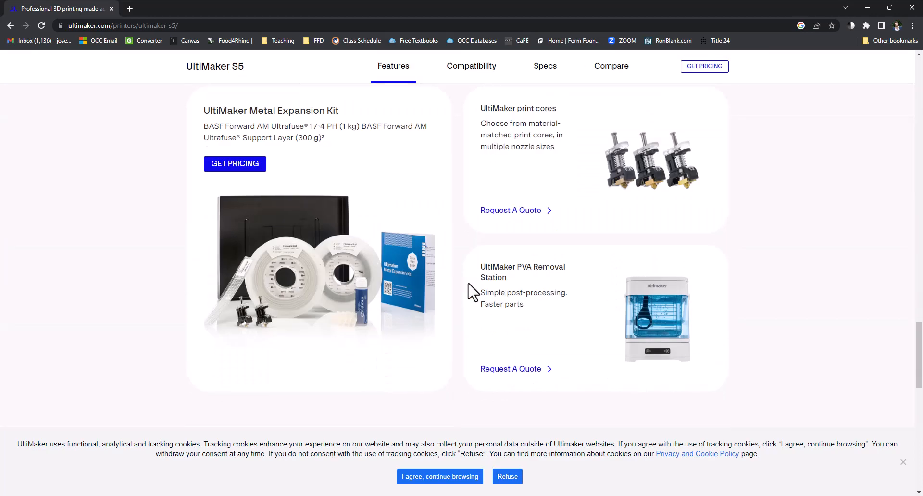
scroll(down, 3)
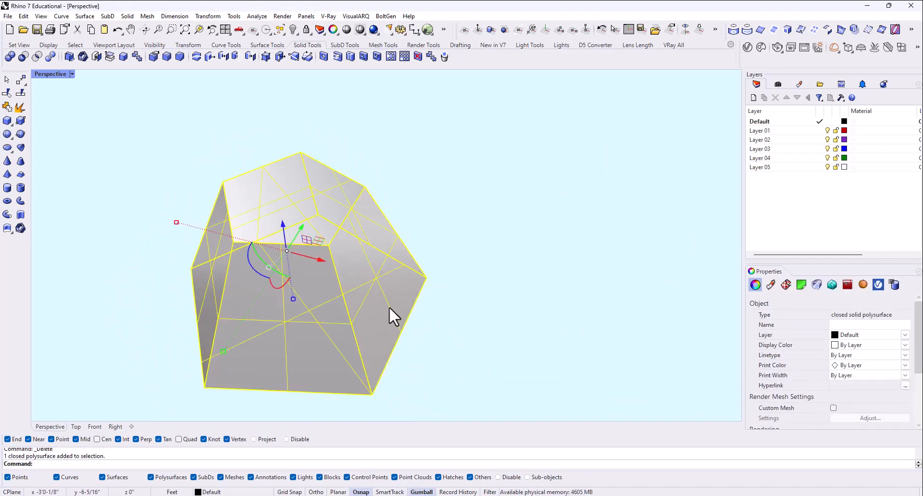
mouse_move(306, 325)
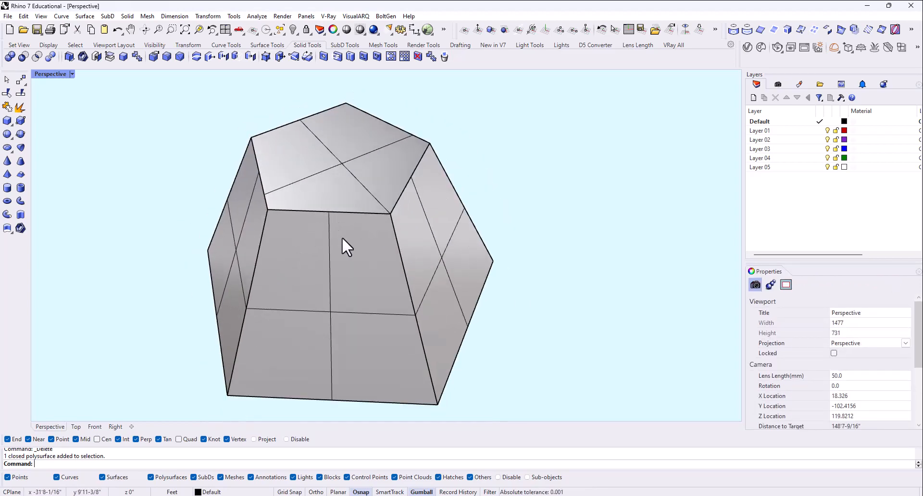
drag(347, 247, 383, 215)
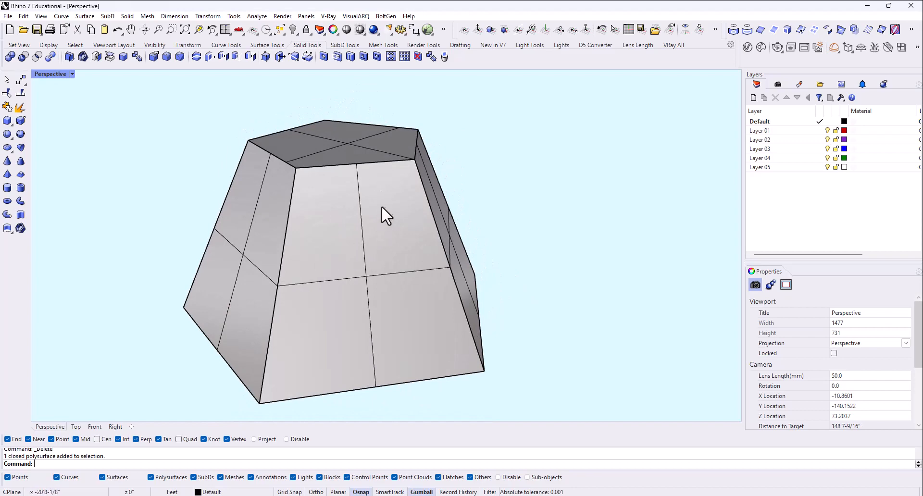
mouse_move(448, 215)
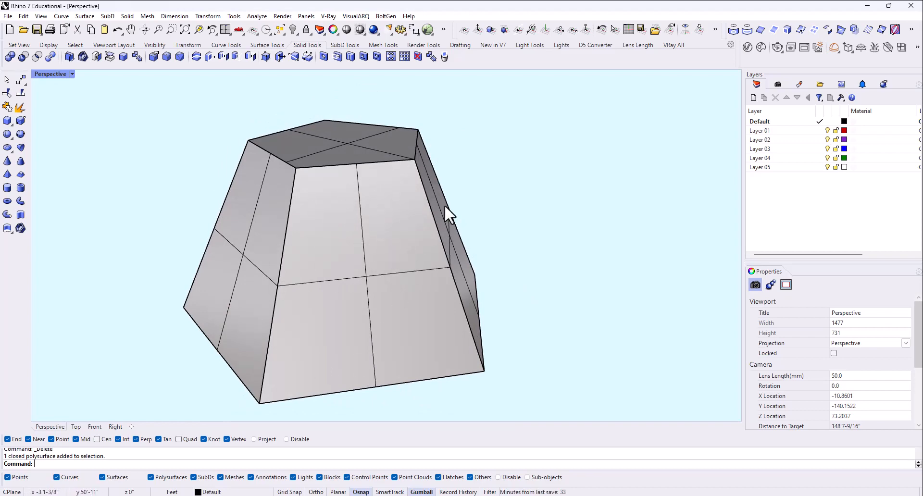
mouse_move(434, 305)
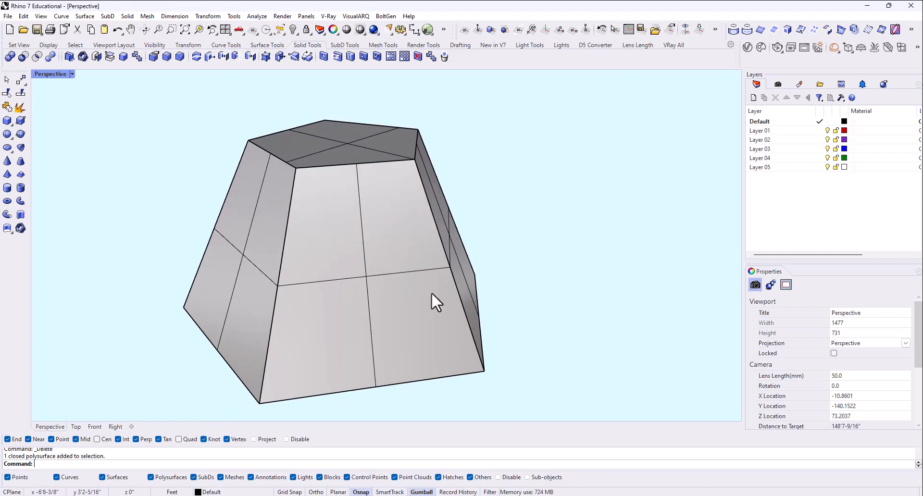
mouse_move(386, 242)
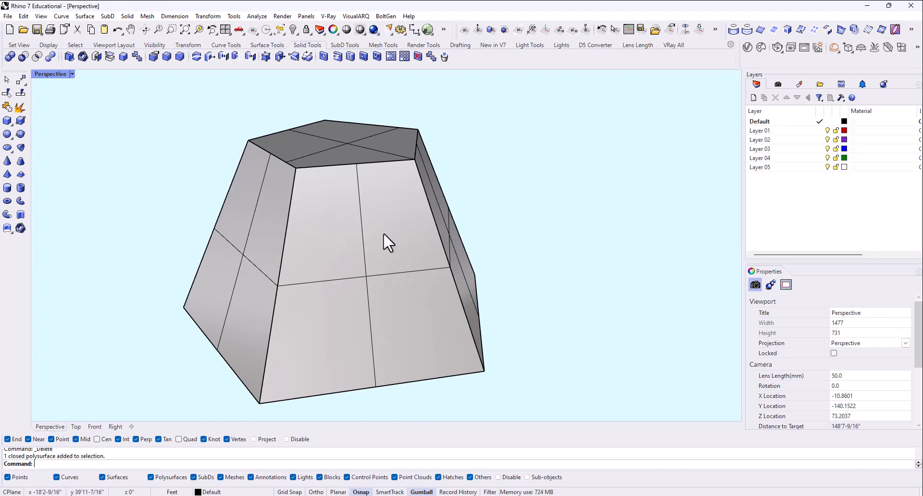
mouse_move(485, 282)
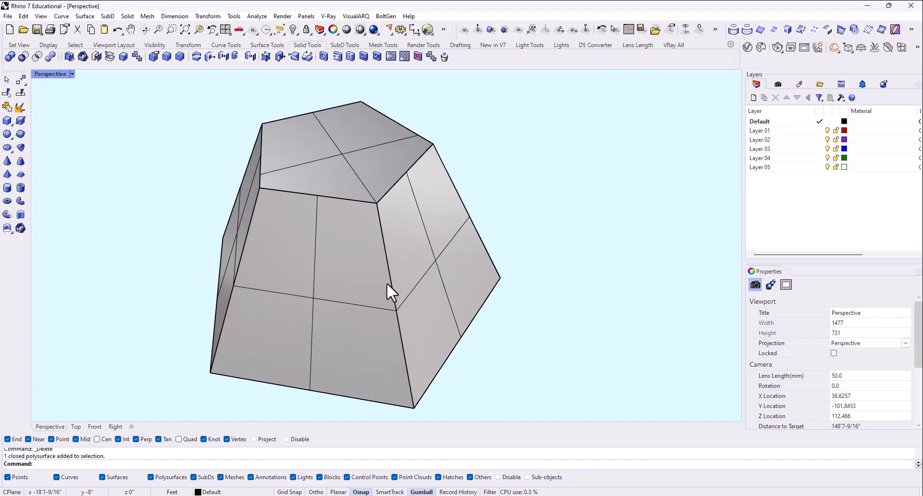
Run Shell removing the bottom face and dismiss the not-solid warning
text(Shell)
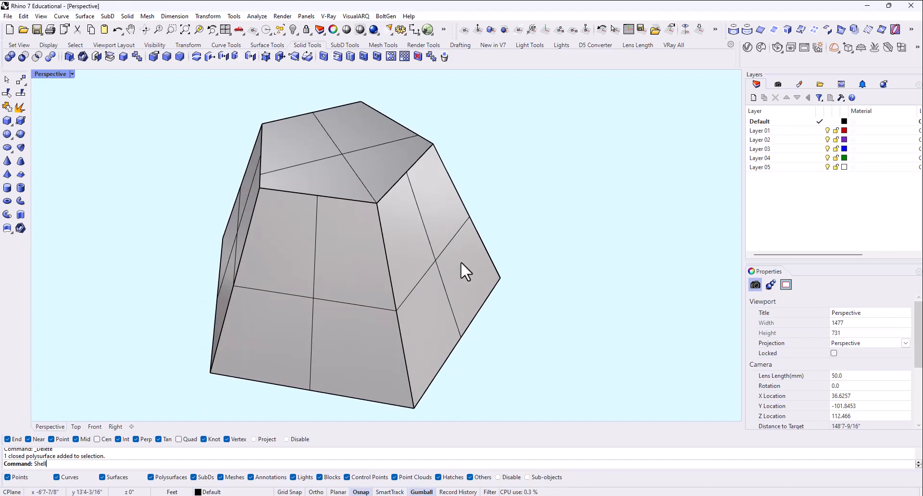
key(Enter)
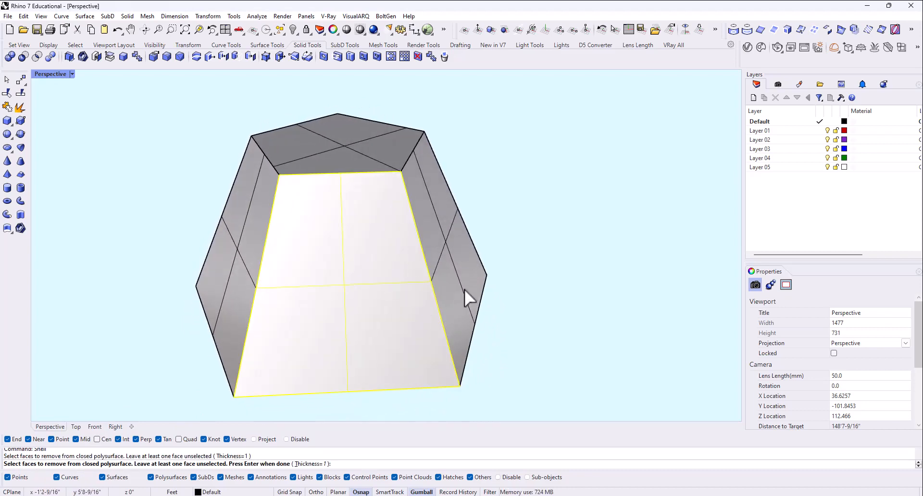
key(Enter)
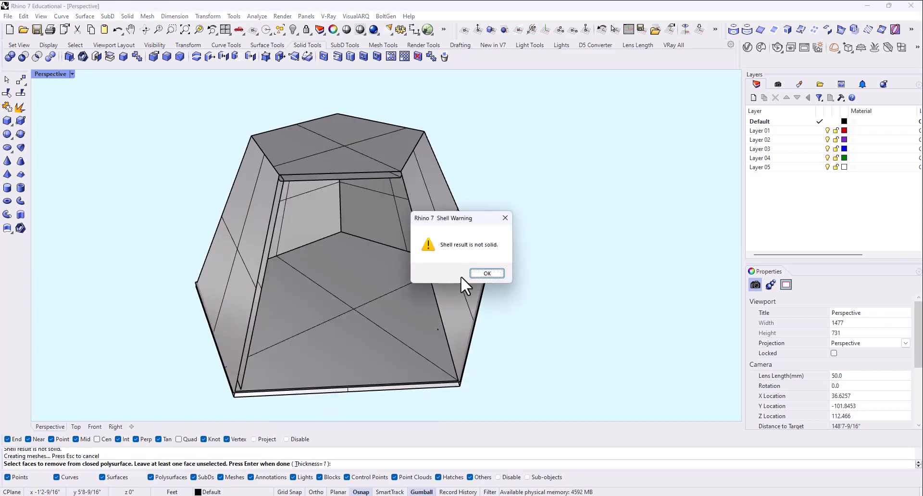
click(486, 274)
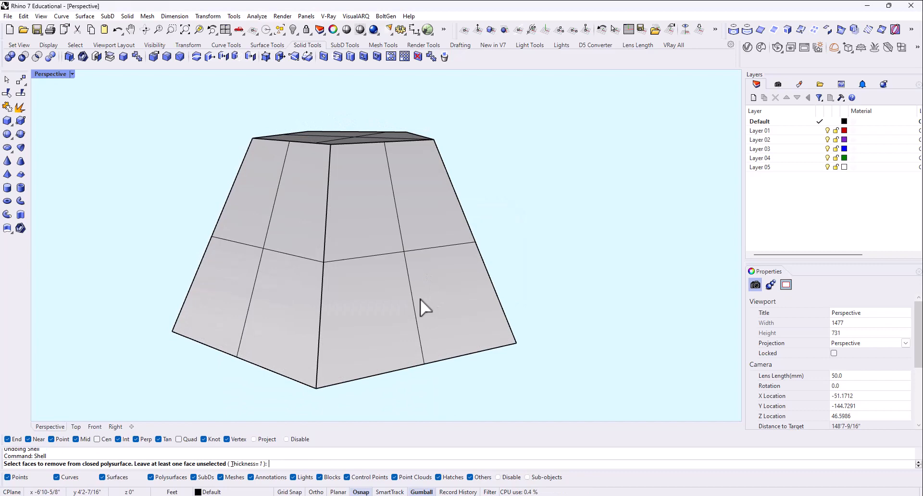
Rerun Shell removing the front side face with wall thickness 2
click(419, 309)
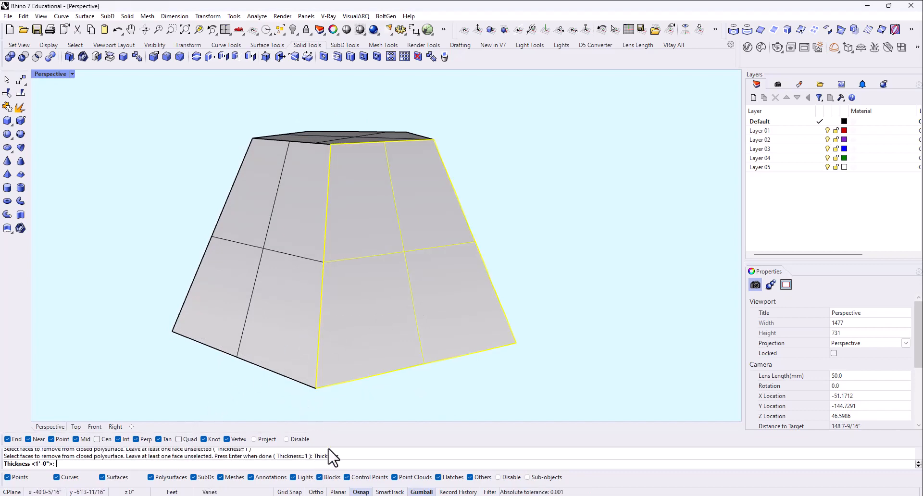
text(2)
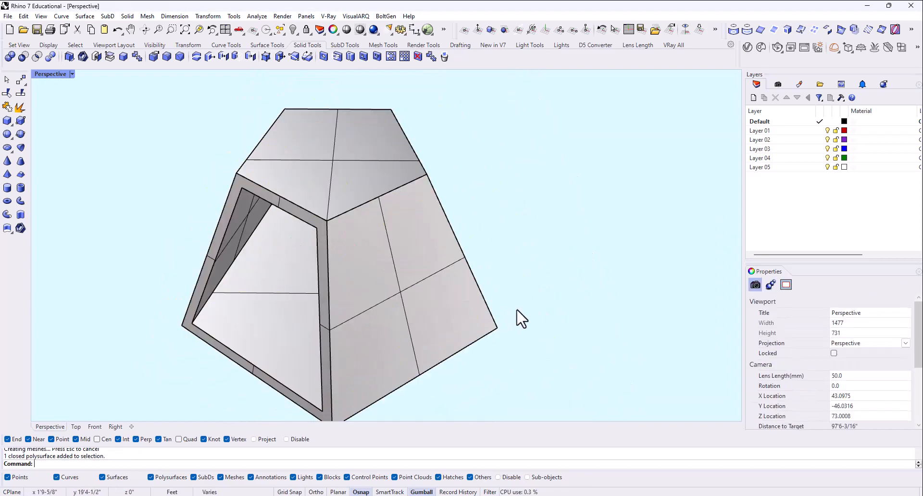
text(C)
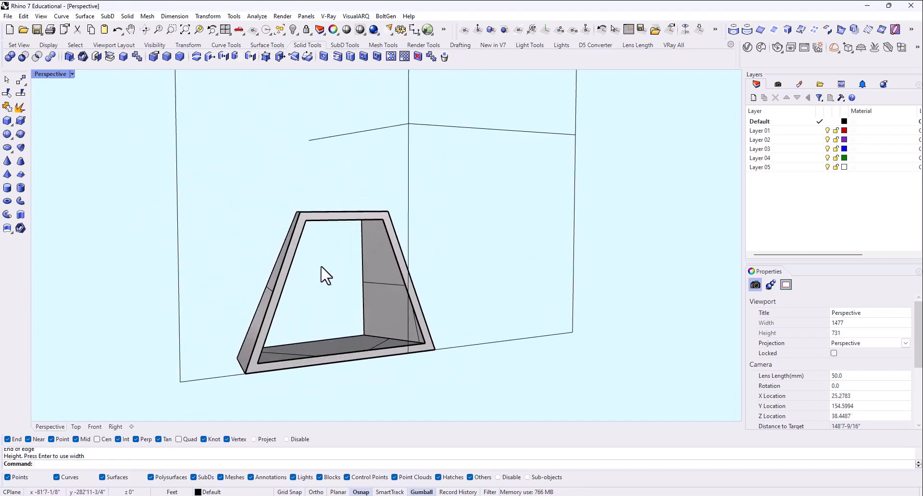
drag(327, 273, 371, 309)
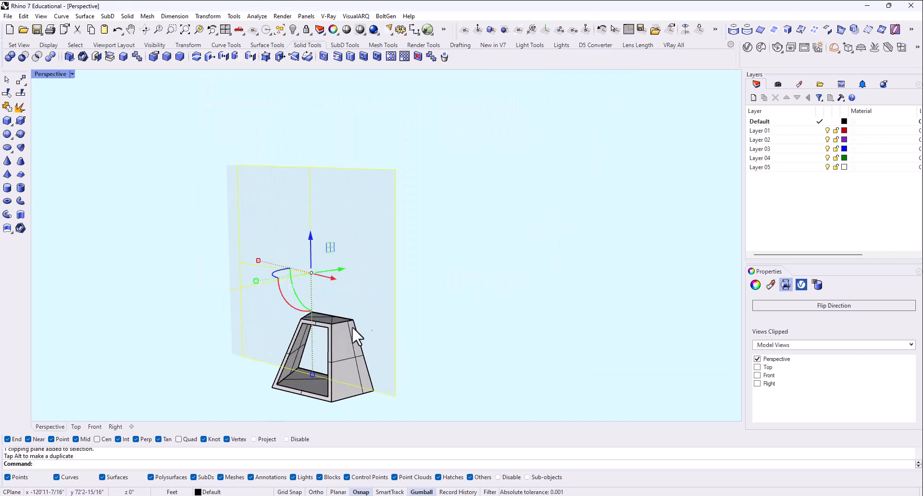
mouse_move(315, 297)
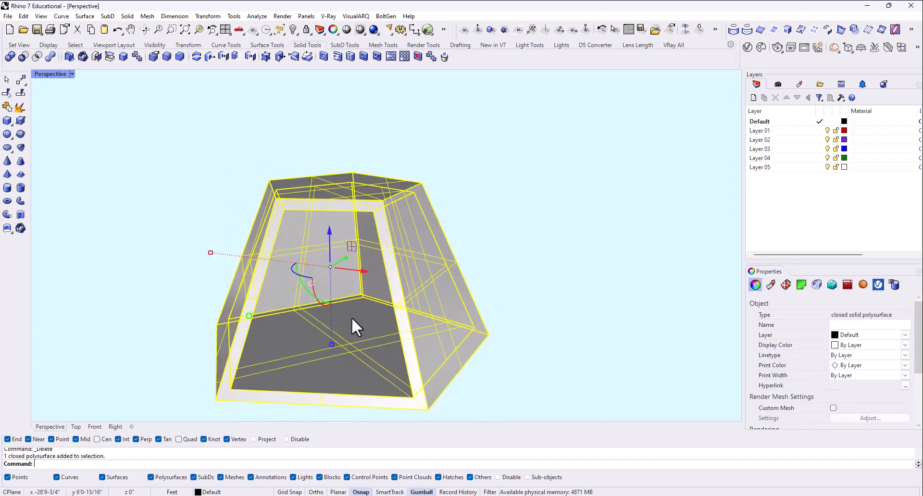
text(ShowEdges)
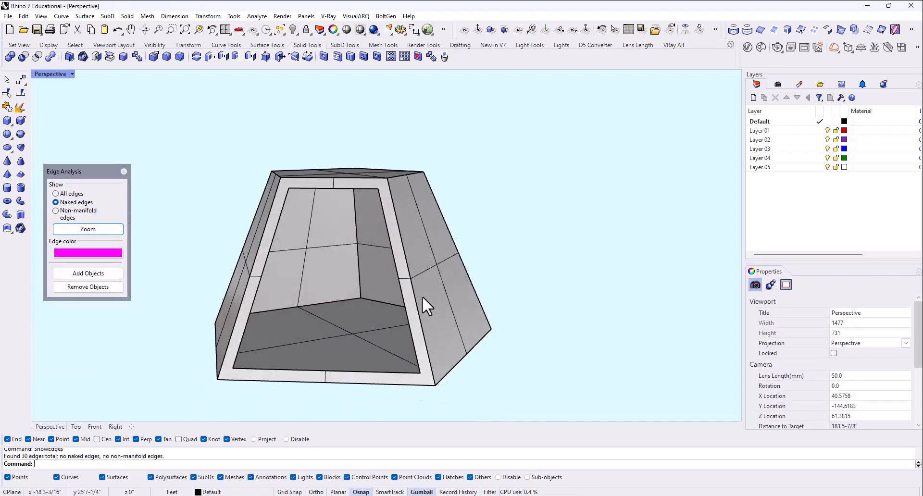
drag(424, 307, 359, 400)
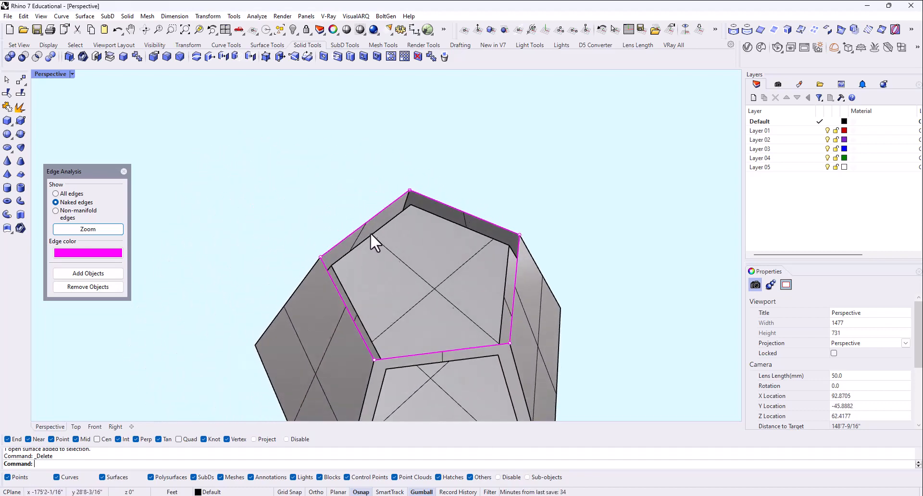
drag(412, 265, 377, 218)
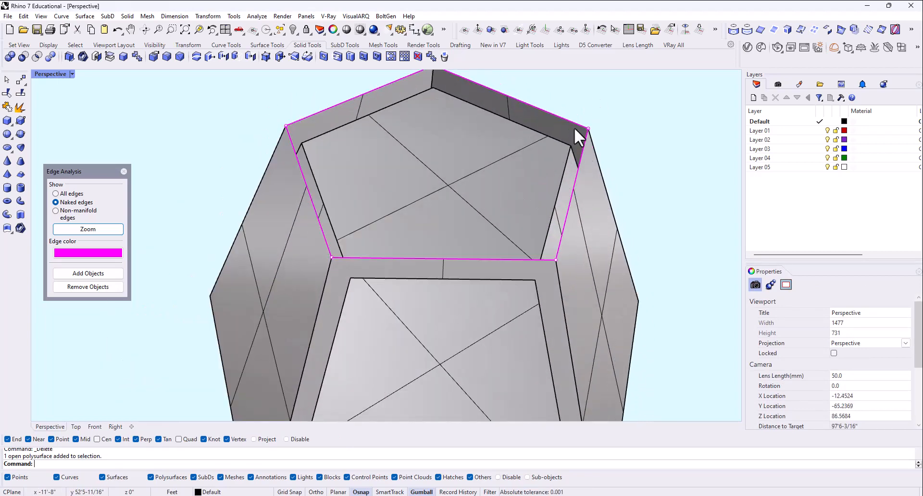
mouse_move(629, 374)
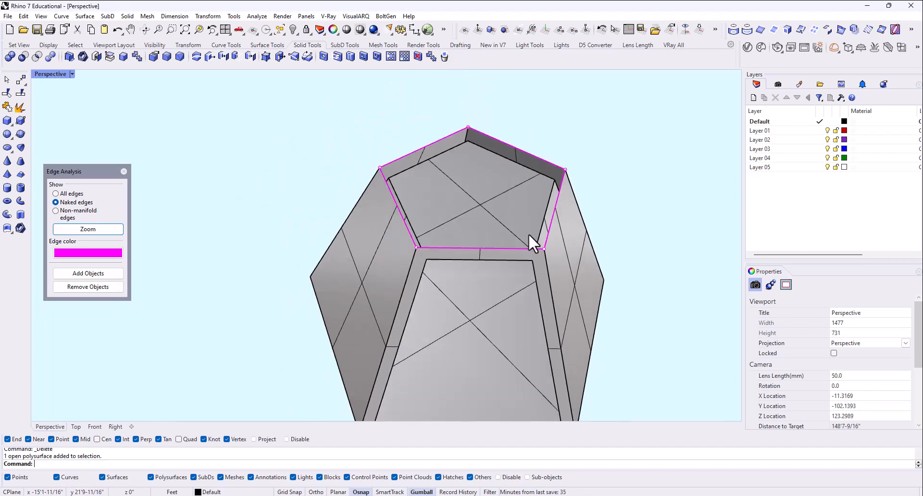
mouse_move(489, 250)
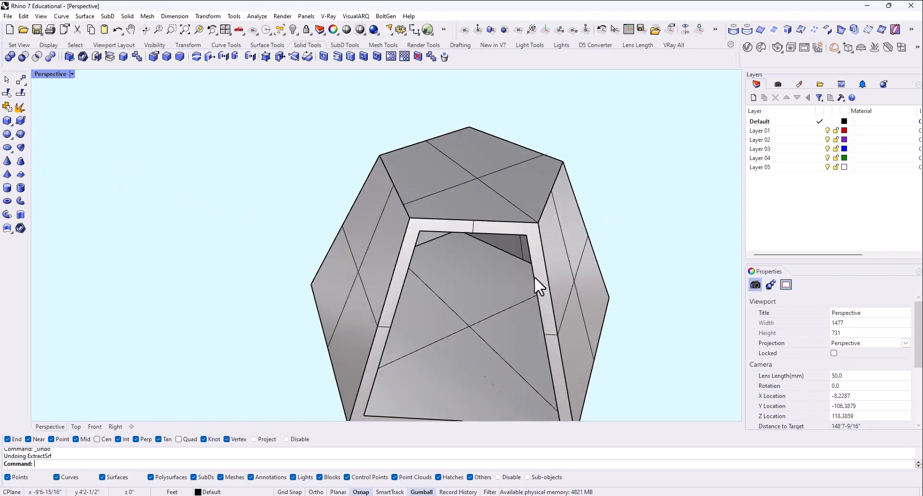
drag(536, 282, 621, 397)
text(Contour)
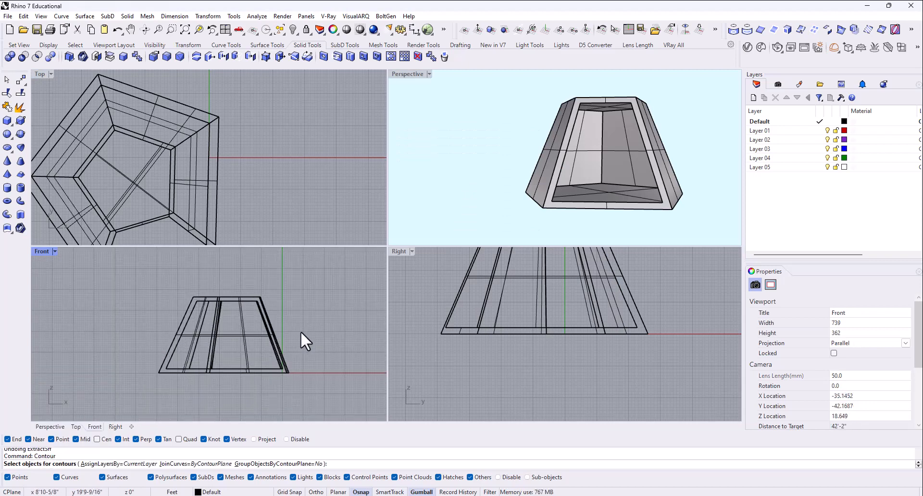
click(286, 369)
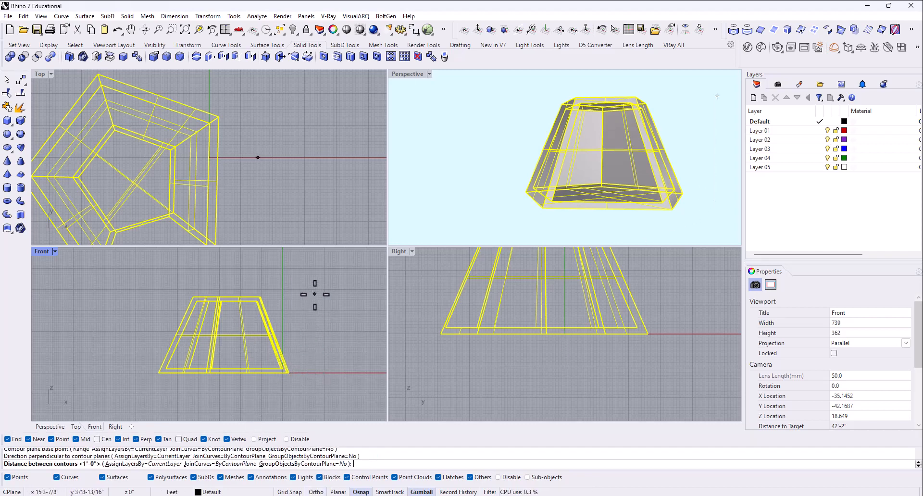
key(Enter)
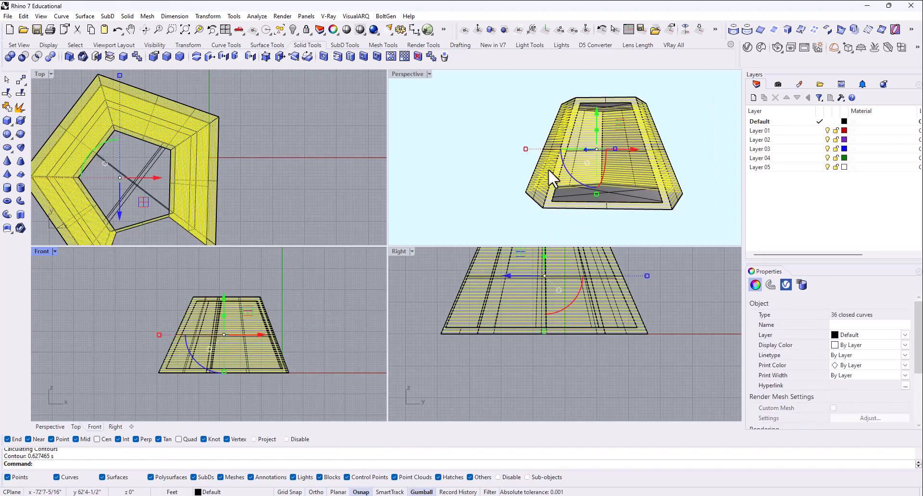
double_click(407, 73)
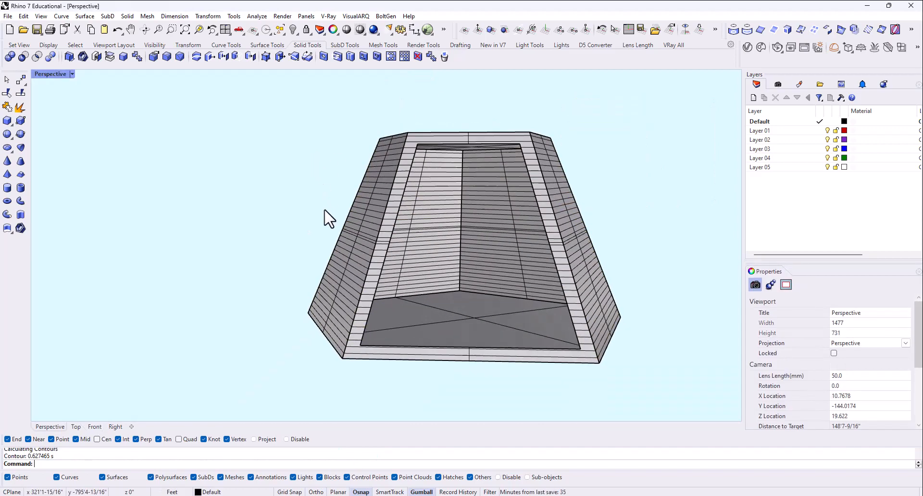
drag(329, 218, 438, 276)
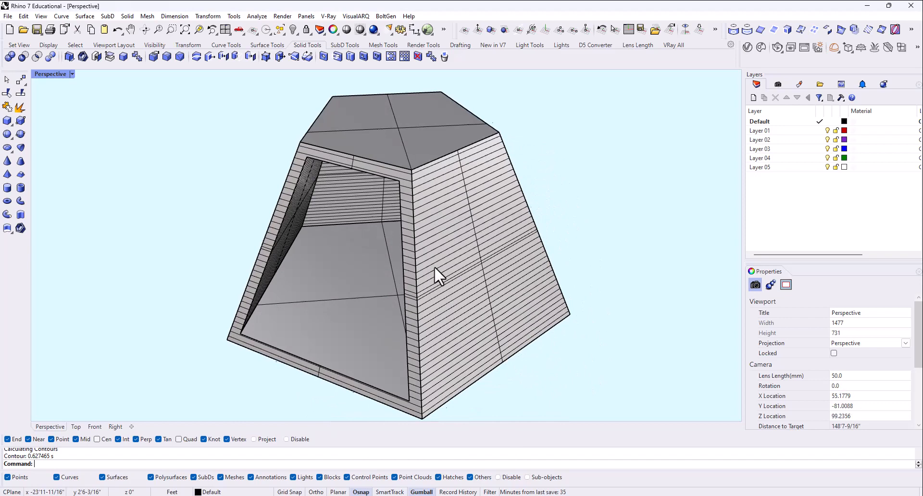
drag(438, 276, 479, 147)
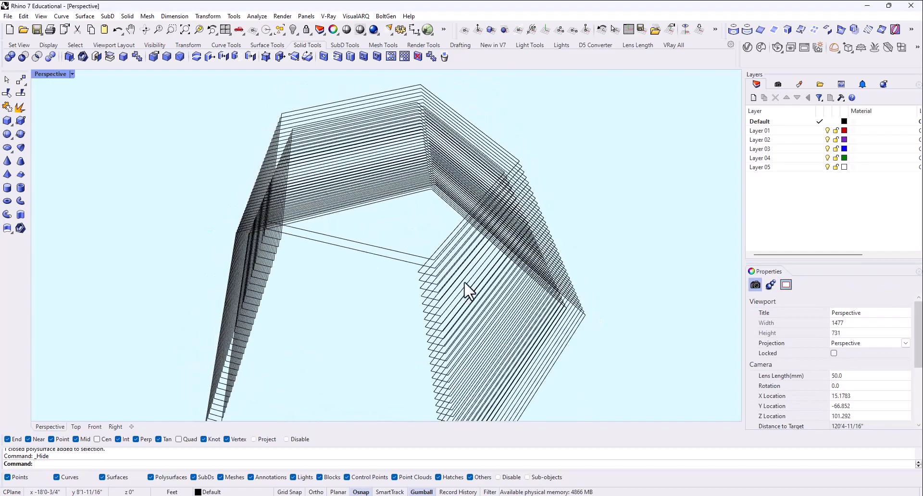
drag(465, 289, 459, 412)
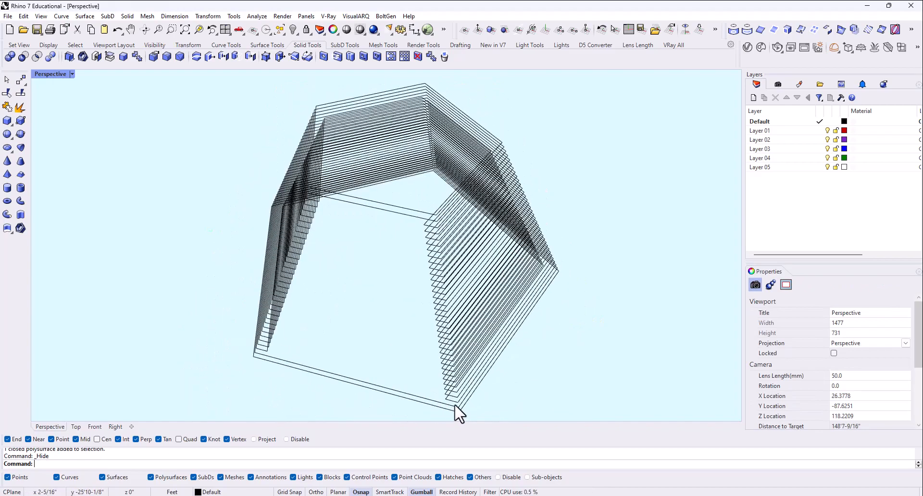
drag(459, 412, 548, 312)
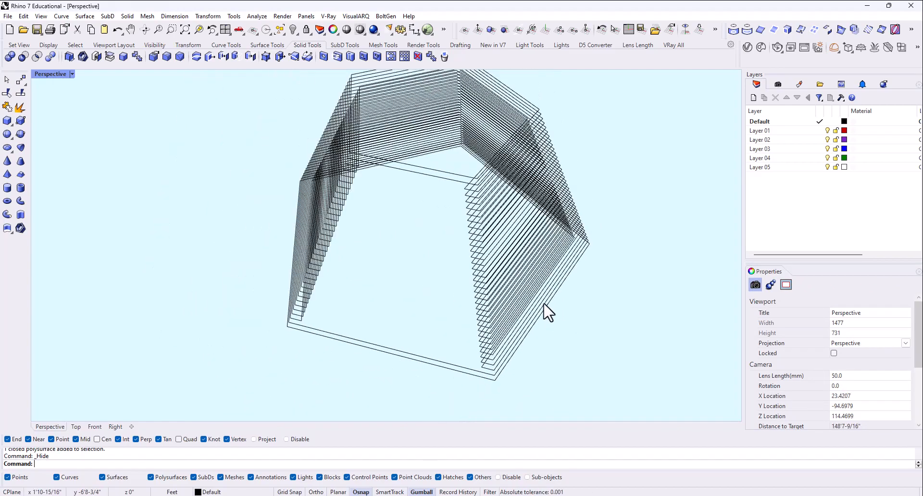
mouse_move(439, 268)
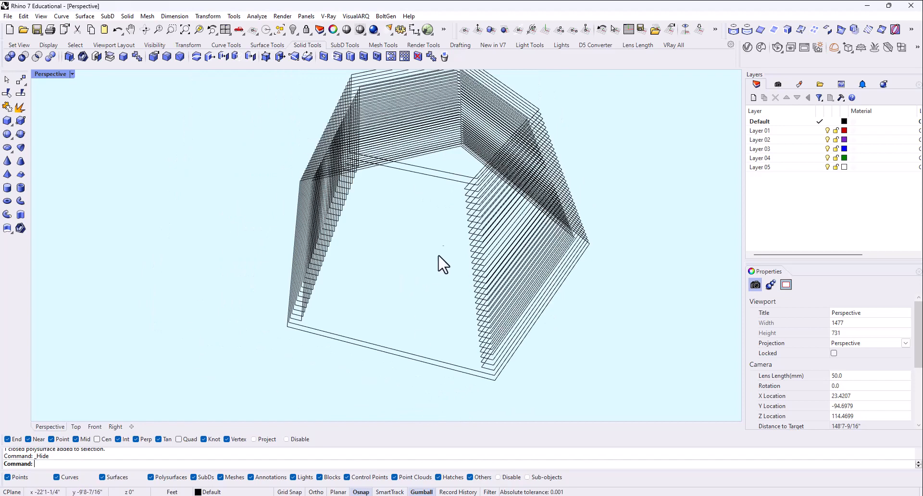
mouse_move(530, 281)
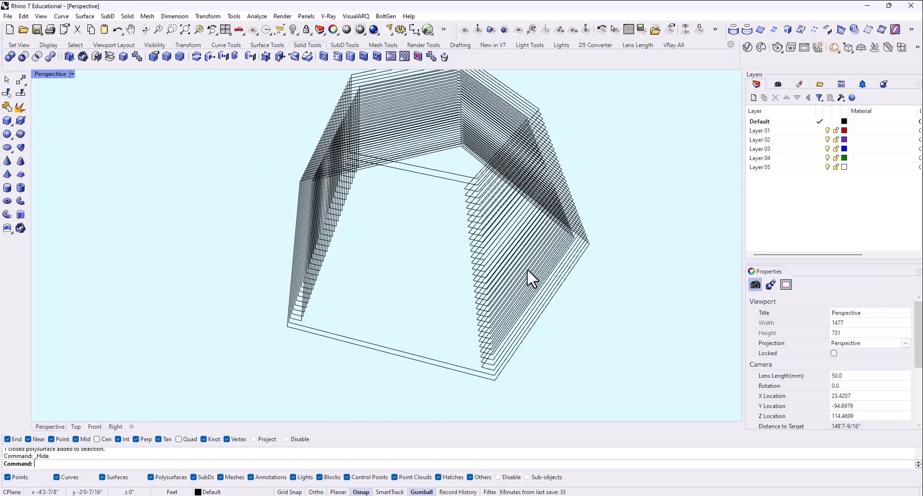
drag(530, 277, 486, 382)
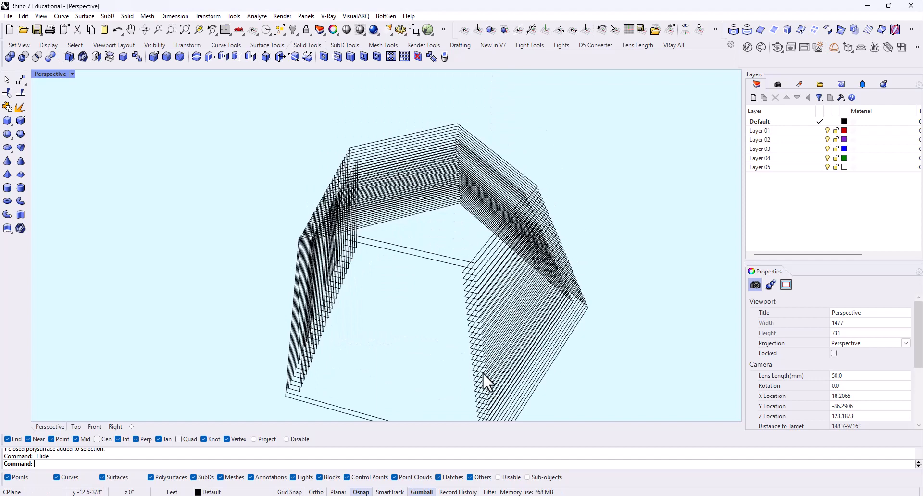
drag(489, 380, 488, 406)
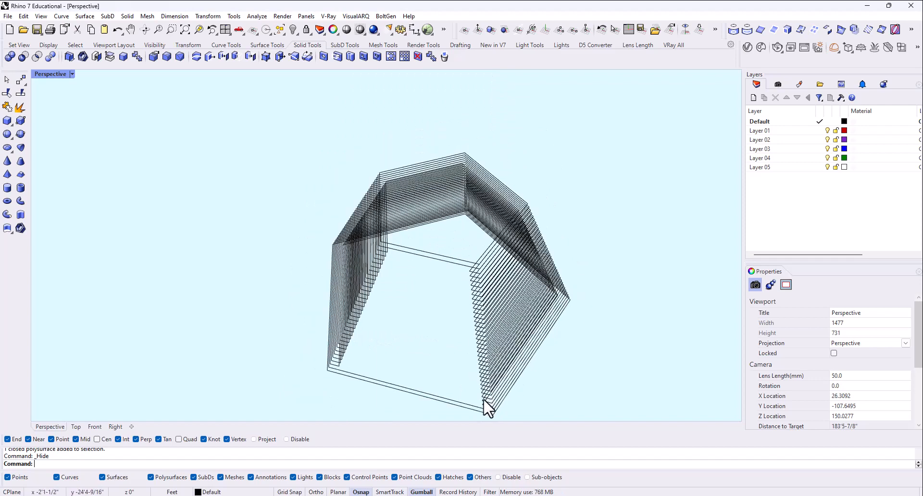
mouse_move(526, 360)
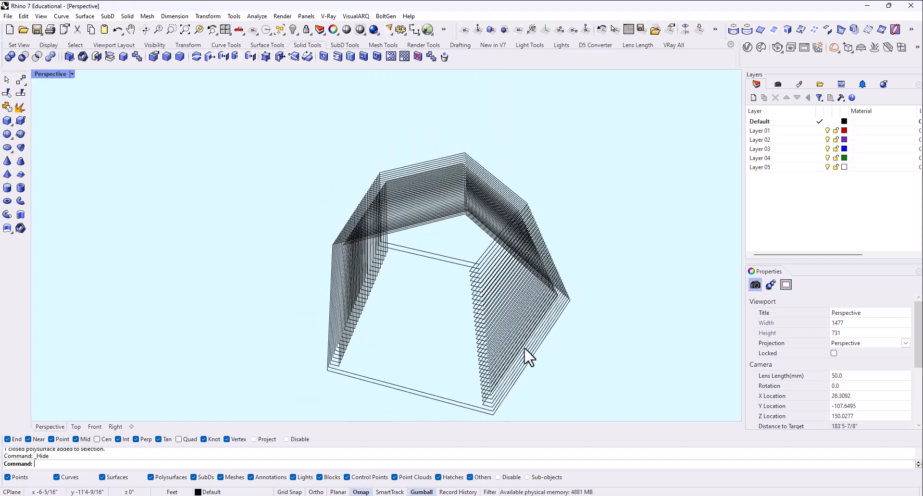
mouse_move(457, 228)
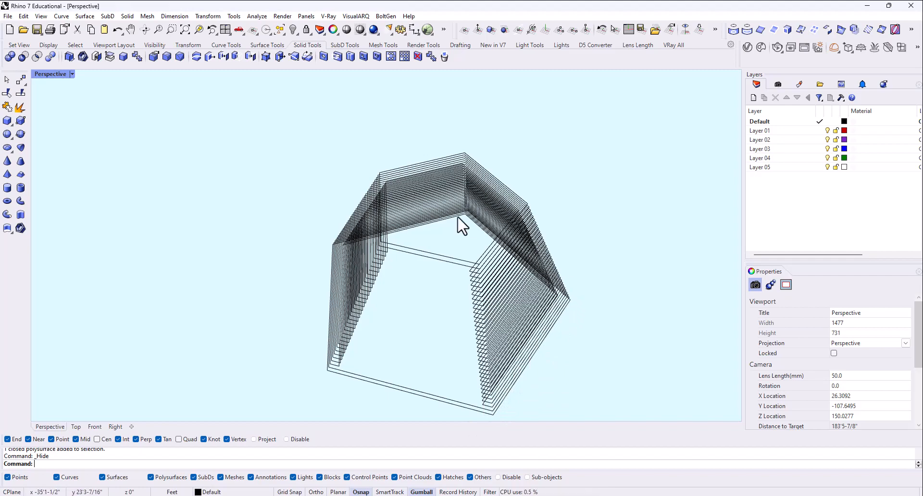
drag(459, 226, 327, 321)
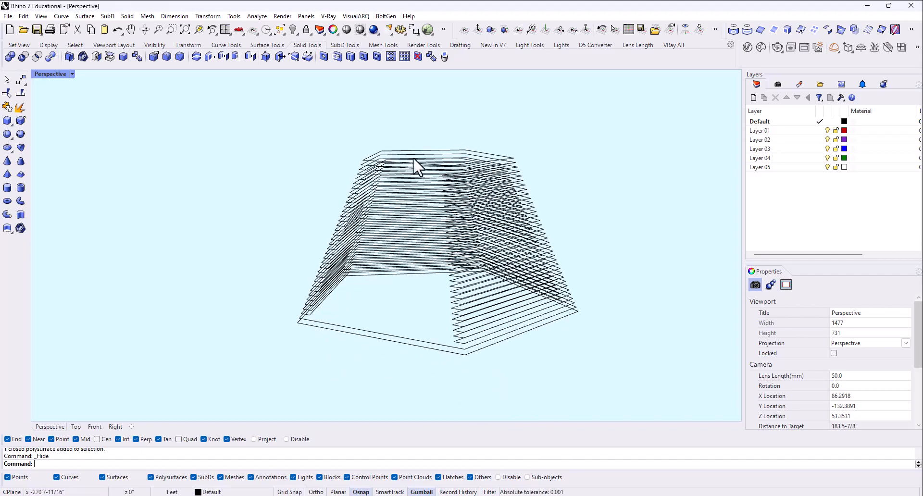
drag(418, 165, 465, 359)
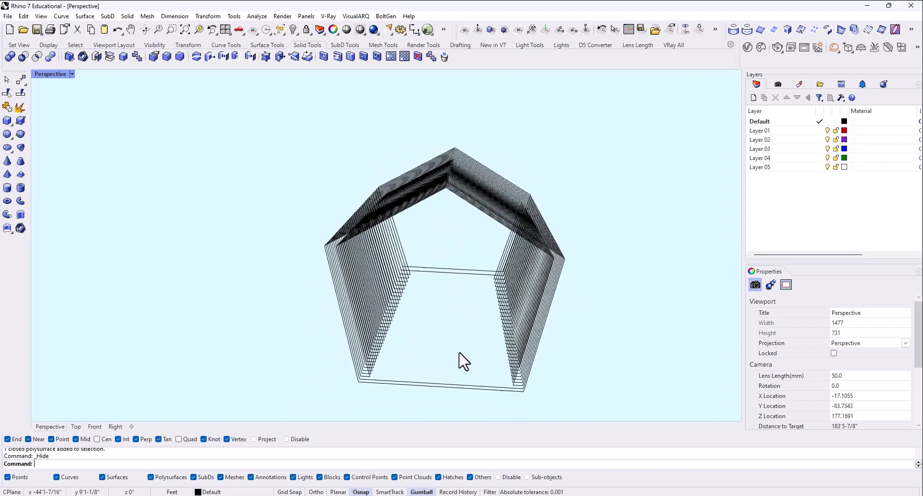
drag(465, 359, 539, 309)
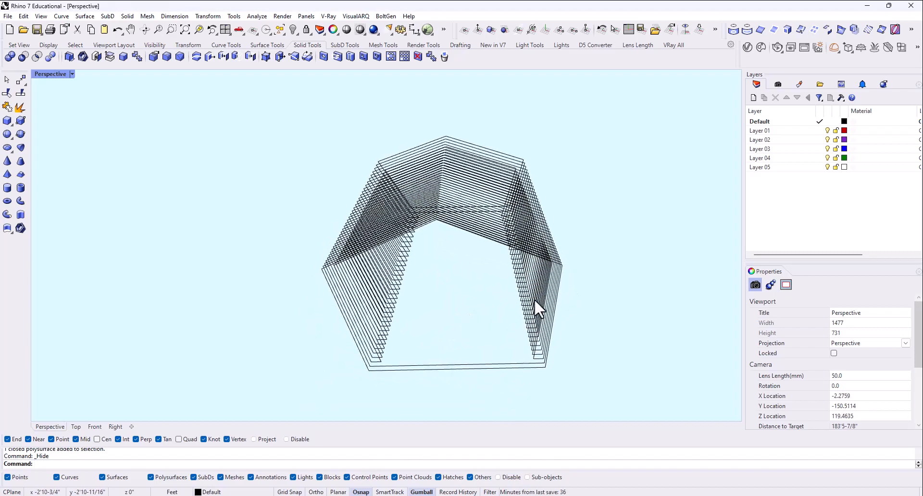
mouse_move(553, 326)
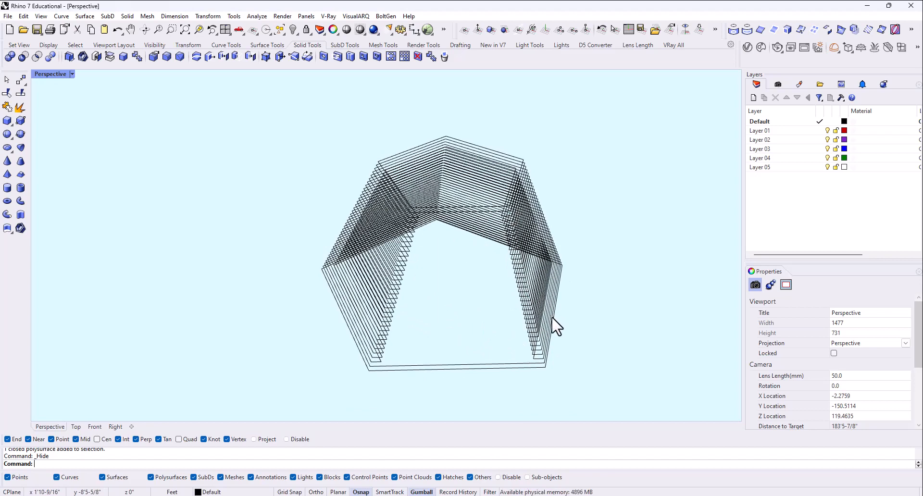
drag(556, 326, 514, 297)
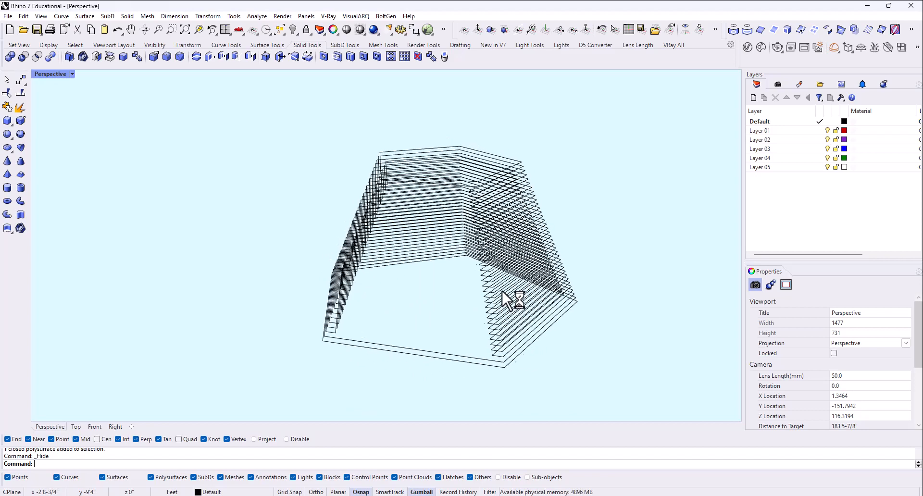
key(Ctrl+z)
text(Polyline)
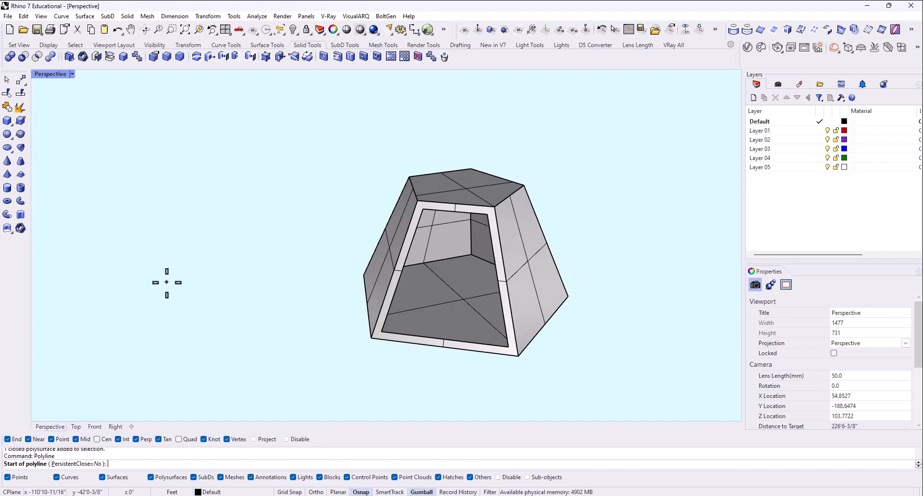
Draw the bent line left of the pyramid and slab it into an L-shaped wall
click(247, 373)
text(Slab)
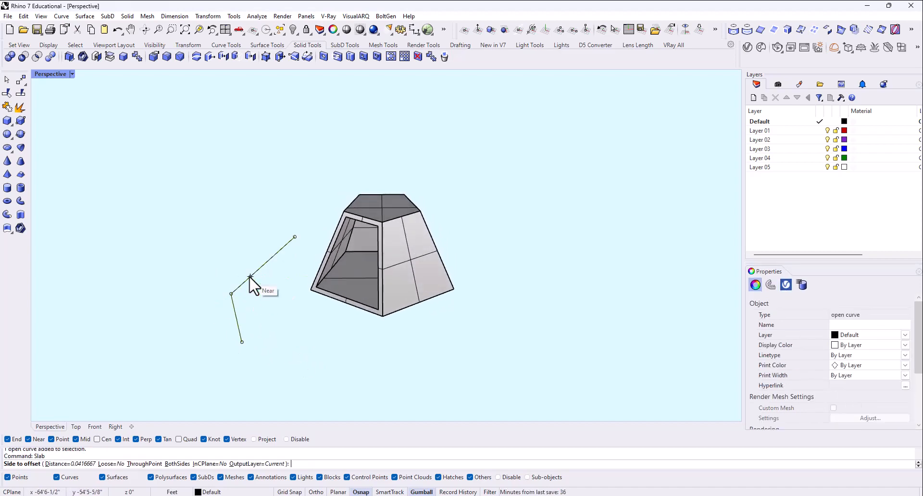
mouse_move(38, 469)
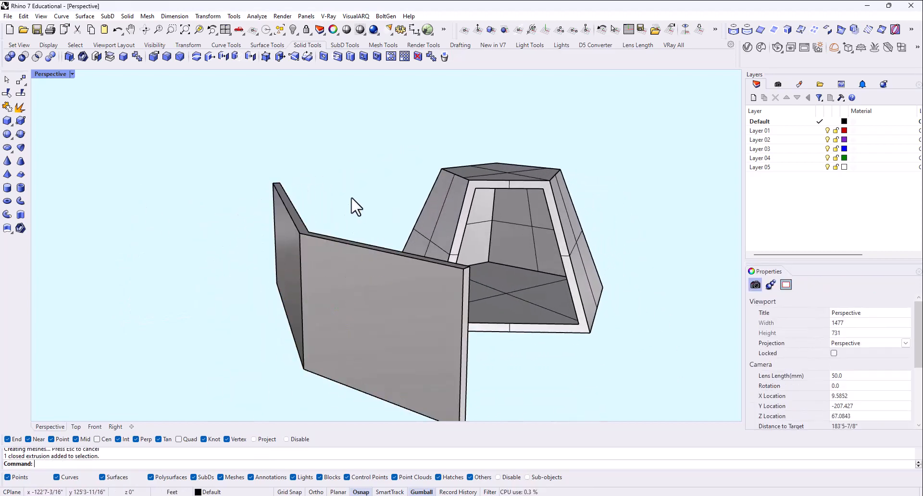
drag(353, 206, 277, 341)
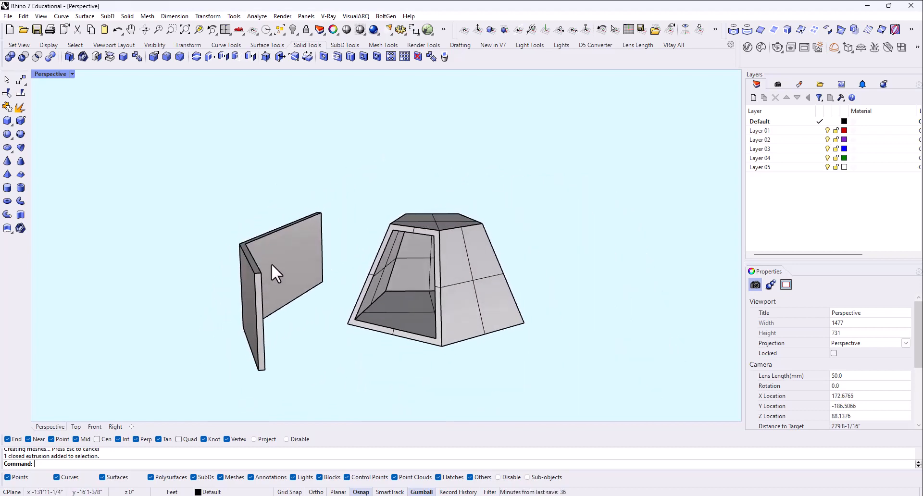
click(276, 274)
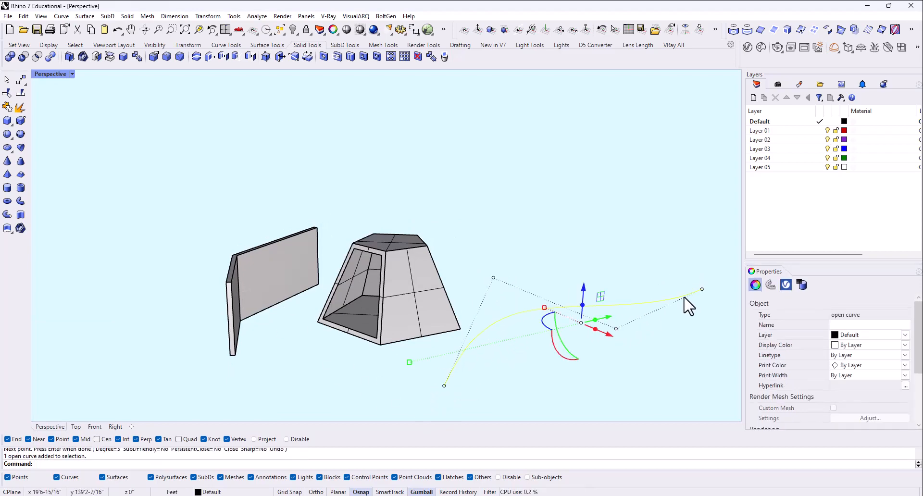
Extrude the freeform curve with ExtrudeCrv and thicken it into a solid wall with OffsetSrf
text(ExtrudeCrv)
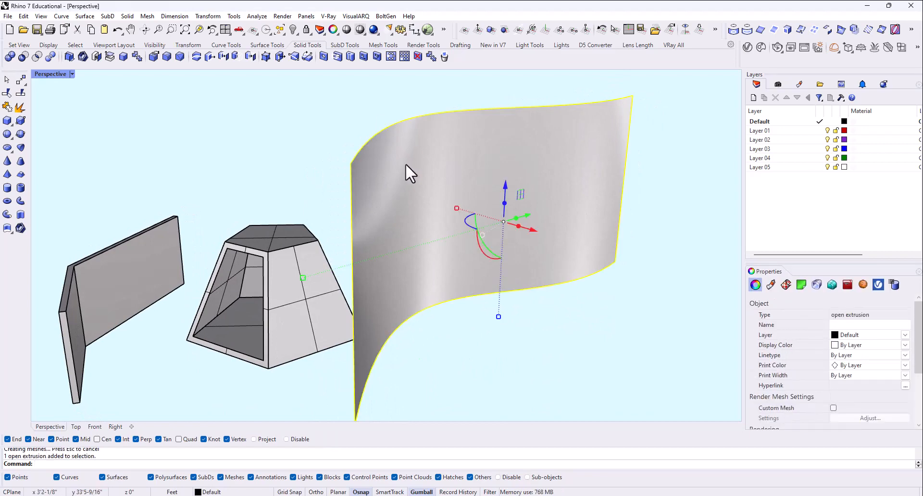
text(OffsetSrf)
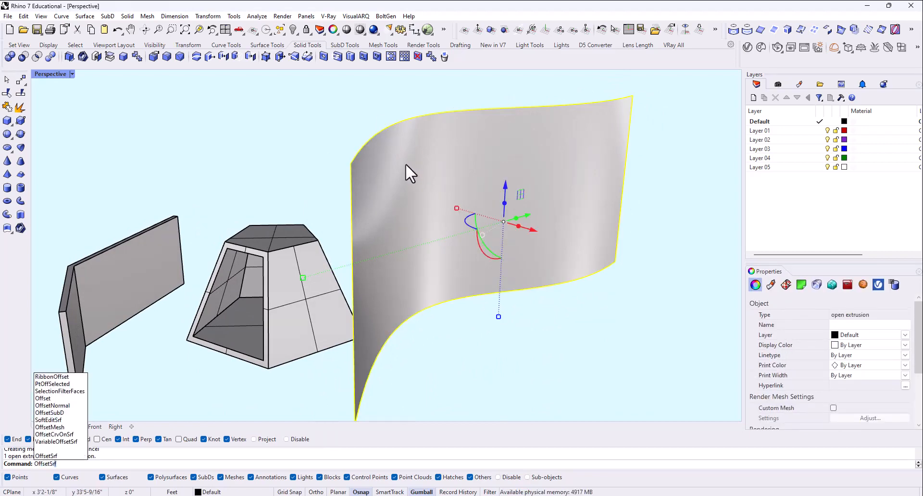
click(54, 453)
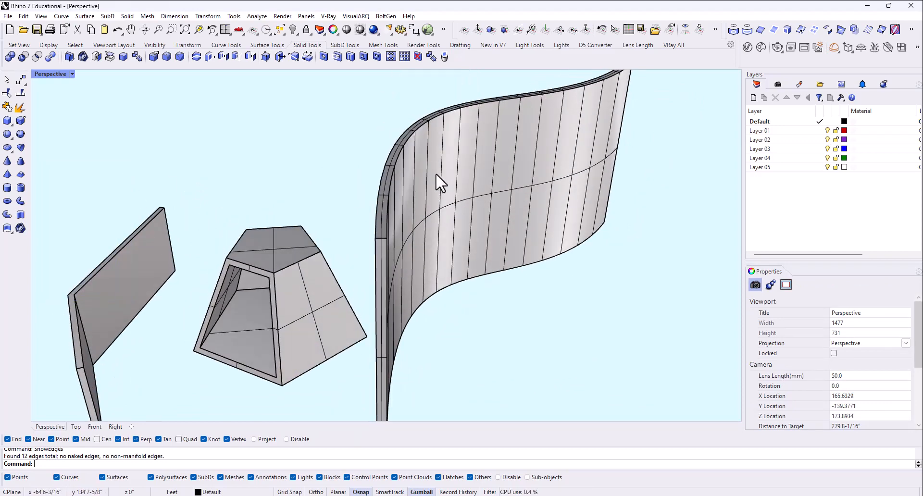
mouse_move(445, 257)
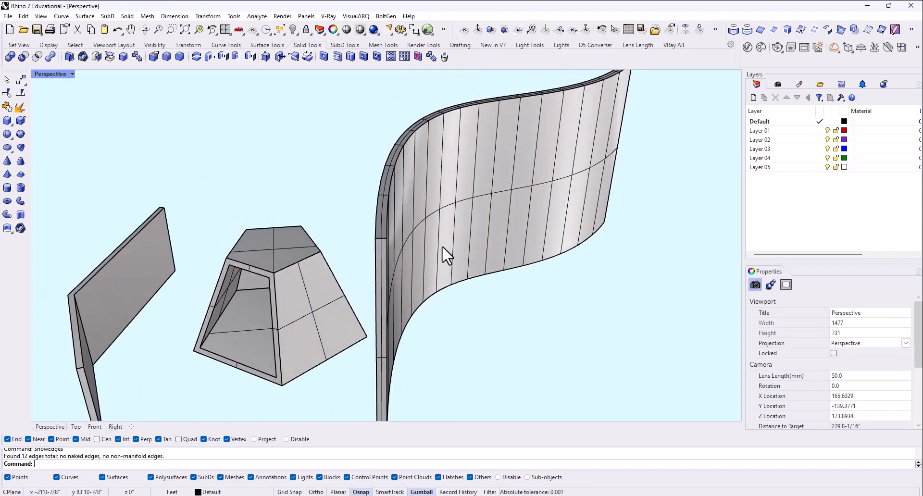
mouse_move(447, 284)
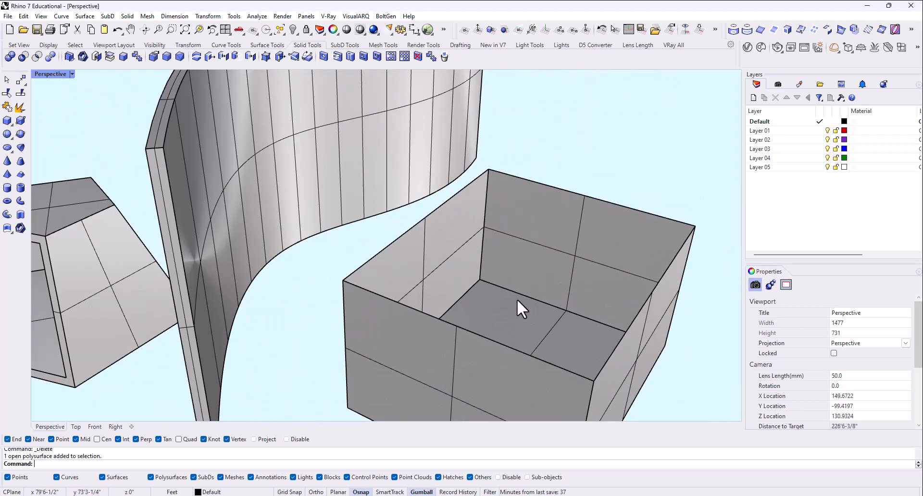
Cap the open box's planar top hole to close it, then select the capped box
drag(518, 306, 312, 206)
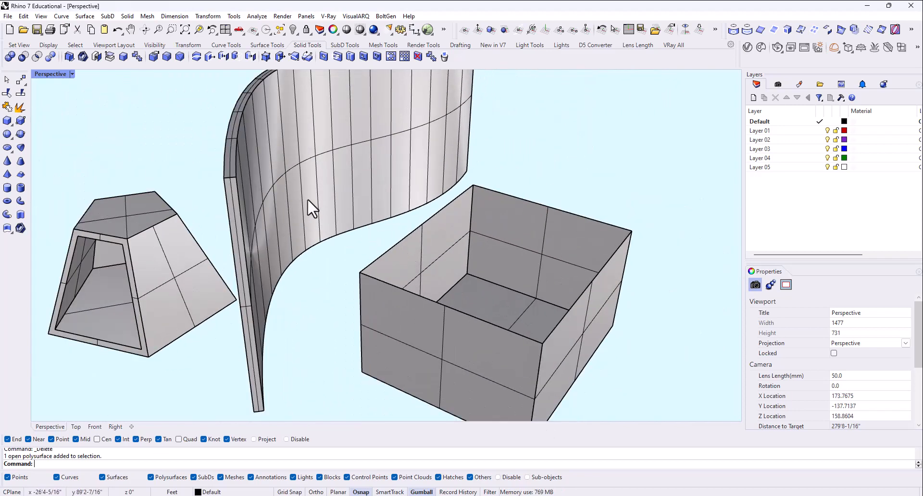
mouse_move(95, 57)
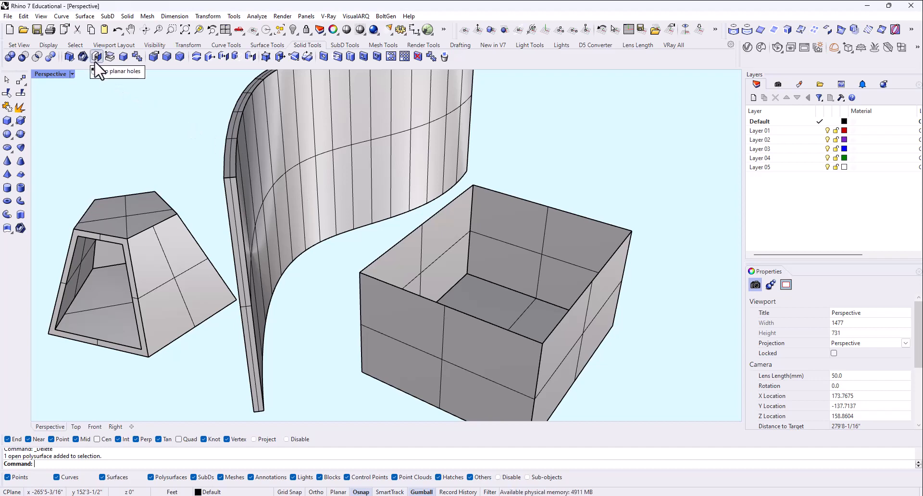
mouse_move(533, 256)
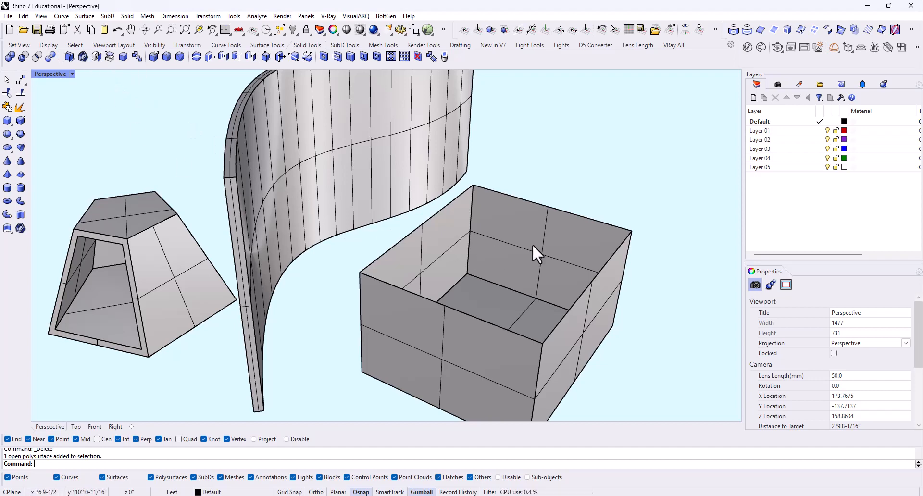
click(533, 253)
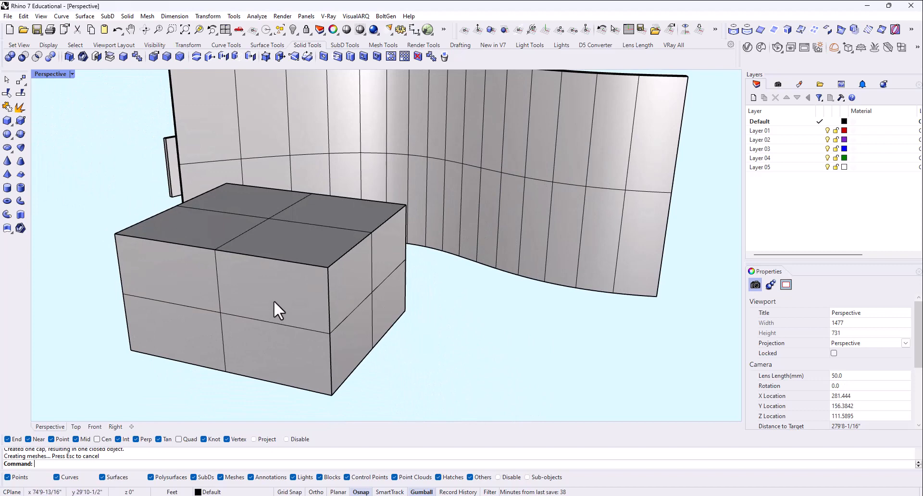
click(277, 310)
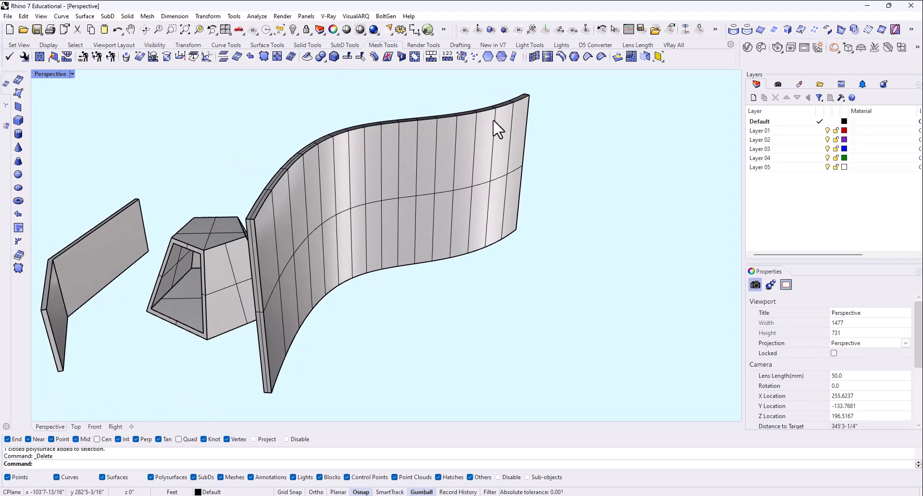
mouse_move(379, 311)
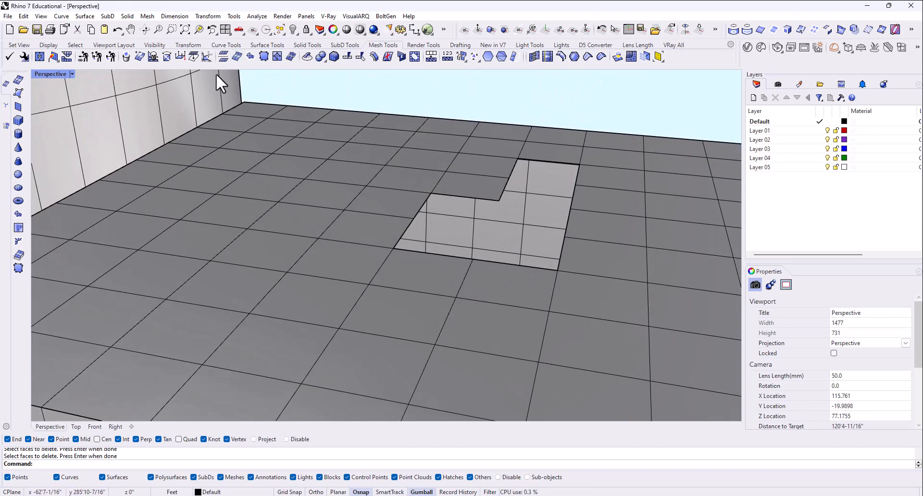
mouse_move(139, 57)
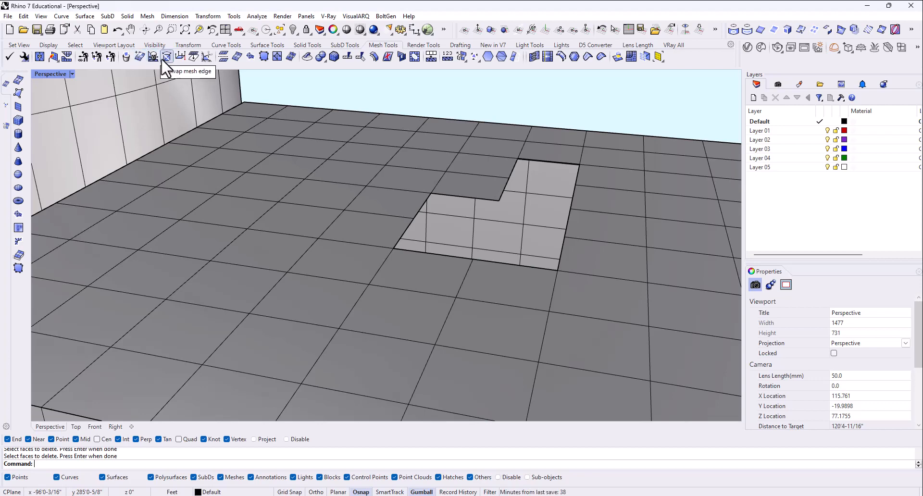
mouse_move(235, 67)
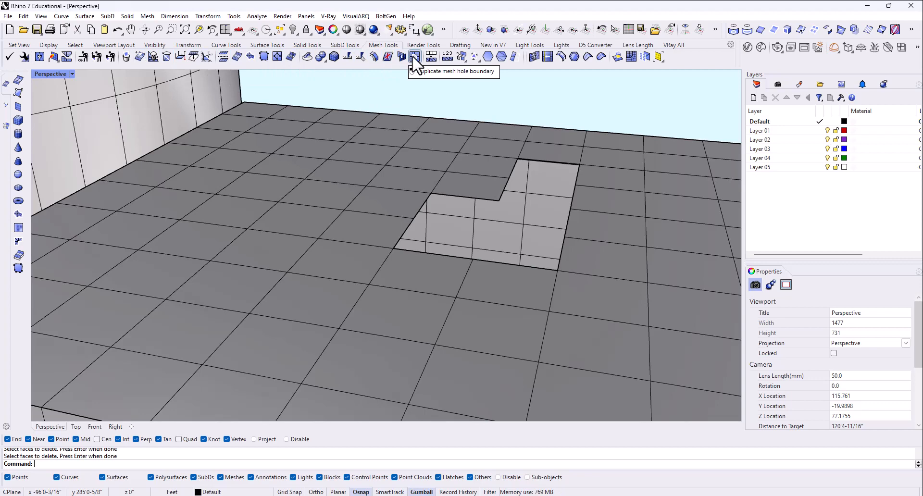
mouse_move(391, 62)
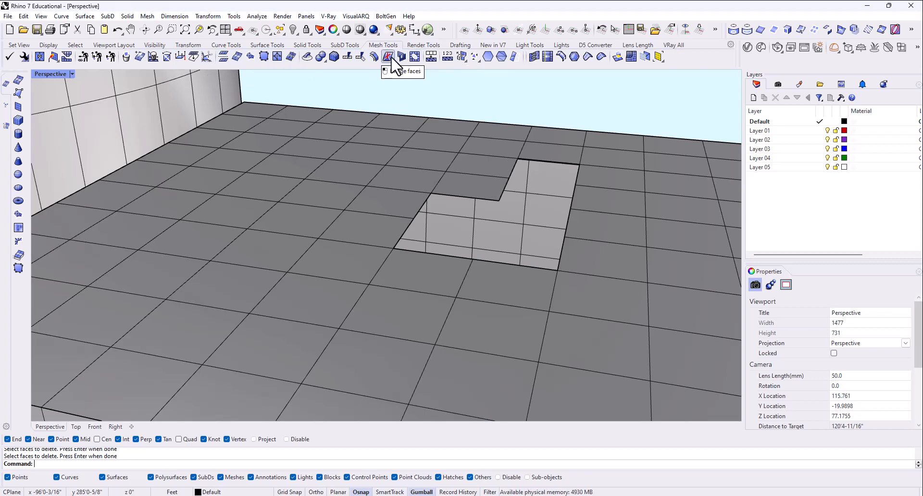
mouse_move(279, 60)
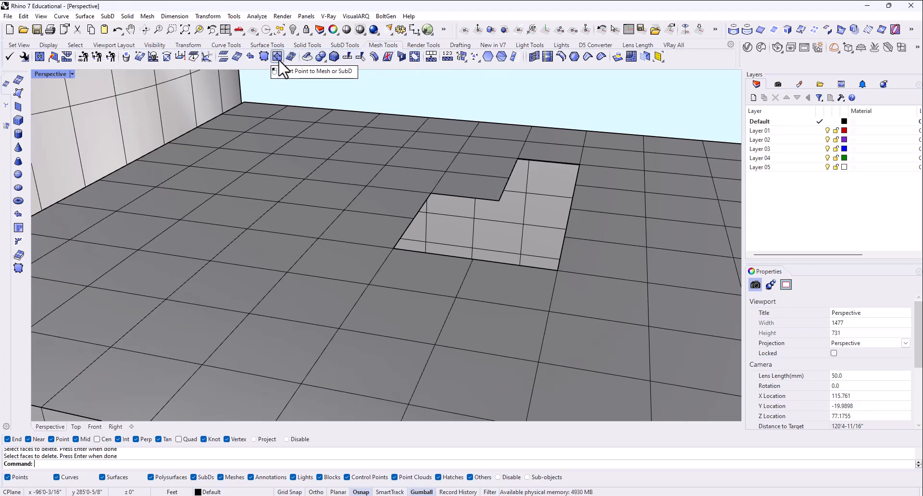
mouse_move(249, 70)
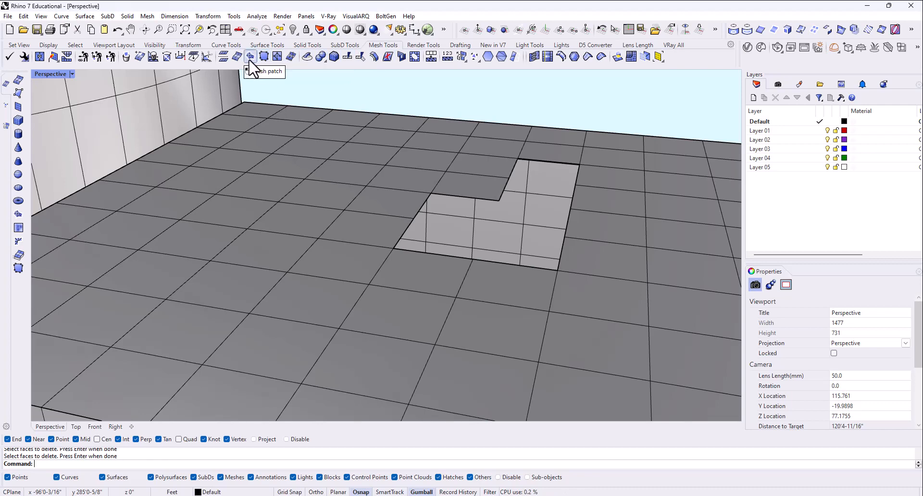
Patch the L-shaped hole in the block's top mesh with Fill Mesh Hole
click(249, 57)
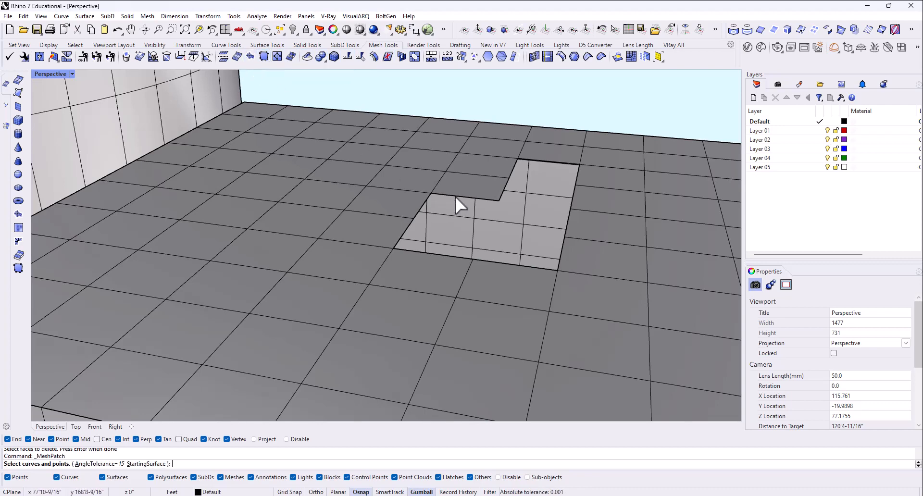
click(501, 194)
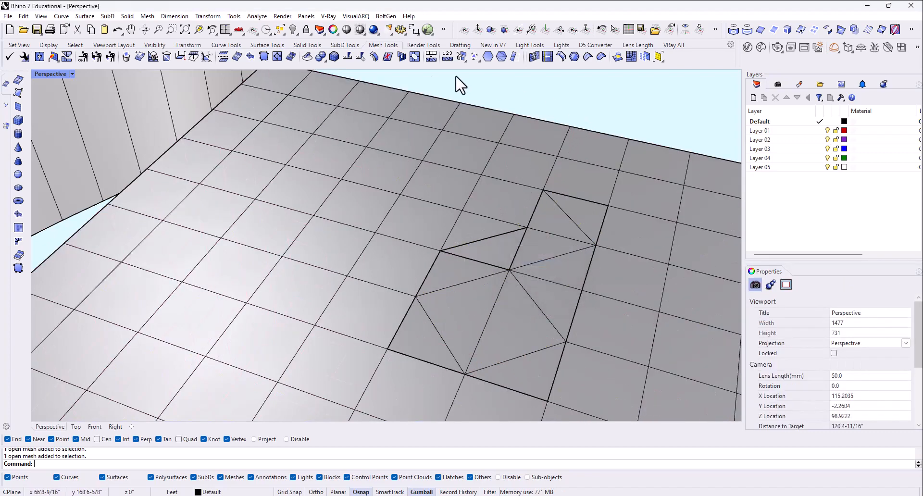
mouse_move(126, 57)
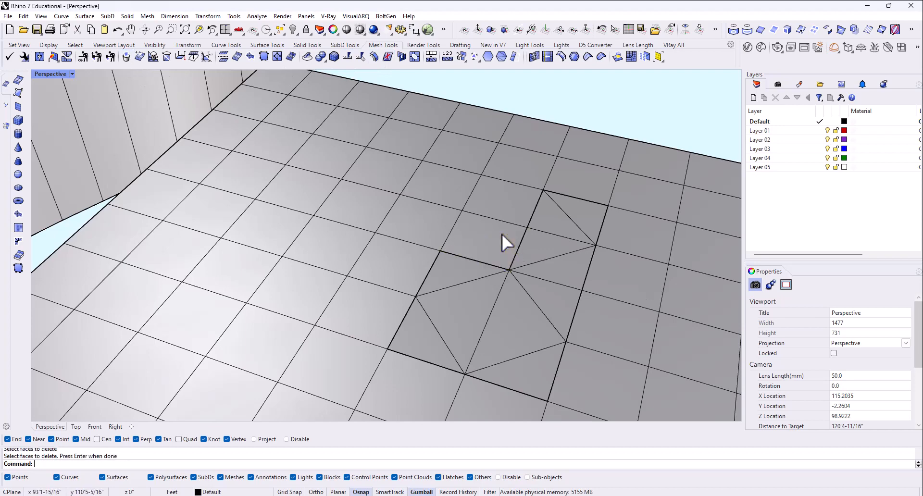
click(507, 274)
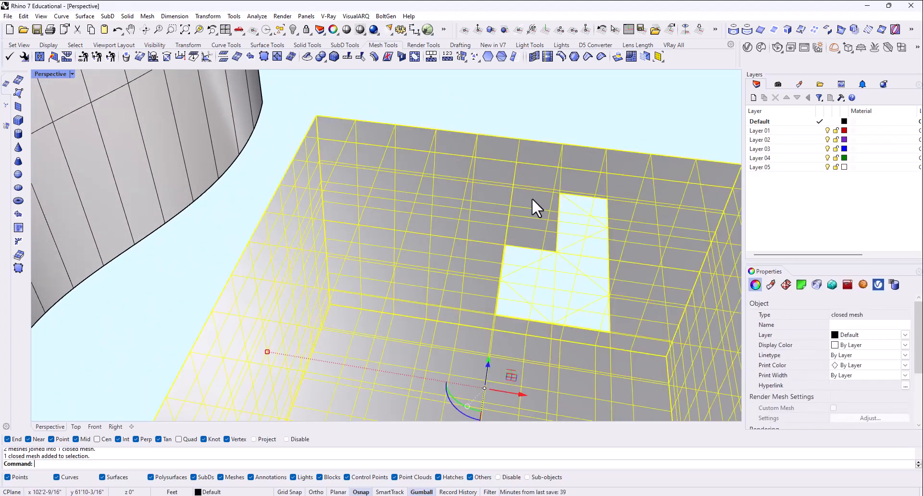
Run UnifyMeshNormals on the joined block mesh and pull back to check its top
text(UnifyMeshNormals)
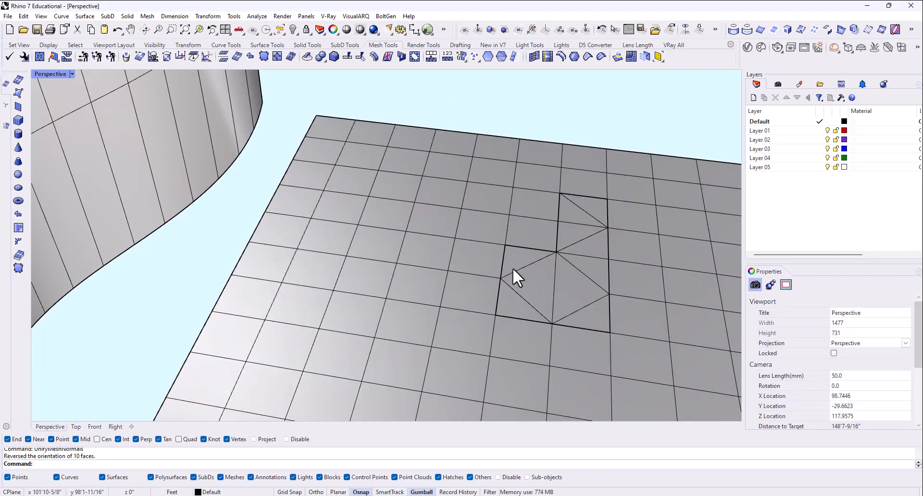
drag(515, 279, 433, 179)
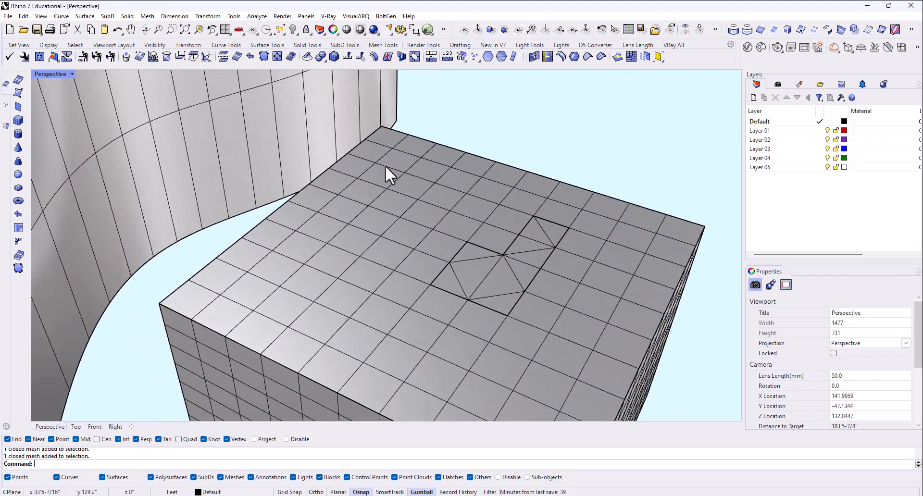
mouse_move(444, 130)
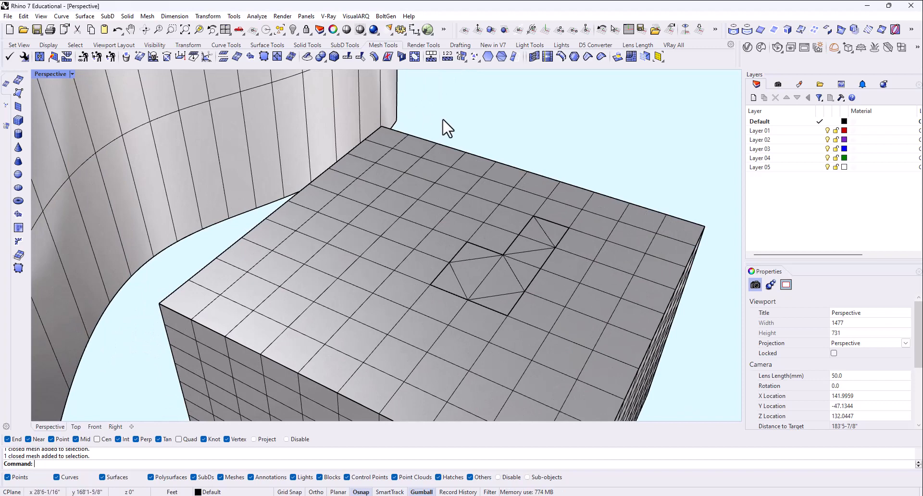
mouse_move(501, 59)
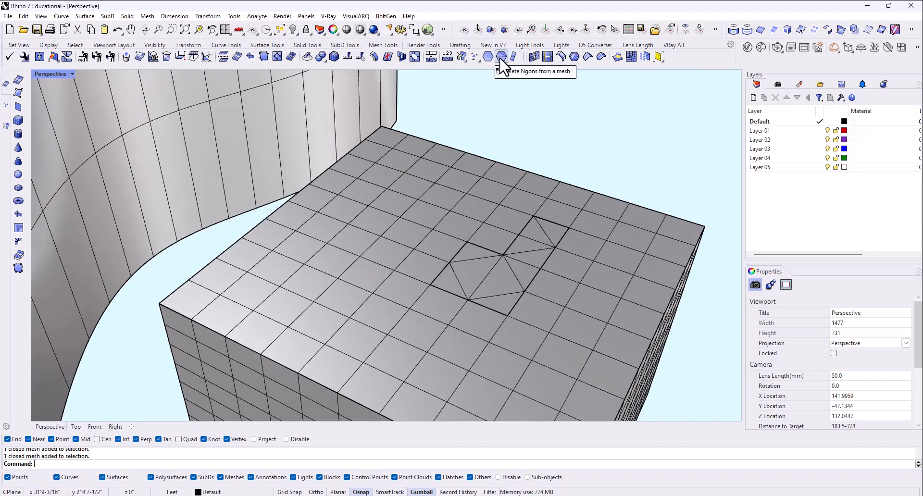
mouse_move(475, 57)
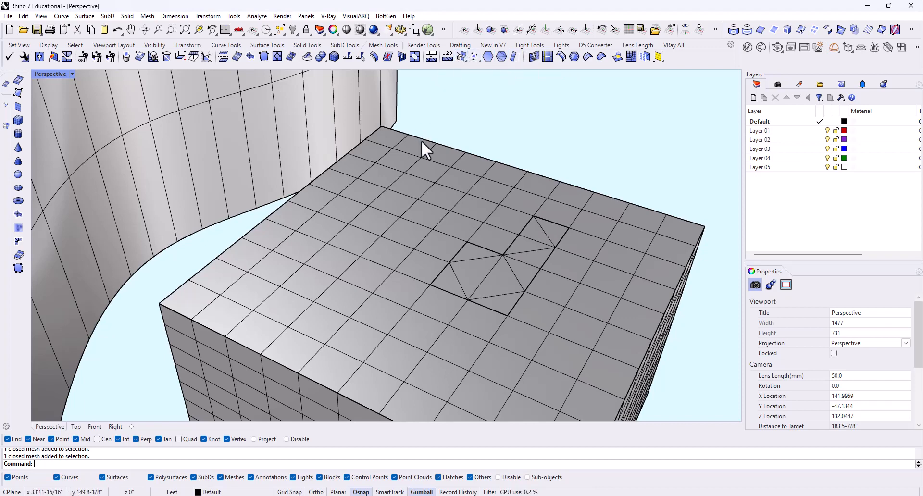
mouse_move(511, 262)
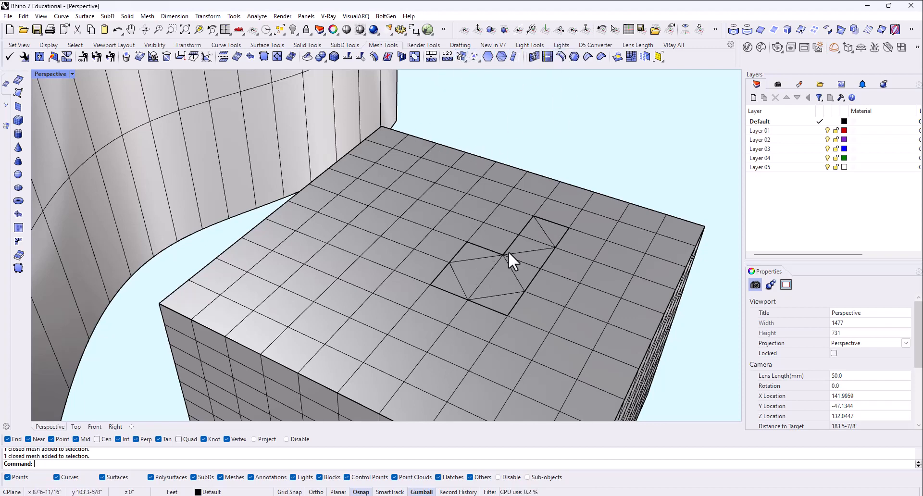
mouse_move(434, 261)
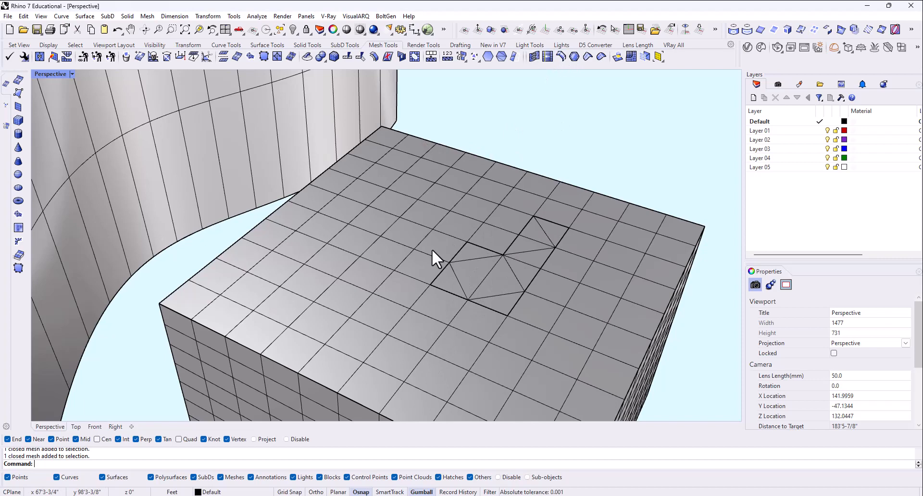
mouse_move(545, 198)
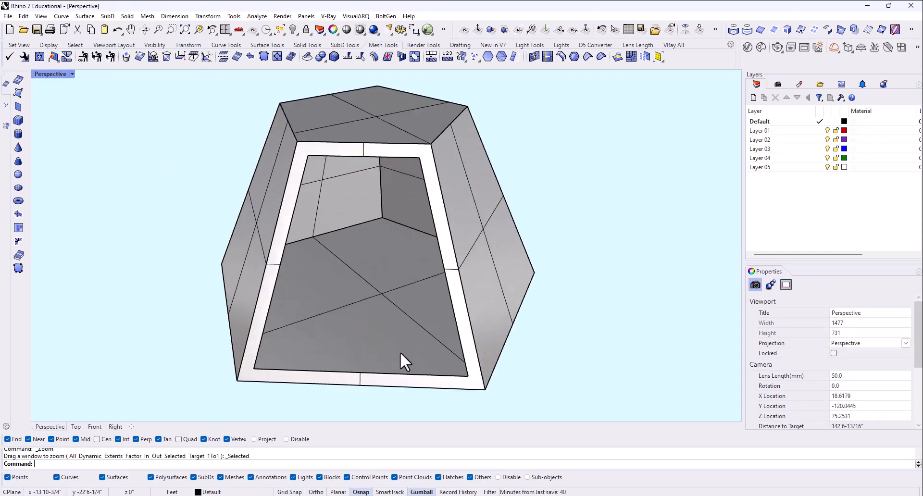
mouse_move(449, 292)
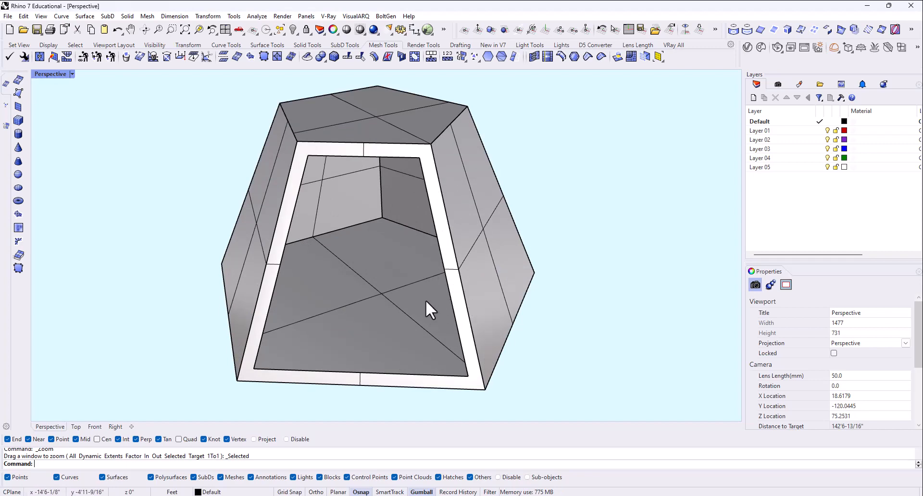
Orbit around the hollow pyramid shell, selecting it to confirm a closed solid polysurface
drag(430, 312, 459, 194)
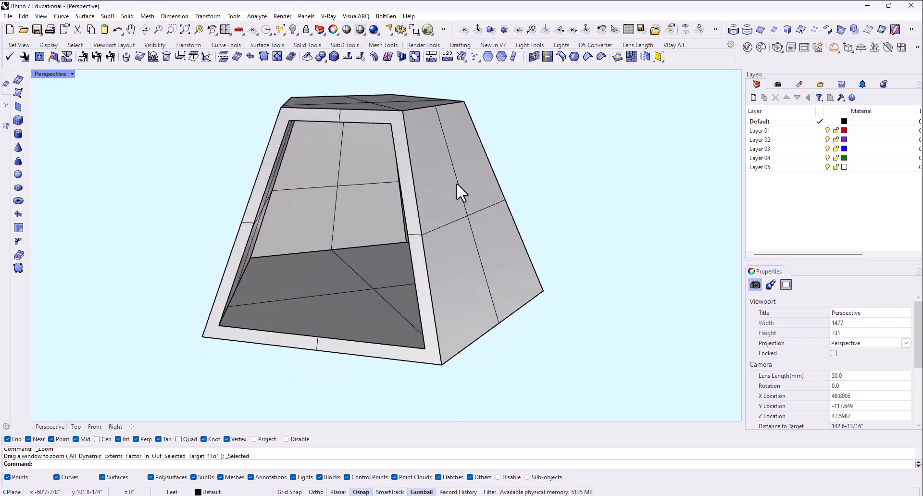
drag(459, 194, 447, 212)
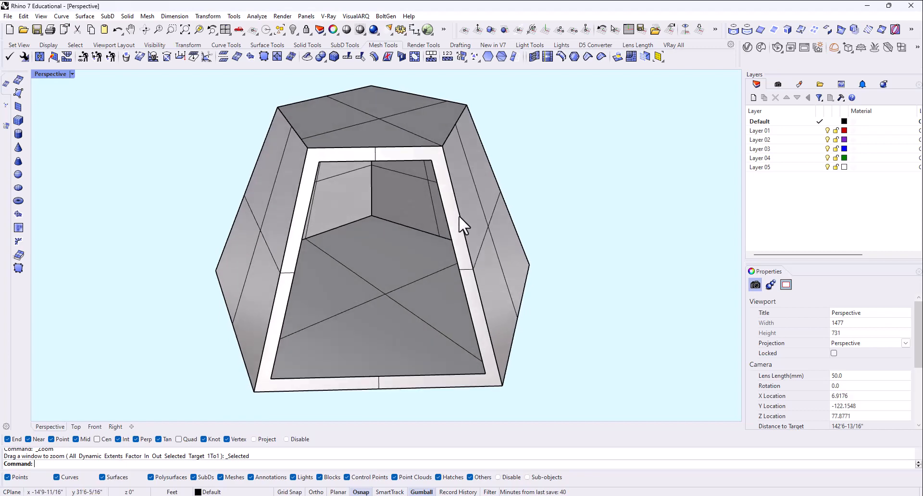
mouse_move(509, 326)
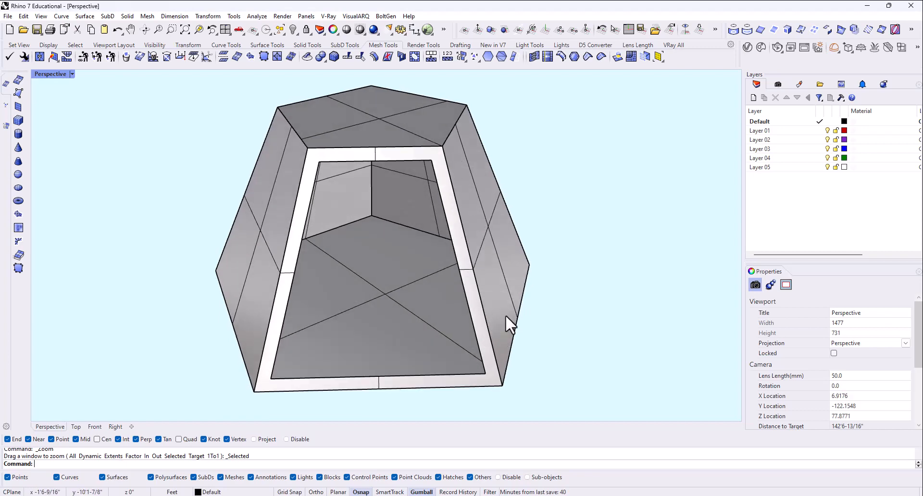
mouse_move(515, 285)
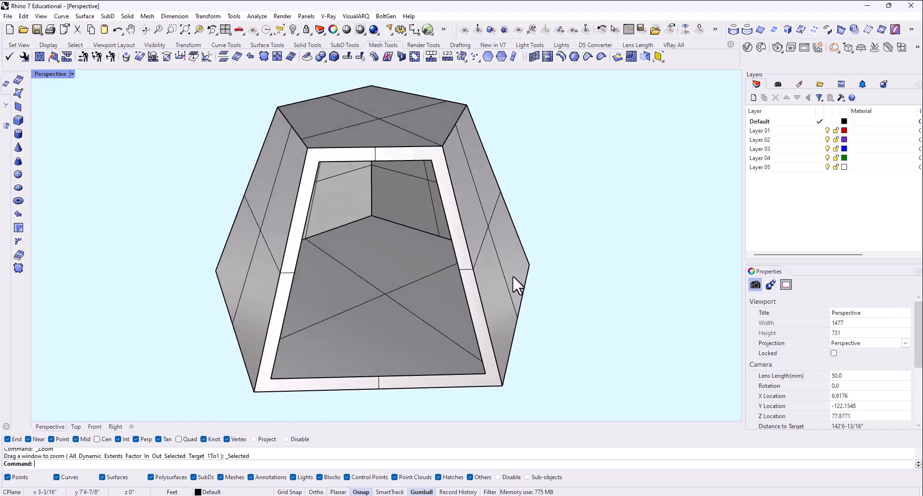
mouse_move(445, 289)
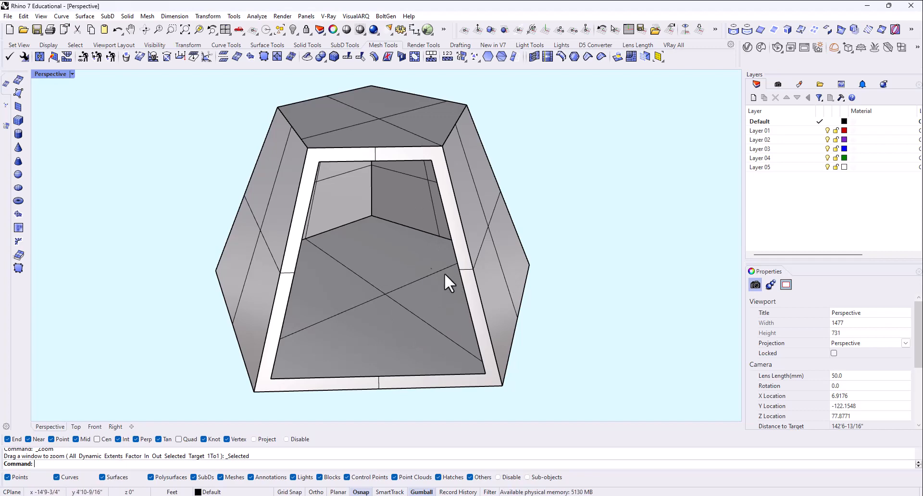
click(447, 283)
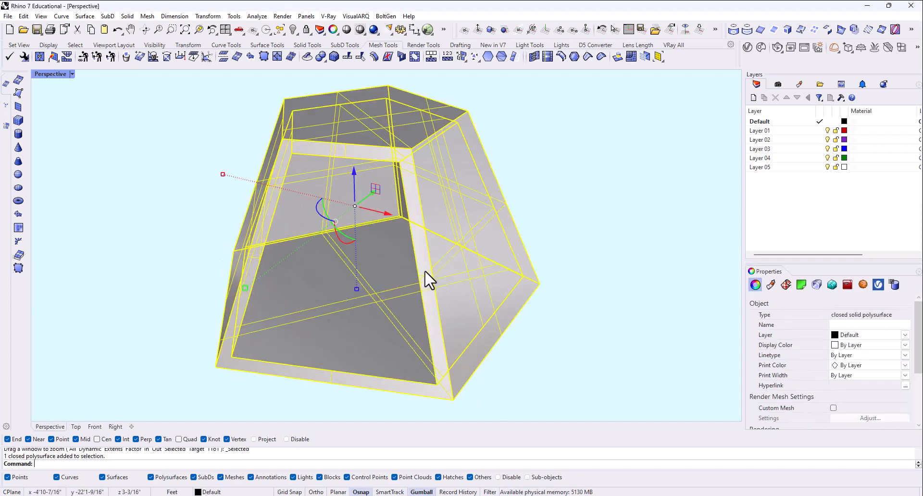
mouse_move(468, 339)
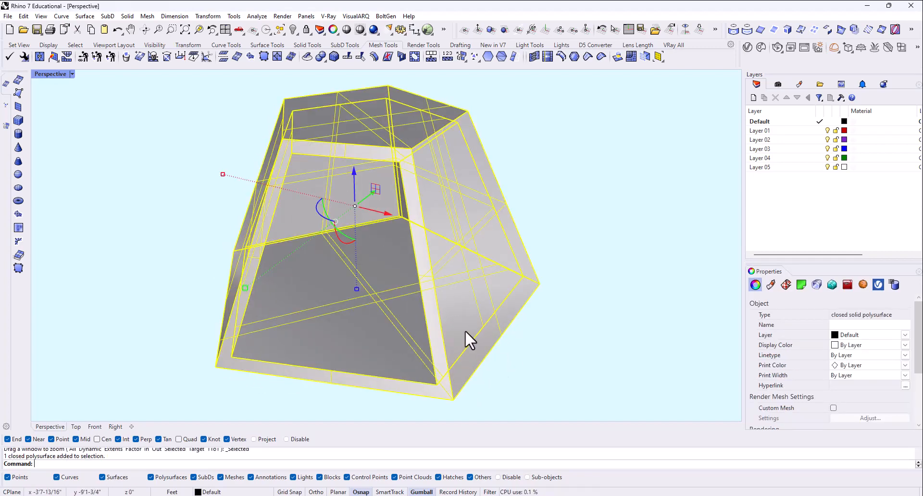
mouse_move(519, 361)
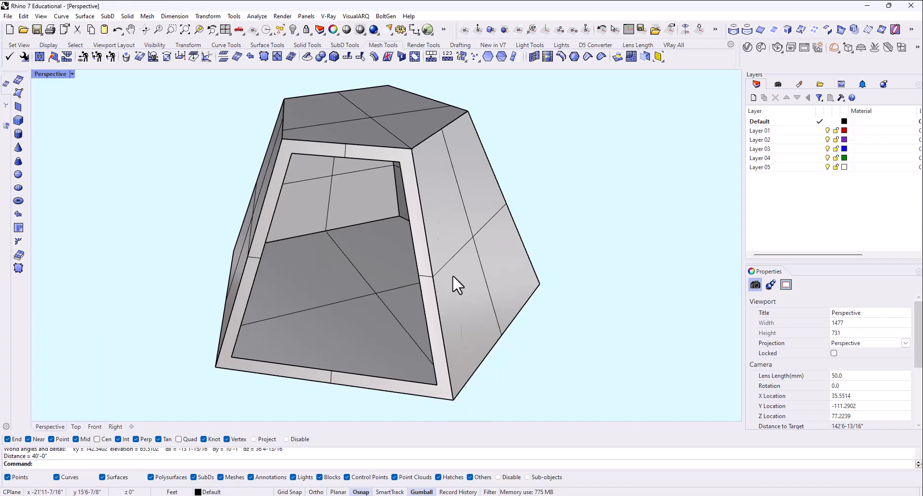
drag(459, 283, 462, 291)
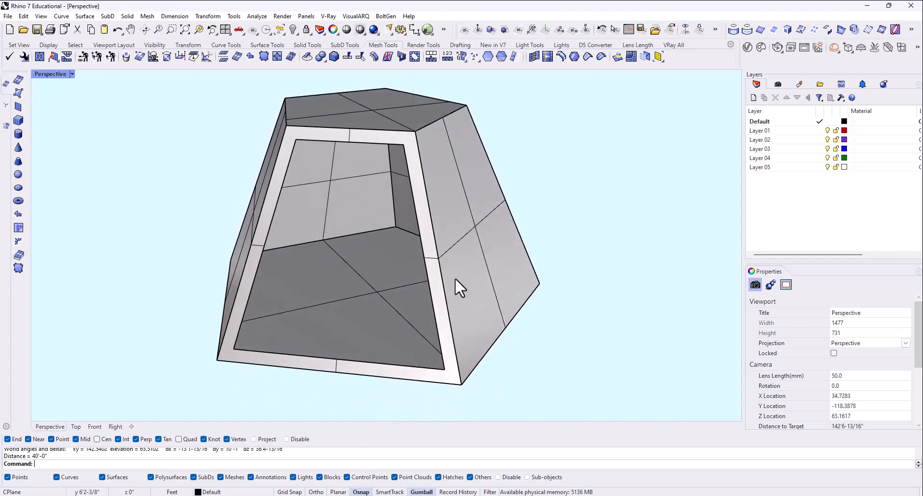
click(461, 290)
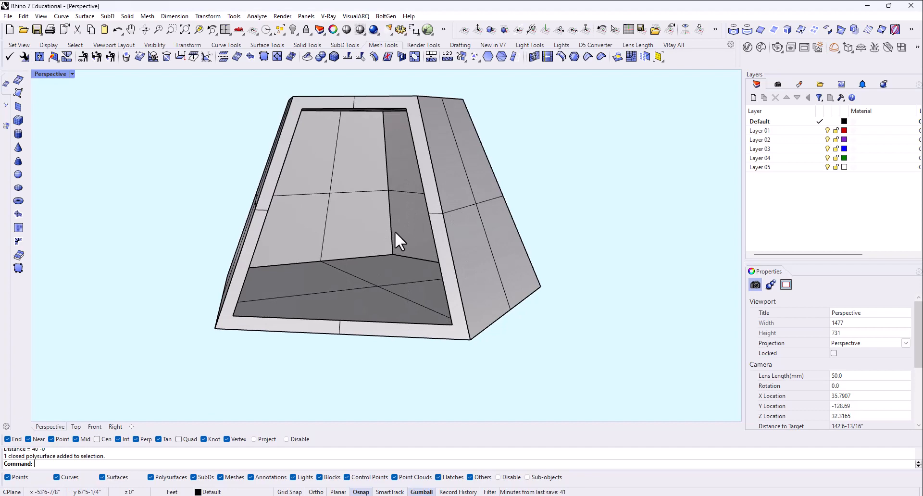
drag(400, 241, 430, 297)
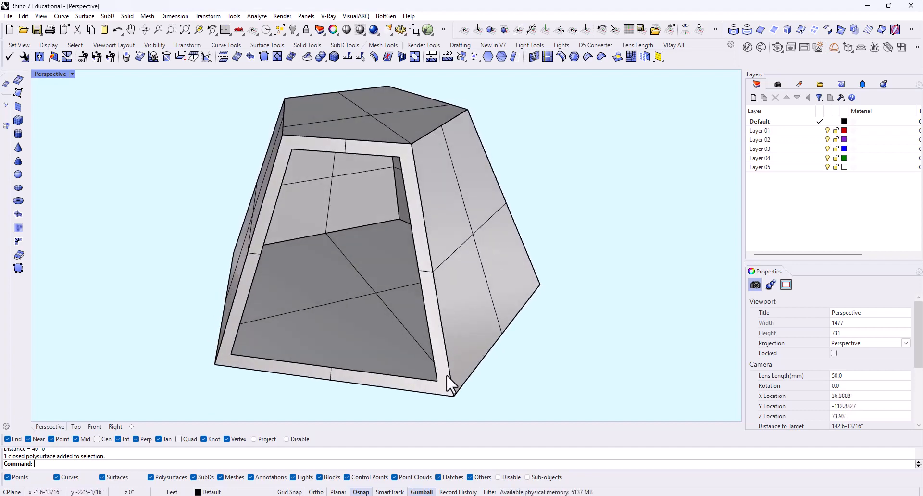
mouse_move(479, 381)
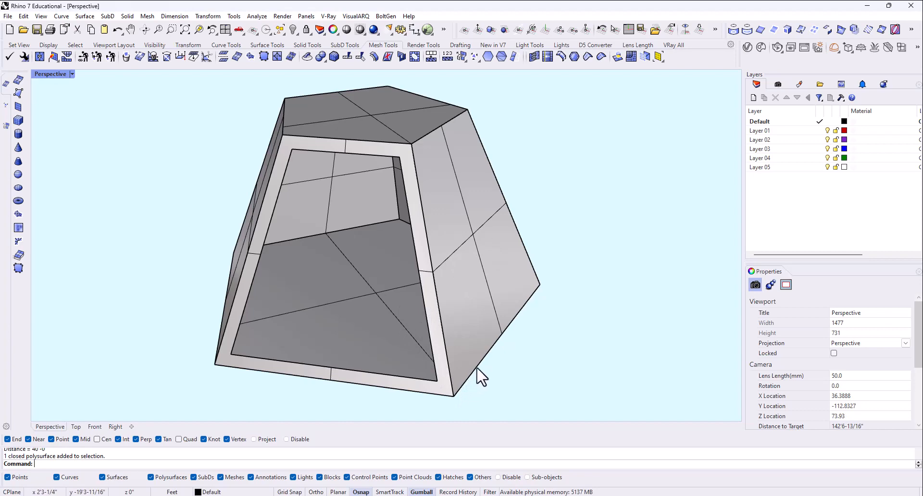
drag(480, 377, 528, 262)
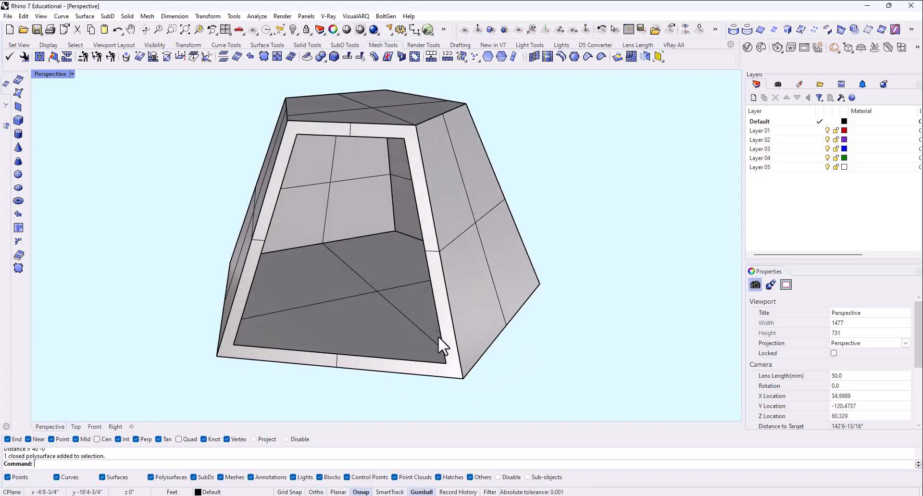
mouse_move(492, 322)
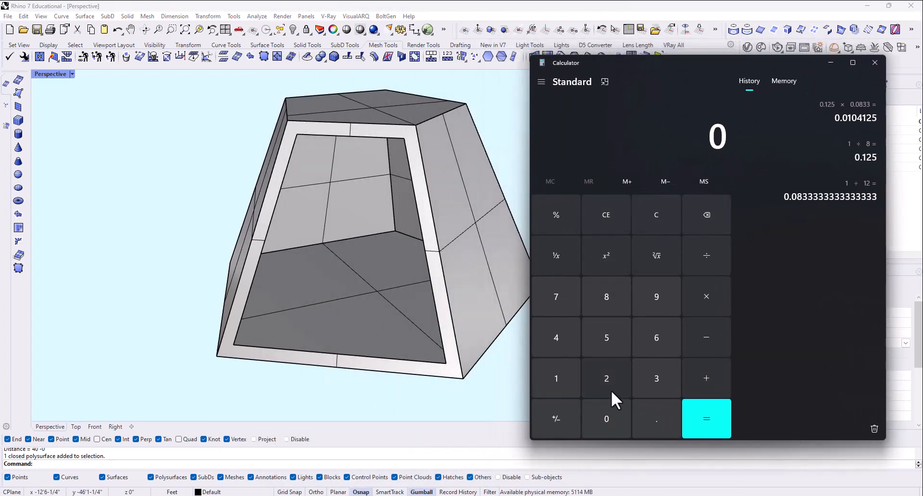
mouse_move(426, 294)
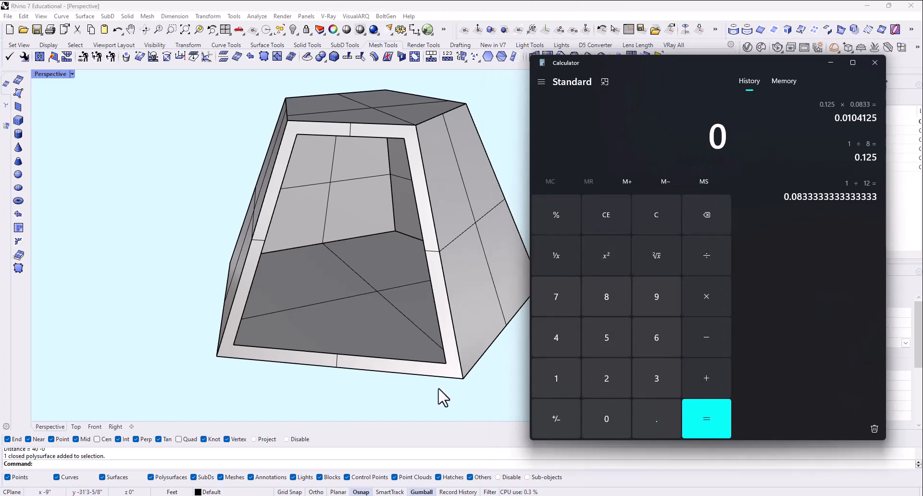
mouse_move(463, 390)
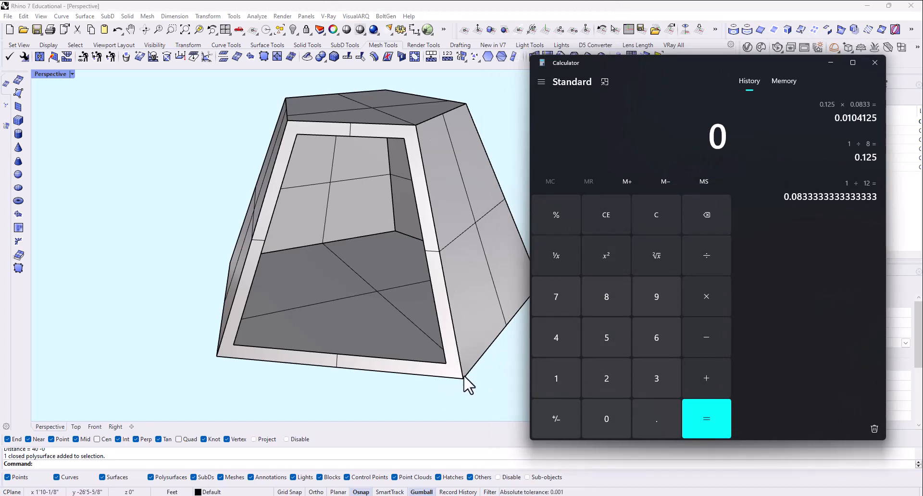
mouse_move(474, 348)
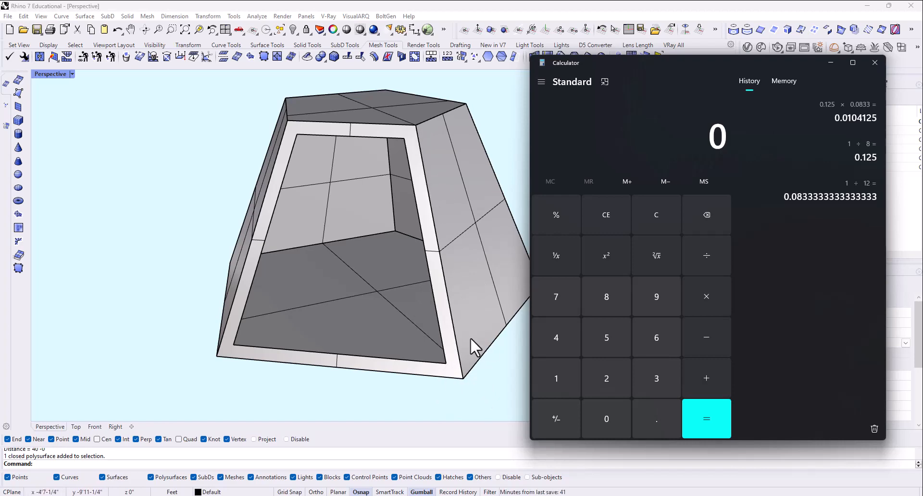
mouse_move(556, 383)
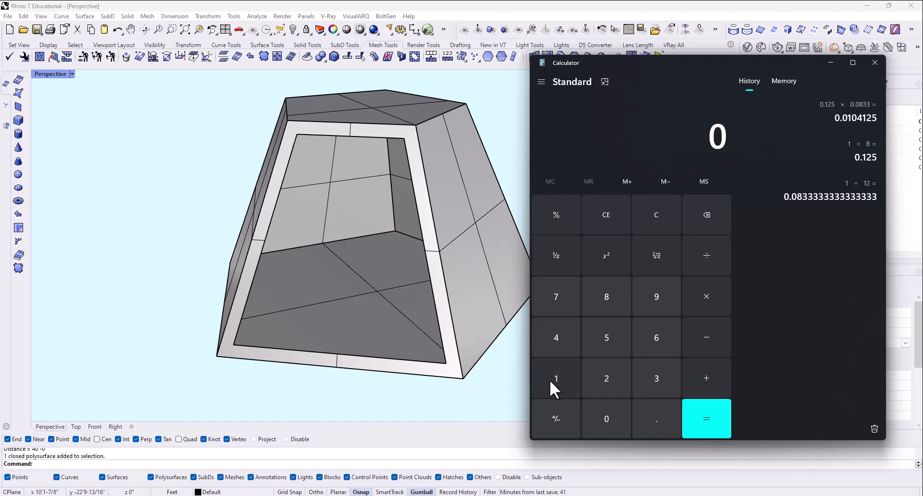
mouse_move(607, 405)
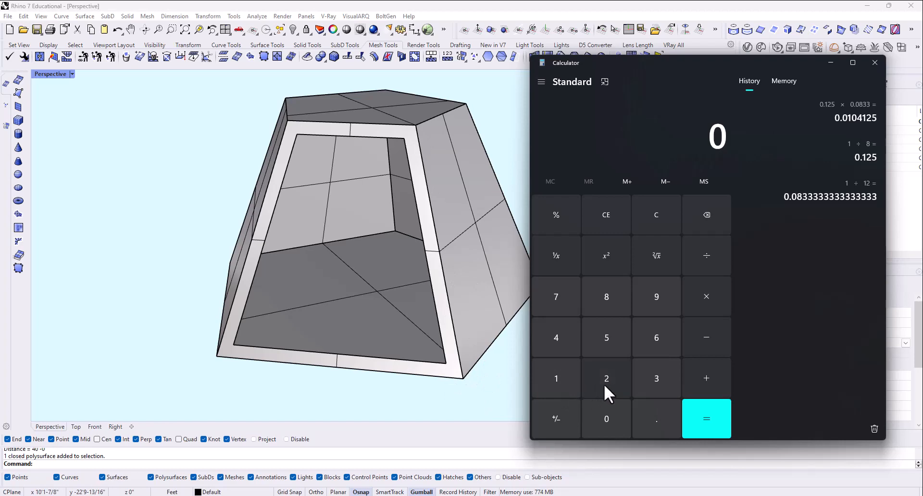
mouse_move(569, 401)
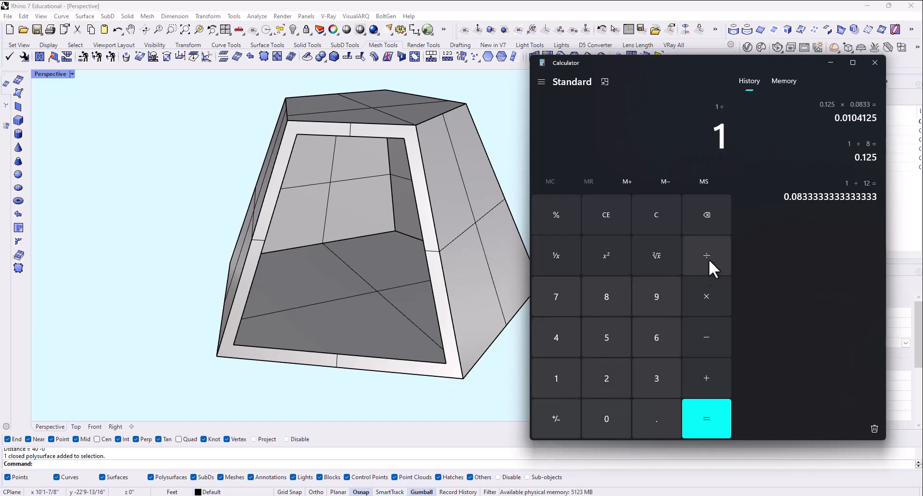
Compute 1 ÷ 12, confirm the one-twelfth result, and clear the display
click(706, 419)
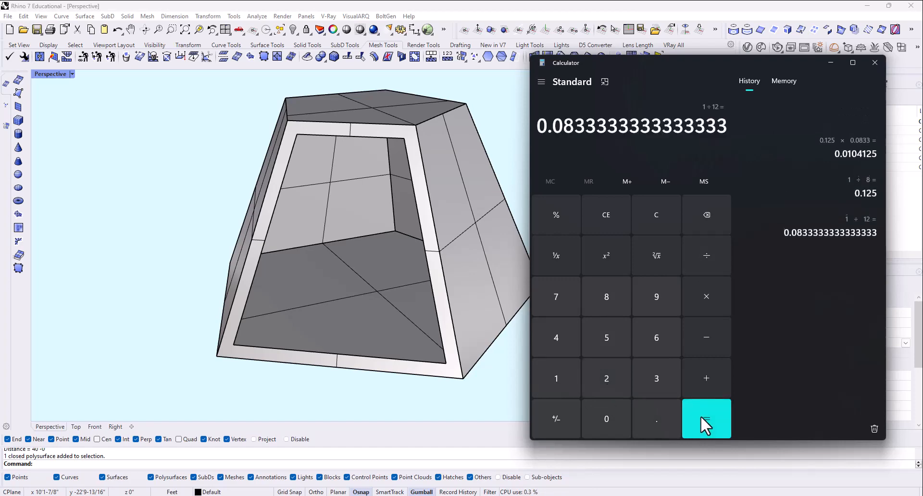
click(706, 418)
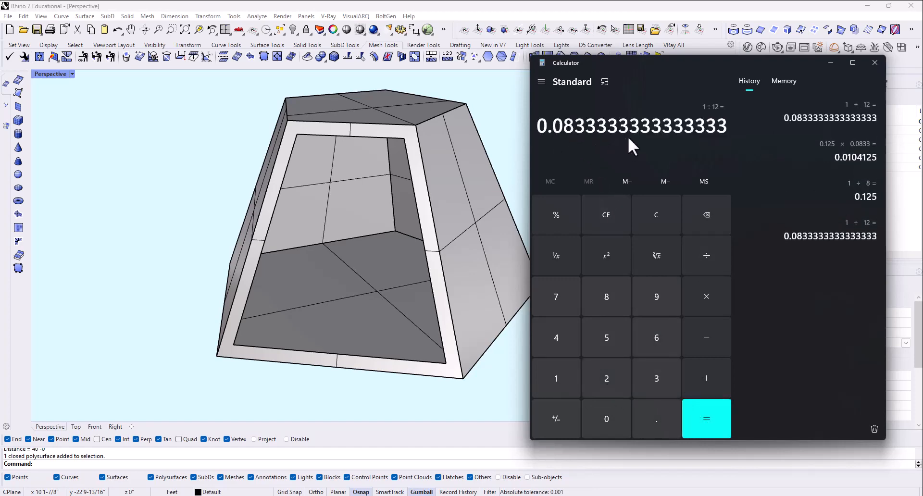
click(656, 215)
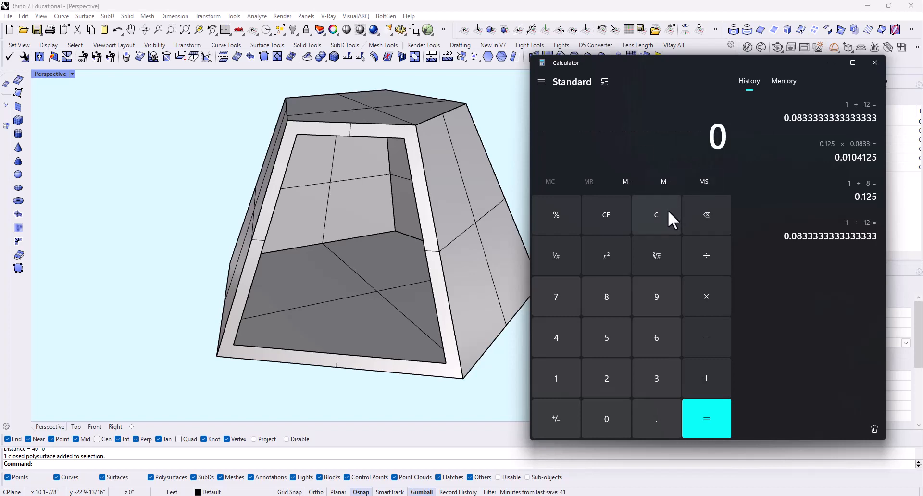
mouse_move(582, 273)
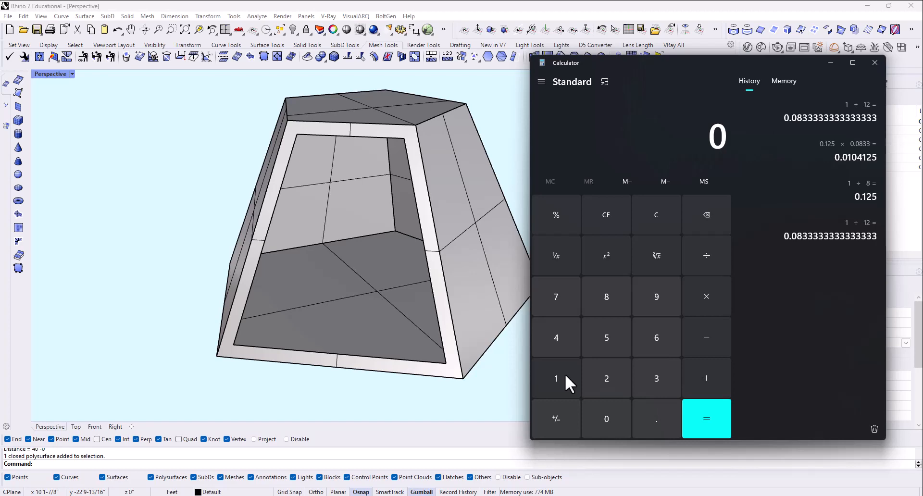
mouse_move(421, 177)
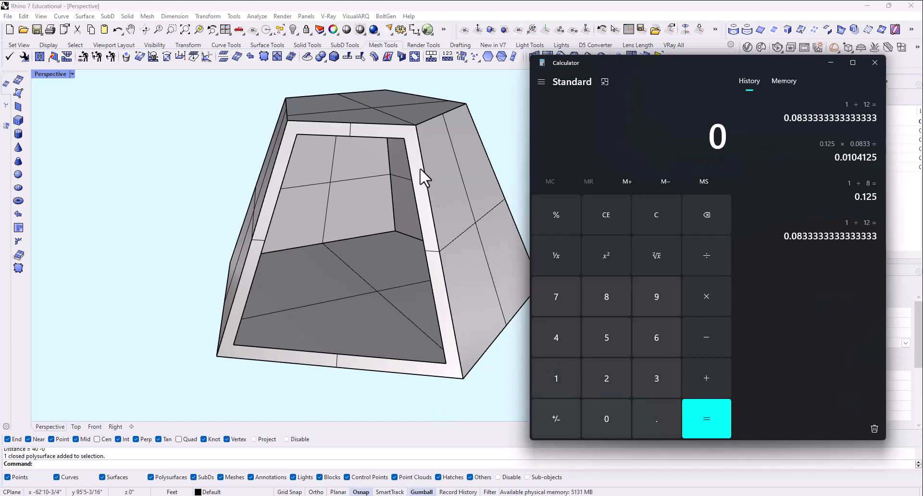
mouse_move(543, 410)
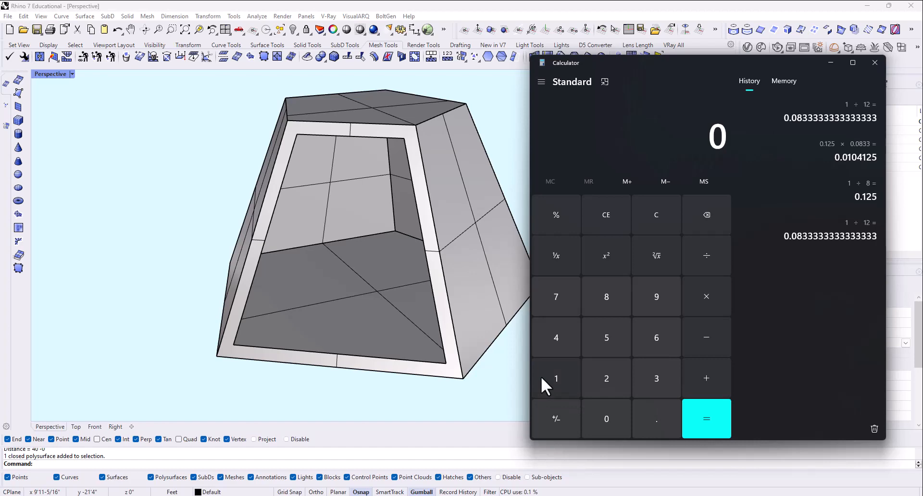
Compute 1 ÷ 8 = 0.125 and multiply it by 0.0833 toward 0.0104125
click(556, 378)
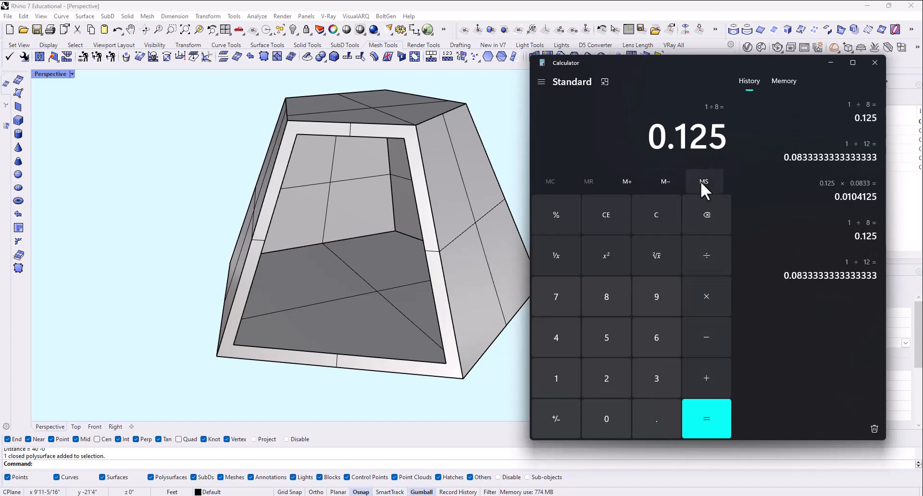
mouse_move(704, 183)
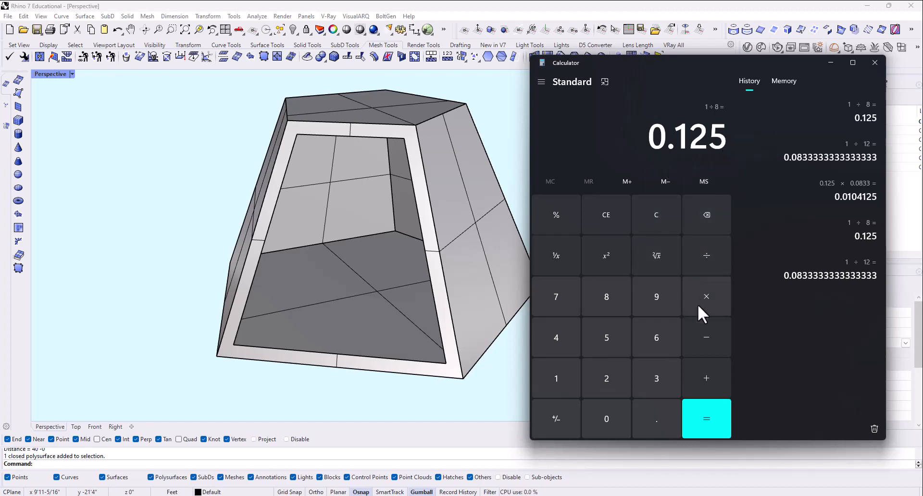
click(706, 296)
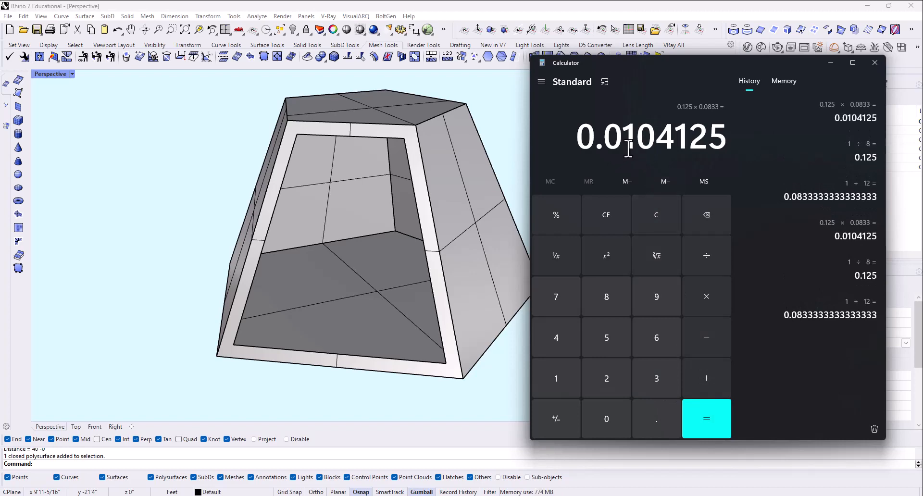
mouse_move(672, 114)
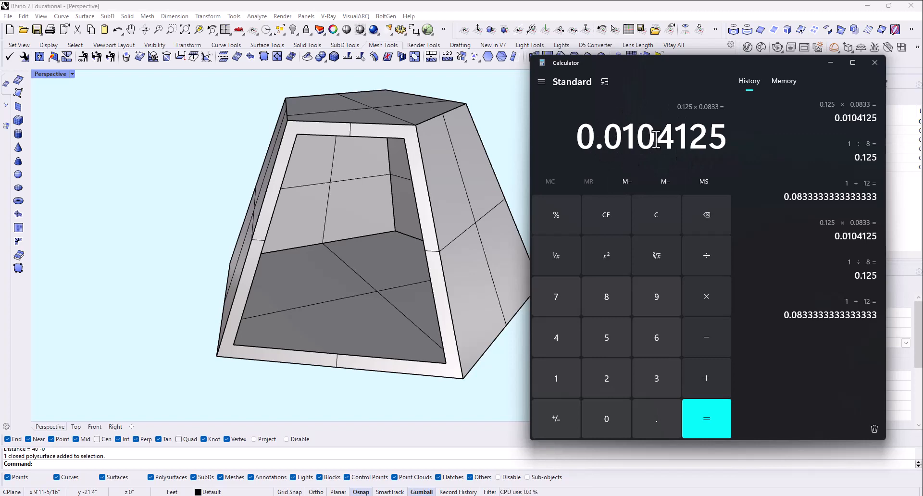
mouse_move(459, 246)
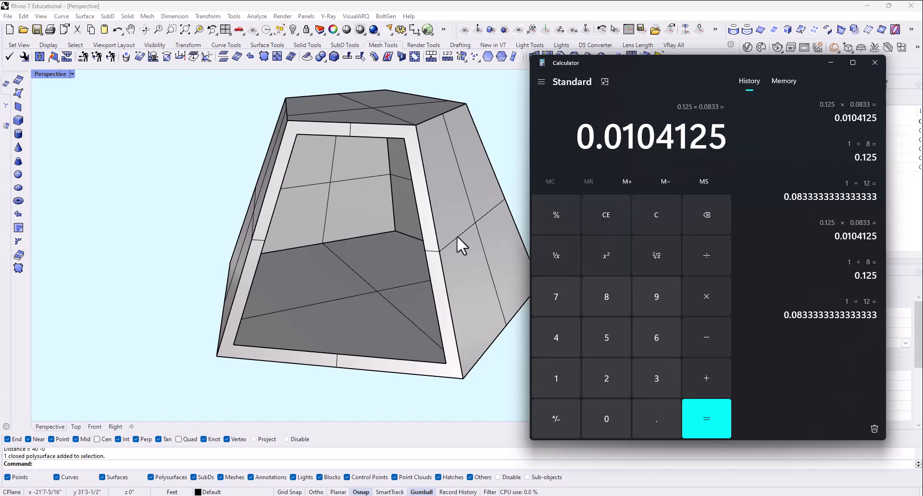
Scale the hollow pyramid by 0.0104 about its bottom corner, leaving it 5 inches across
click(874, 63)
text(Scale)
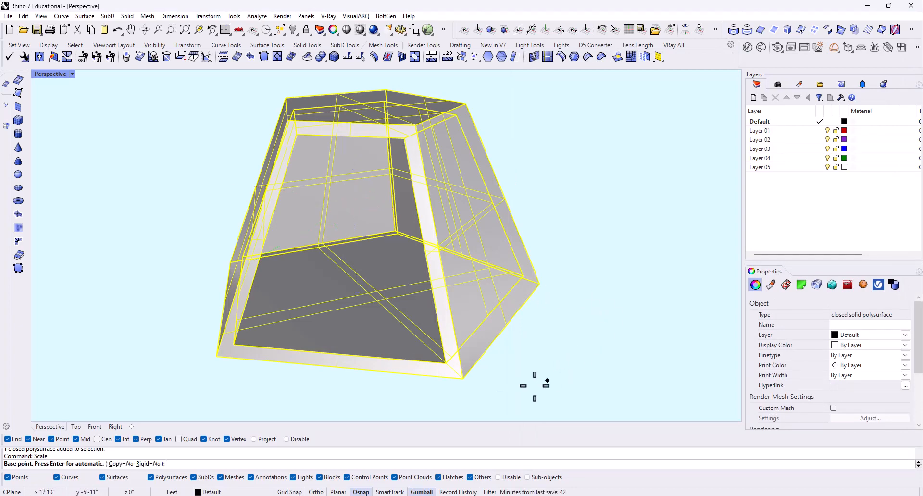
click(463, 391)
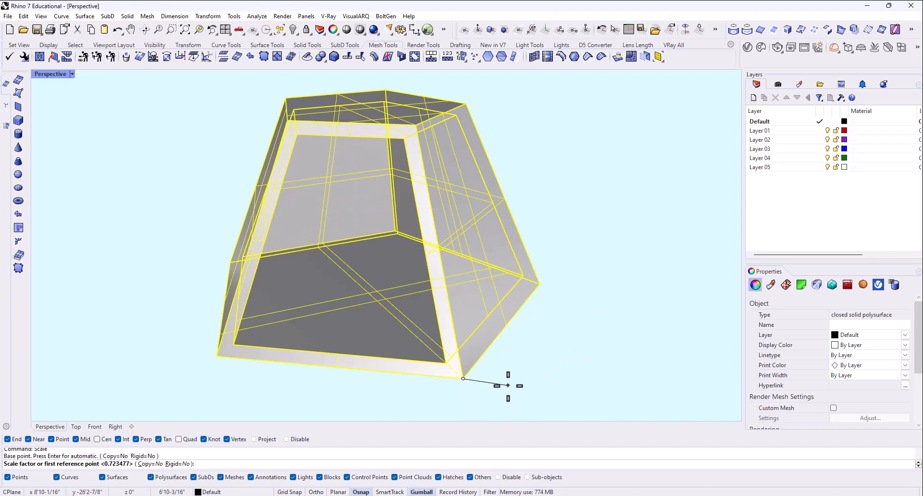
text(.0104)
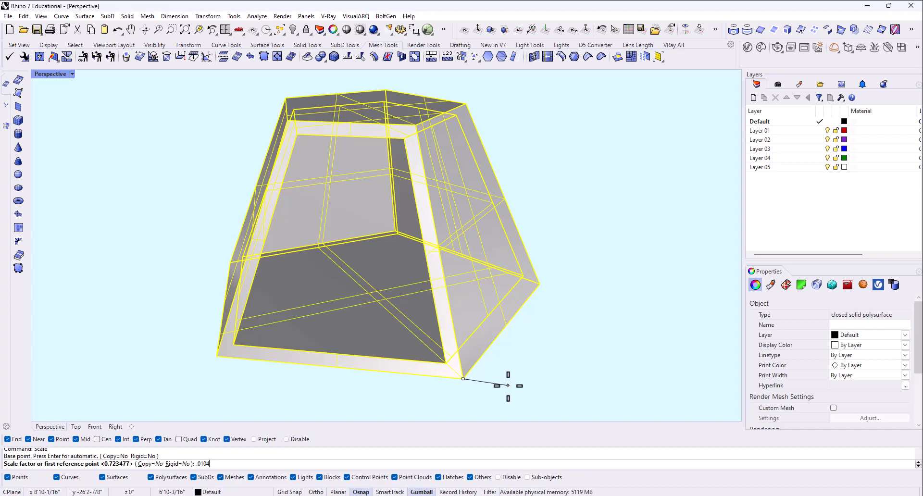
key(Enter)
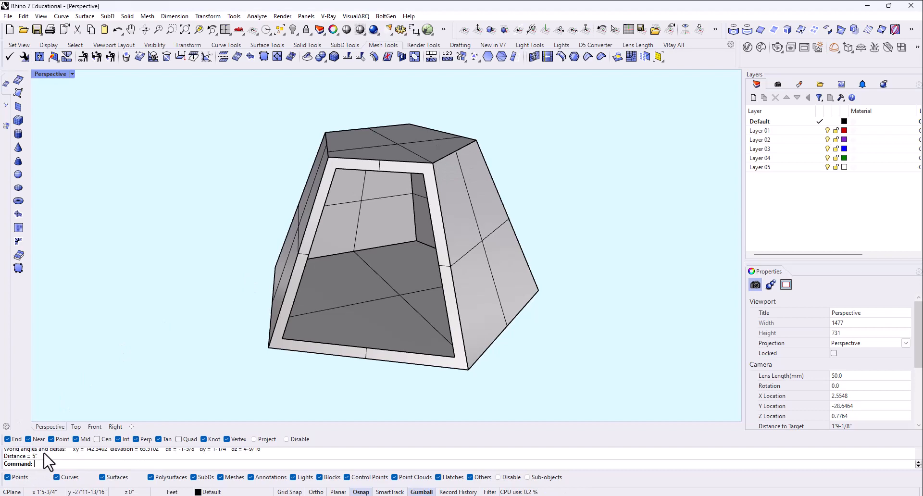
mouse_move(439, 309)
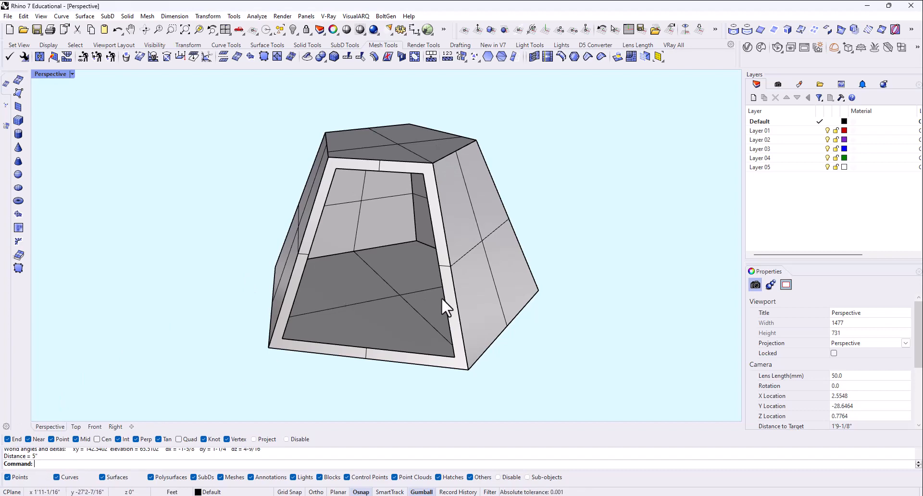
mouse_move(453, 305)
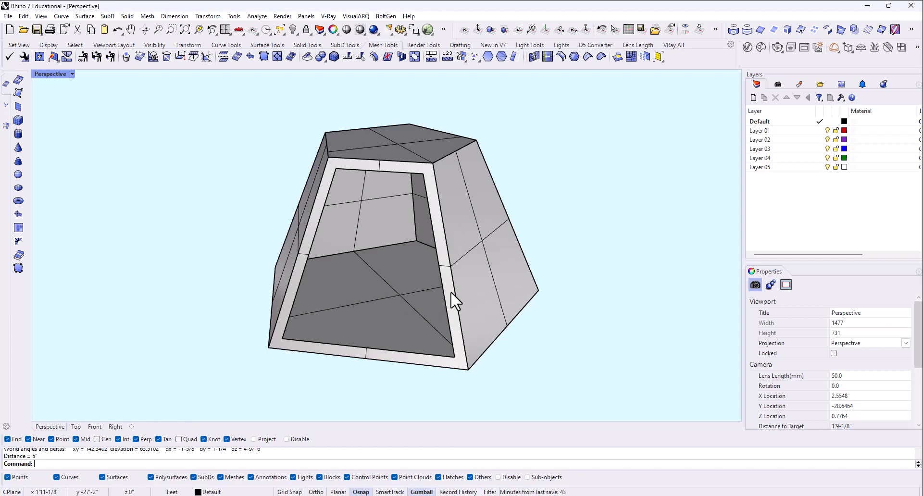
mouse_move(441, 200)
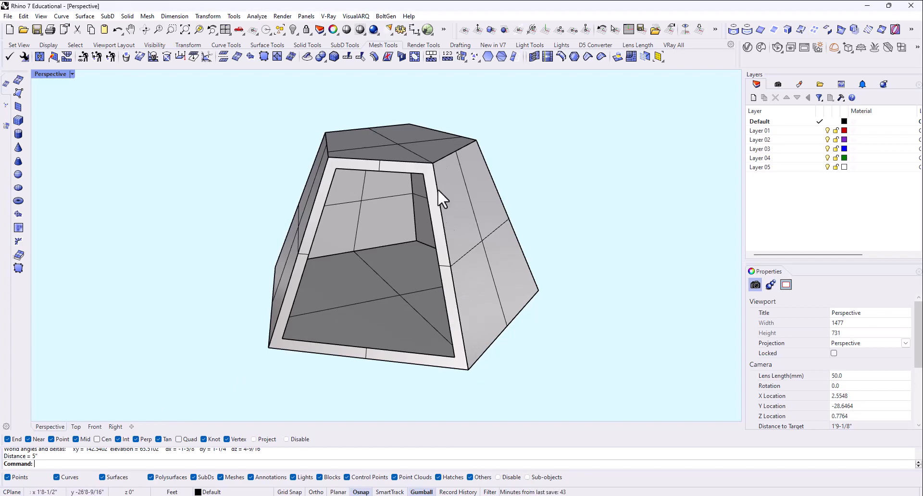
drag(442, 200, 472, 265)
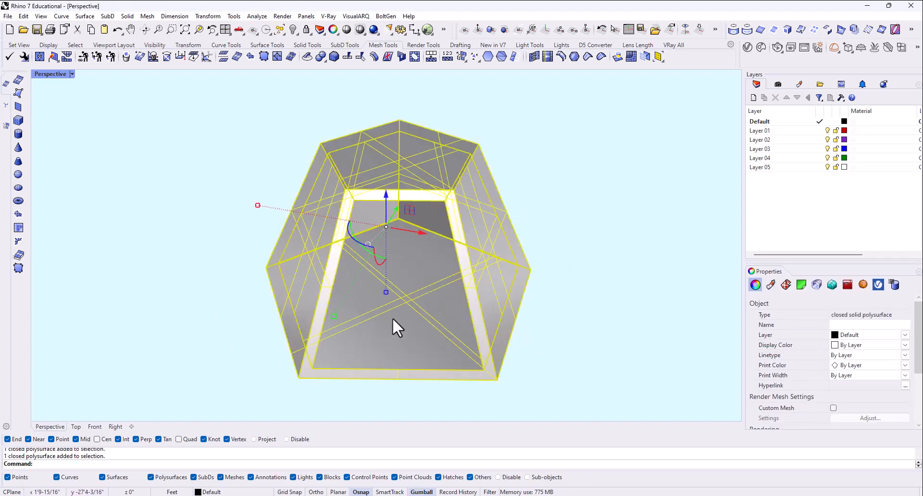
mouse_move(503, 349)
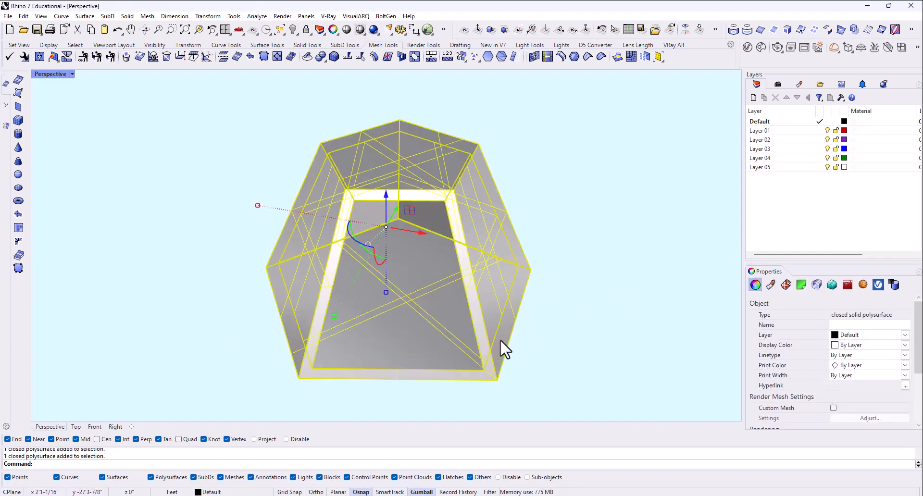
Move the scaled pyramid from its bottom corner to a new point with the M command
text(M)
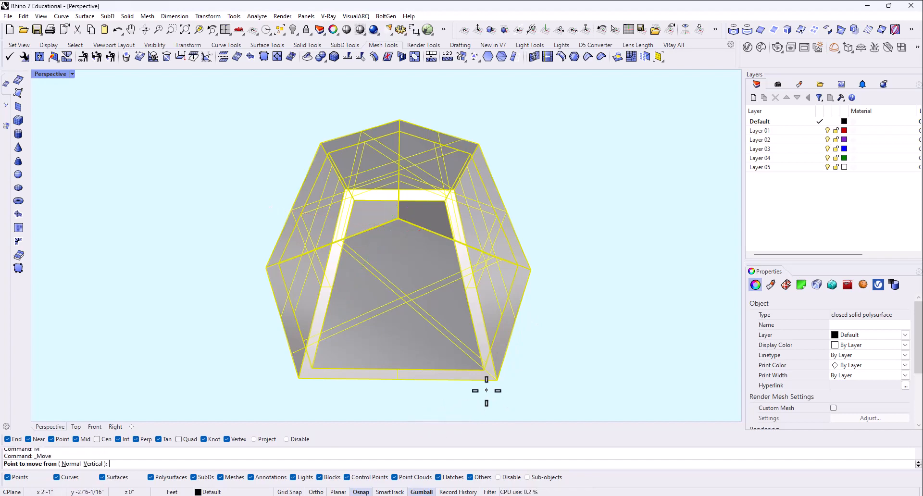
mouse_move(496, 380)
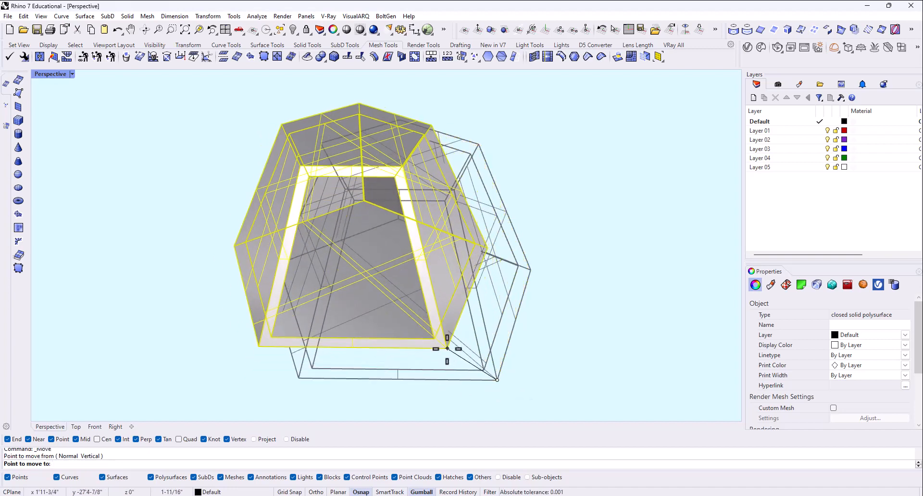
text(0)
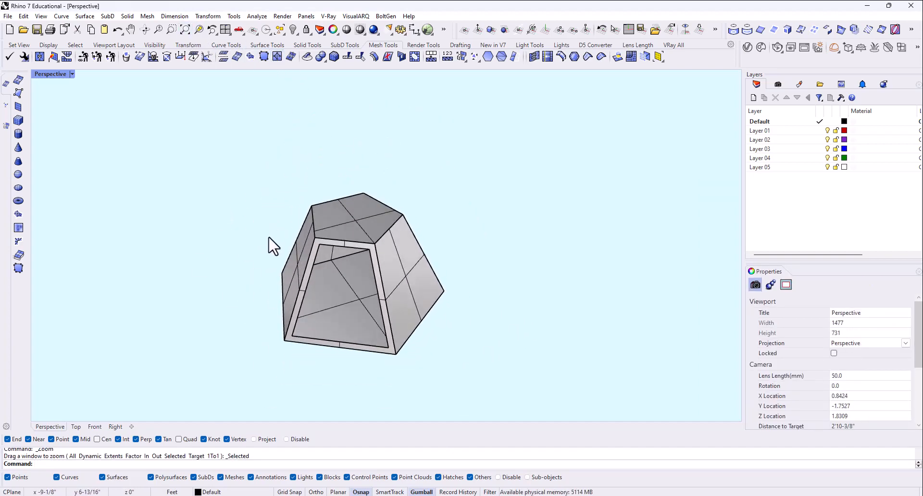
mouse_move(227, 242)
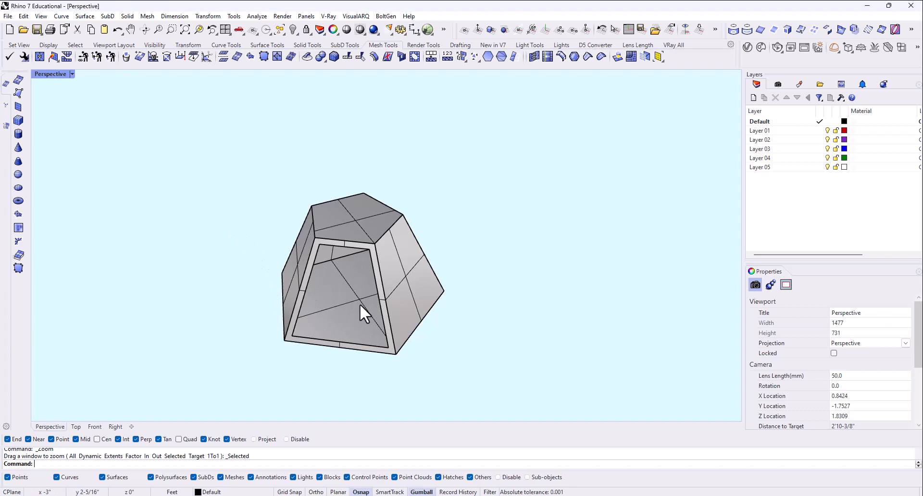
mouse_move(392, 363)
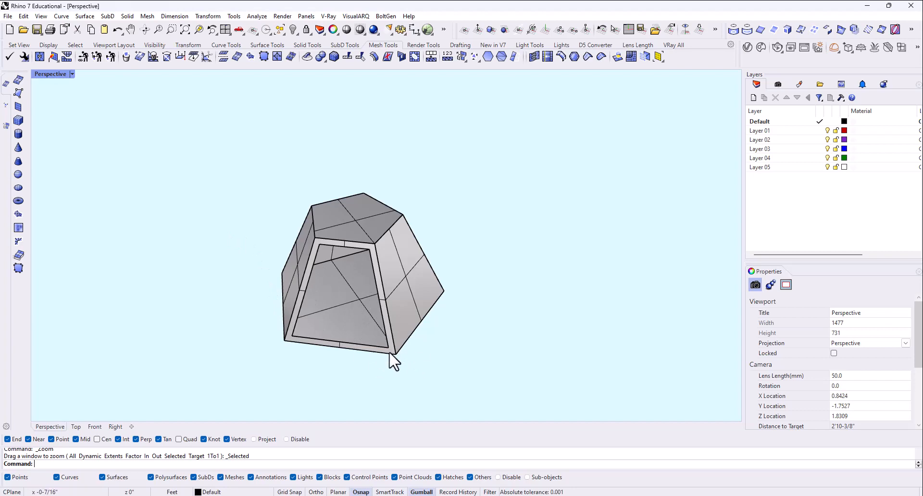
mouse_move(385, 356)
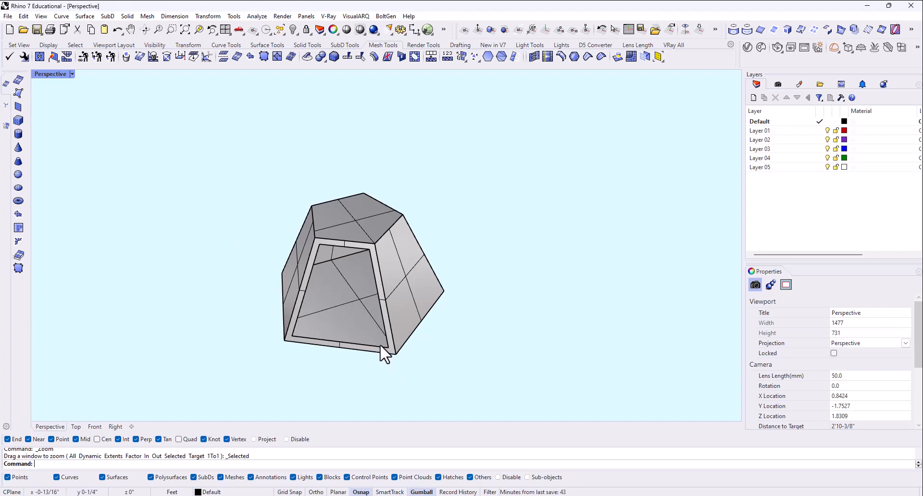
mouse_move(407, 327)
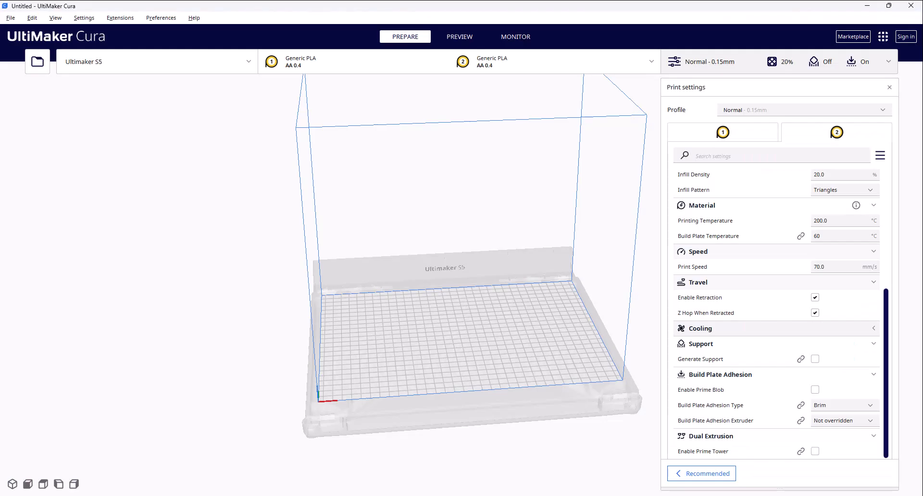
mouse_move(91, 43)
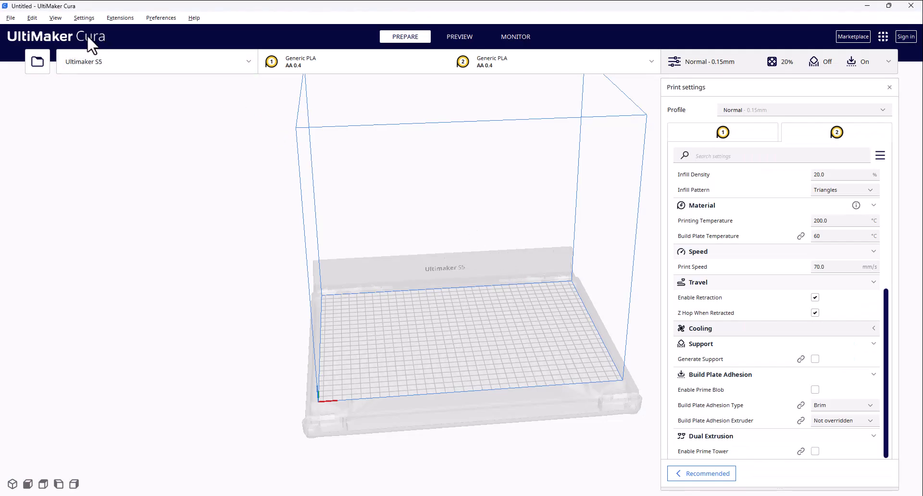
mouse_move(465, 283)
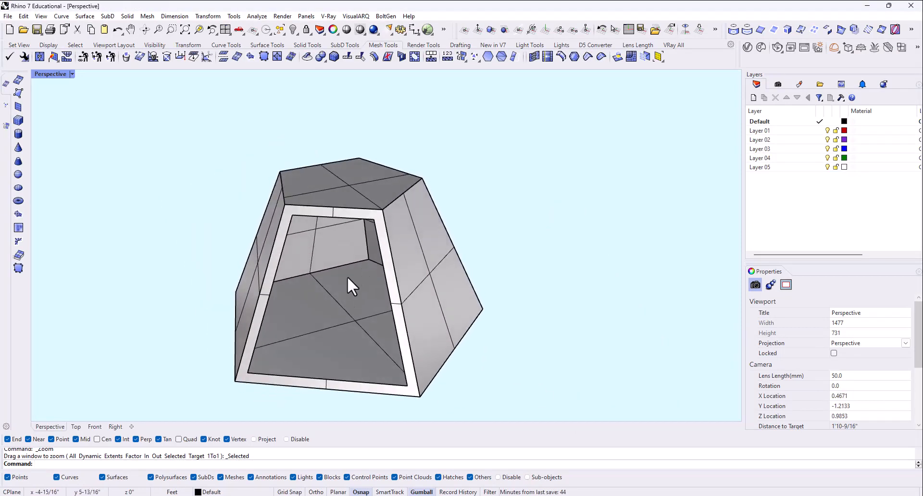
mouse_move(333, 303)
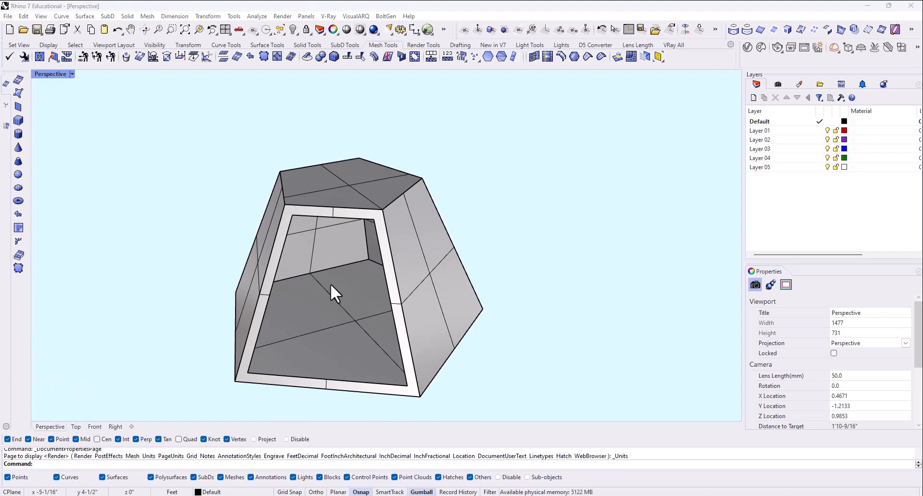
Set model units to millimeters and accept scaling the pyramid by 304.8 to about 126.8 mm
click(759, 122)
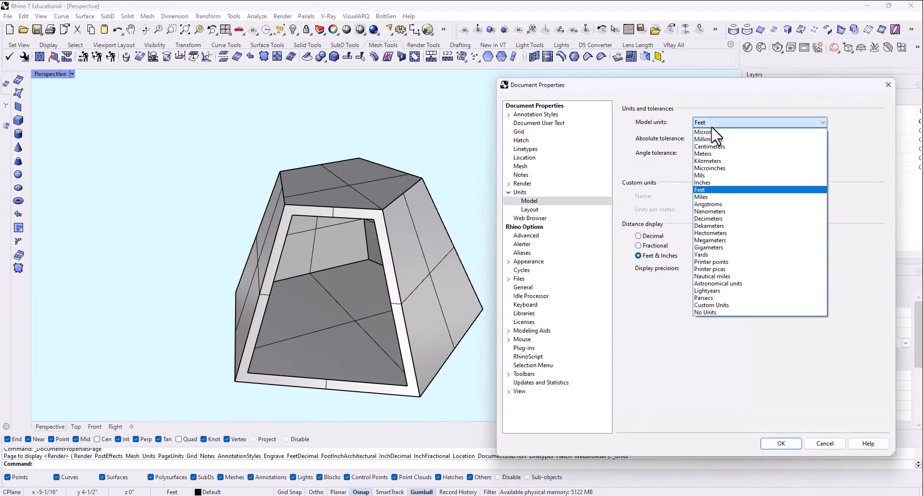
click(705, 139)
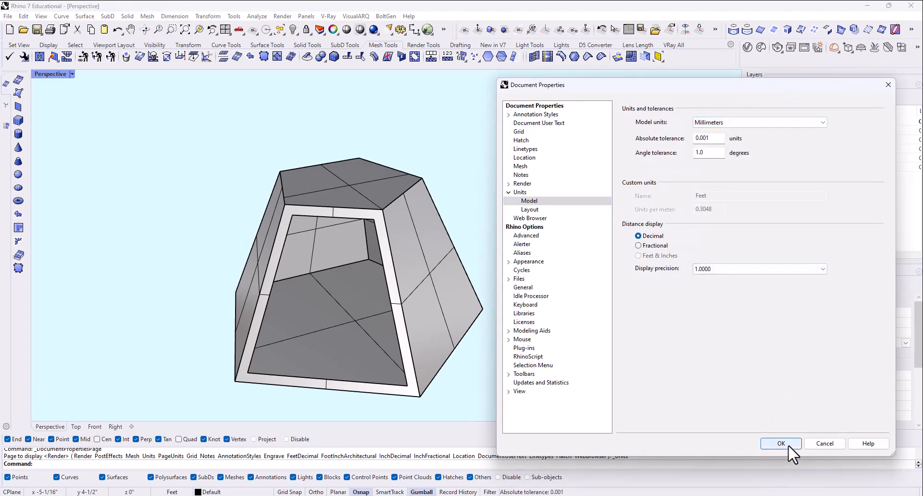
click(780, 443)
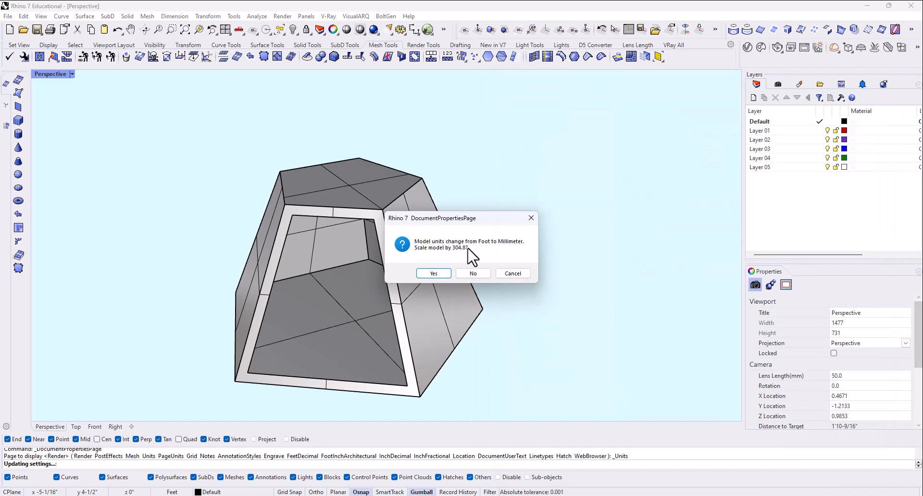
mouse_move(402, 291)
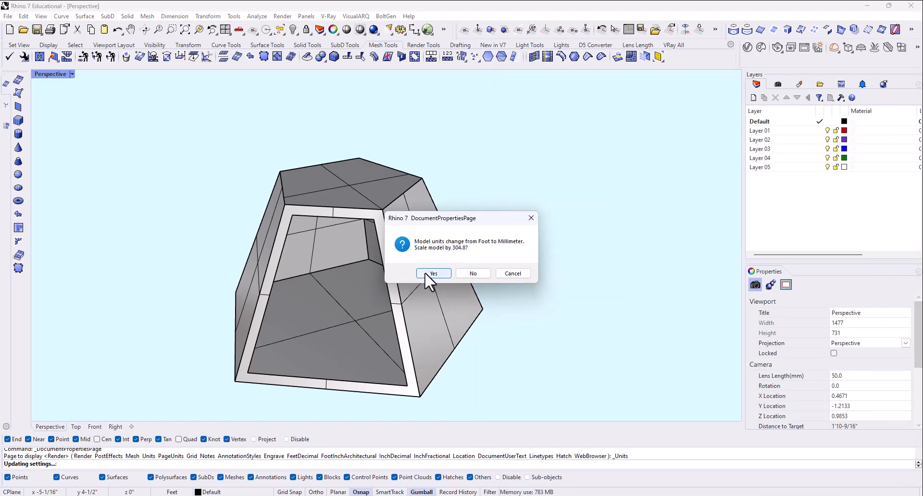
mouse_move(377, 258)
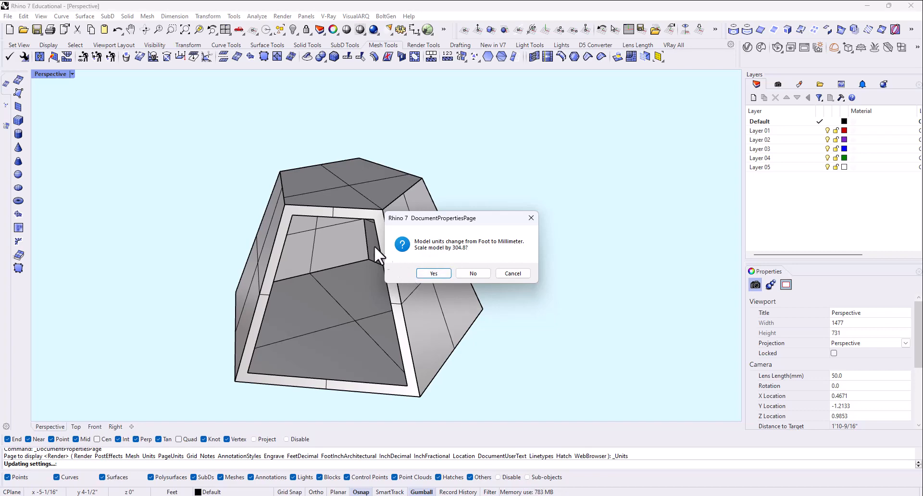
mouse_move(345, 245)
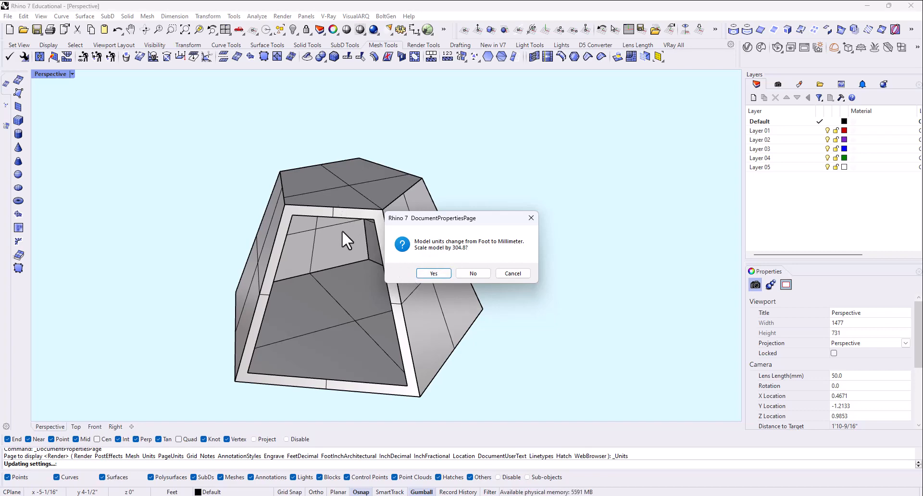
click(434, 274)
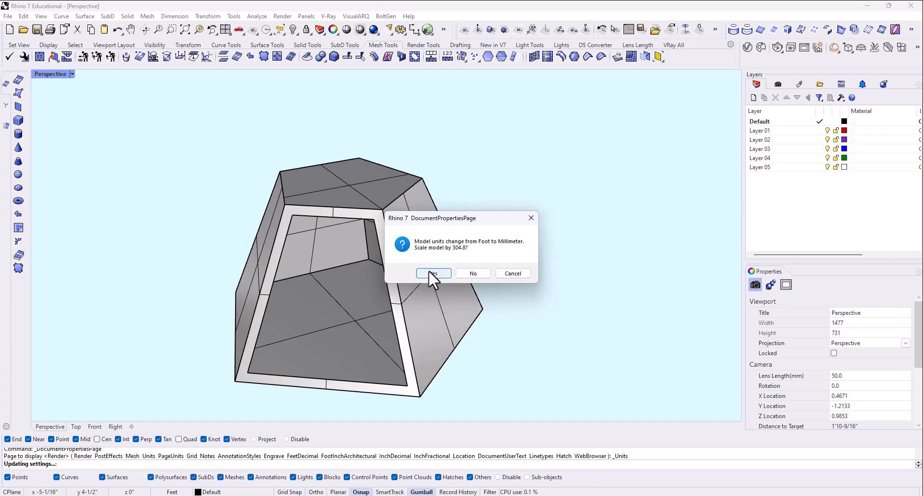
click(433, 273)
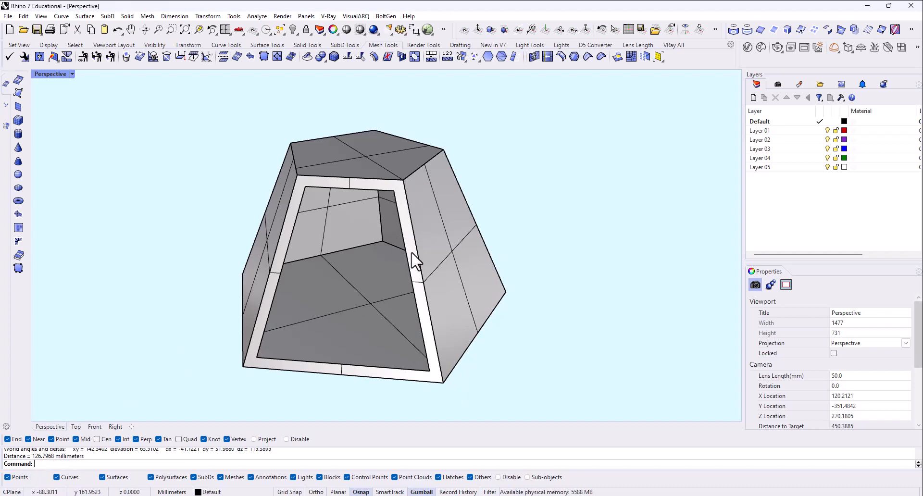
mouse_move(351, 254)
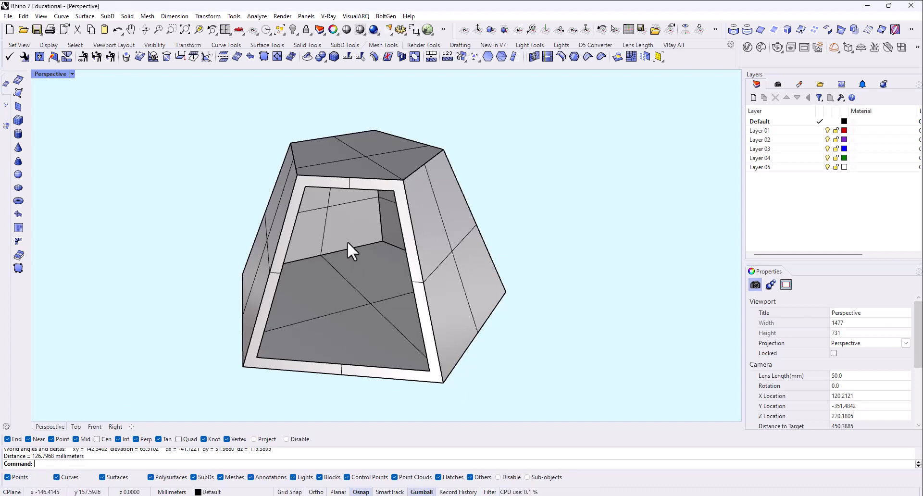
drag(351, 247, 354, 236)
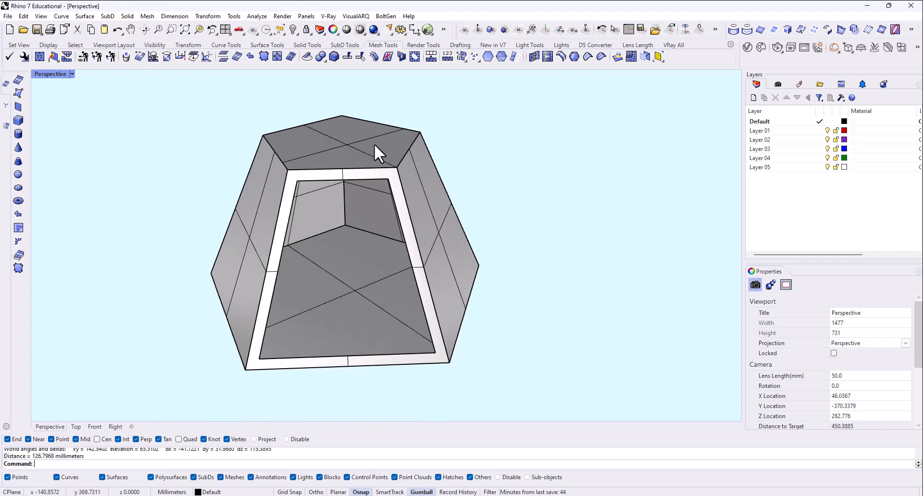
drag(376, 153, 418, 221)
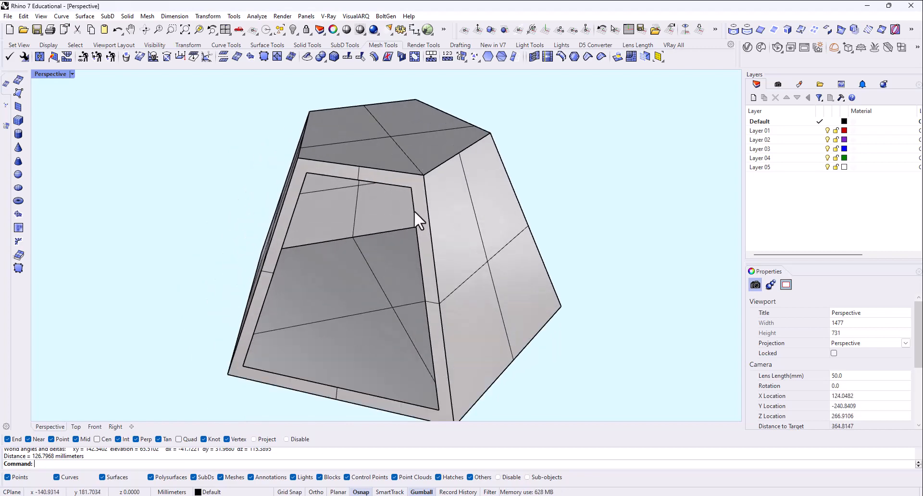
mouse_move(400, 274)
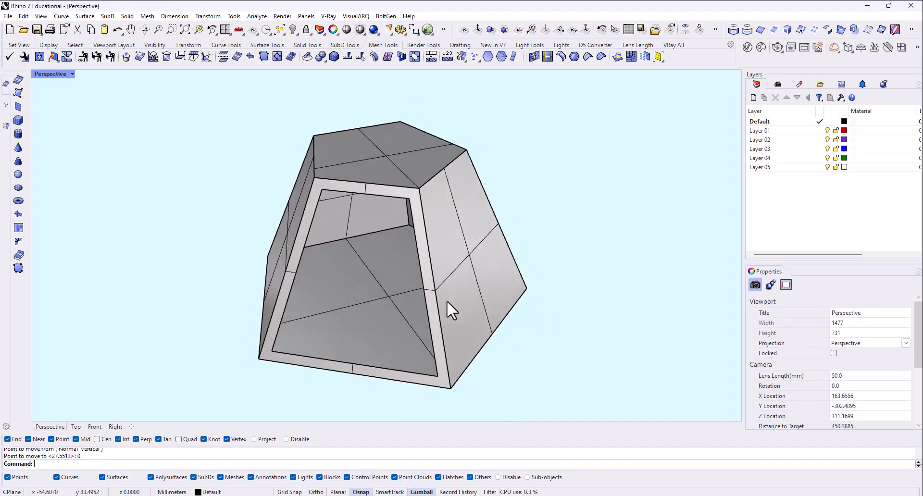
drag(450, 309, 421, 239)
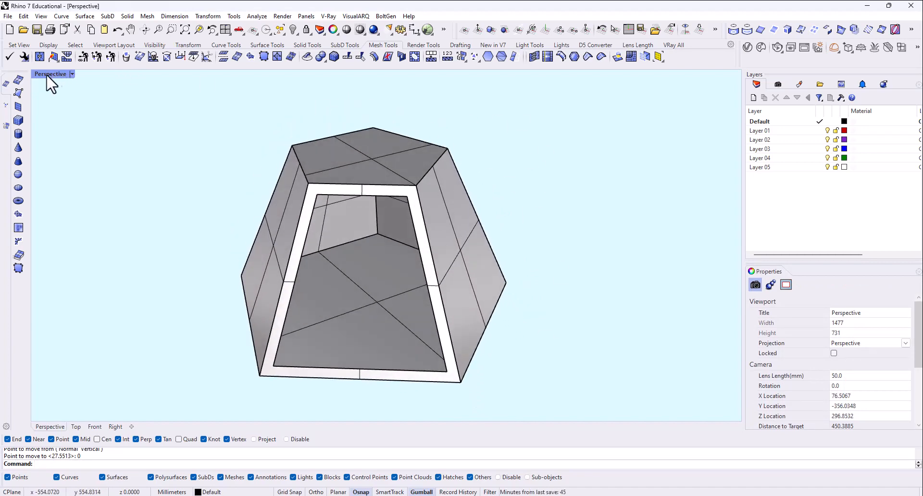
Save the Rhino model to the Downloads folder under a new name
click(7, 17)
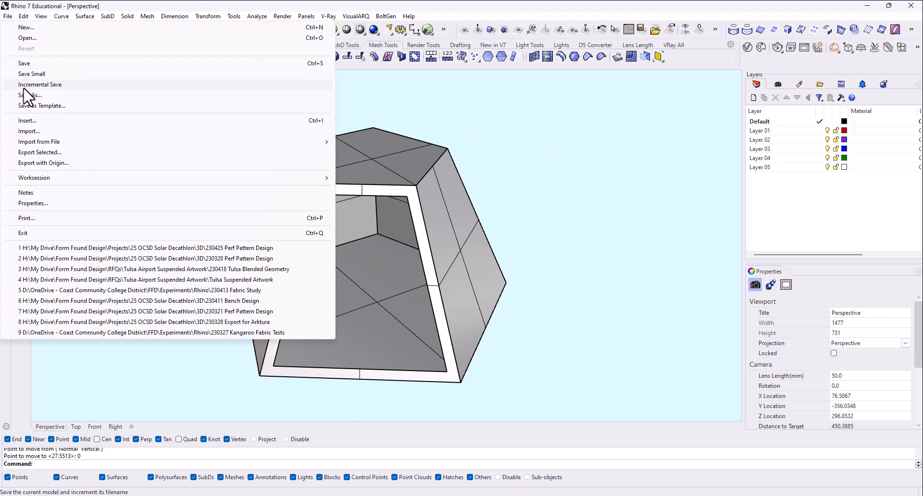
click(27, 95)
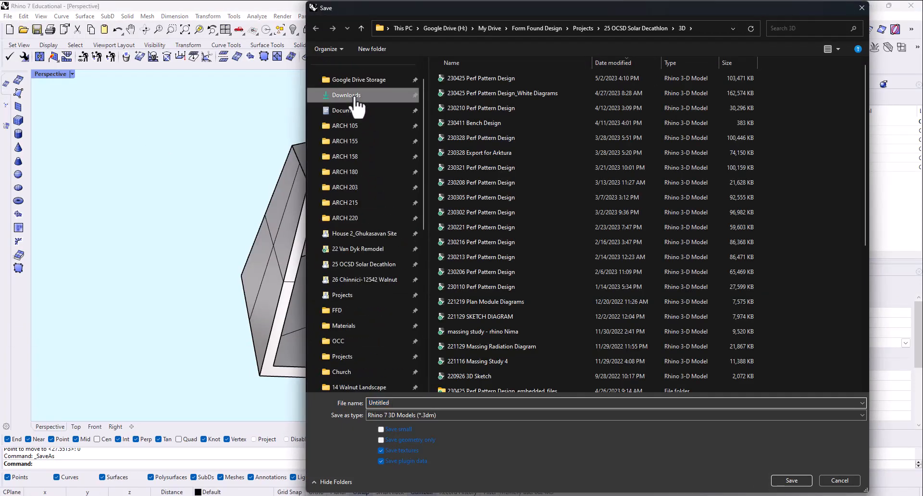
click(792, 481)
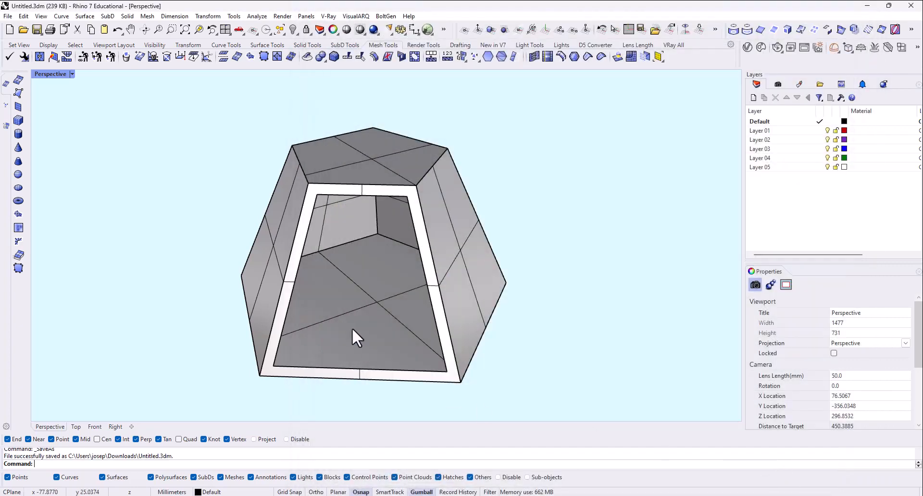
Export the pyramid to Downloads as a binary STL named '3D' with default mesh tolerance
click(353, 341)
text(Export)
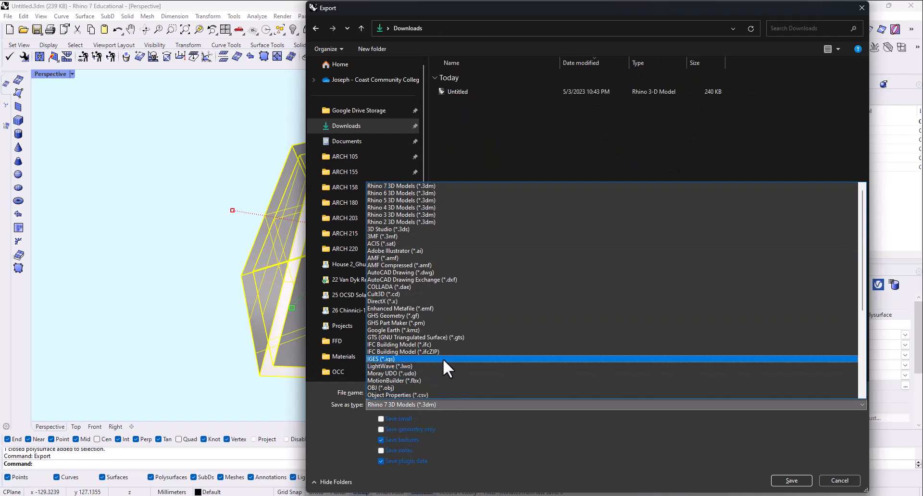
scroll(down, 3)
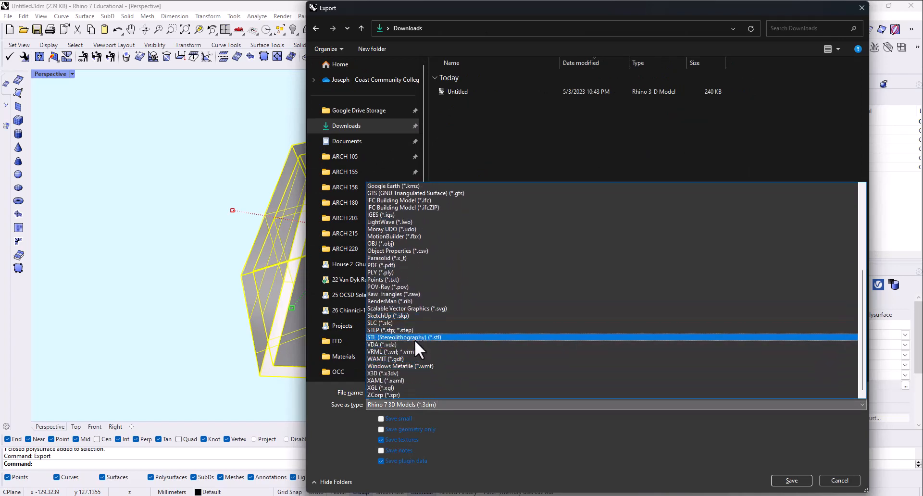
click(401, 337)
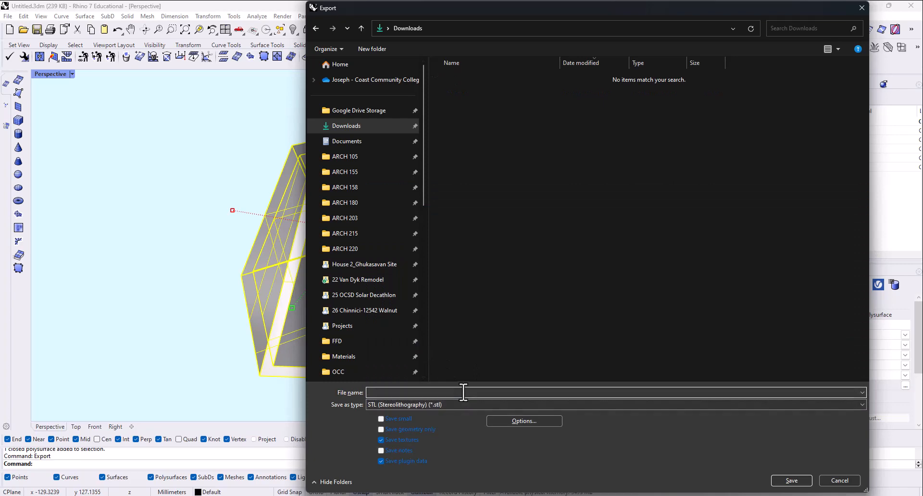
text(3D)
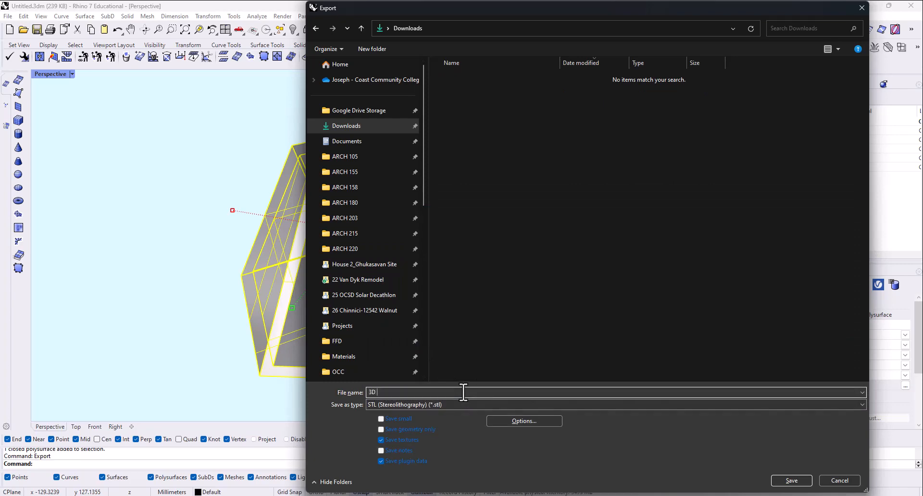
click(791, 480)
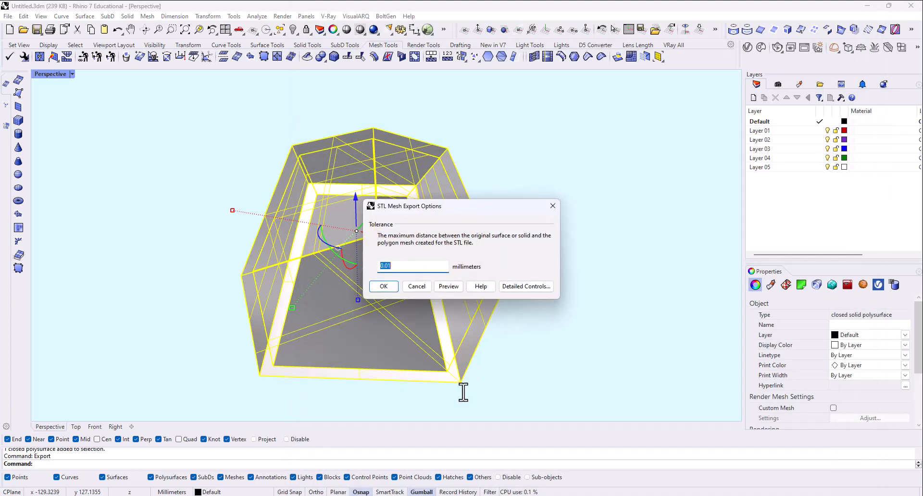
click(384, 287)
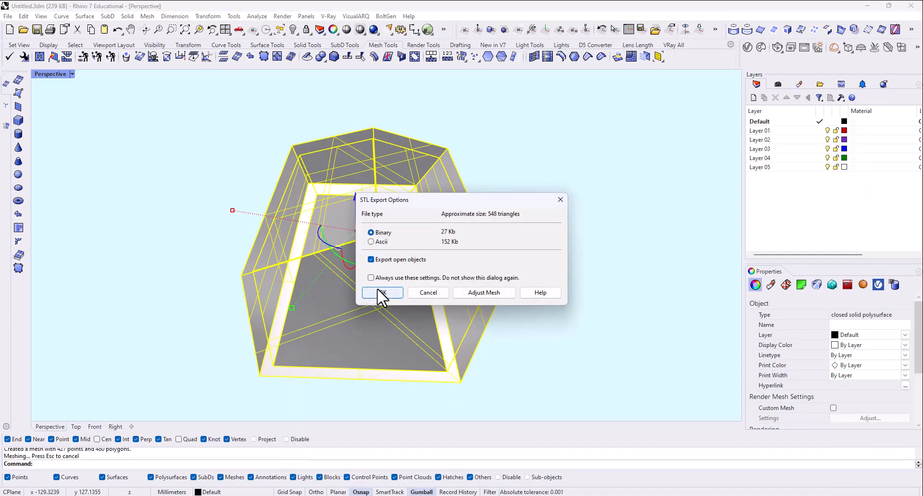
click(382, 293)
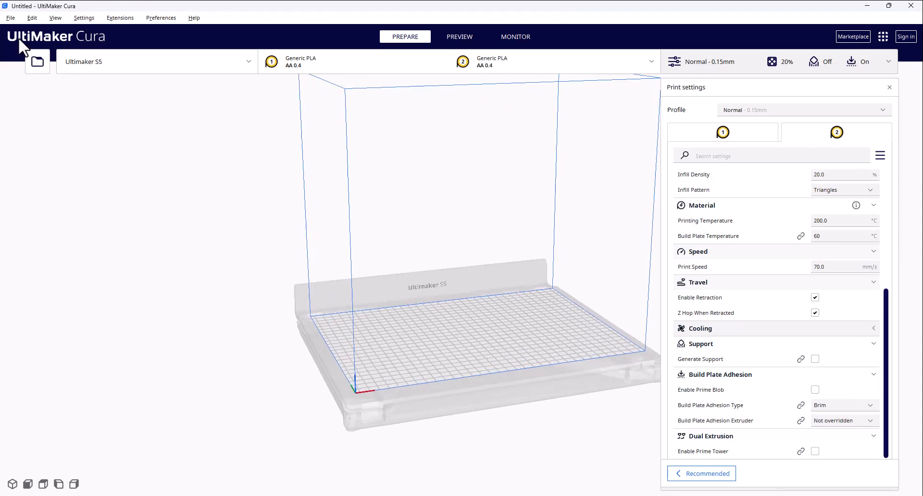
click(9, 18)
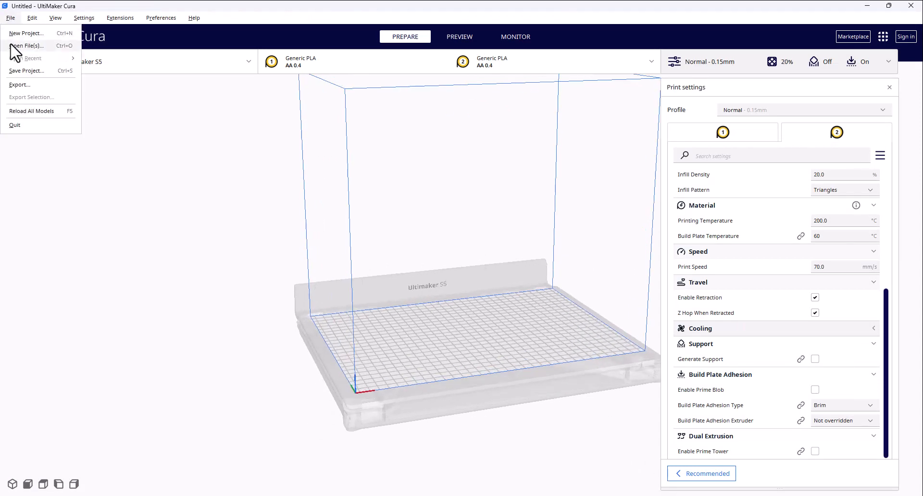
click(30, 45)
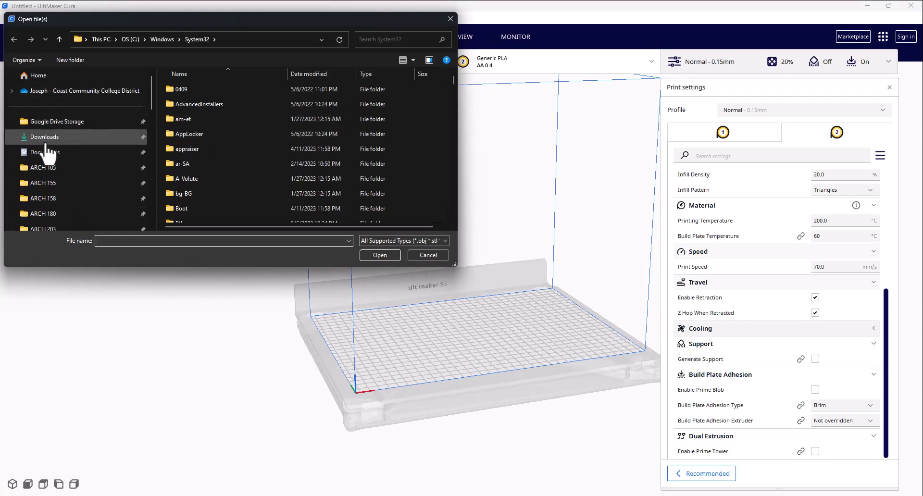
click(44, 137)
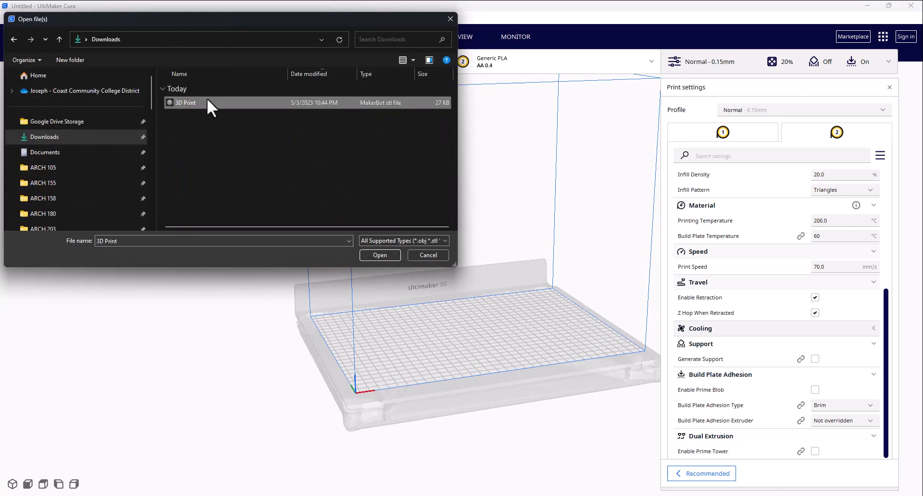
click(380, 256)
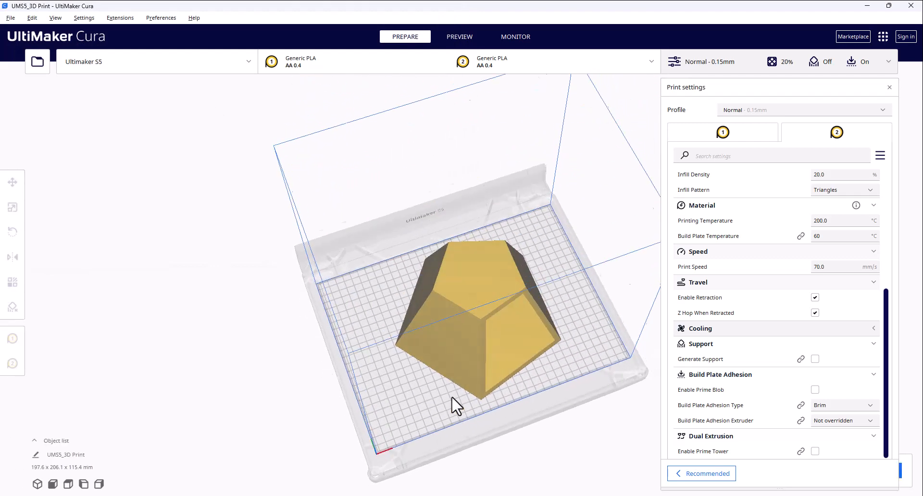
drag(457, 407, 327, 347)
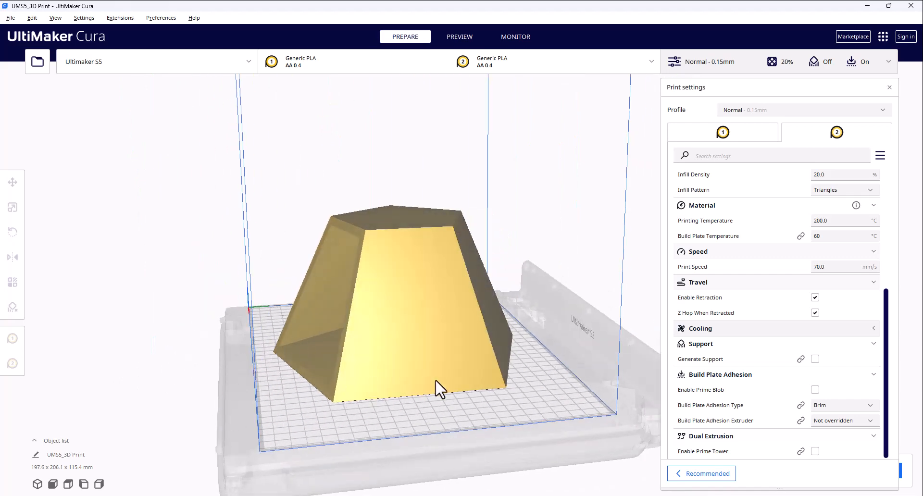
drag(442, 387, 498, 326)
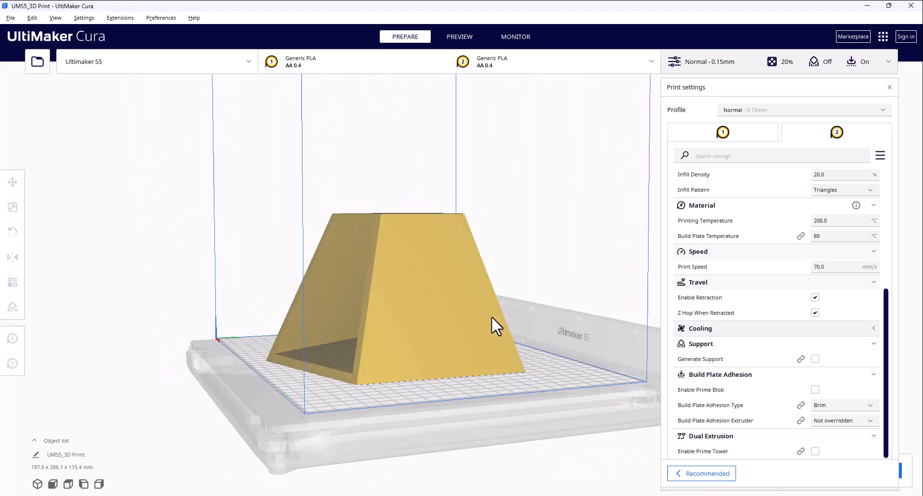
drag(497, 325, 482, 244)
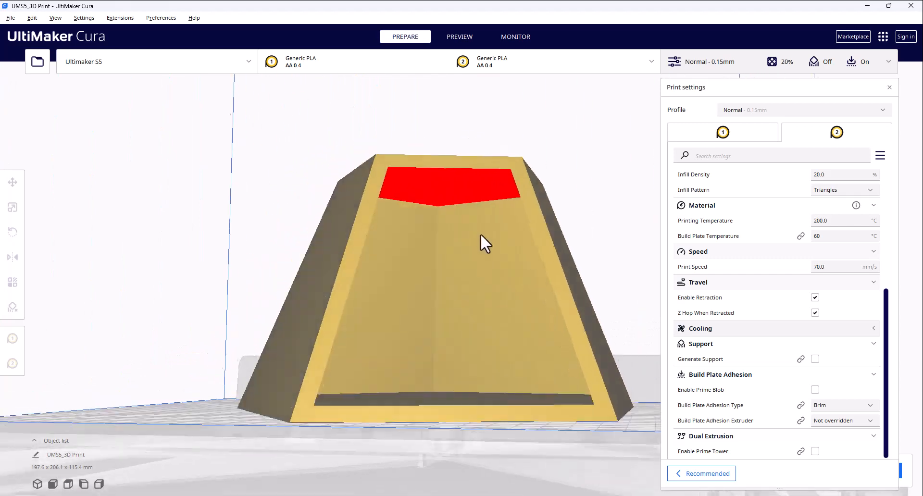
drag(483, 243, 448, 193)
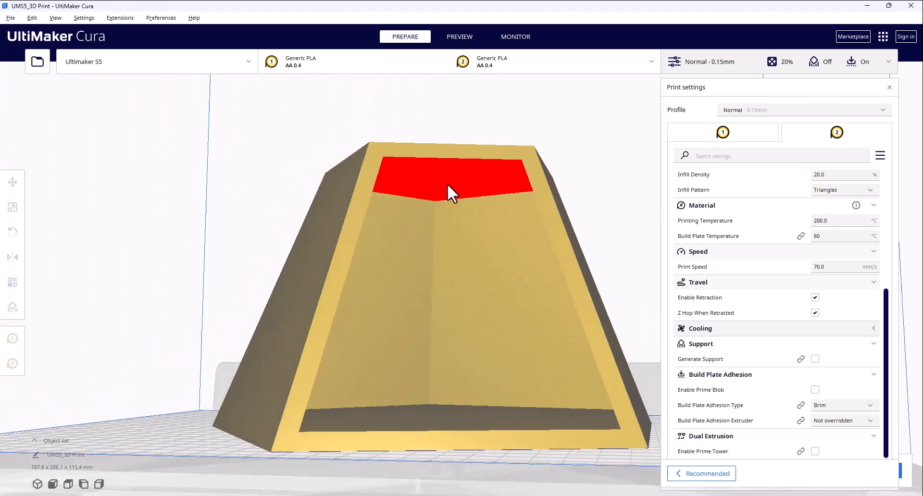
drag(447, 194, 471, 162)
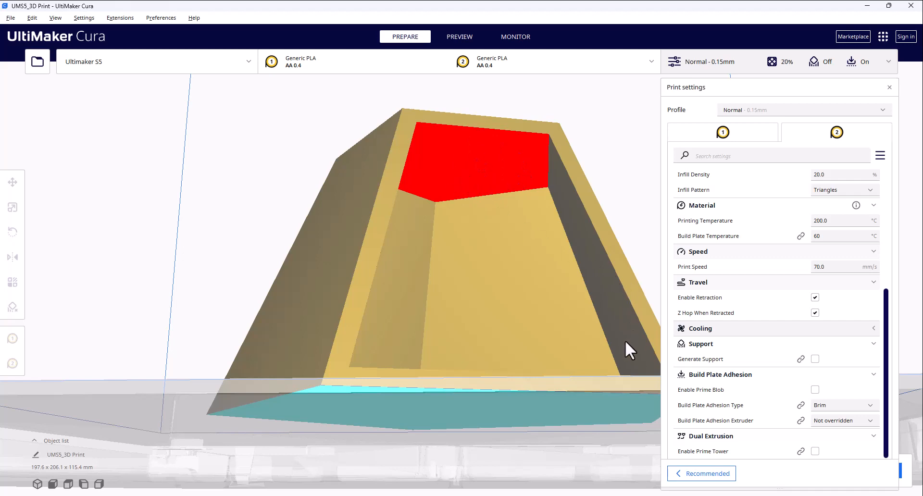
Enable Generate Support with Extruder 2 as the support extruder
click(814, 359)
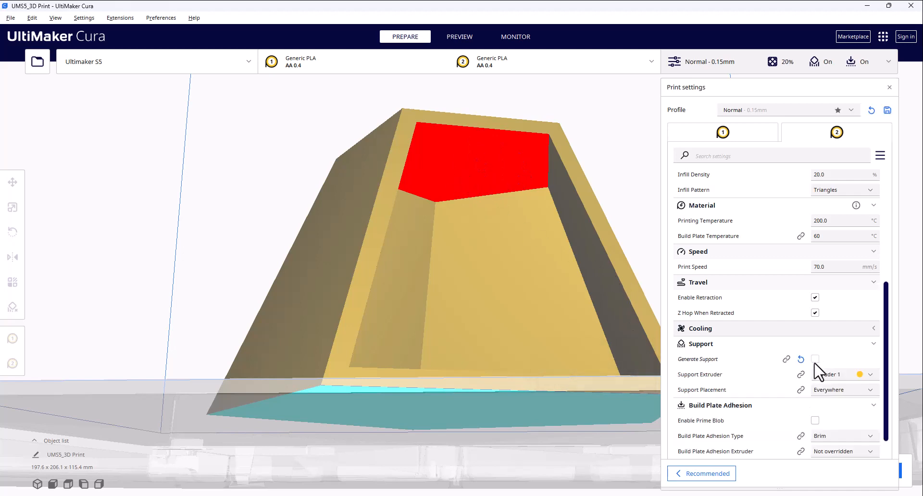
click(815, 359)
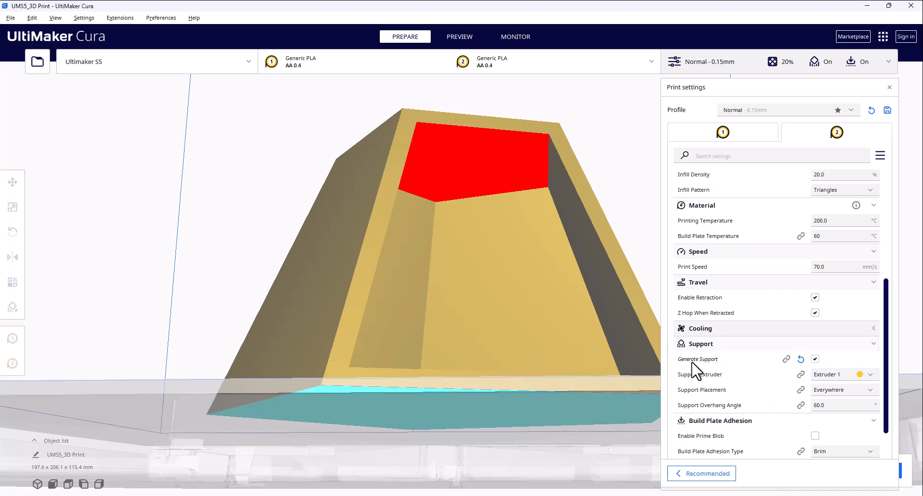
click(843, 374)
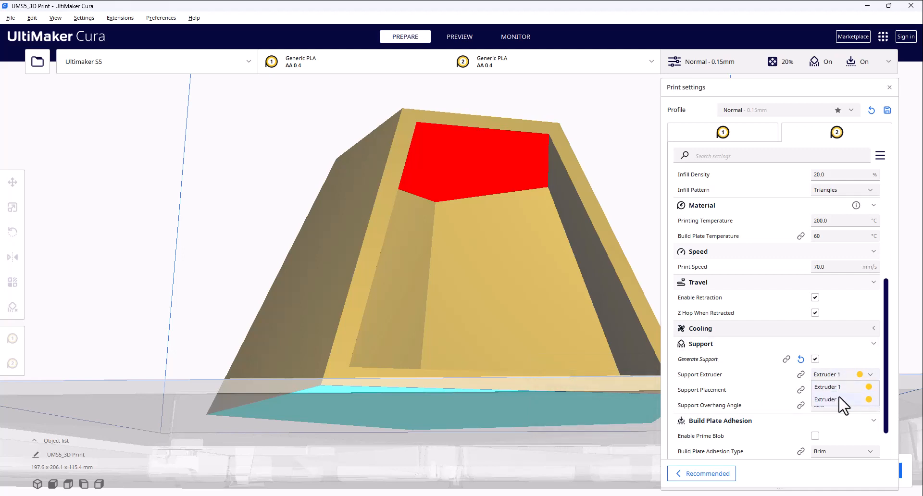
click(836, 400)
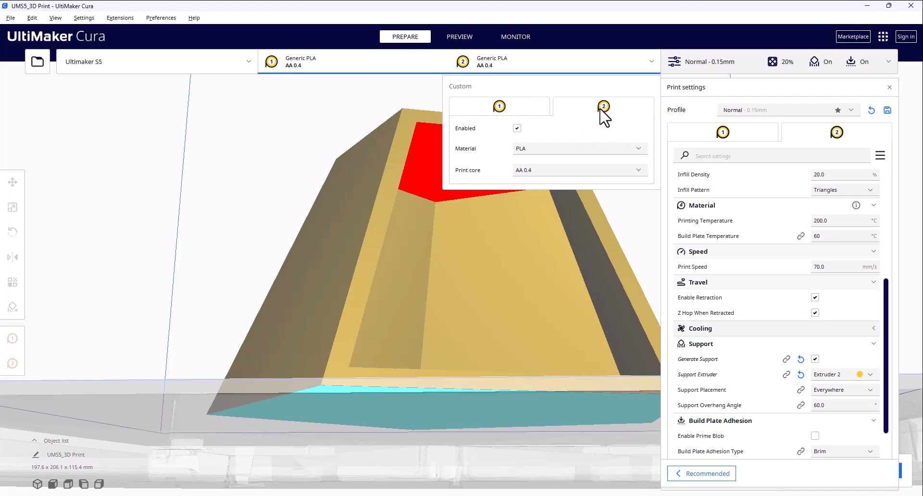
mouse_move(606, 129)
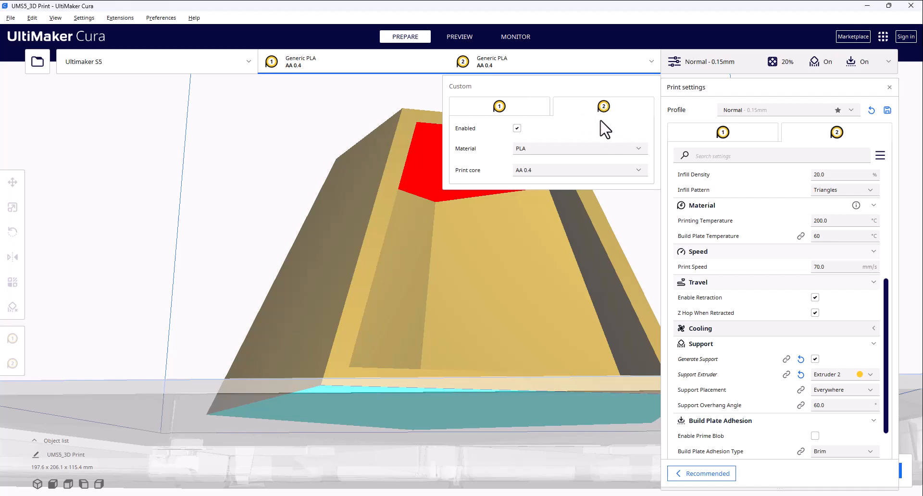
mouse_move(594, 120)
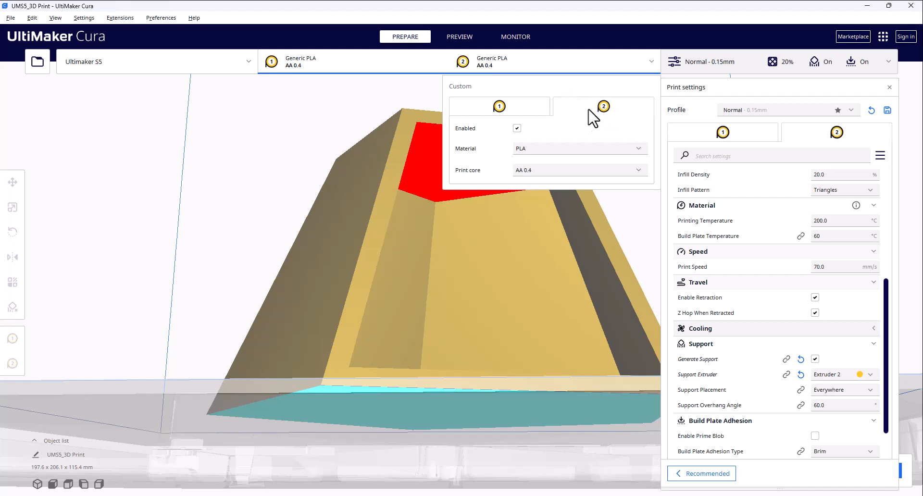
mouse_move(800, 364)
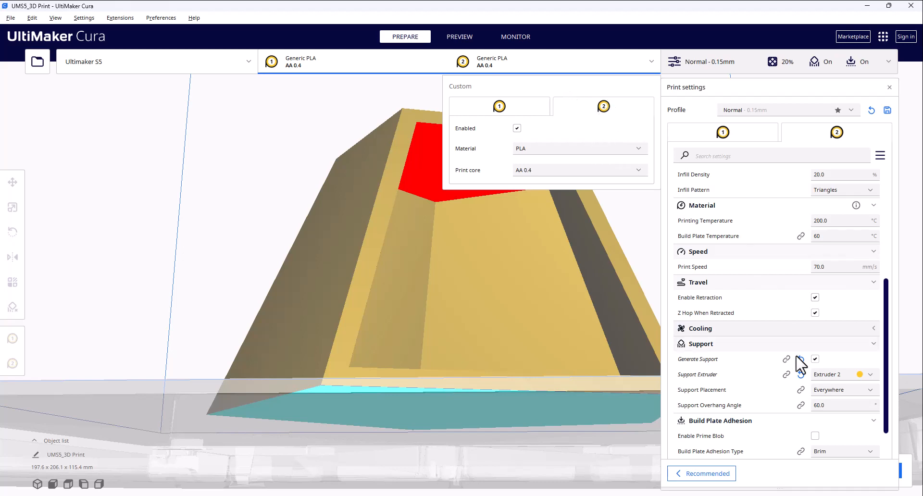
mouse_move(805, 384)
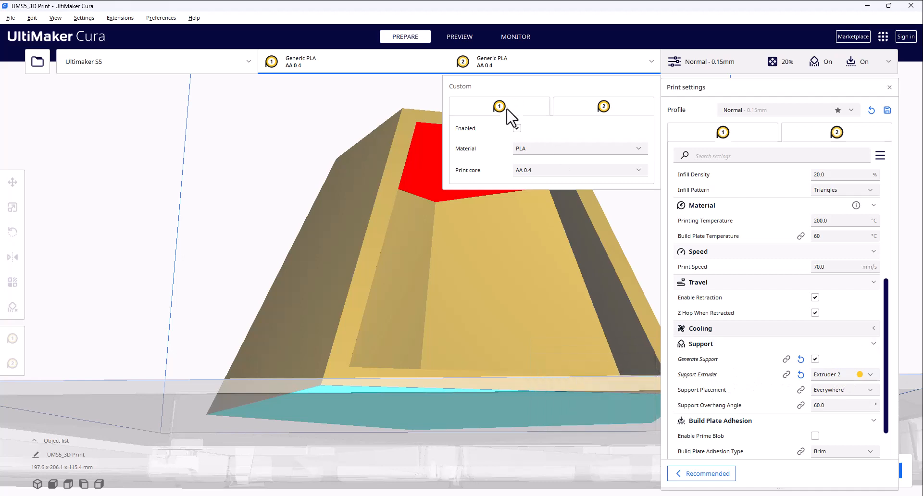
Browse Extruder 1's generic material choices, keeping PLA selected
click(517, 128)
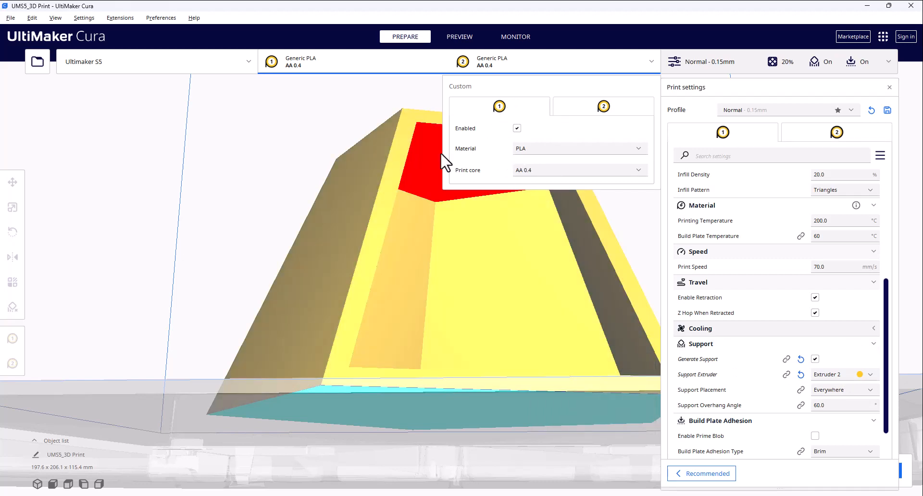
mouse_move(309, 133)
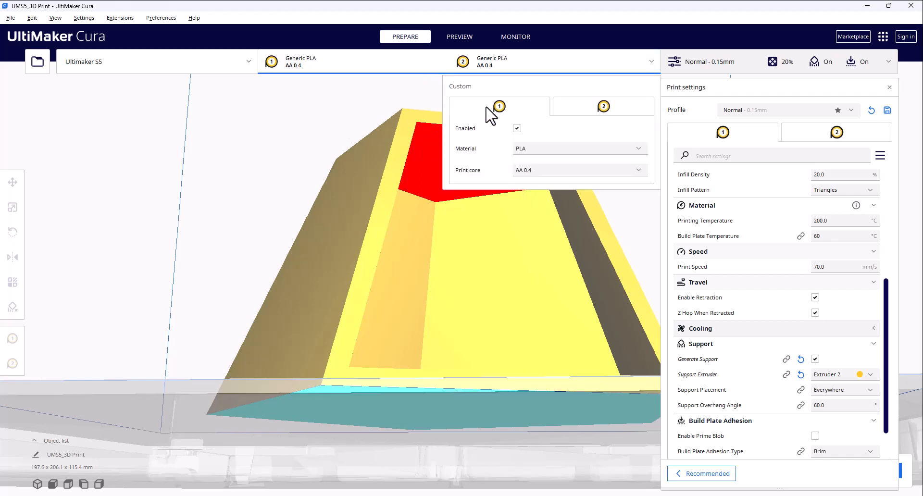
click(579, 148)
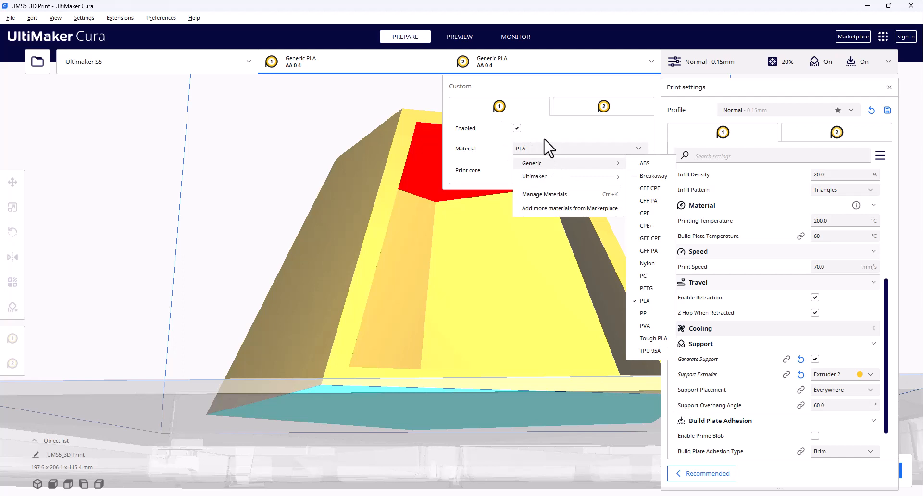
mouse_move(552, 138)
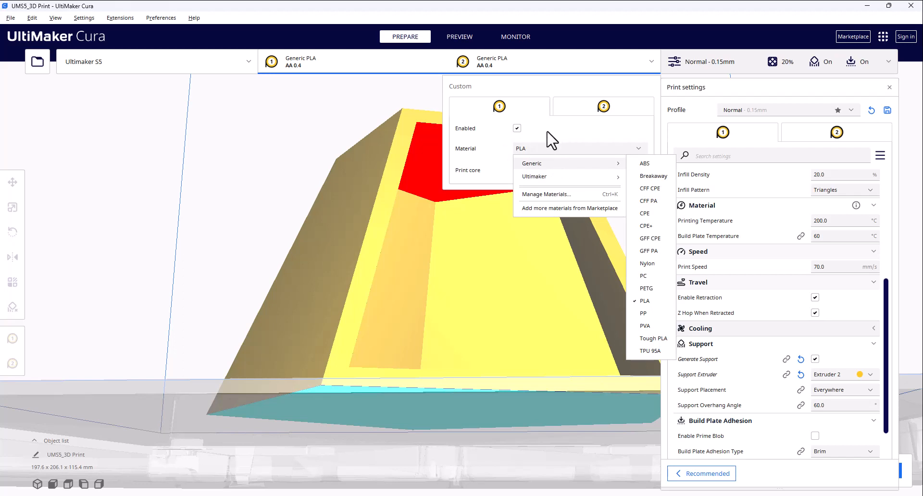
mouse_move(567, 177)
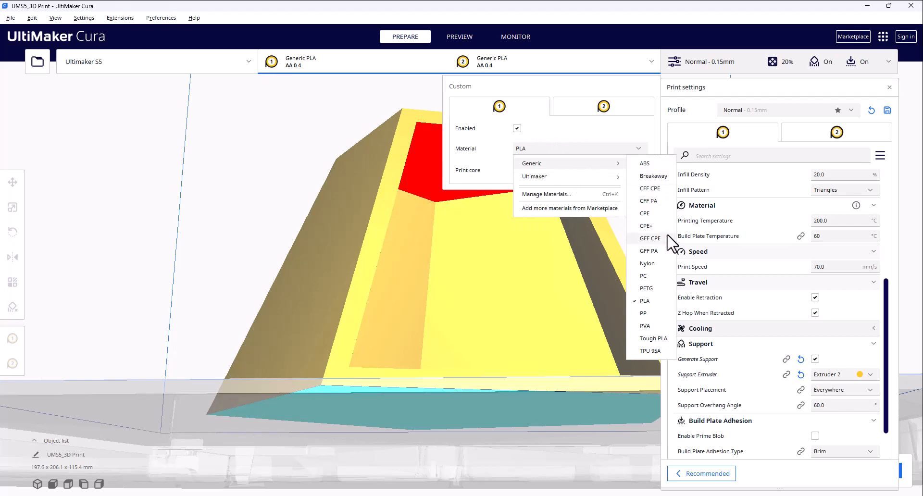
mouse_move(643, 247)
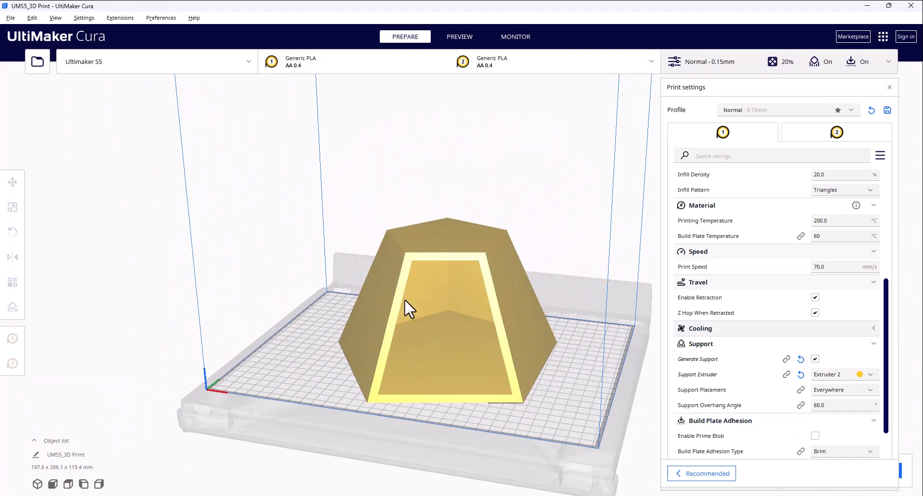
click(409, 308)
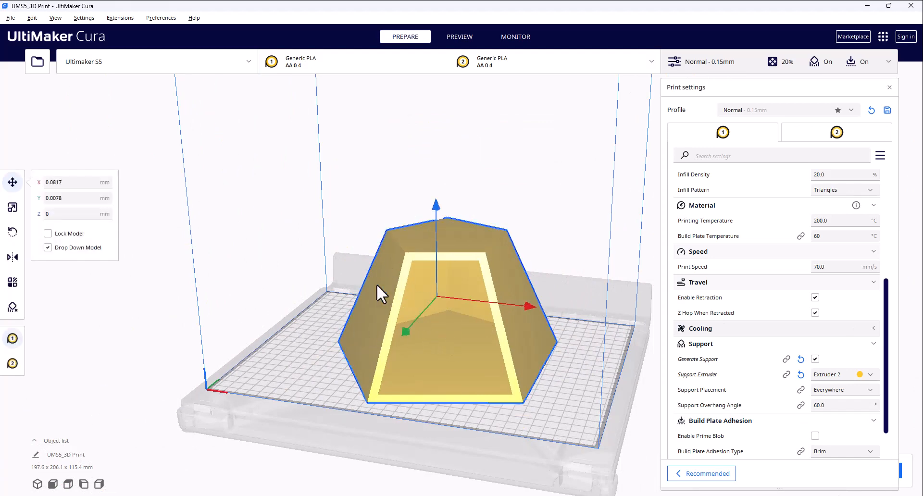
mouse_move(15, 213)
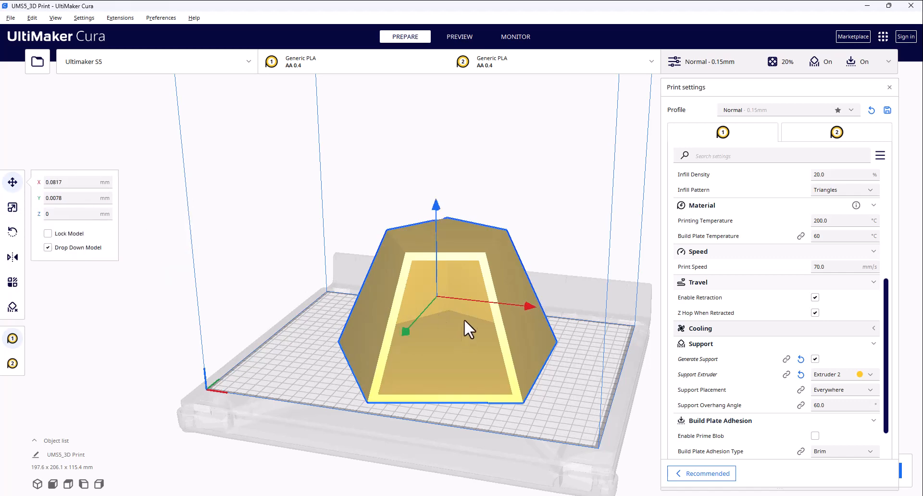
mouse_move(405, 295)
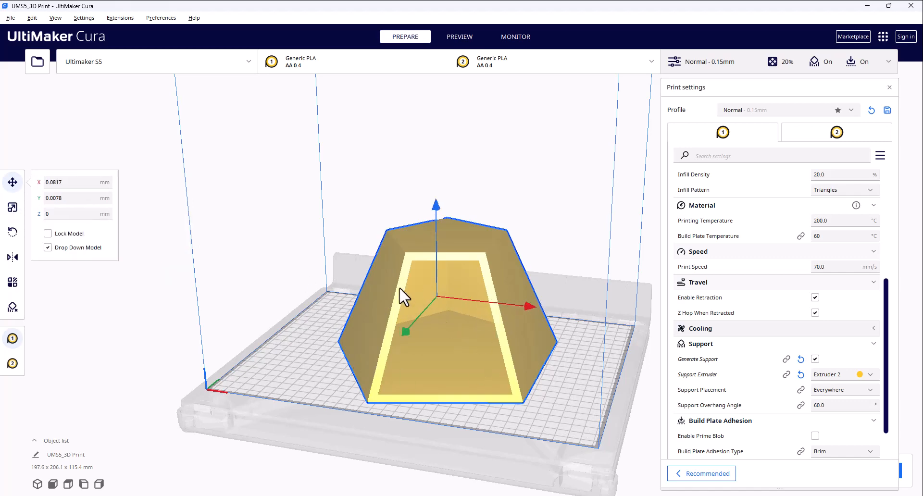
drag(406, 294, 592, 433)
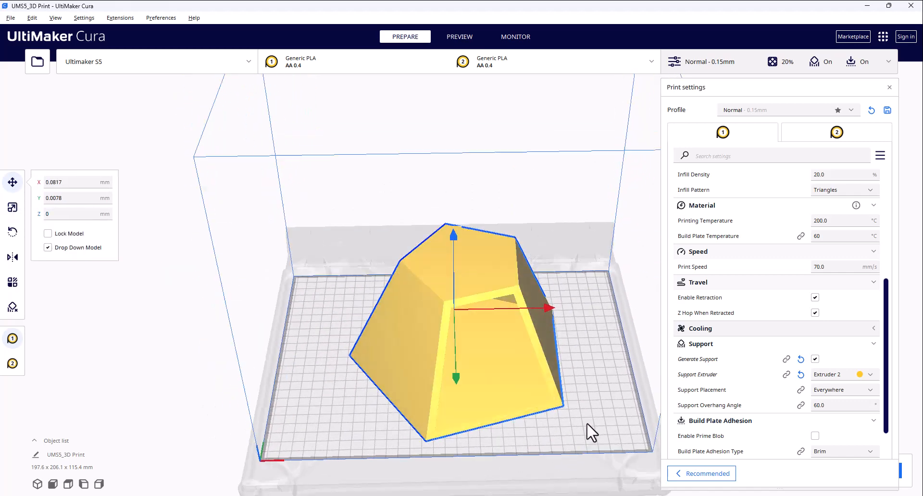
drag(588, 433, 483, 350)
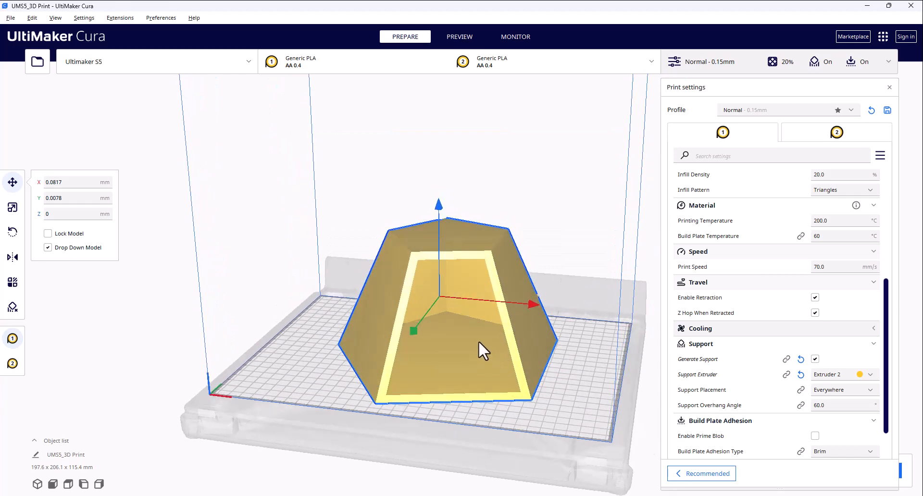
mouse_move(250, 293)
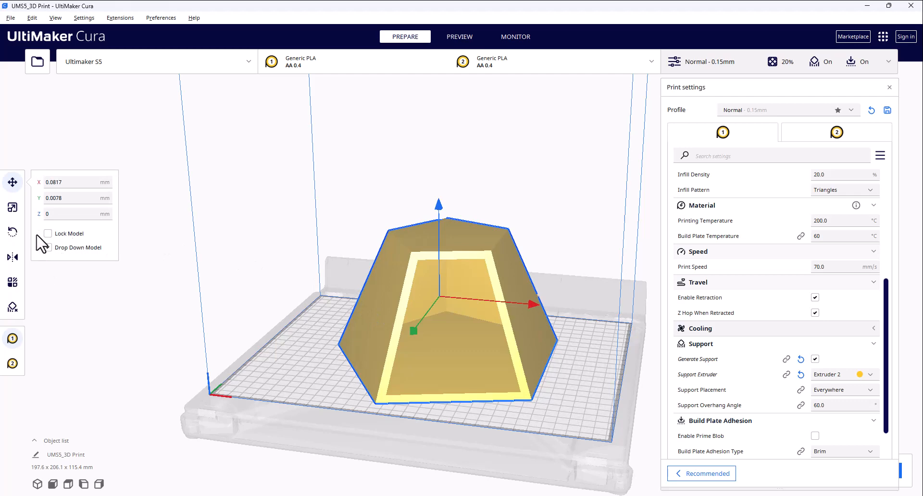
click(47, 248)
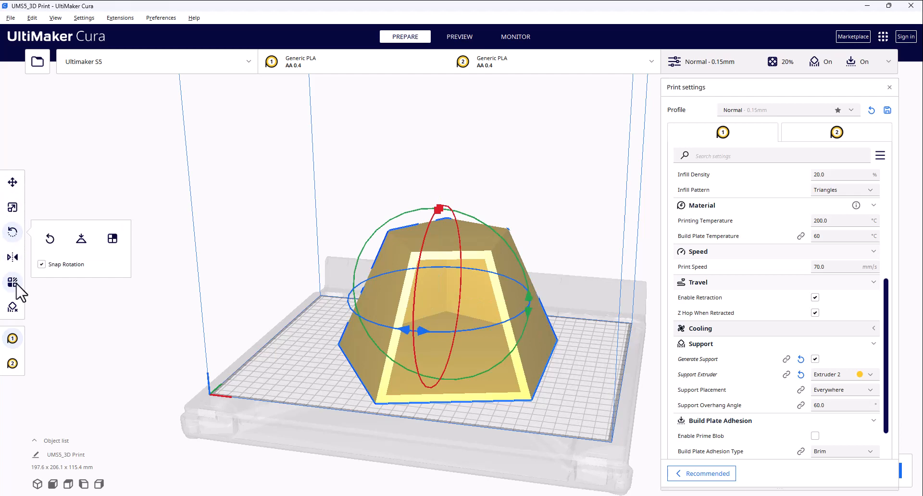
mouse_move(13, 307)
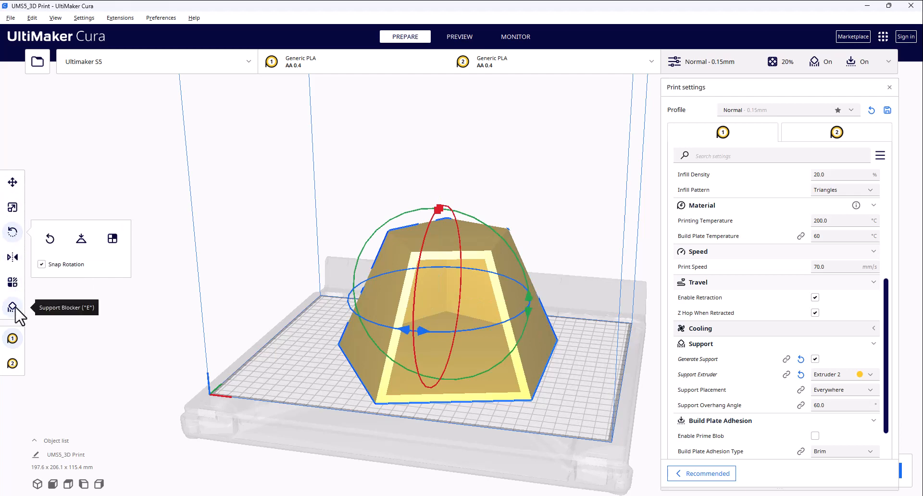
click(251, 328)
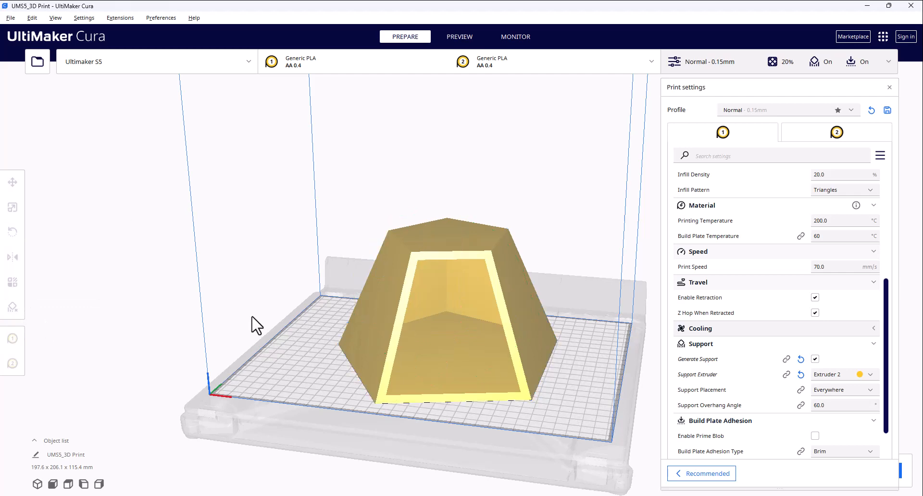
drag(256, 324, 412, 333)
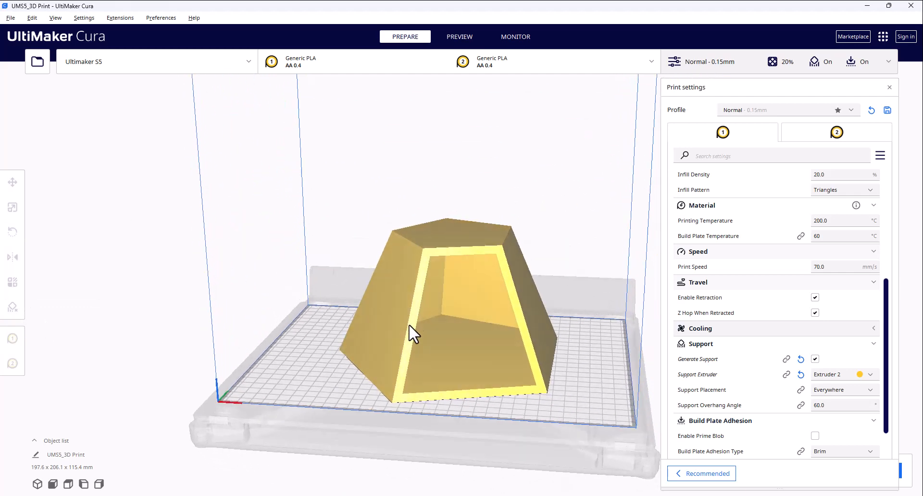
mouse_move(559, 294)
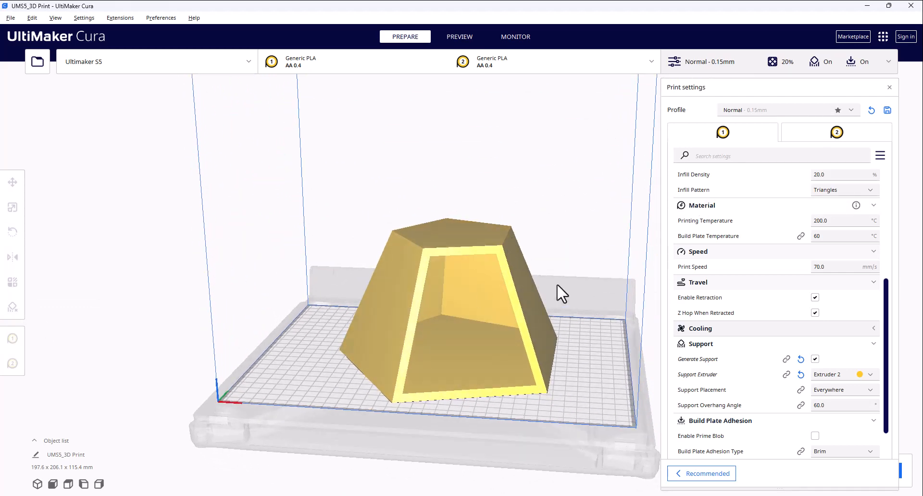
click(12, 232)
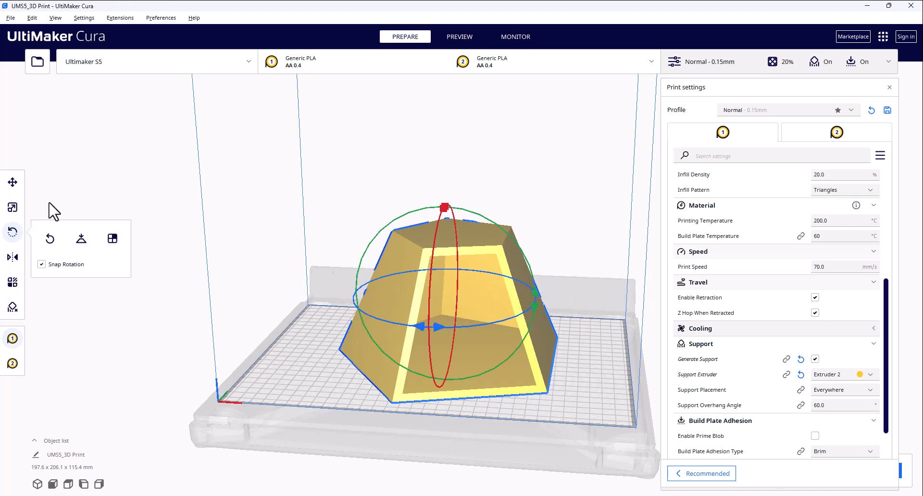
click(12, 183)
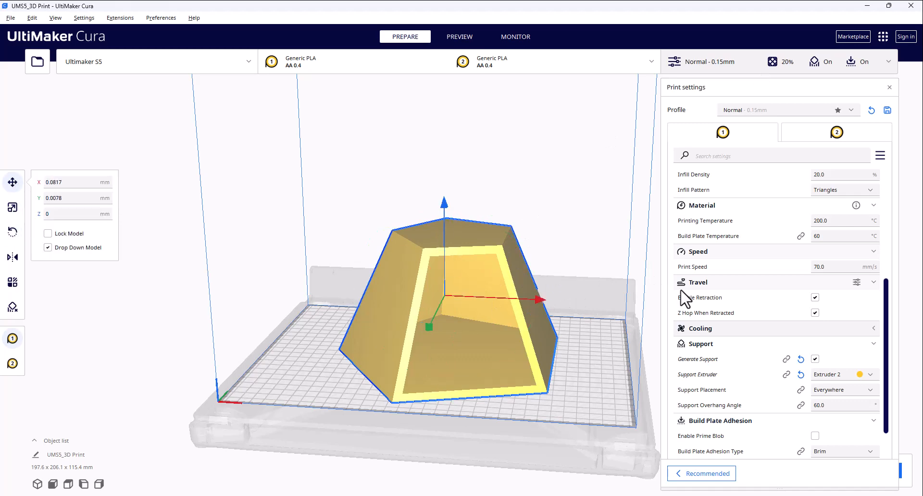
scroll(down, 3)
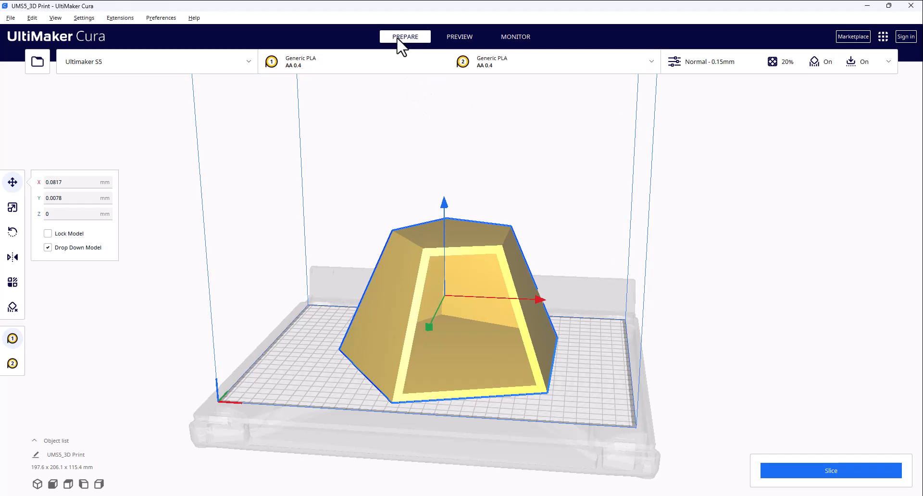
mouse_move(464, 213)
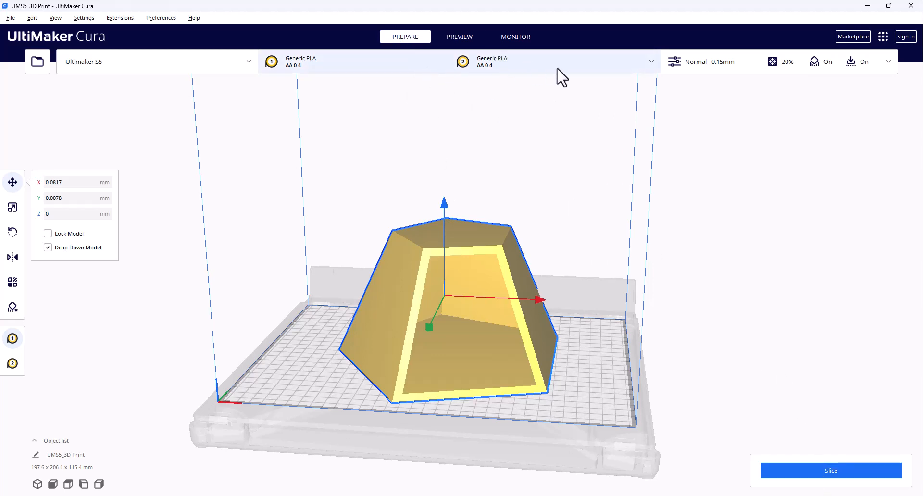
mouse_move(824, 481)
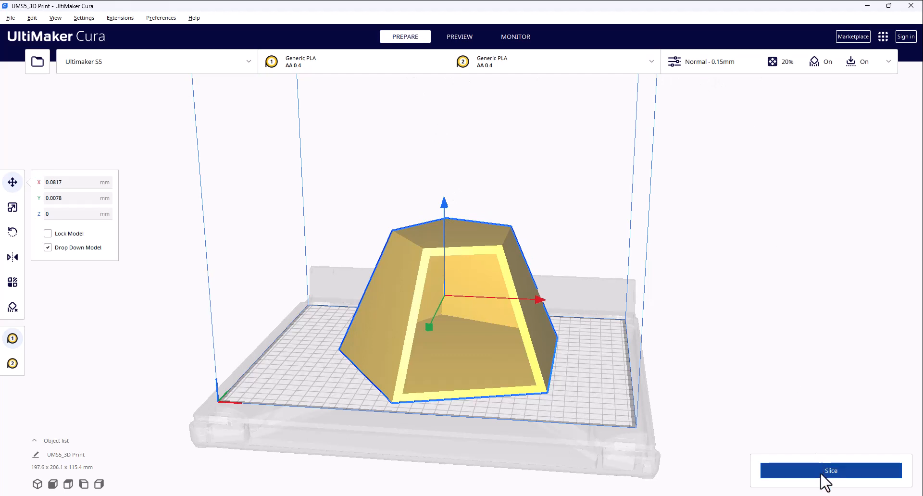
Slice the pyramid, yielding a 2 day 2 hour 13 minute print using 403 g of material
click(831, 470)
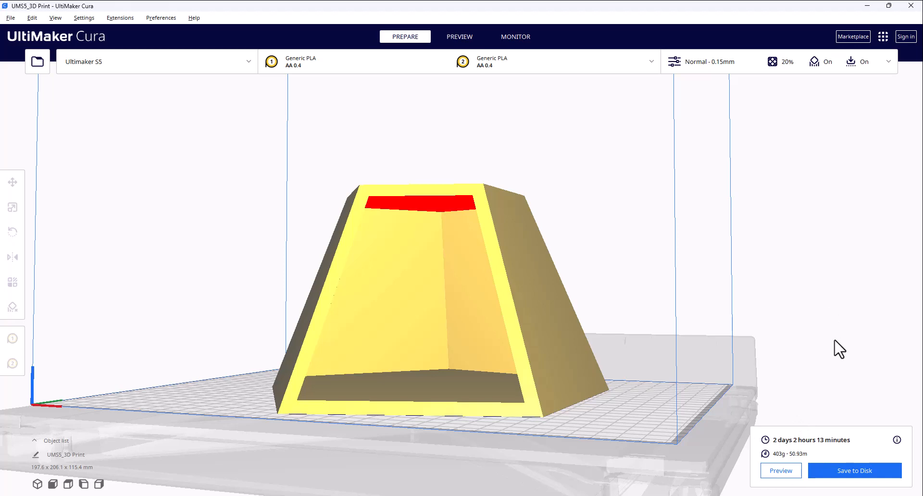
drag(839, 347, 512, 309)
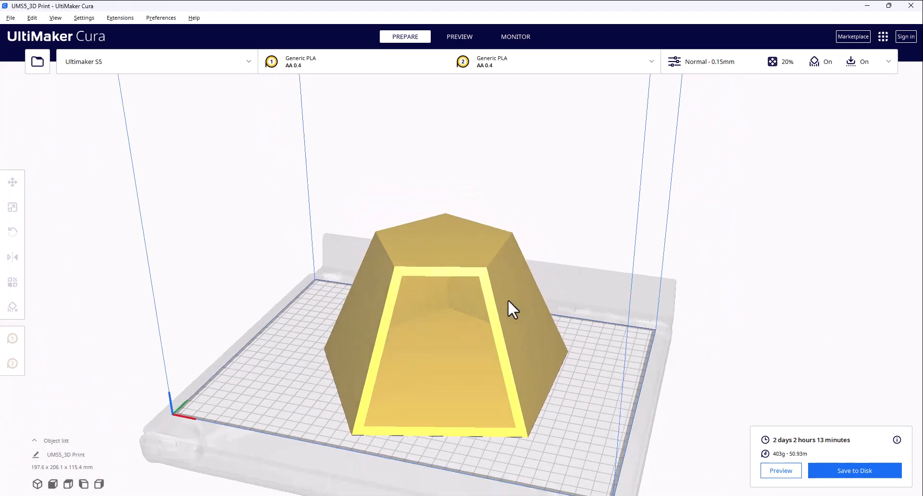
mouse_move(515, 282)
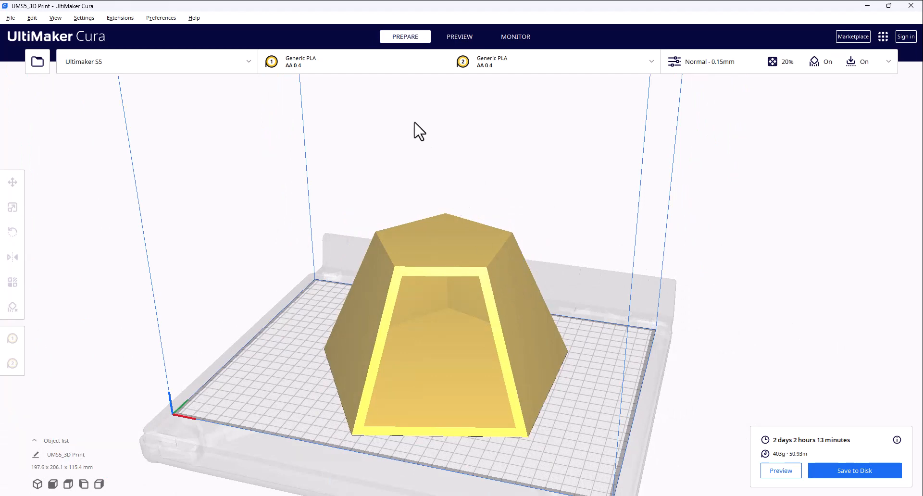
click(460, 36)
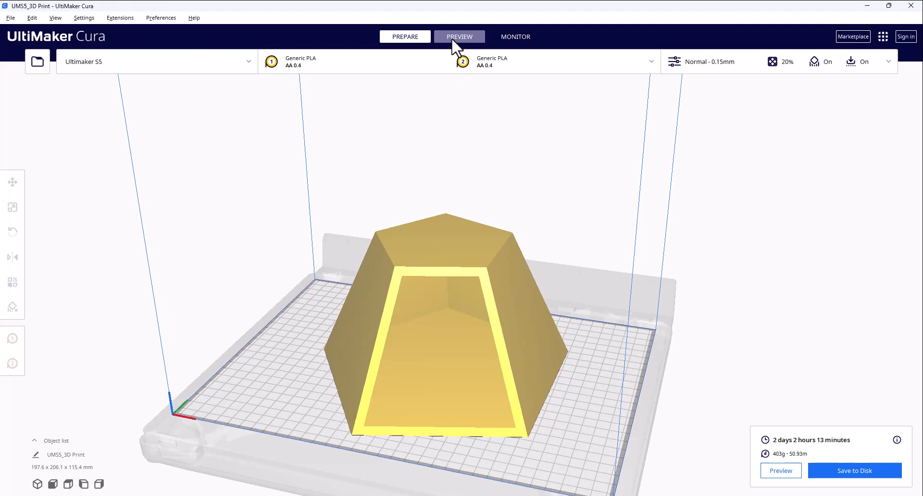
Inspect the sliced pyramid's internal support columns and red outer wall up close in Preview
click(459, 36)
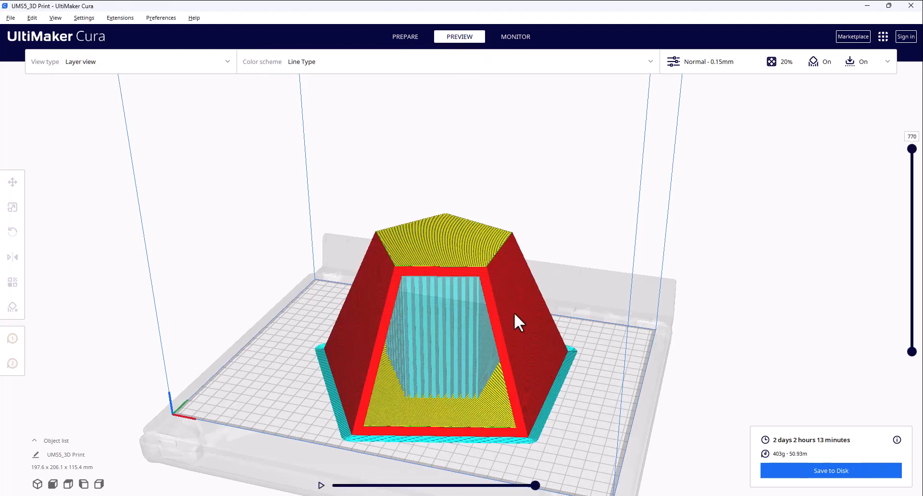
drag(519, 324, 524, 215)
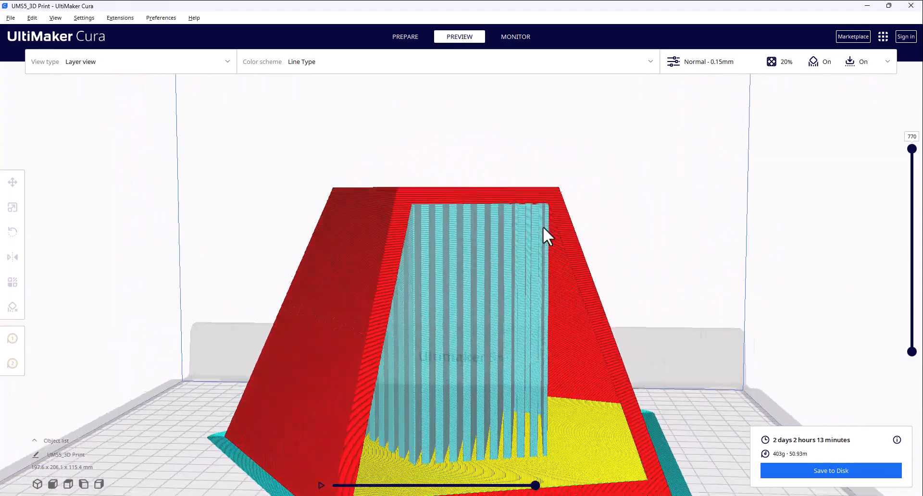
drag(545, 236, 427, 457)
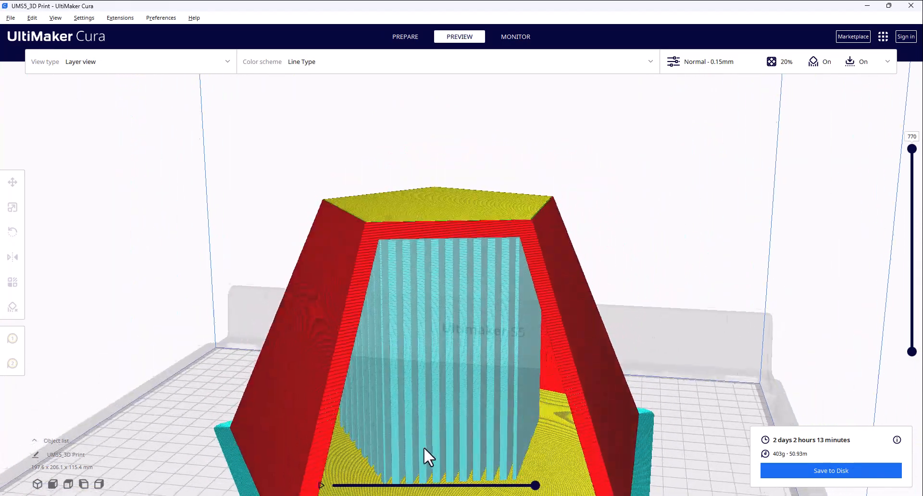
drag(428, 456, 439, 444)
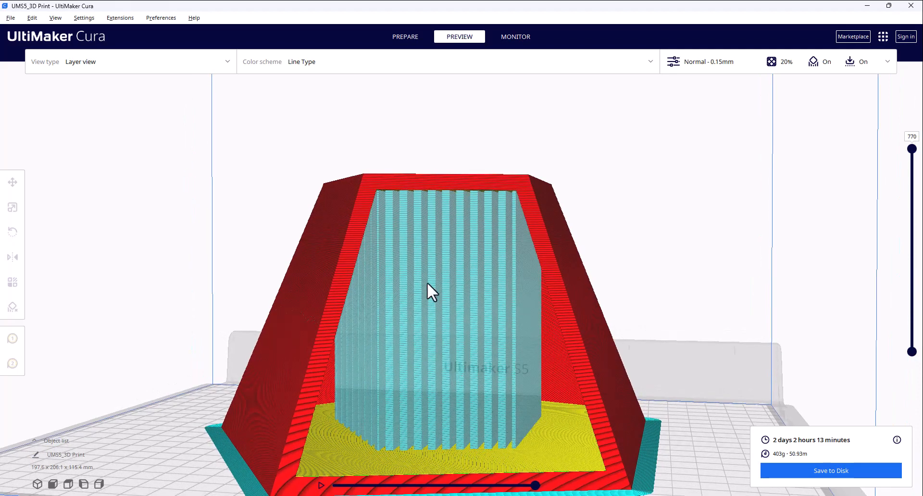
mouse_move(469, 318)
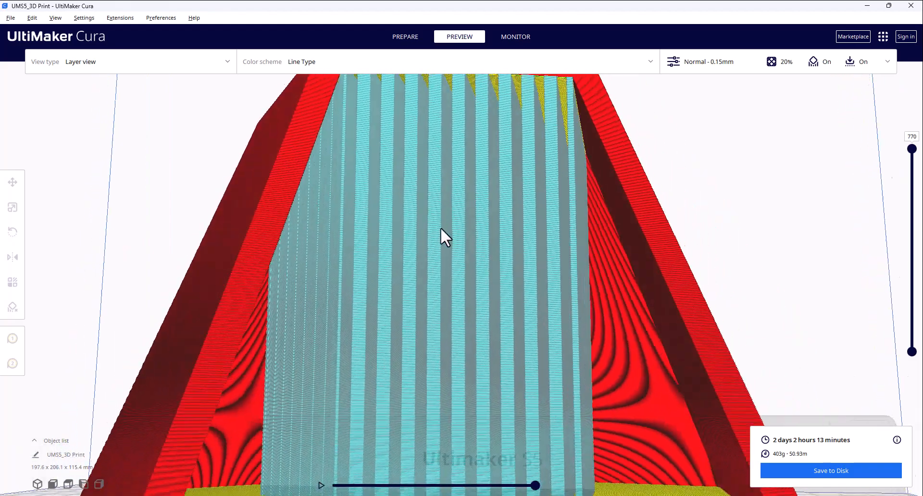
drag(444, 237, 333, 223)
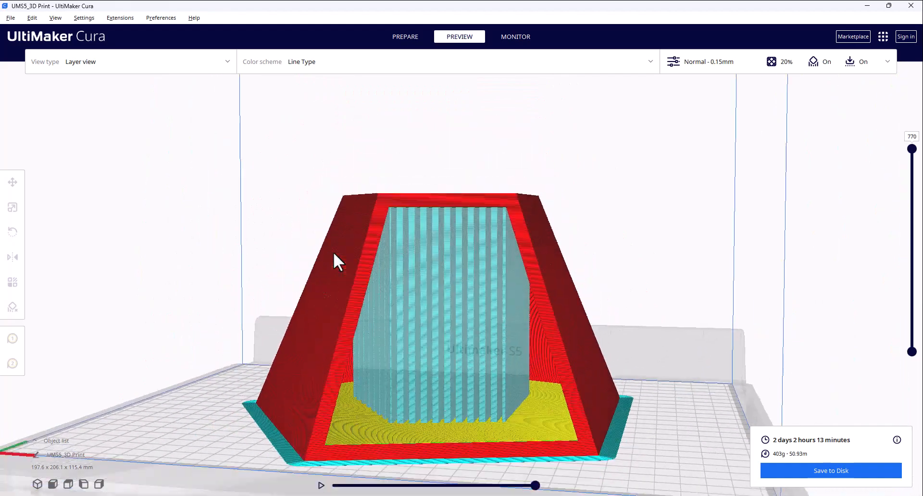
drag(339, 262, 315, 222)
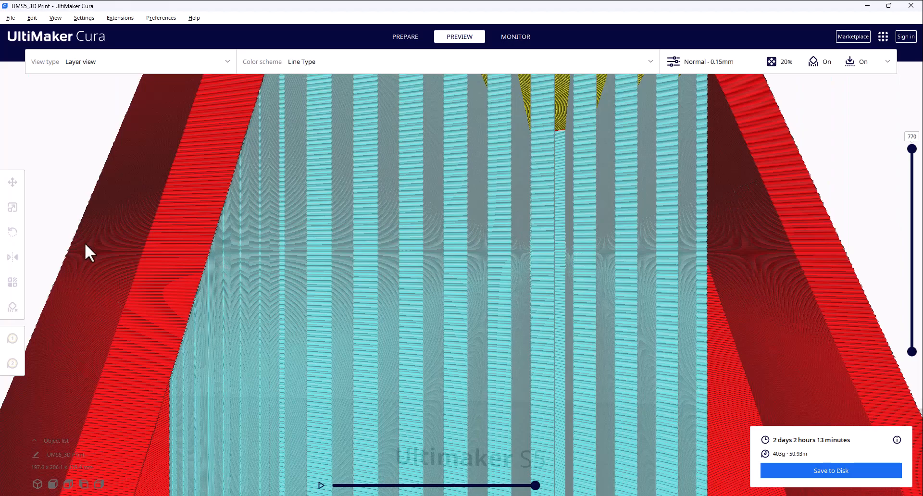
drag(89, 252, 294, 268)
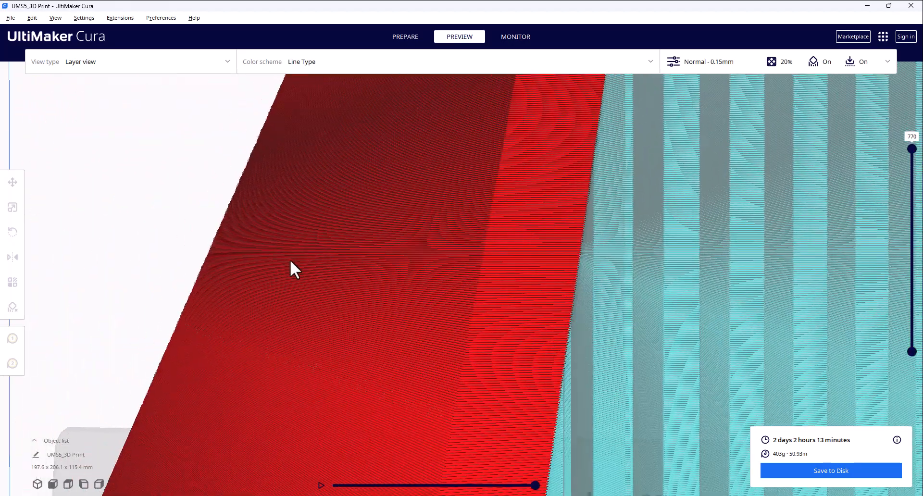
drag(294, 269, 524, 301)
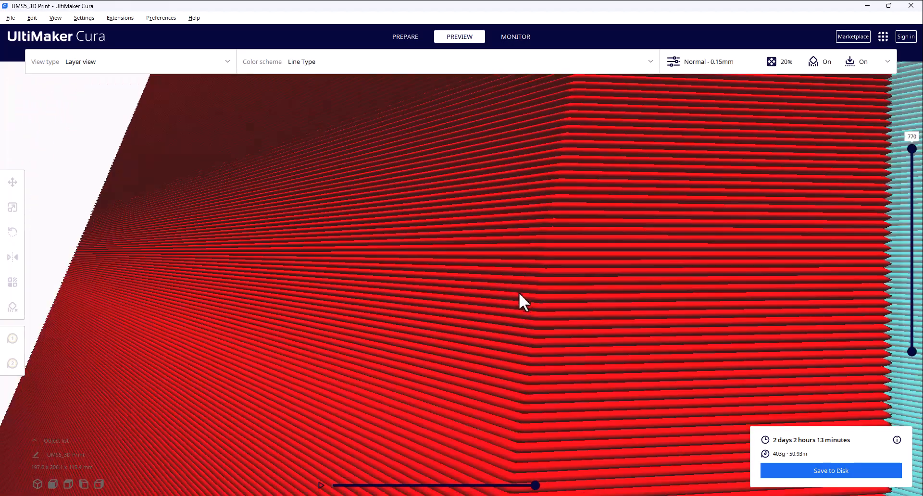
click(12, 182)
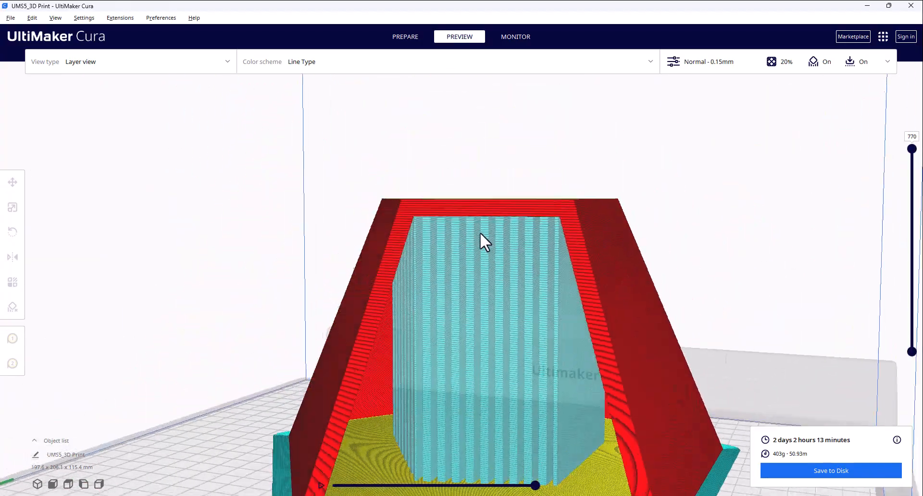
drag(483, 241, 548, 233)
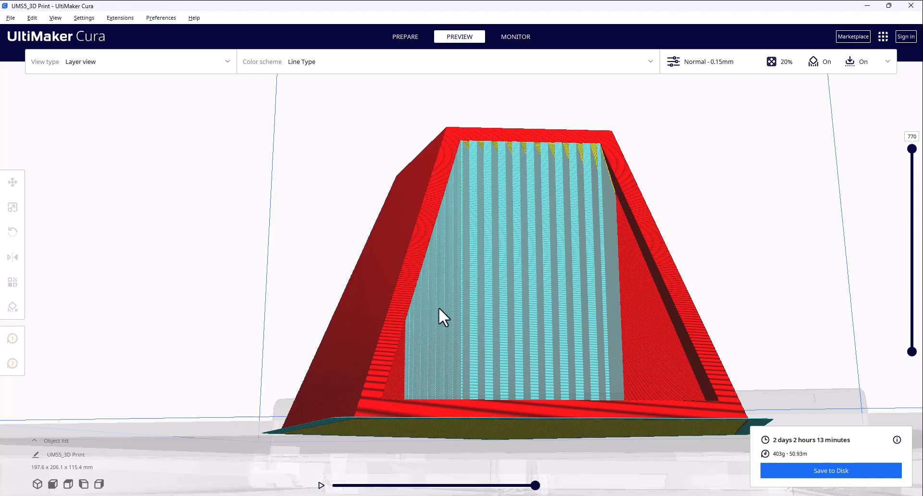
mouse_move(532, 198)
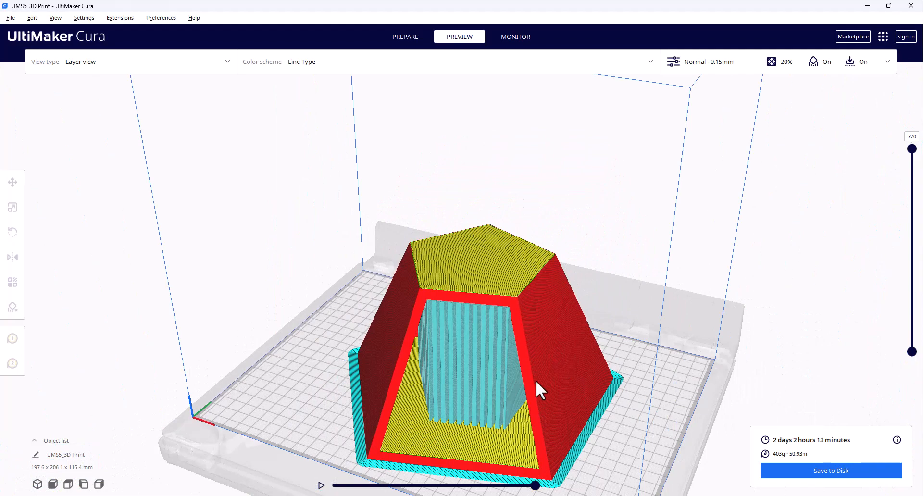
drag(540, 391, 631, 409)
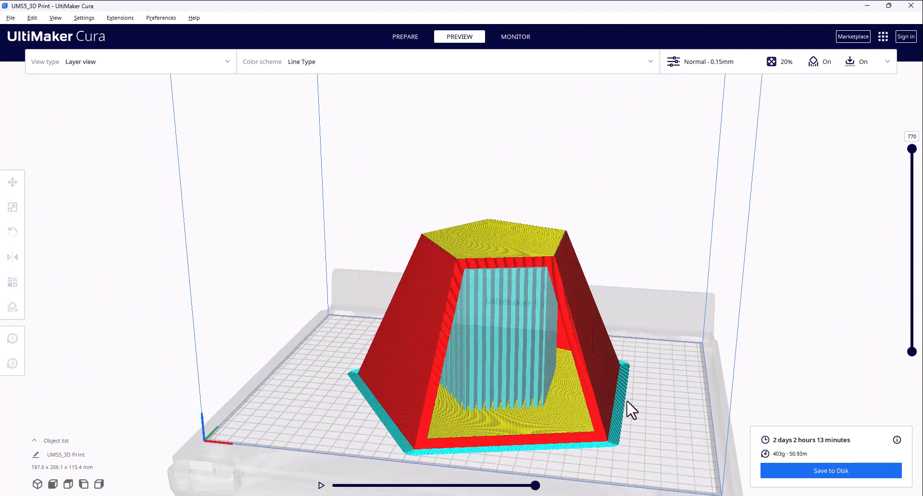
mouse_move(344, 492)
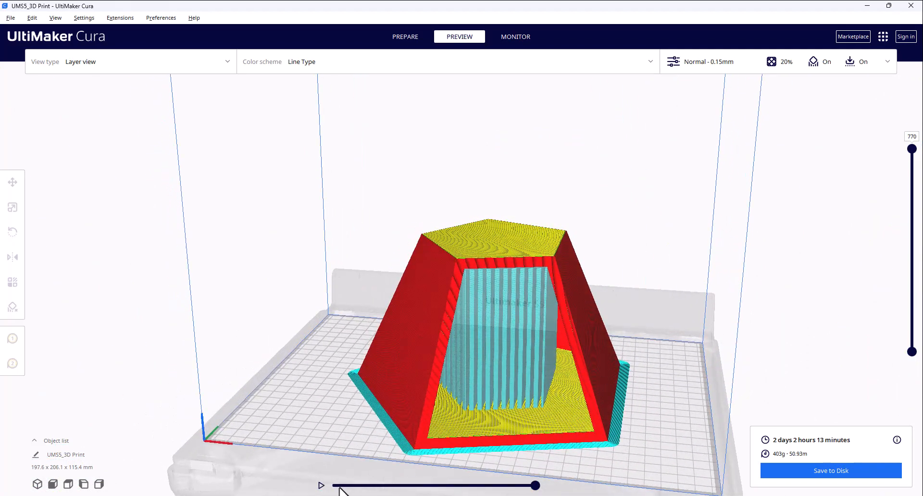
Simulate part of the top layer's print path, then lower the displayed layers to 317
click(323, 483)
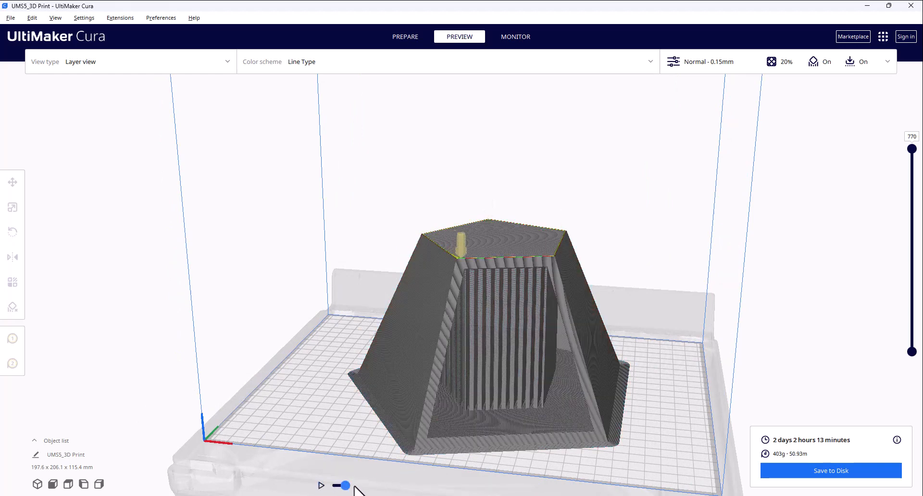
drag(346, 485, 534, 485)
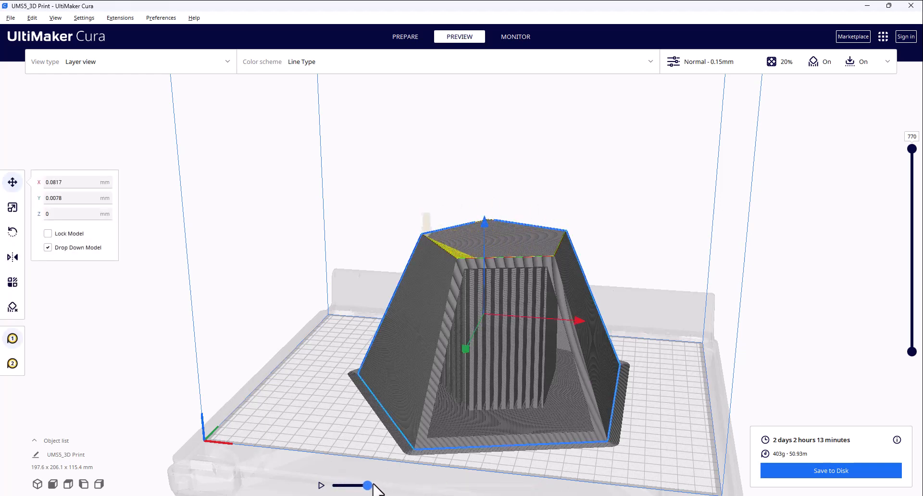
drag(368, 486, 453, 486)
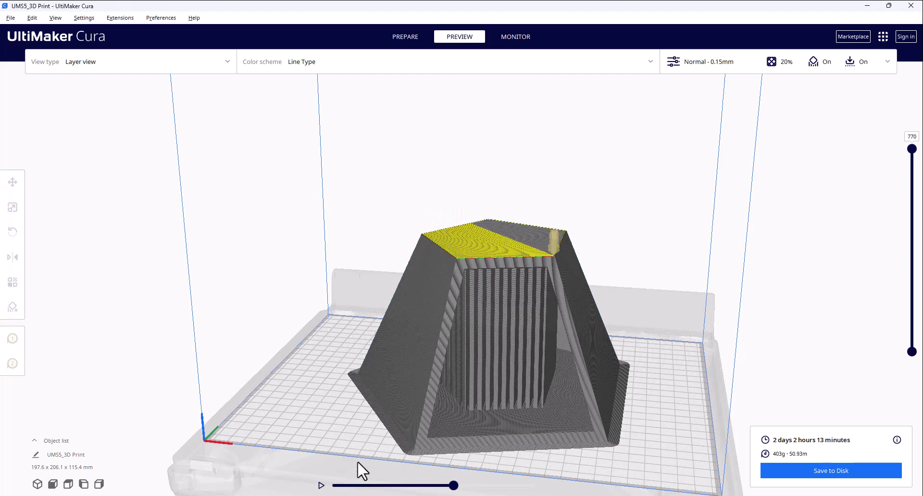
mouse_move(619, 444)
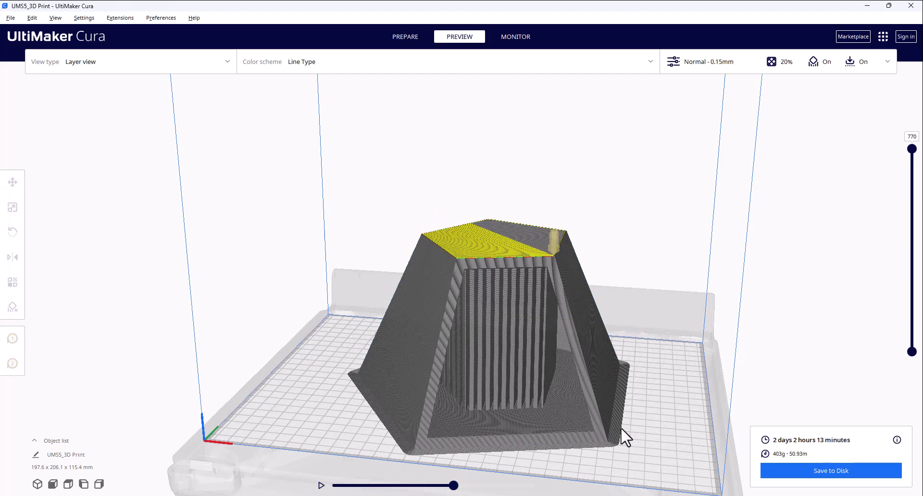
mouse_move(912, 149)
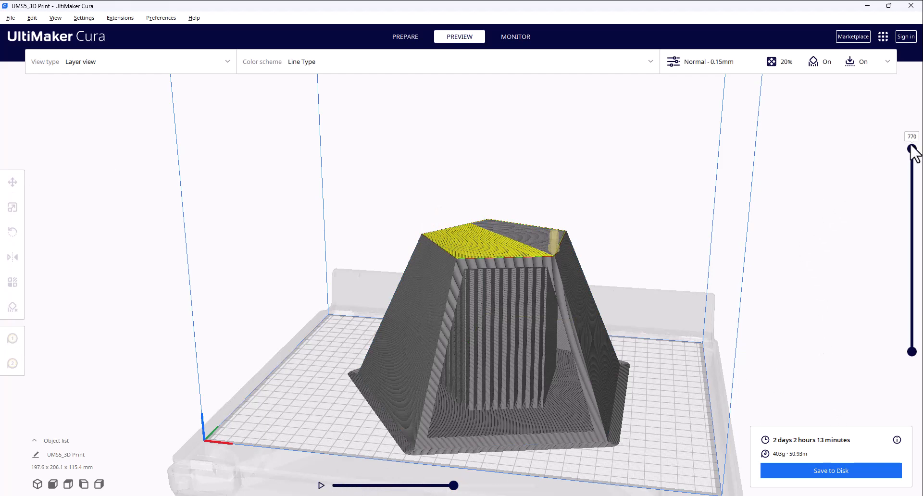
drag(912, 150, 912, 244)
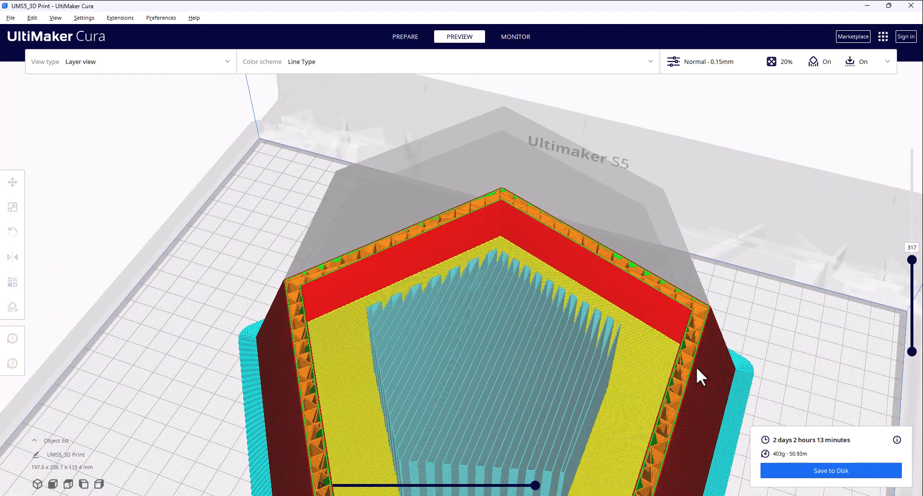
mouse_move(692, 337)
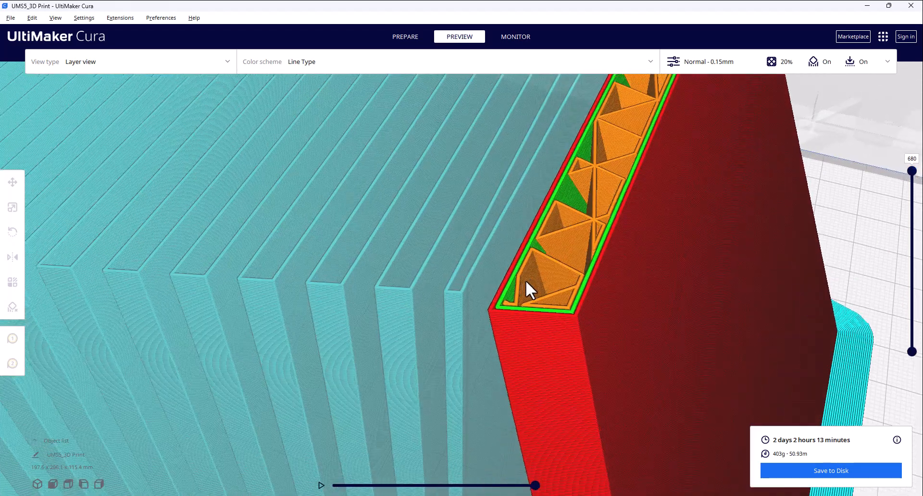
Follow the wall infill cross-section around the pyramid from a low side view
drag(530, 289, 524, 306)
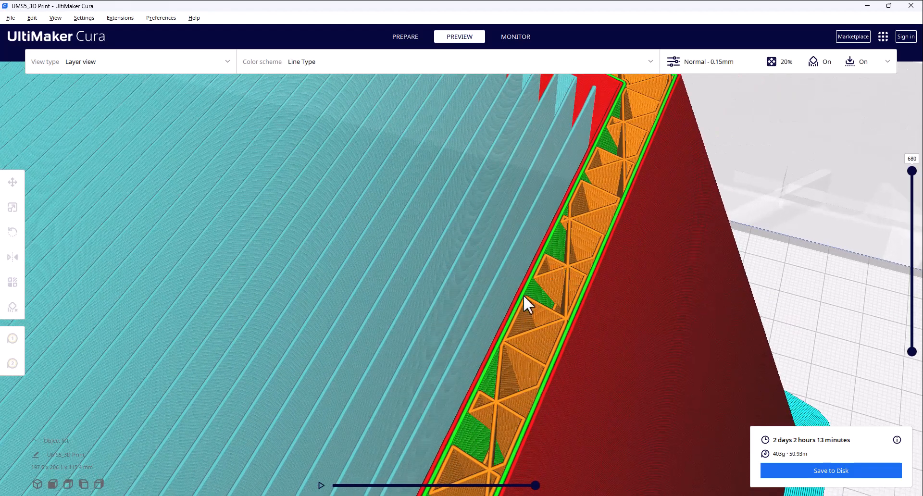
drag(526, 305, 465, 471)
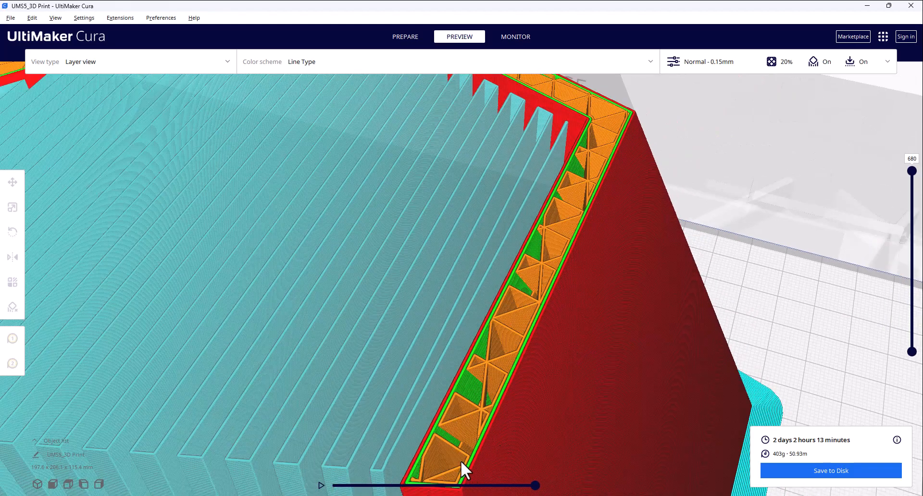
drag(464, 471, 576, 261)
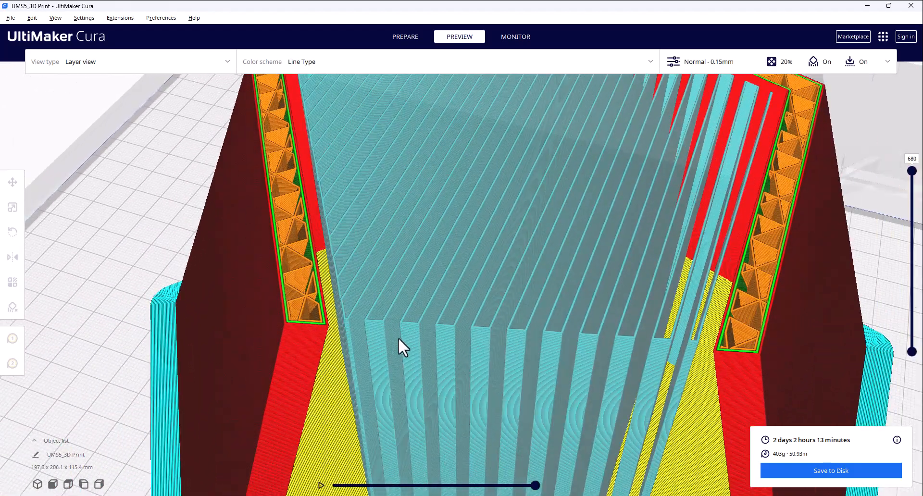
drag(403, 346, 486, 423)
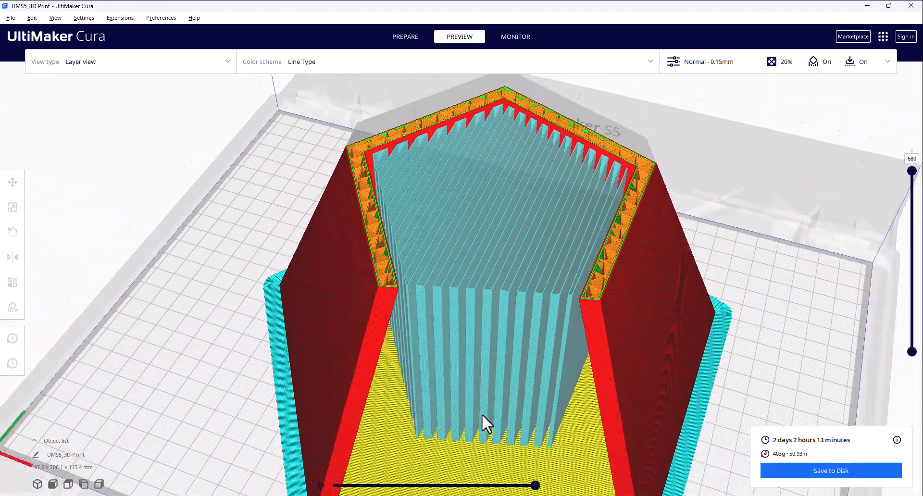
drag(482, 421, 539, 265)
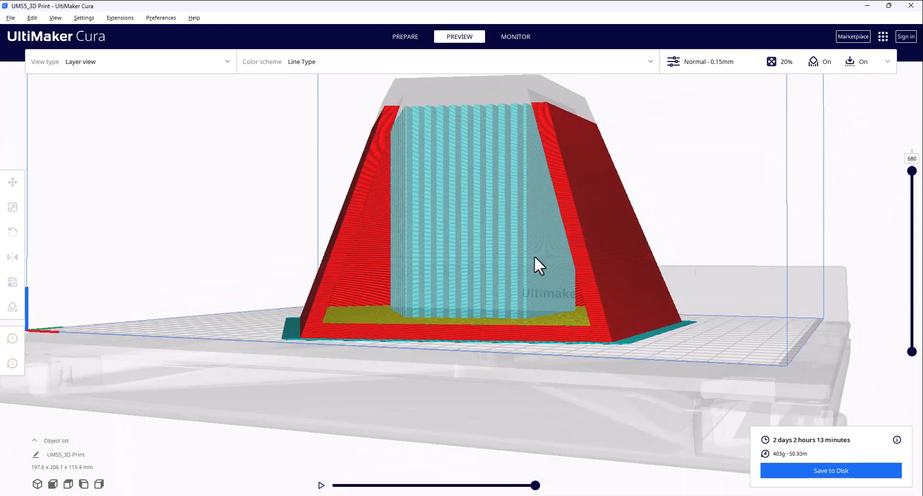
Scrub the layer slider to 537, 1 and 125, then back to all 770 layers
drag(912, 170, 912, 206)
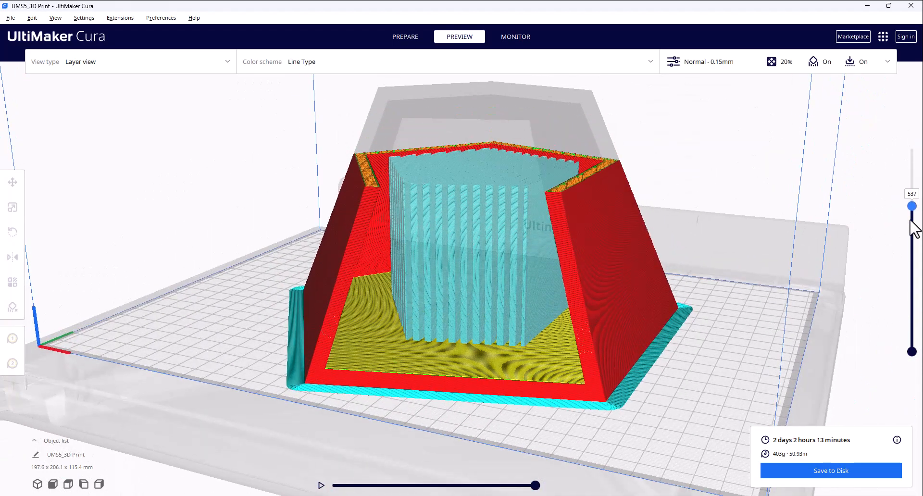
drag(912, 206, 912, 352)
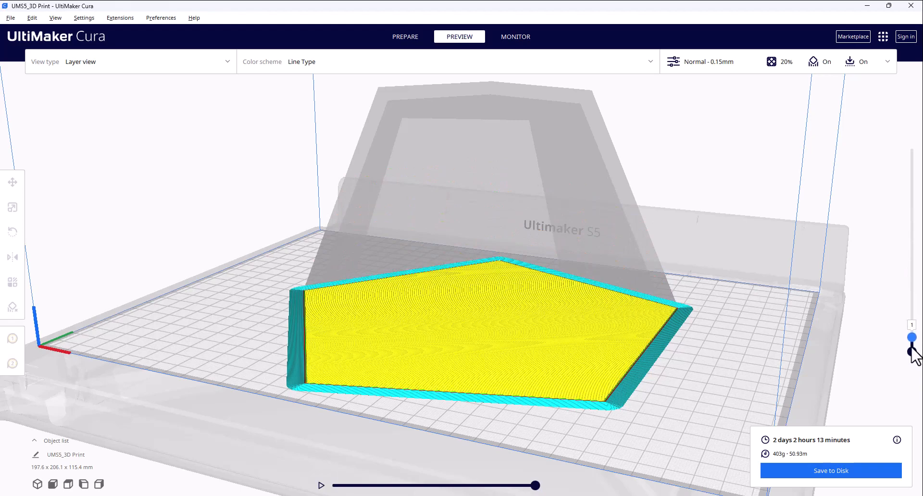
drag(912, 336, 912, 306)
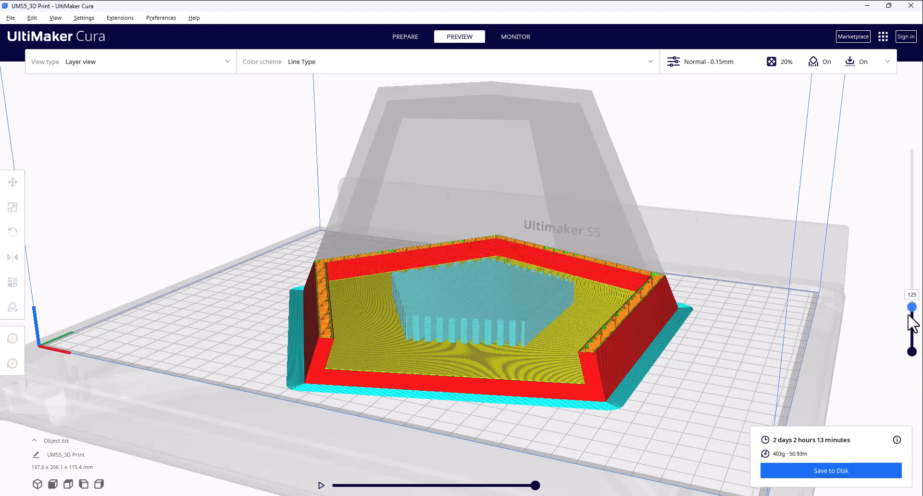
drag(912, 307, 913, 159)
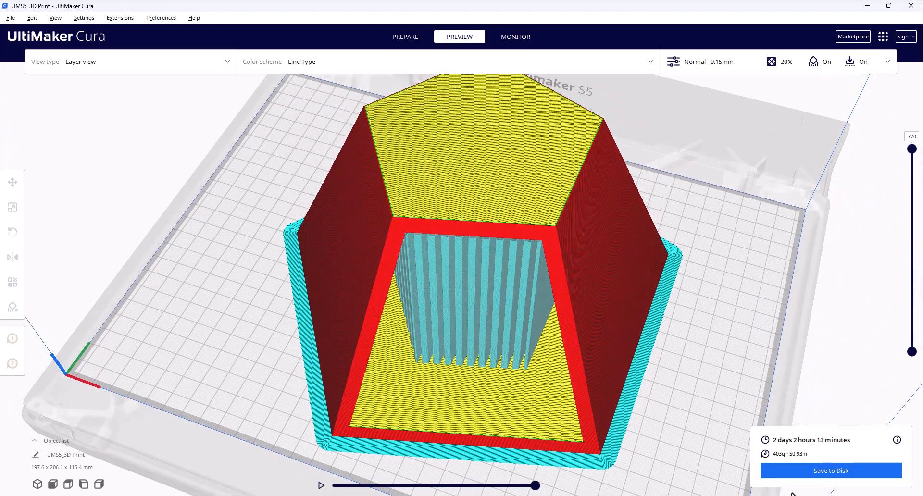
Save the sliced print to Downloads as a UFP file named '3D print'
click(832, 471)
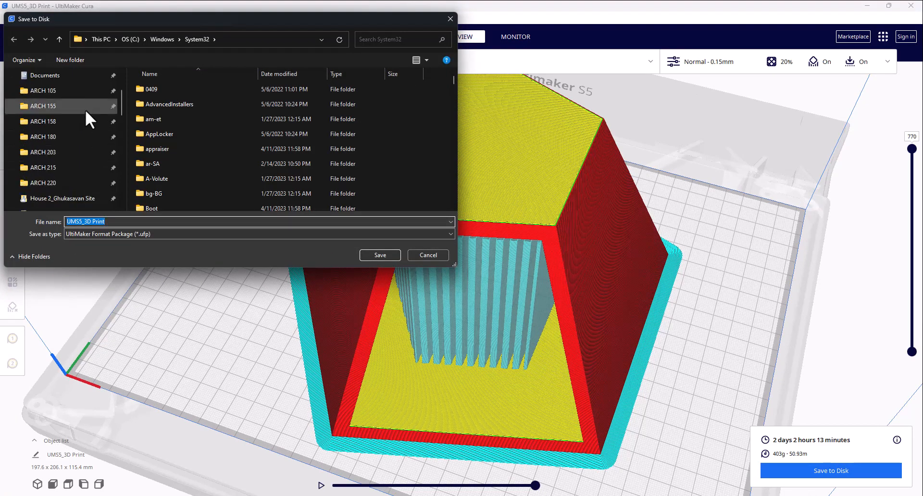
click(43, 137)
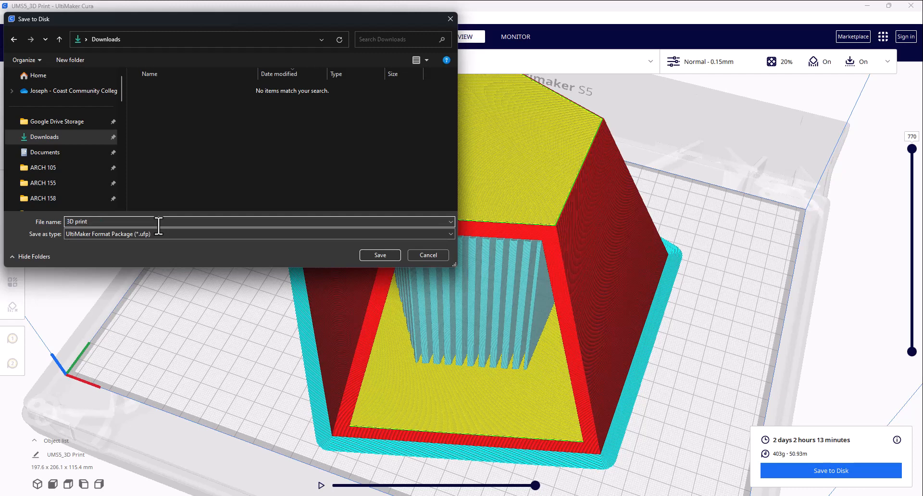
click(380, 255)
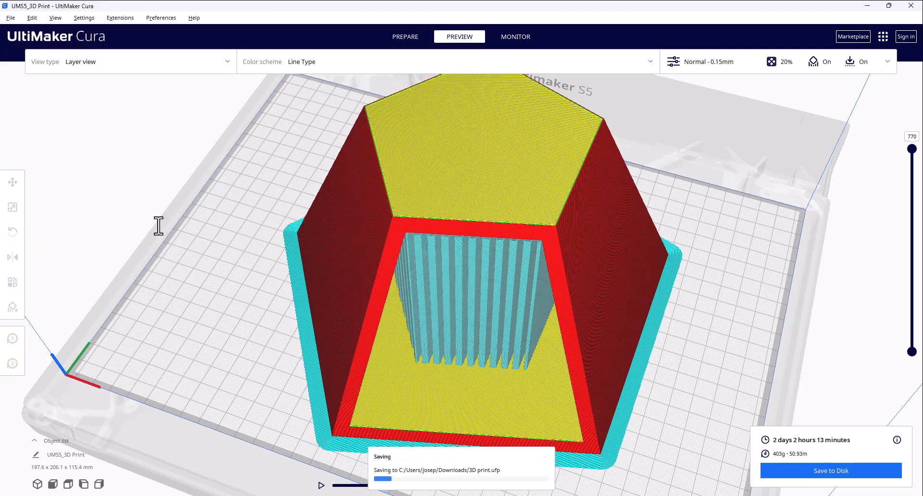
mouse_move(500, 483)
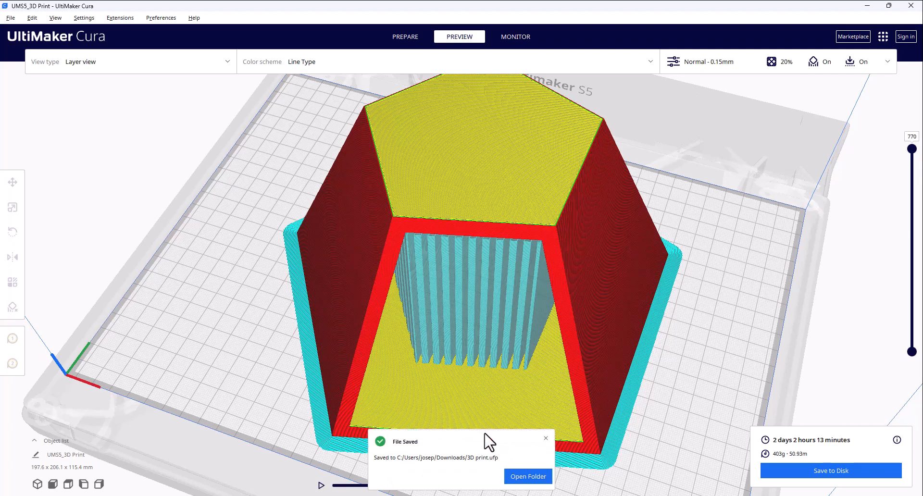
mouse_move(514, 462)
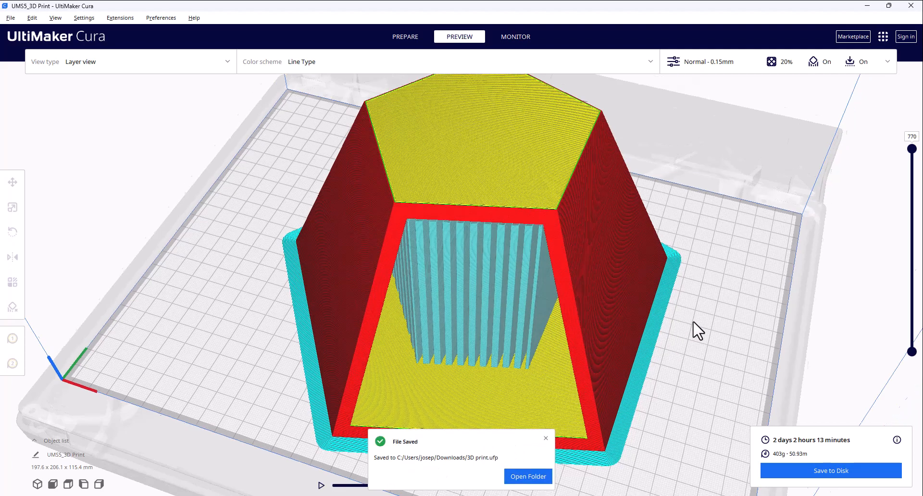
Dismiss the File Saved notice and orbit around the finished sliced pyramid
drag(698, 330, 605, 470)
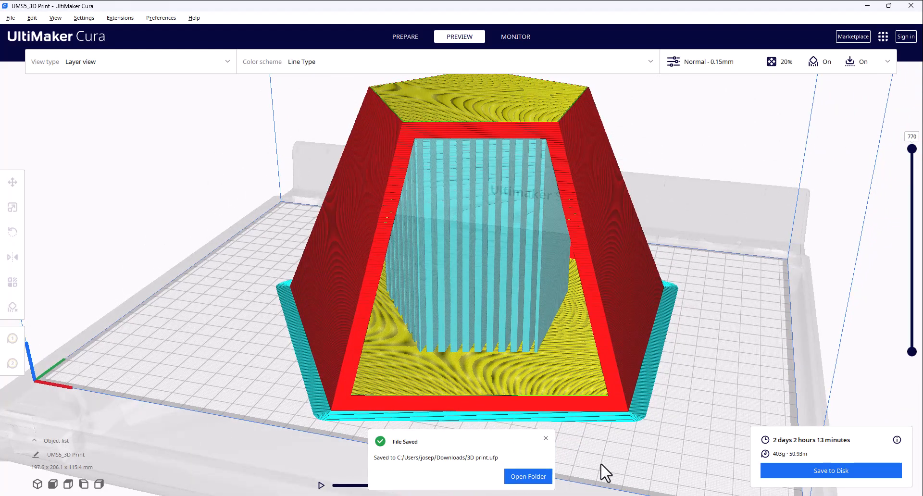
mouse_move(687, 361)
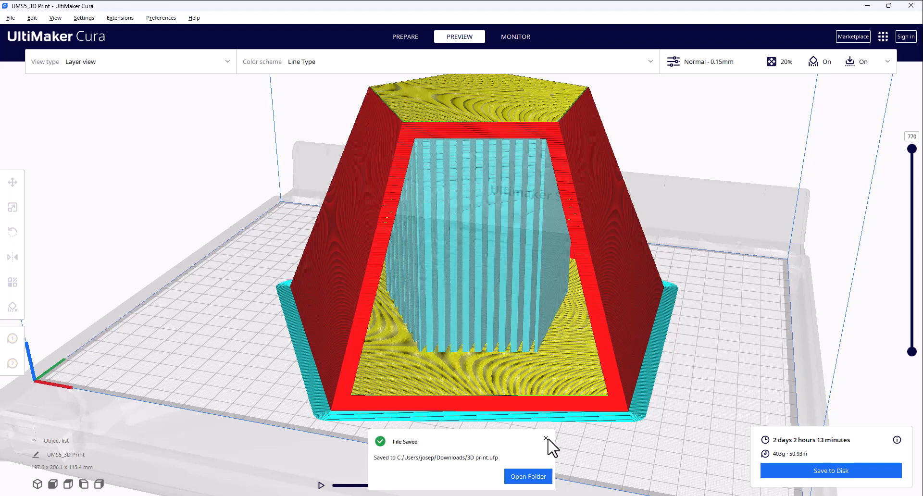
click(546, 438)
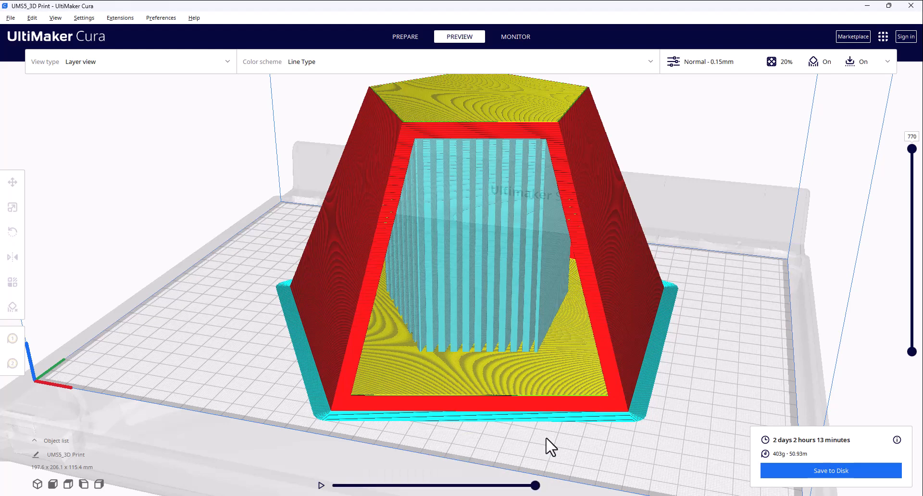
mouse_move(736, 280)
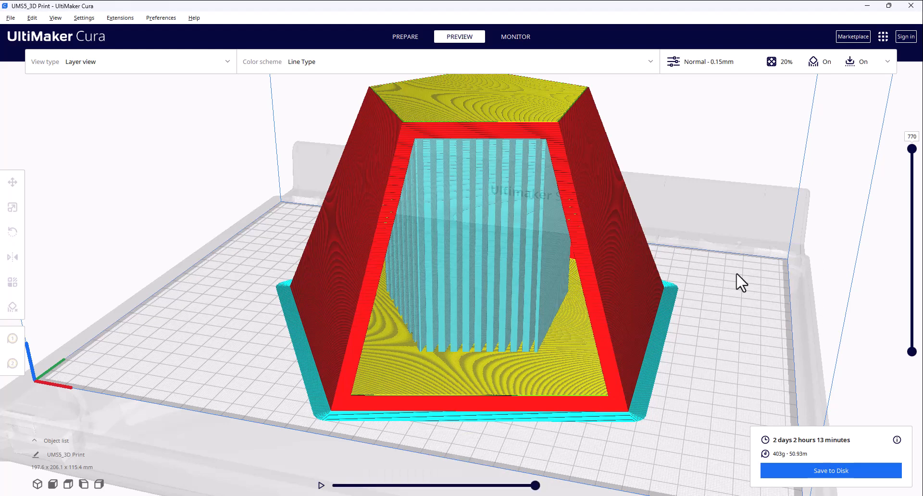
drag(740, 283, 665, 159)
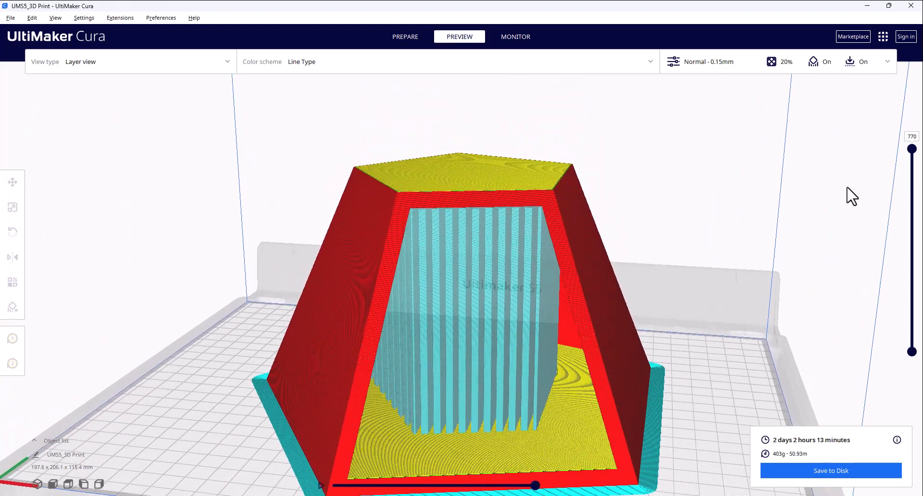
mouse_move(692, 96)
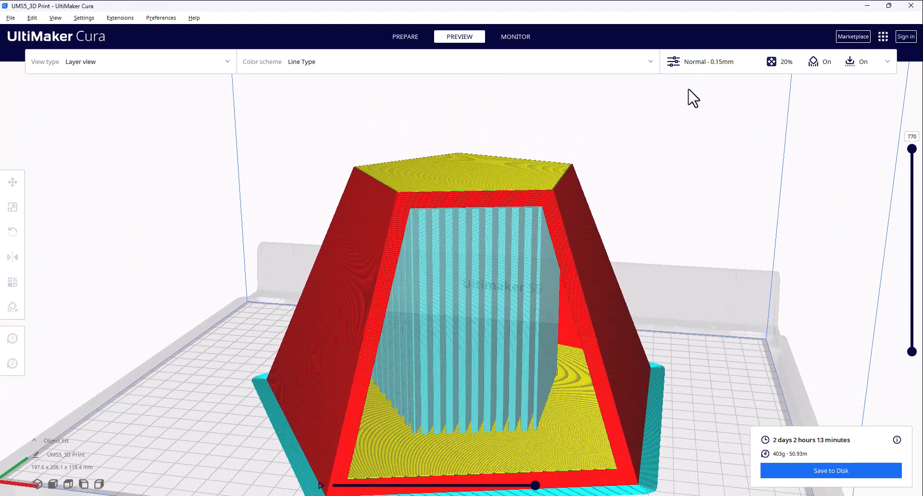
mouse_move(706, 259)
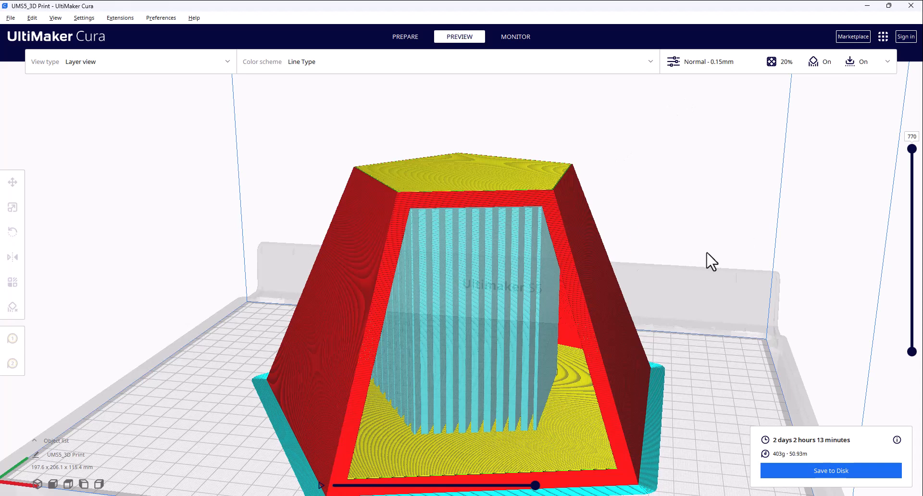
mouse_move(720, 263)
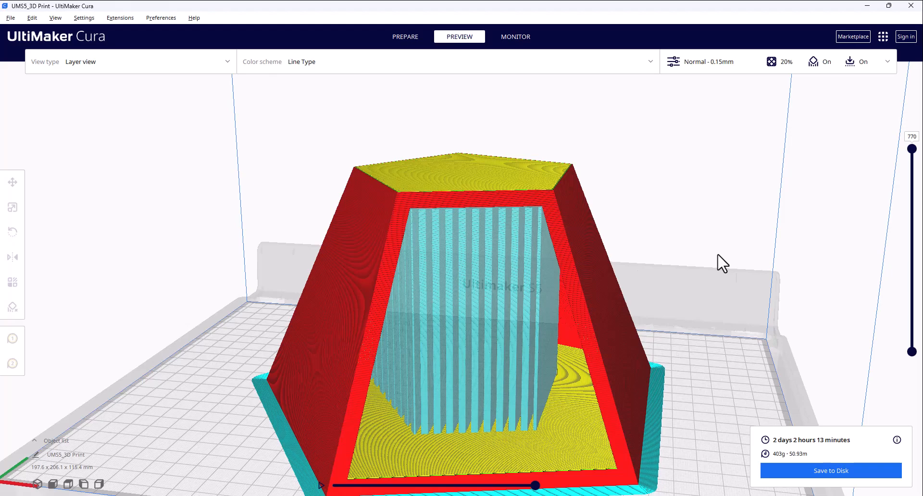
mouse_move(600, 342)
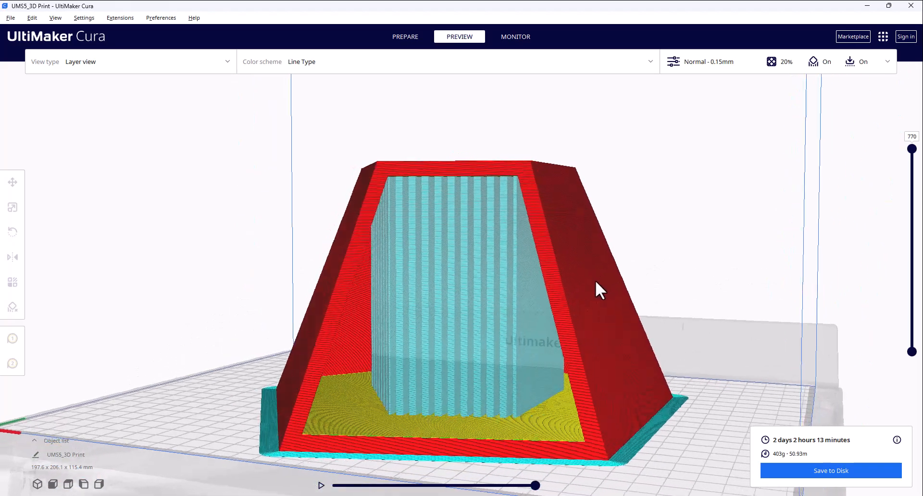
drag(599, 290, 684, 310)
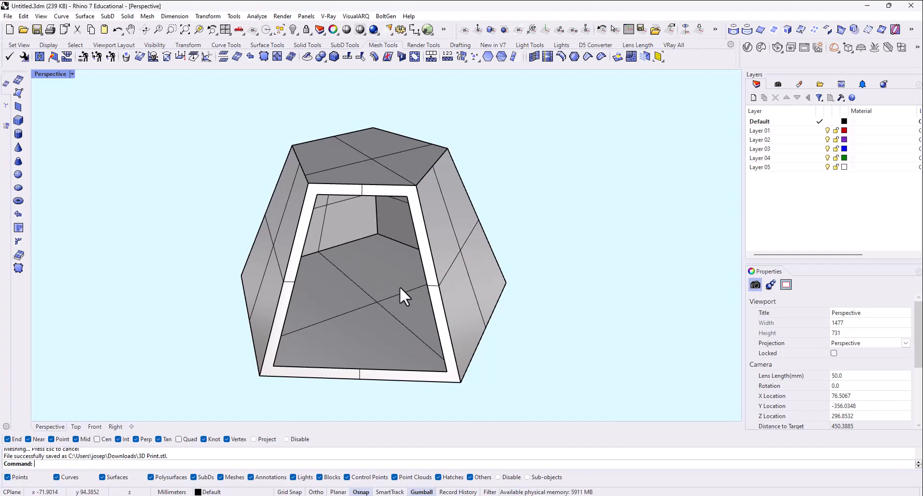
mouse_move(416, 289)
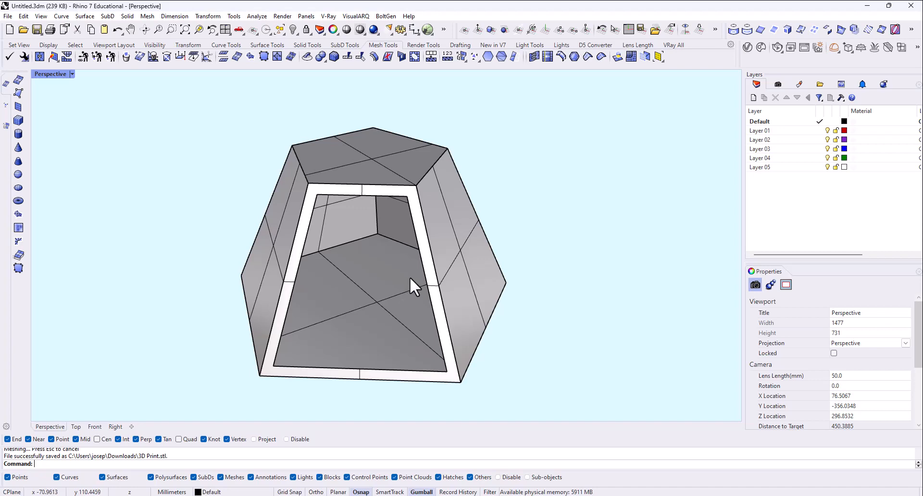
mouse_move(497, 283)
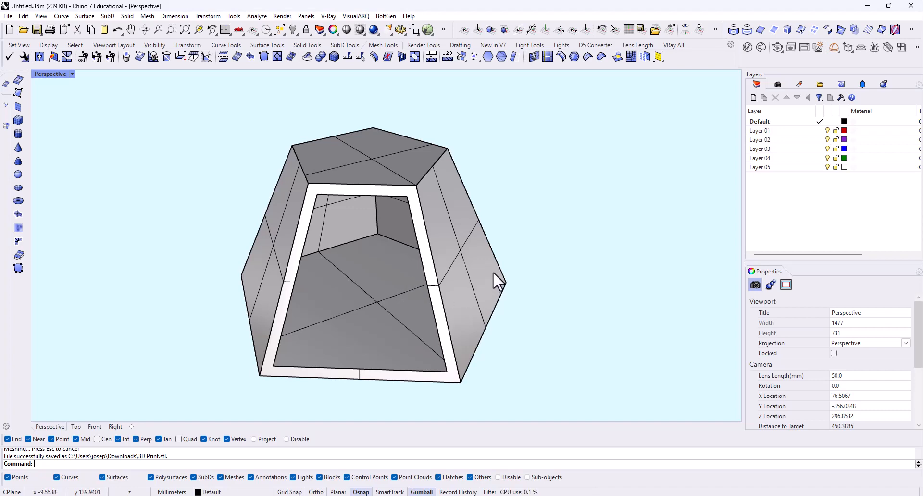
mouse_move(502, 230)
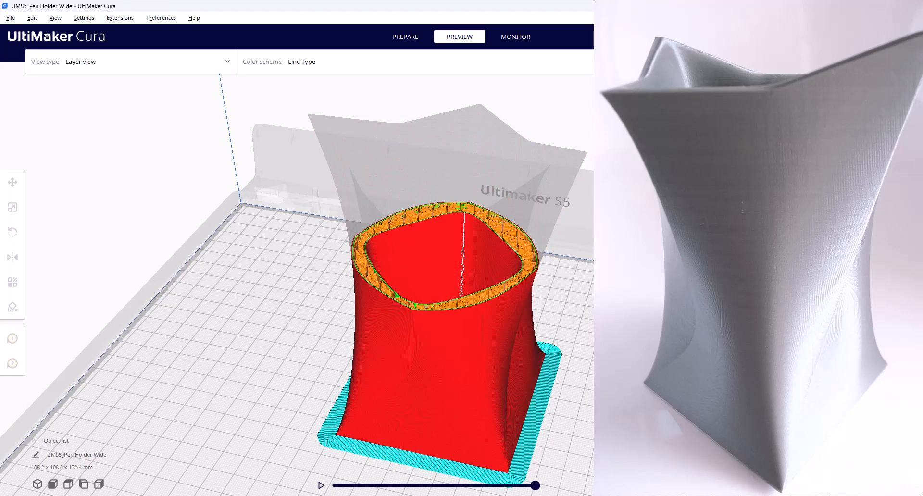
Rewind the top layer's toolpath to its start, then scrub the nozzle along it to the layer's end
drag(532, 485, 334, 485)
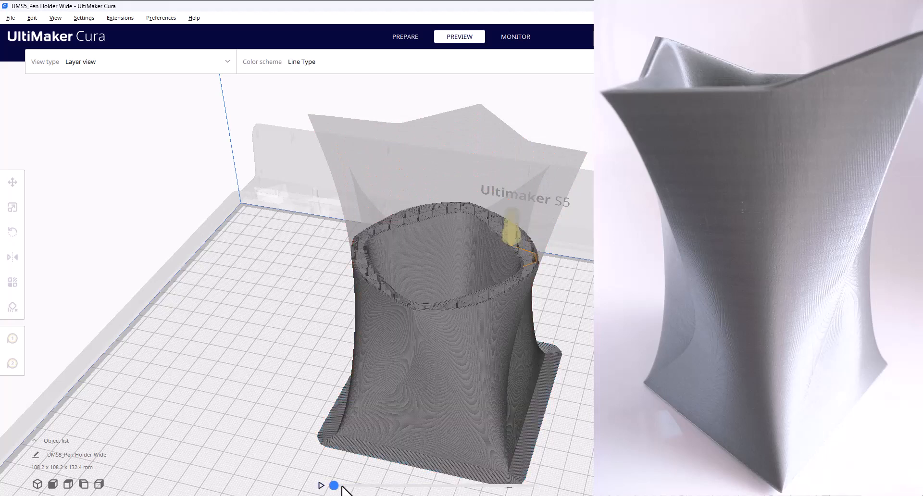
drag(334, 485, 378, 485)
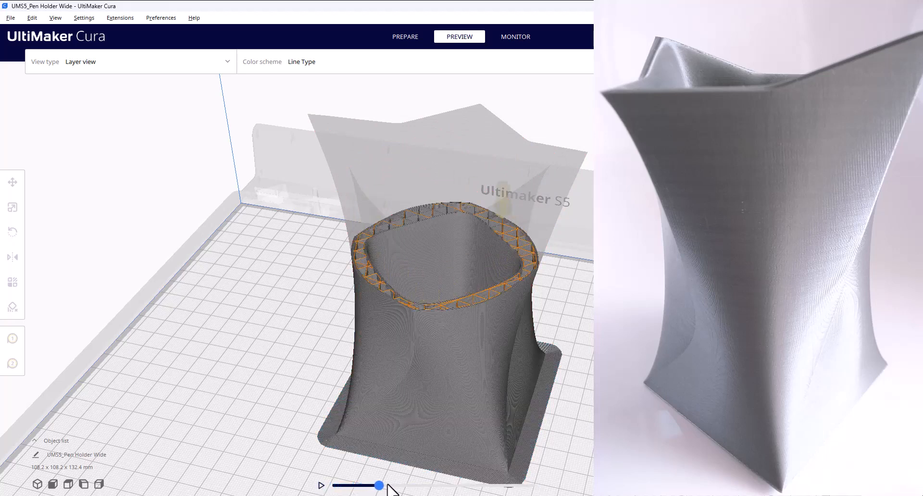
drag(378, 486, 429, 486)
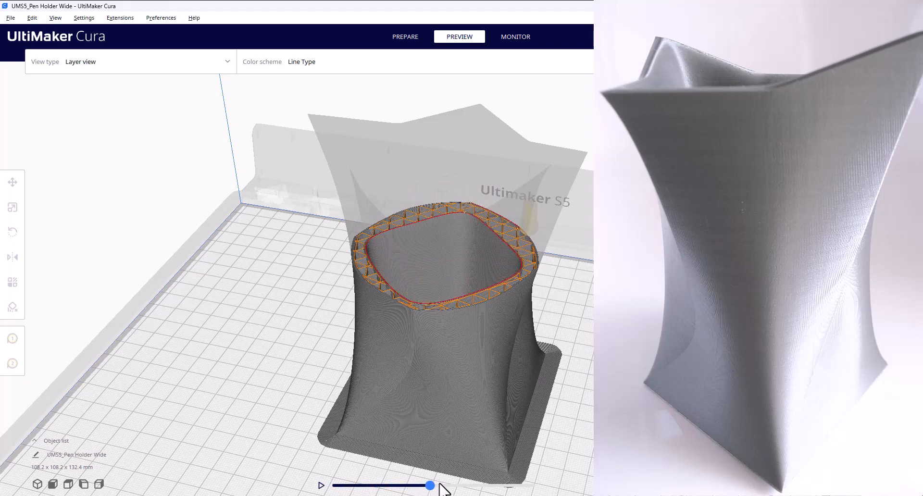
drag(430, 485, 514, 485)
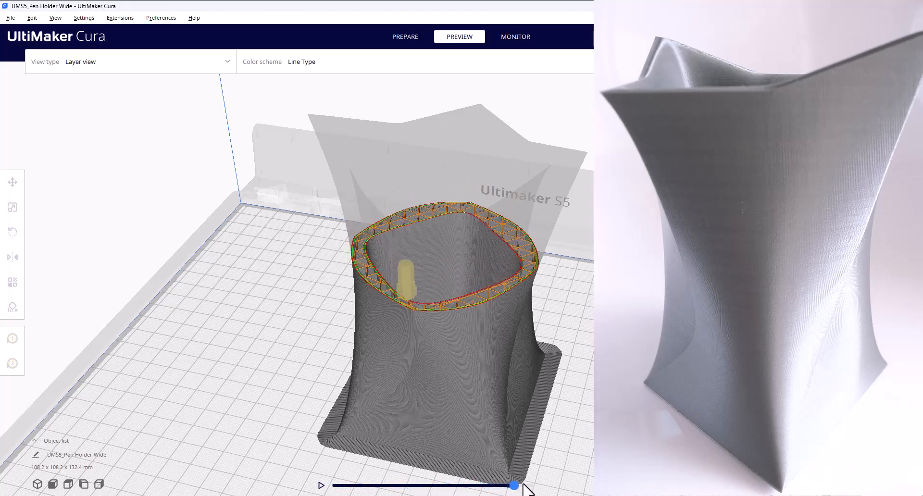
drag(514, 486, 536, 485)
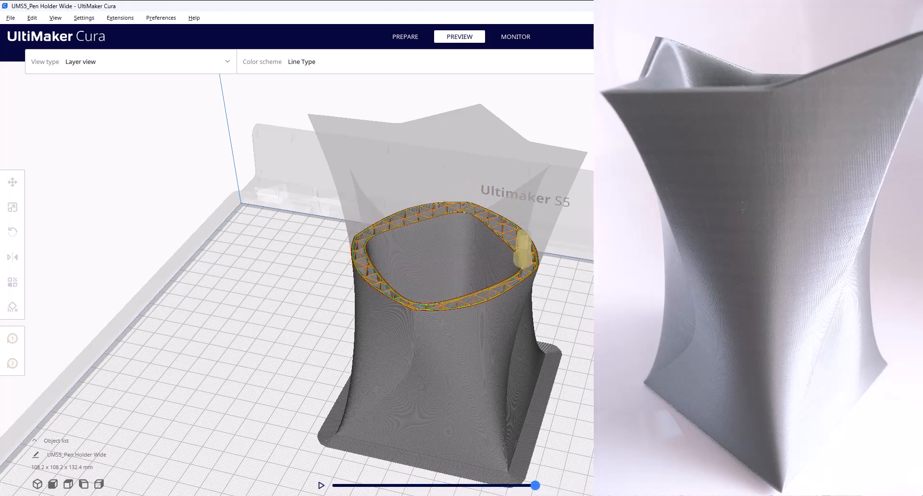